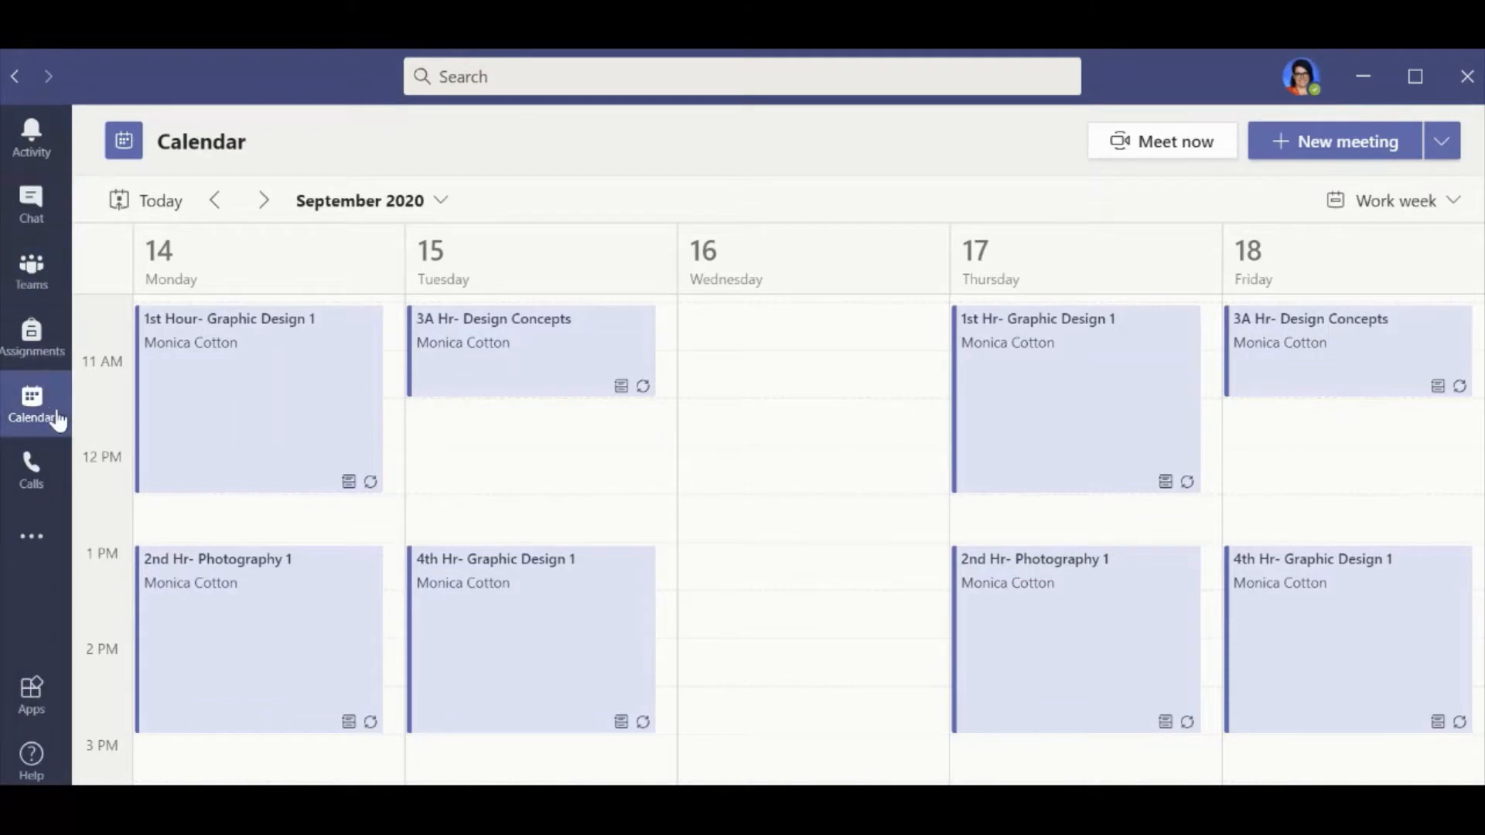
{"action": "mouse_move", "coordinate": [260, 388]}
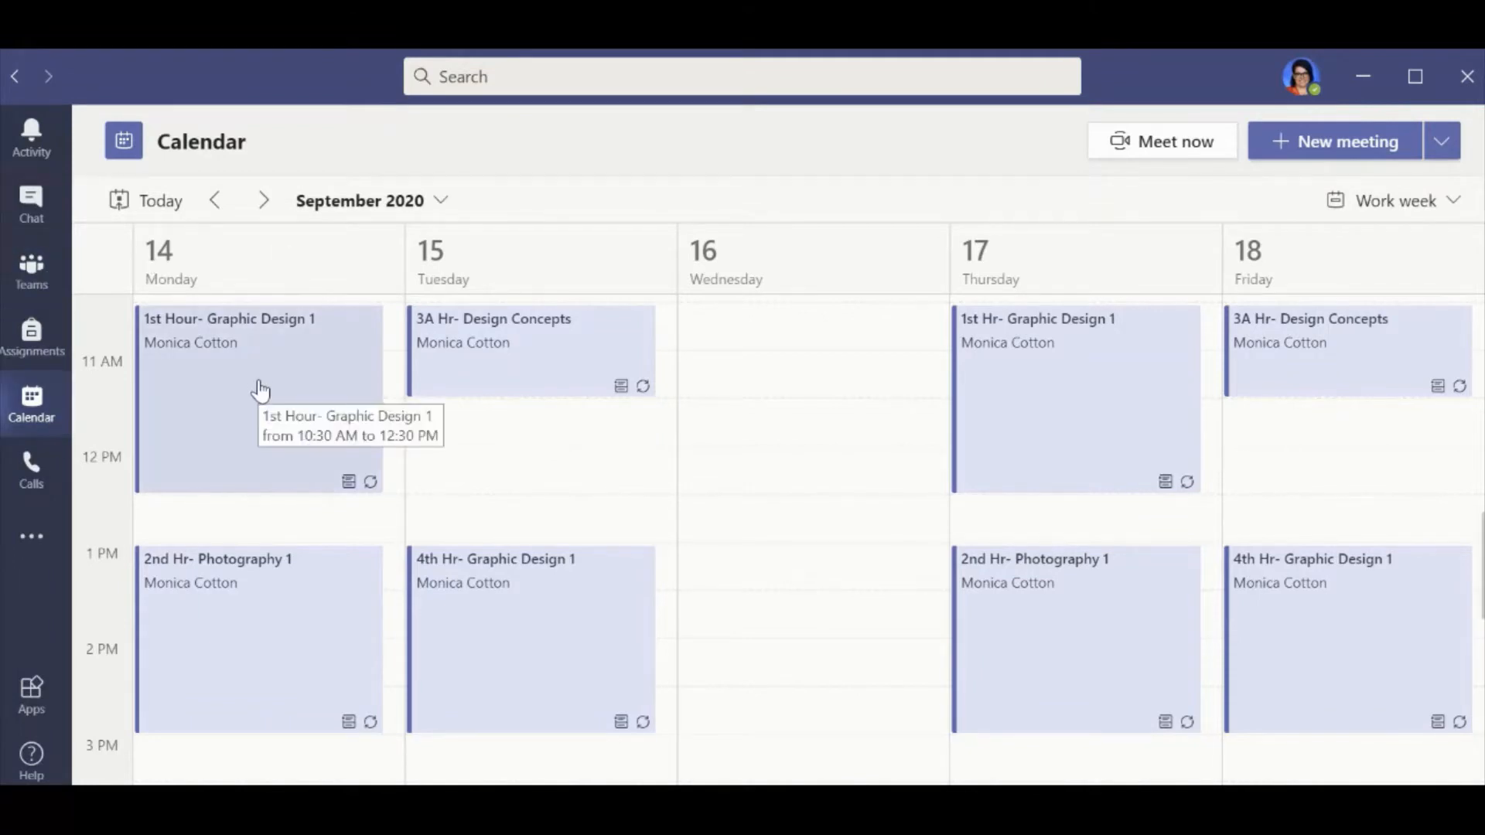
{"action": "mouse_move", "coordinate": [1348, 461]}
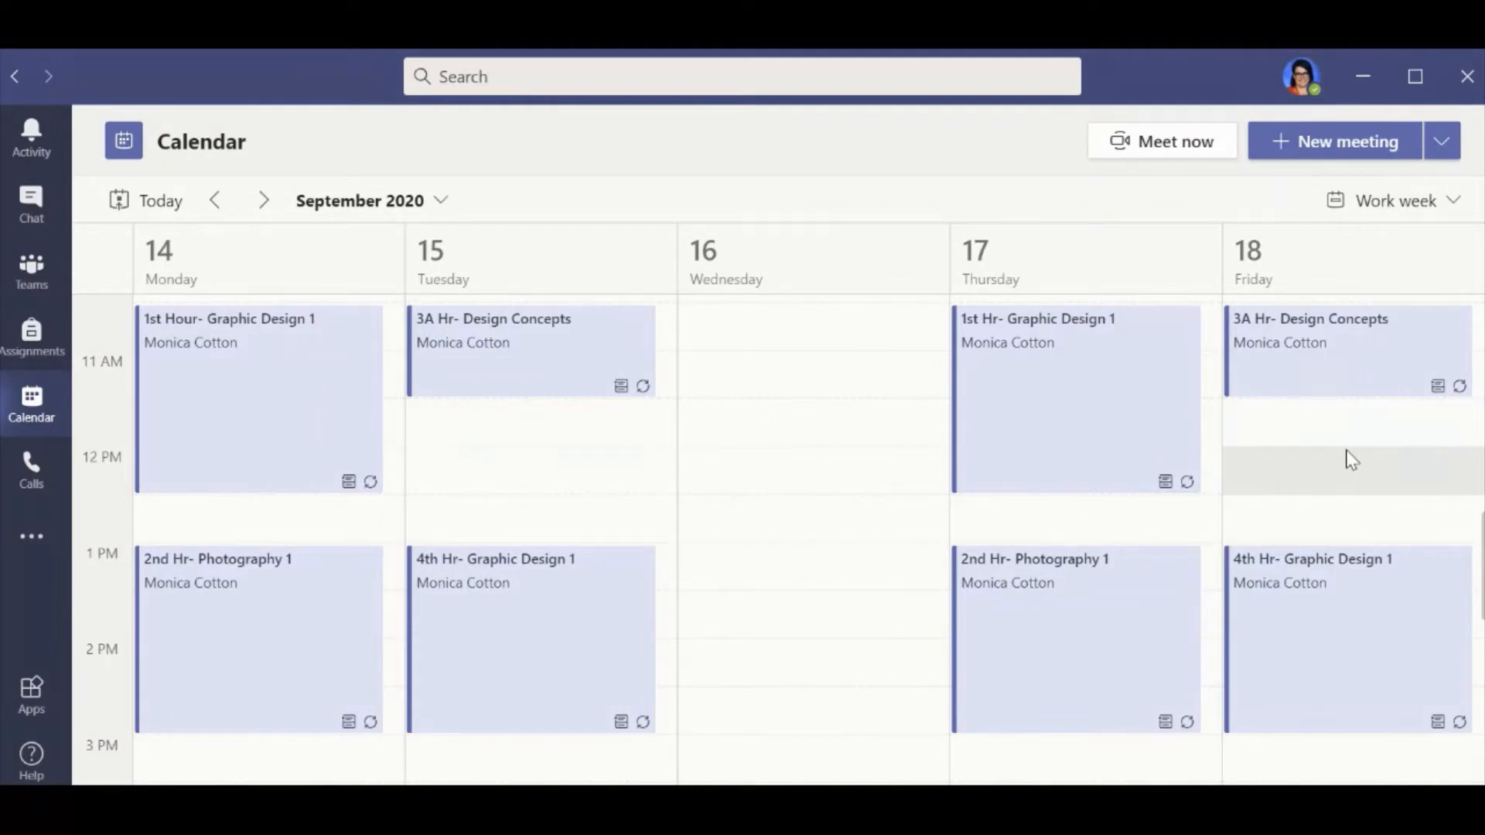
{"action": "mouse_move", "coordinate": [563, 495]}
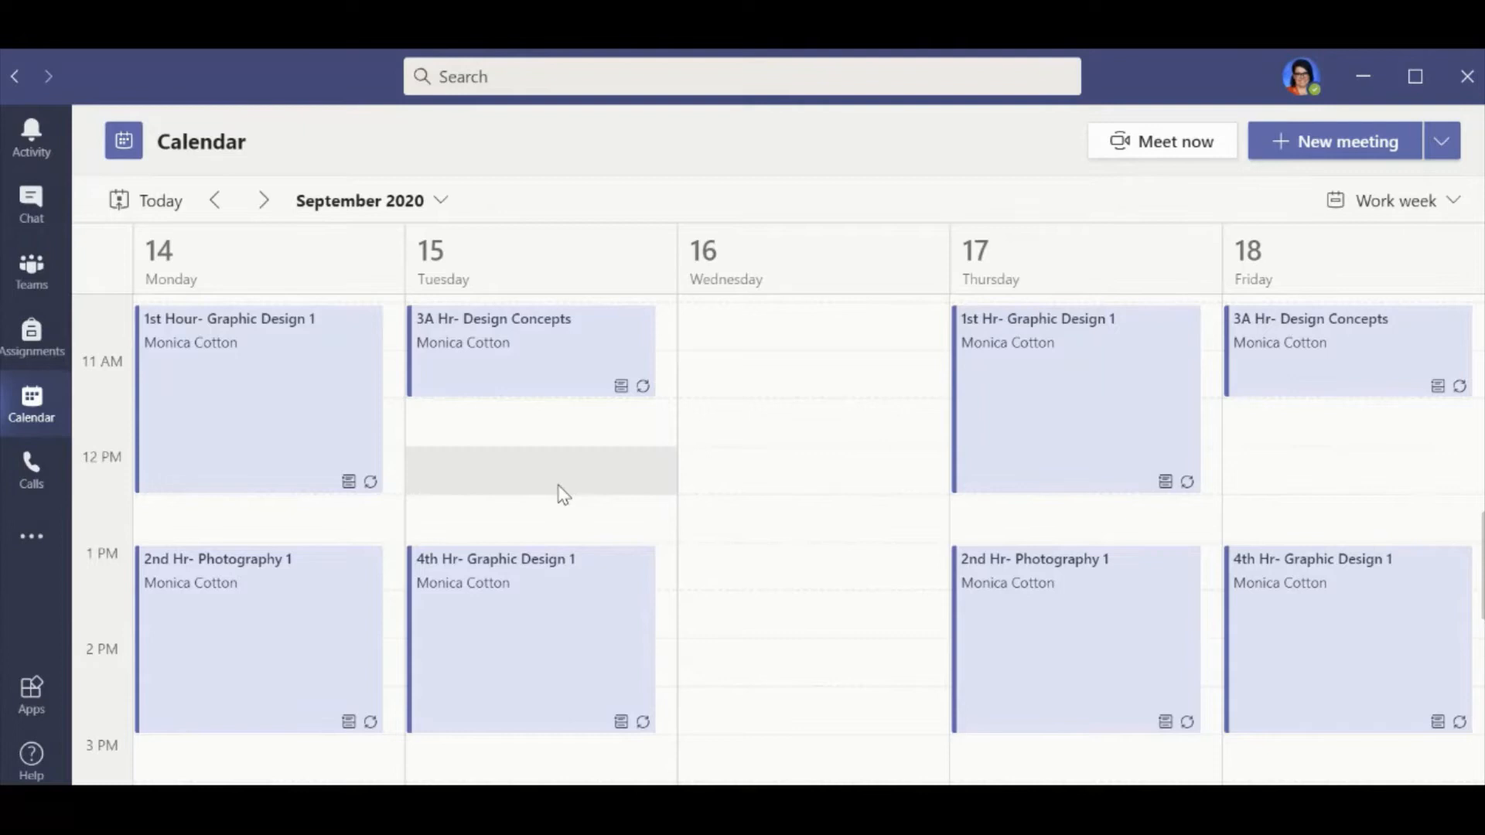
{"action": "mouse_move", "coordinate": [546, 492]}
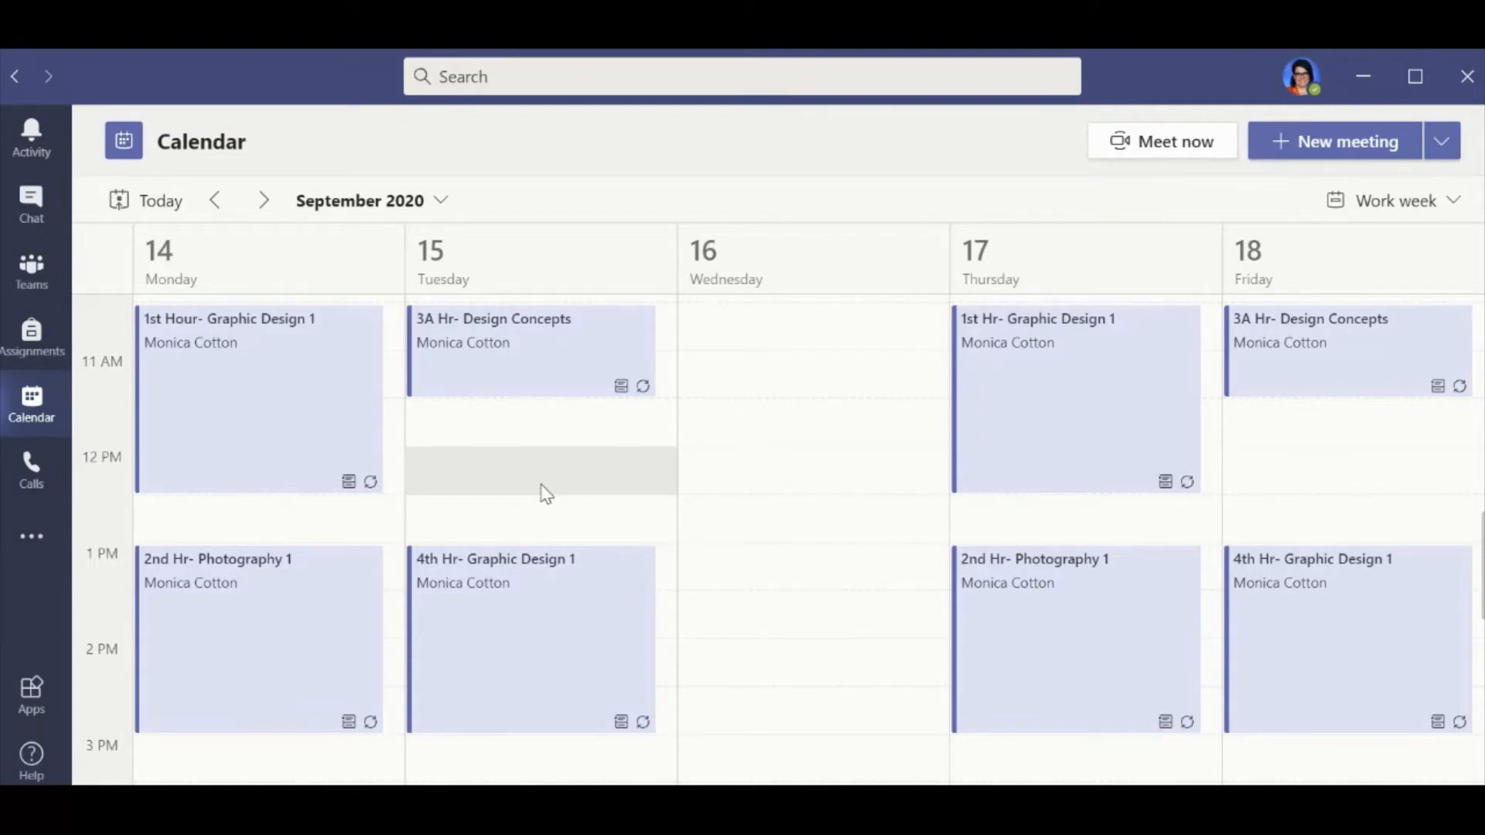
{"action": "mouse_move", "coordinate": [249, 376]}
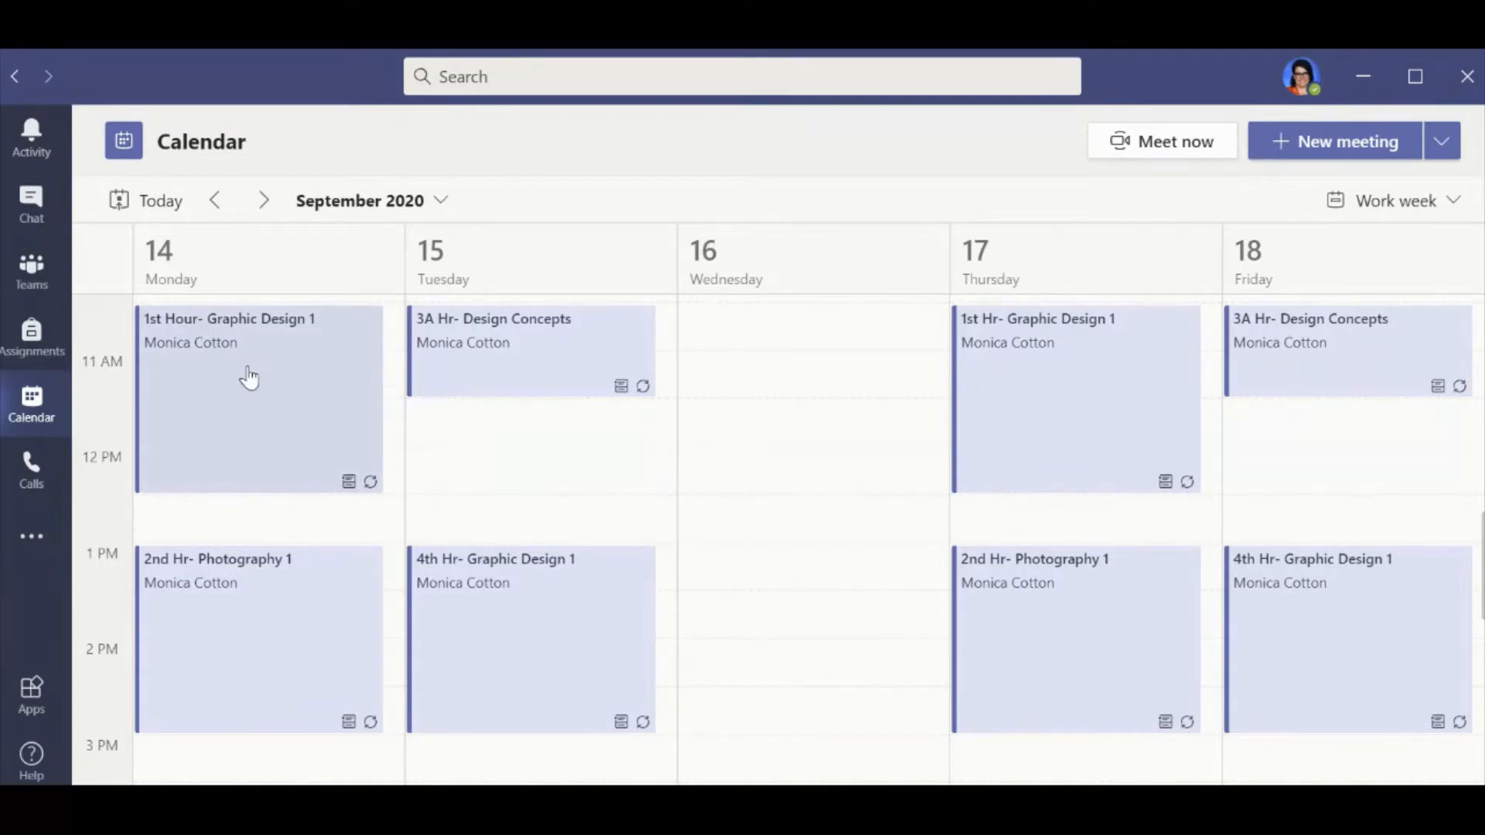
{"action": "mouse_move", "coordinate": [251, 375]}
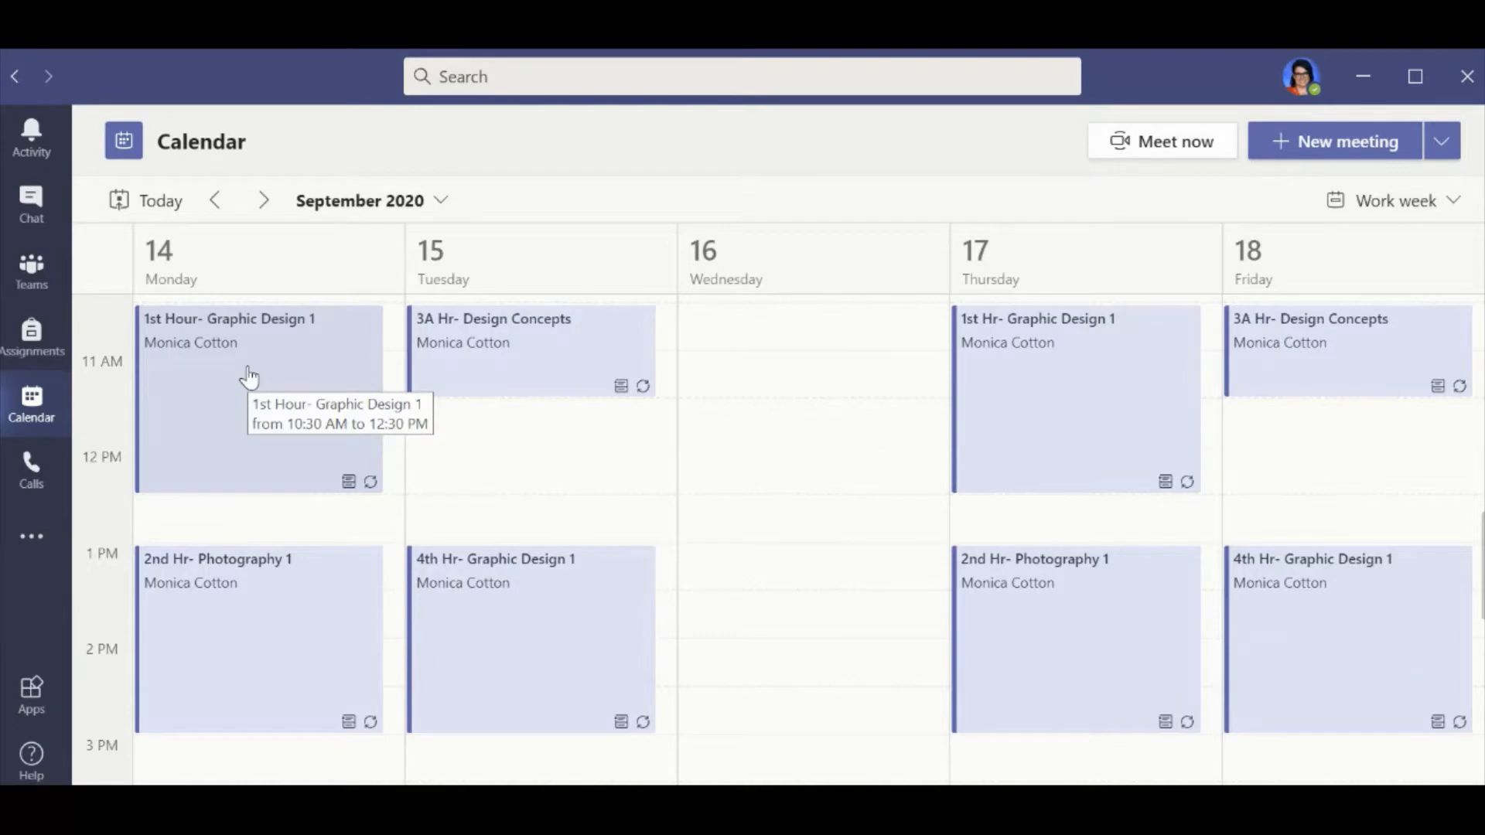
{"action": "mouse_move", "coordinate": [14, 507]}
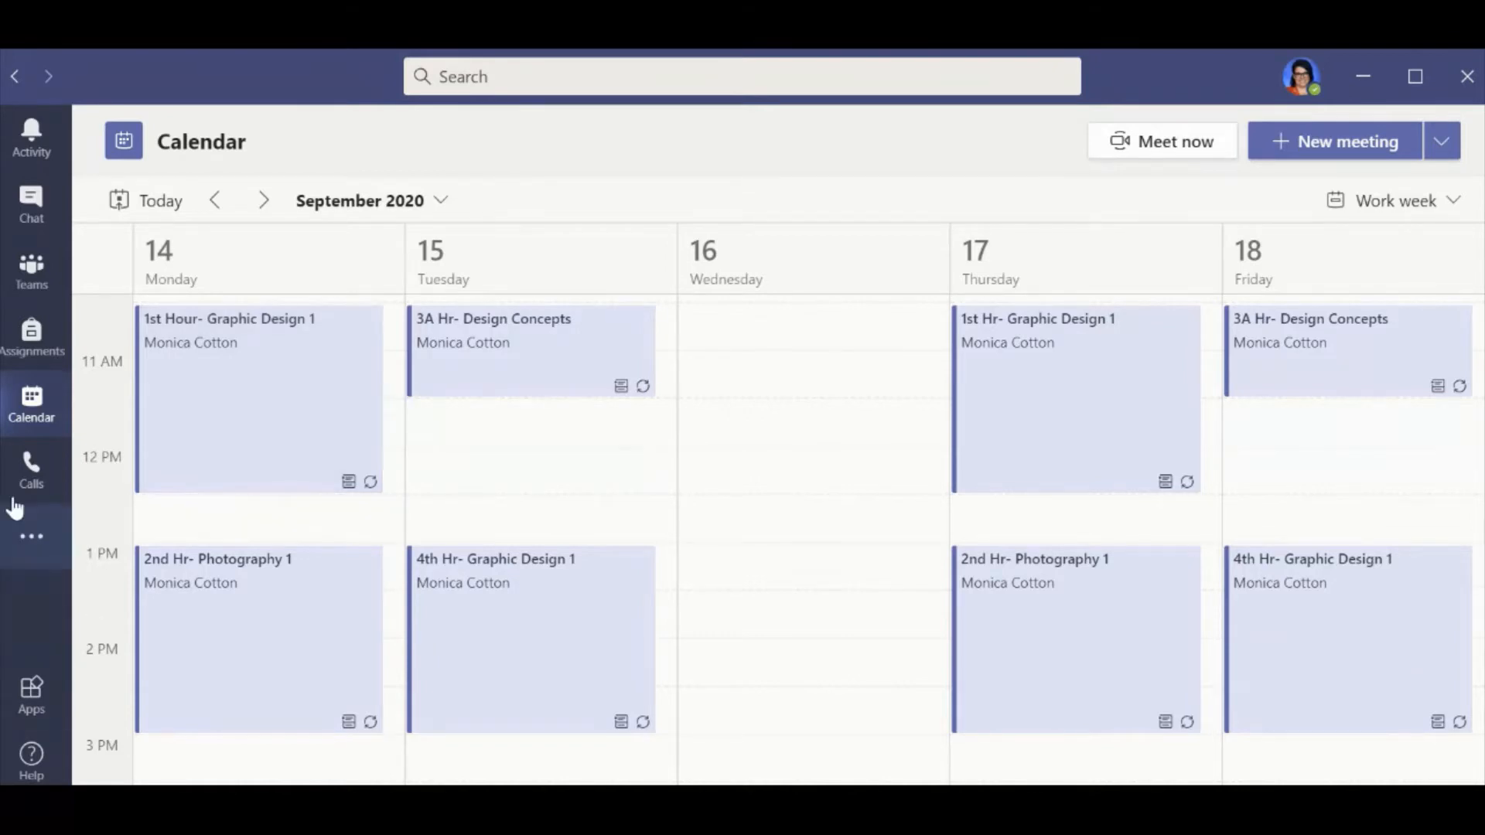
{"action": "mouse_move", "coordinate": [31, 273]}
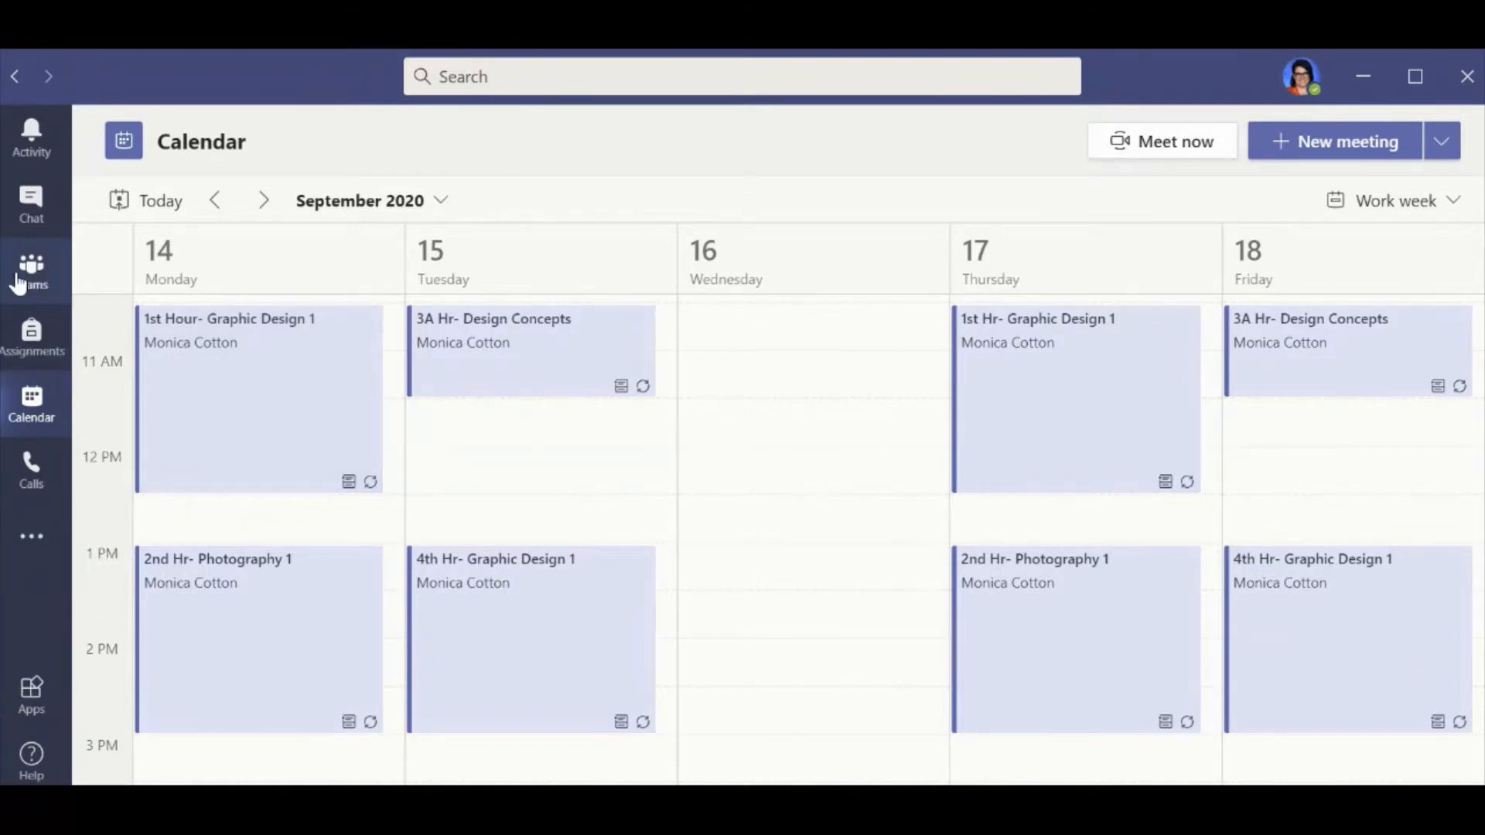
- Return from the class team to the full teams grid via the Teams rail button
{"action": "left_click", "coordinate": [31, 269]}
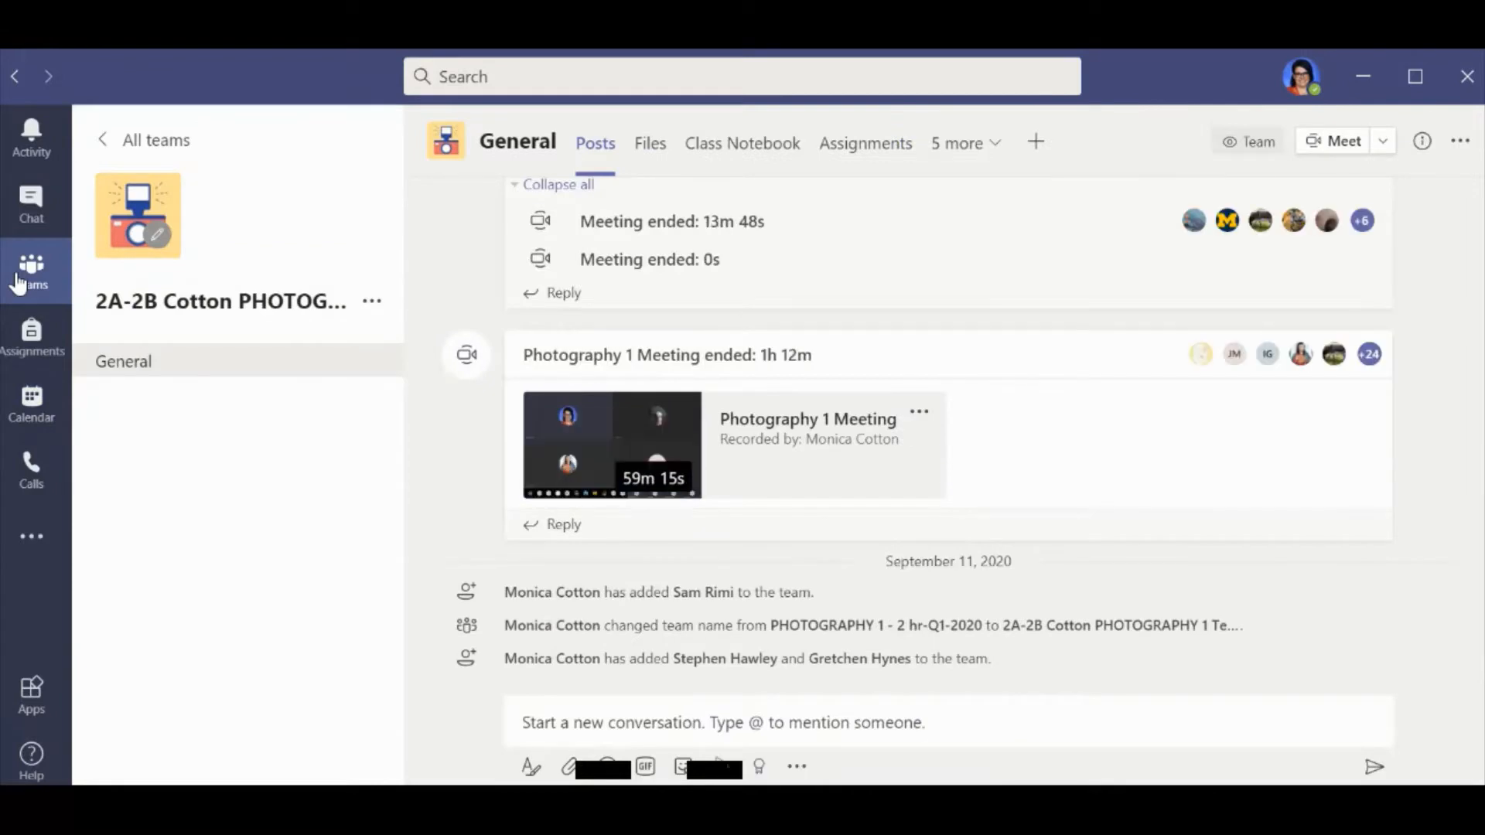
{"action": "left_click", "coordinate": [31, 269]}
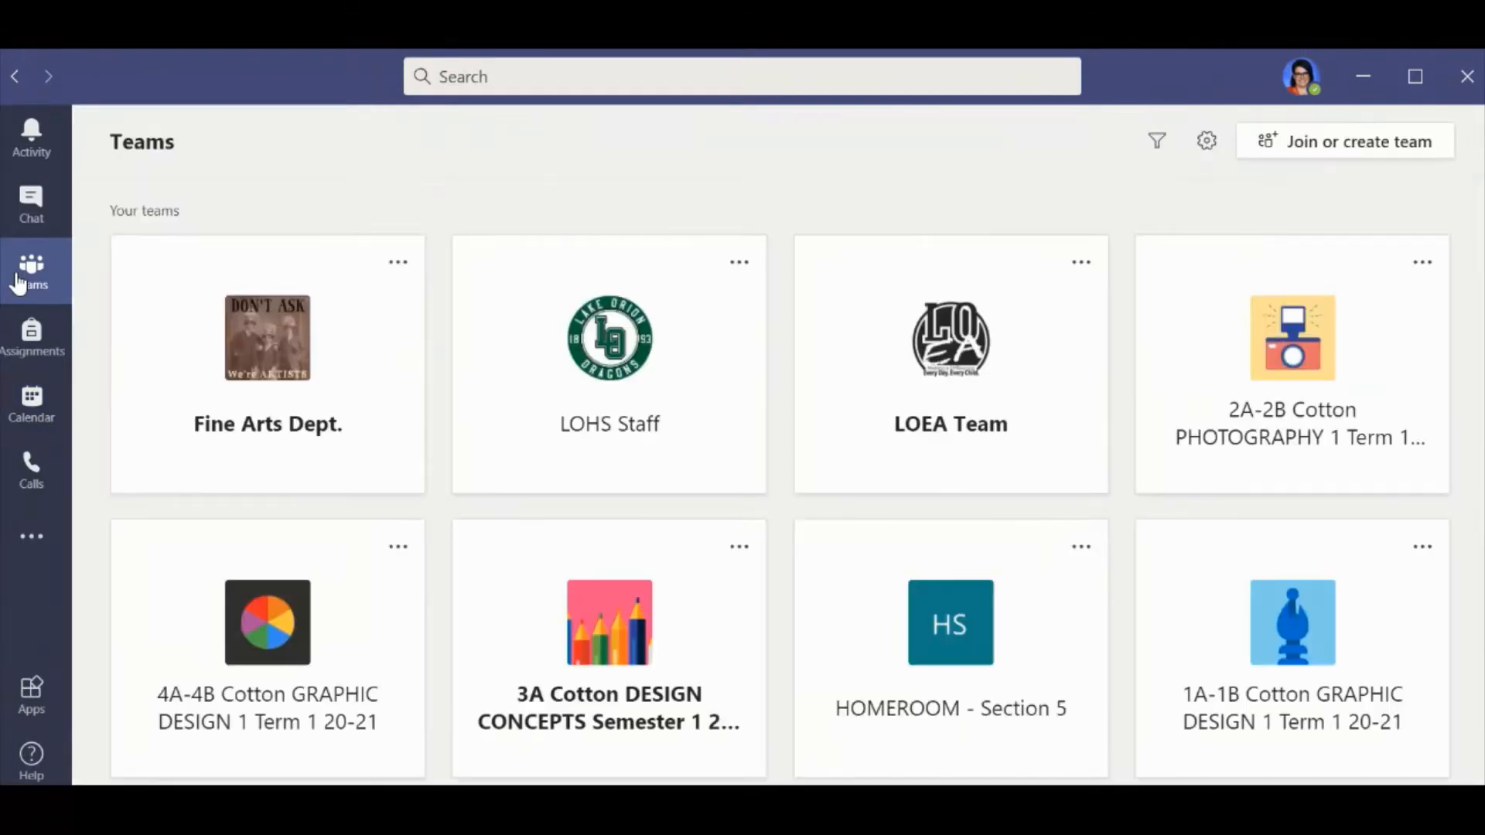
{"action": "mouse_move", "coordinate": [474, 554]}
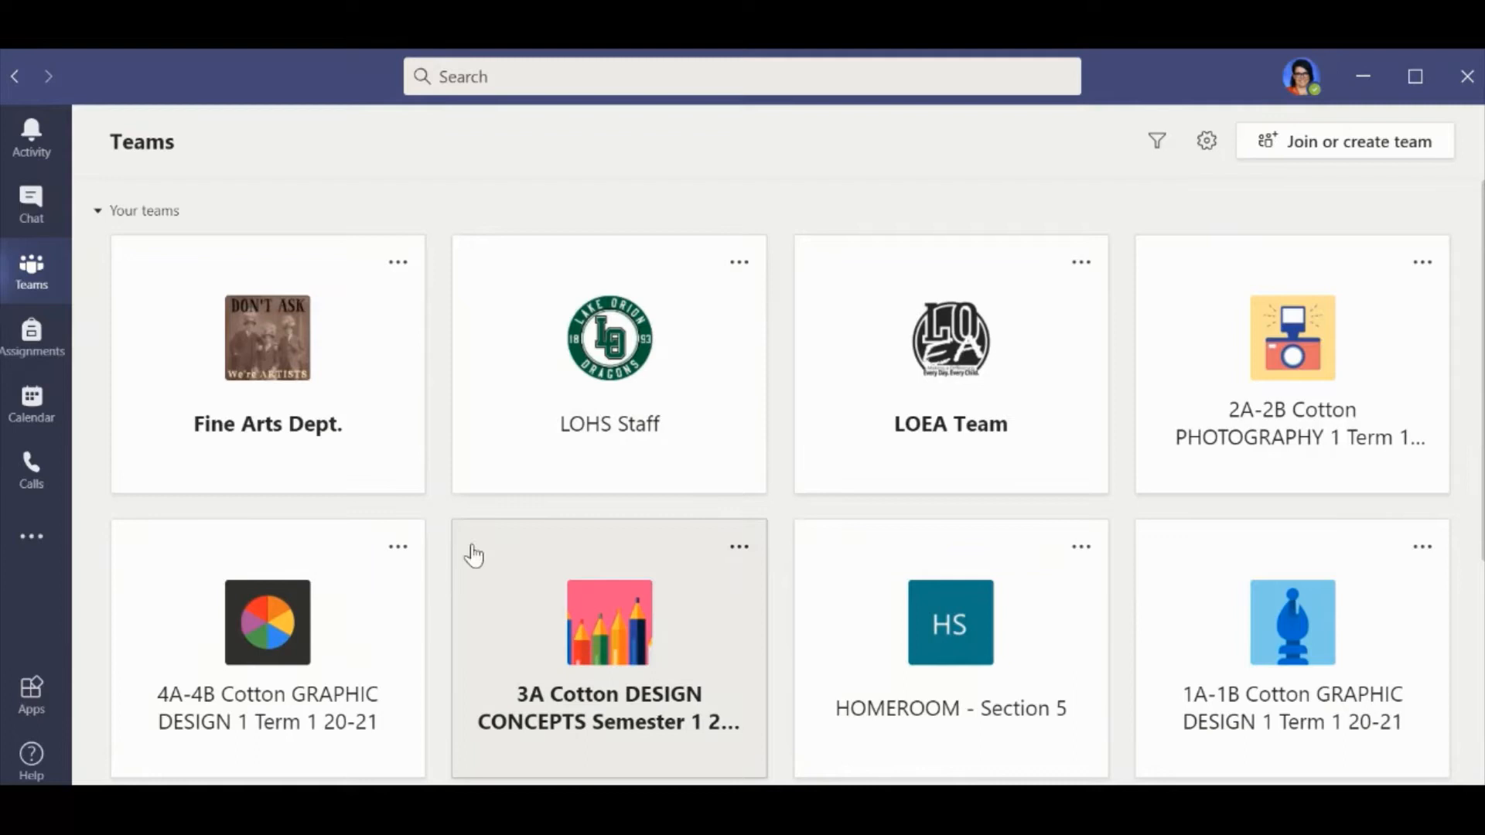
{"action": "mouse_move", "coordinate": [692, 614]}
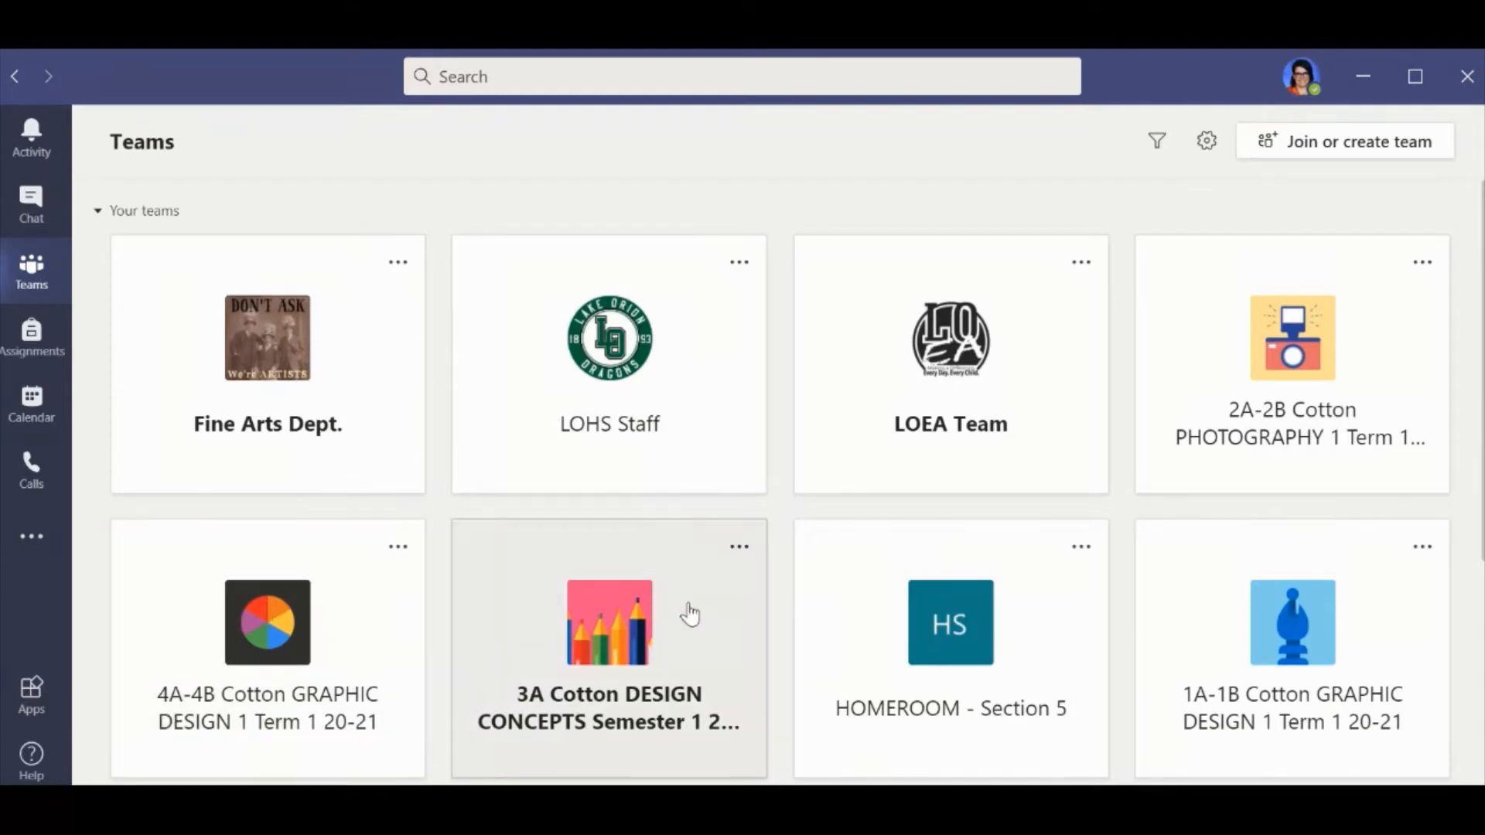
{"action": "mouse_move", "coordinate": [1190, 711]}
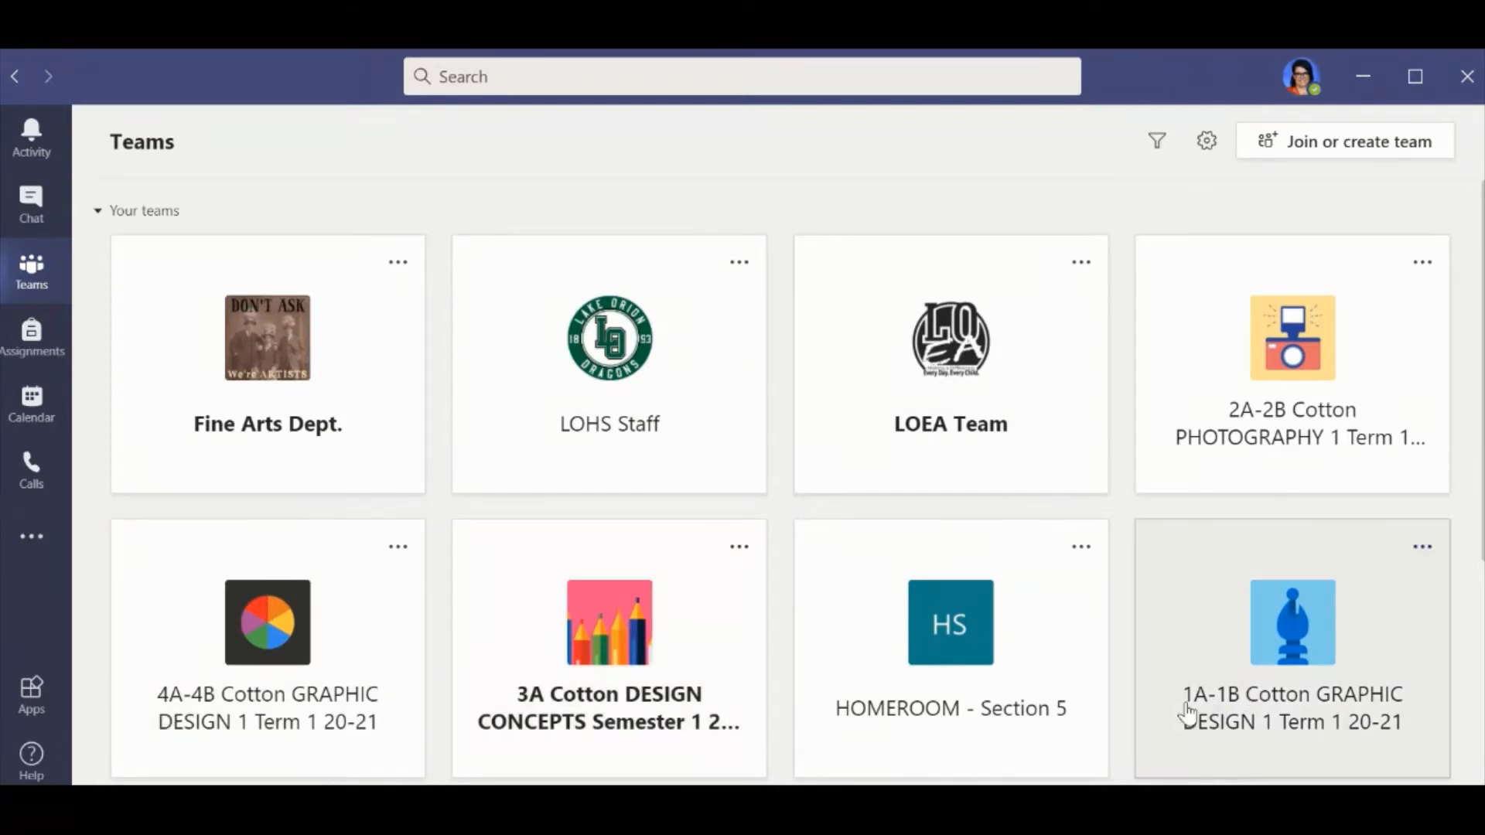
{"action": "mouse_move", "coordinate": [1289, 705]}
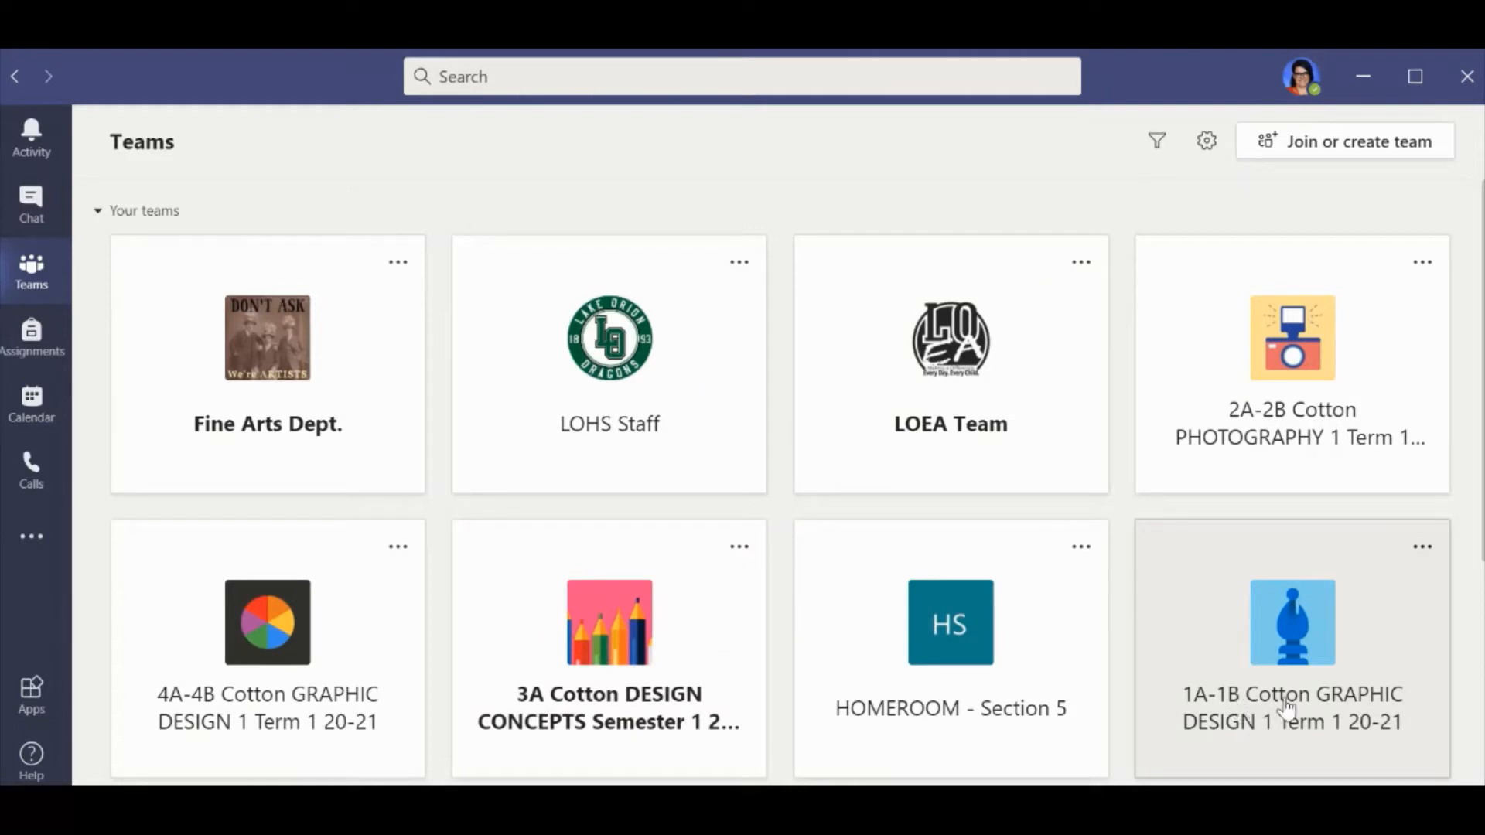
{"action": "mouse_move", "coordinate": [1303, 733]}
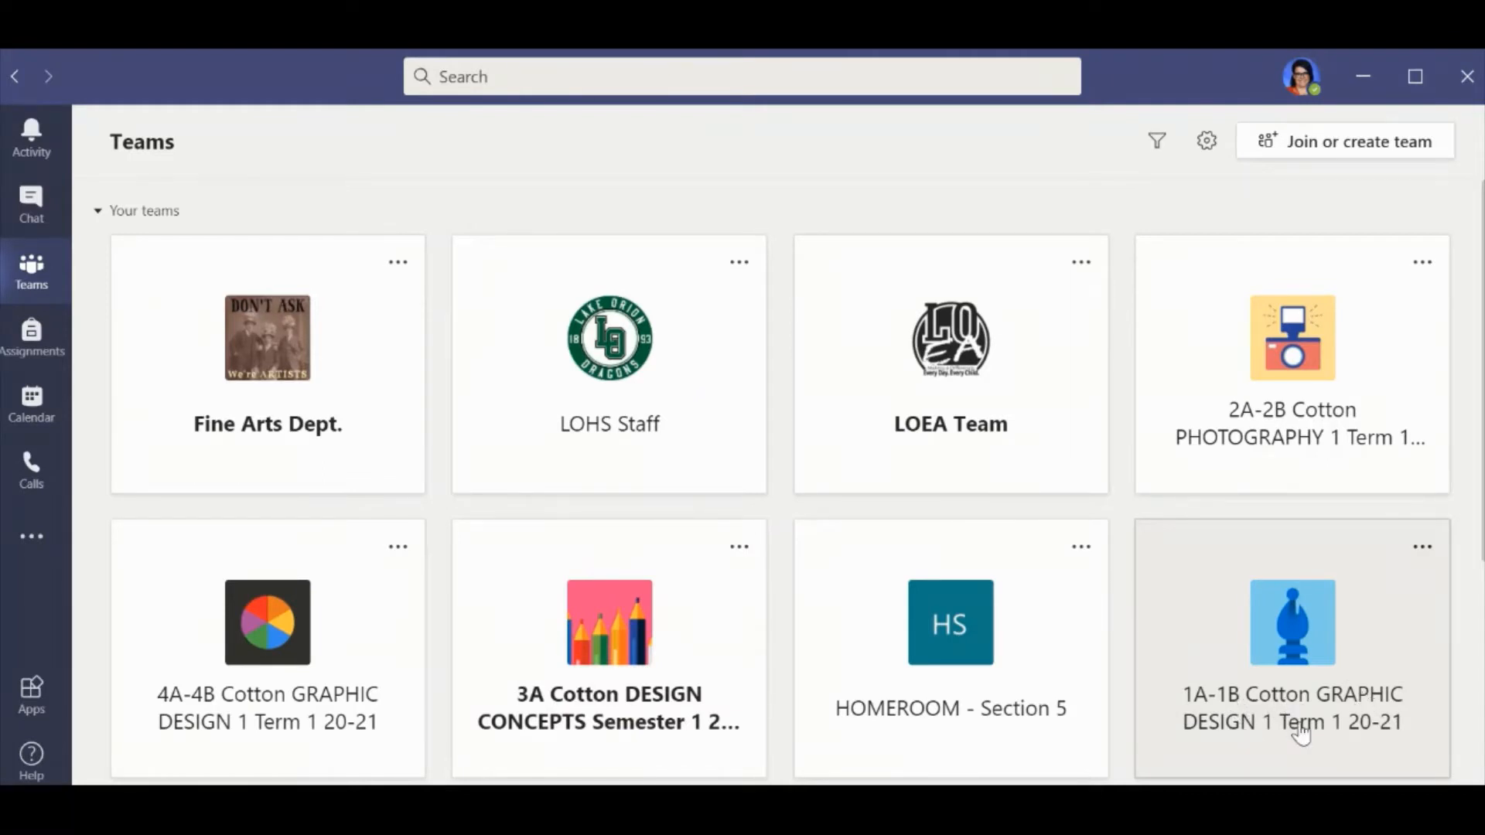
{"action": "mouse_move", "coordinate": [267, 706]}
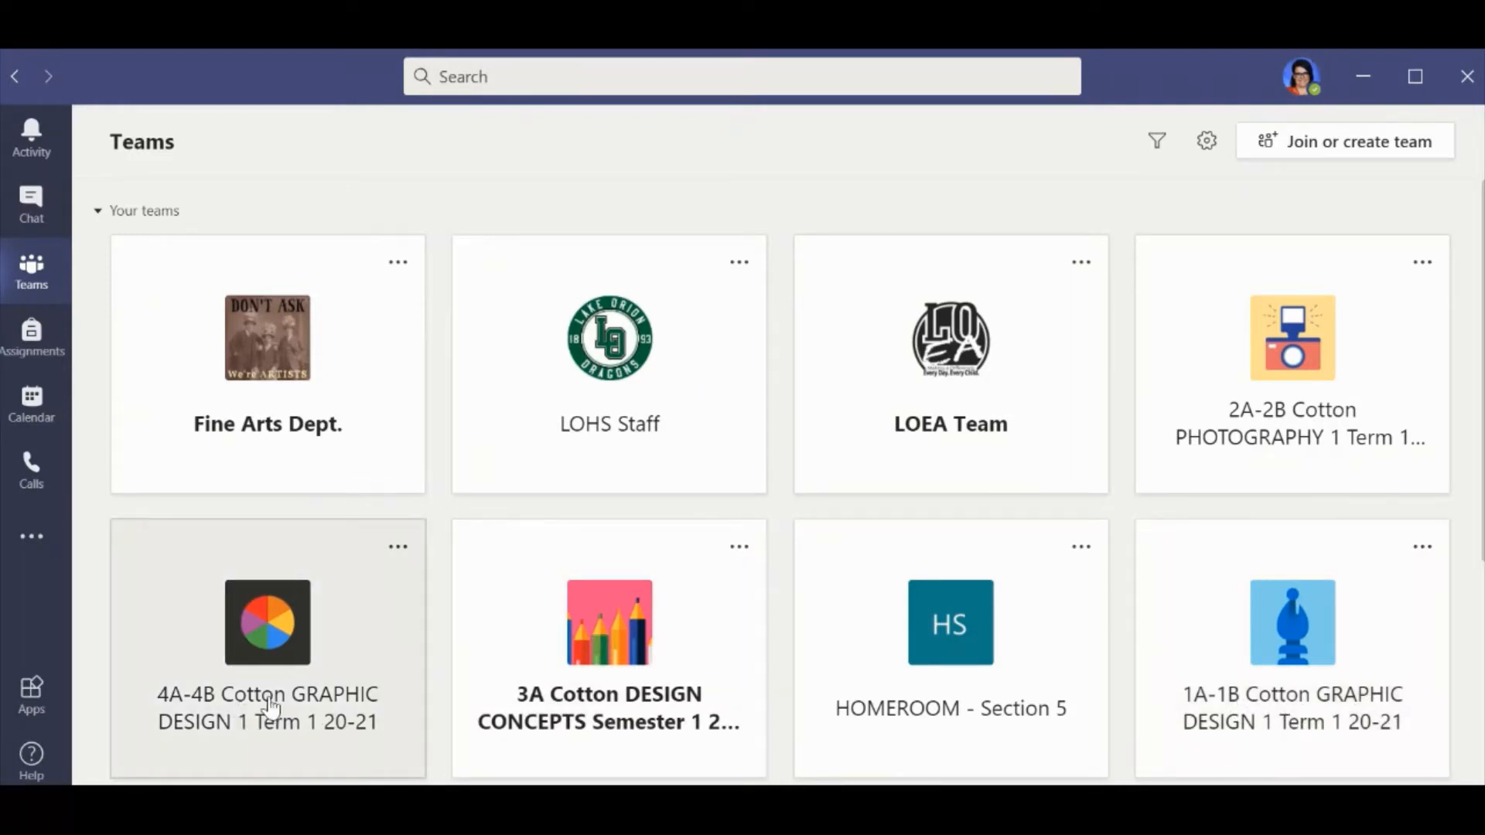
- Open the 4A-4B Graphic Design 1 team and browse its General channel posts, including the September 11 class recording
{"action": "left_click", "coordinate": [267, 649]}
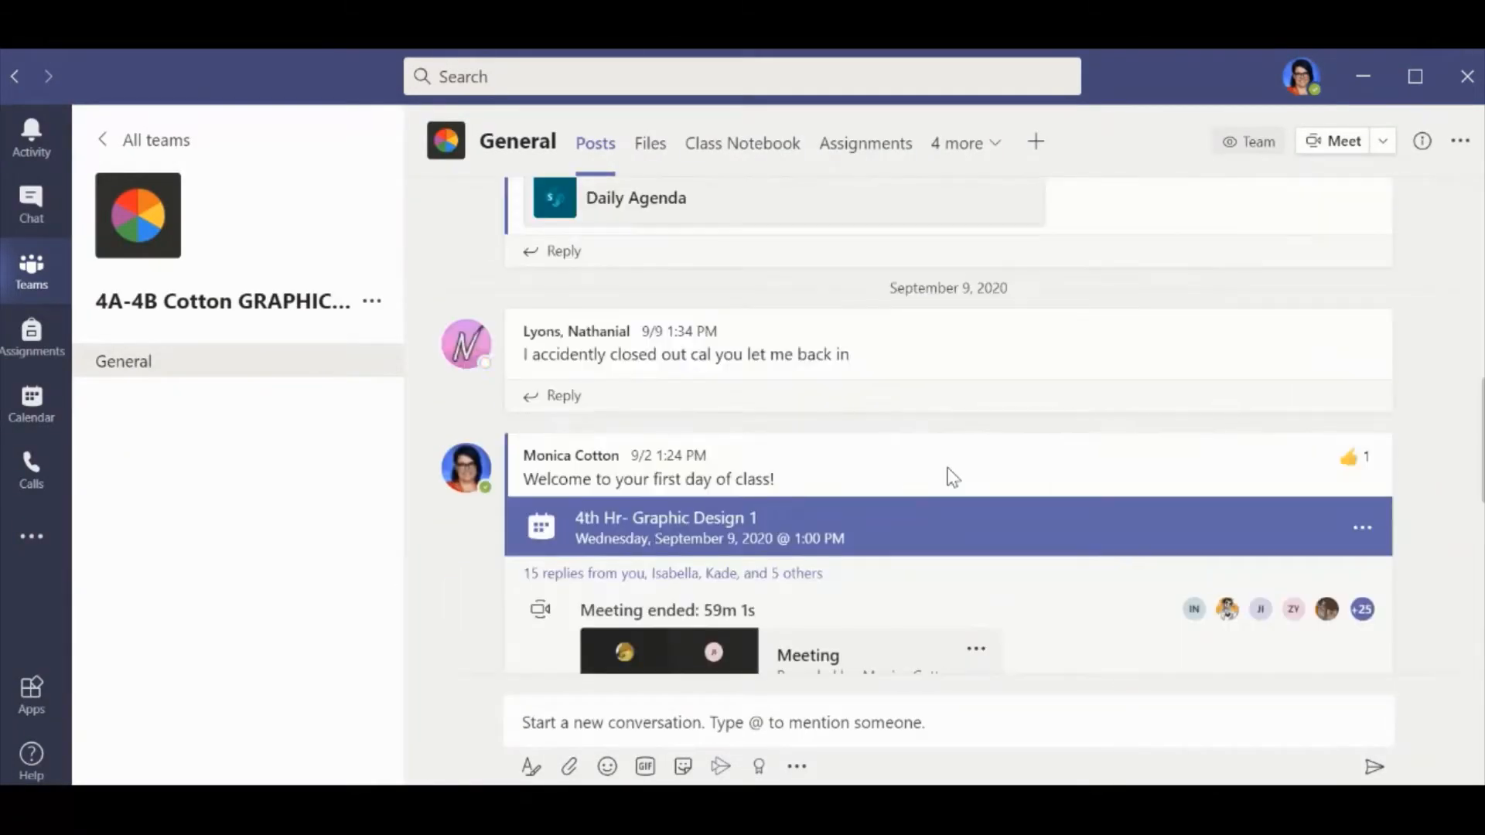
{"action": "scroll", "scroll_direction": "down", "scroll_amount": 3}
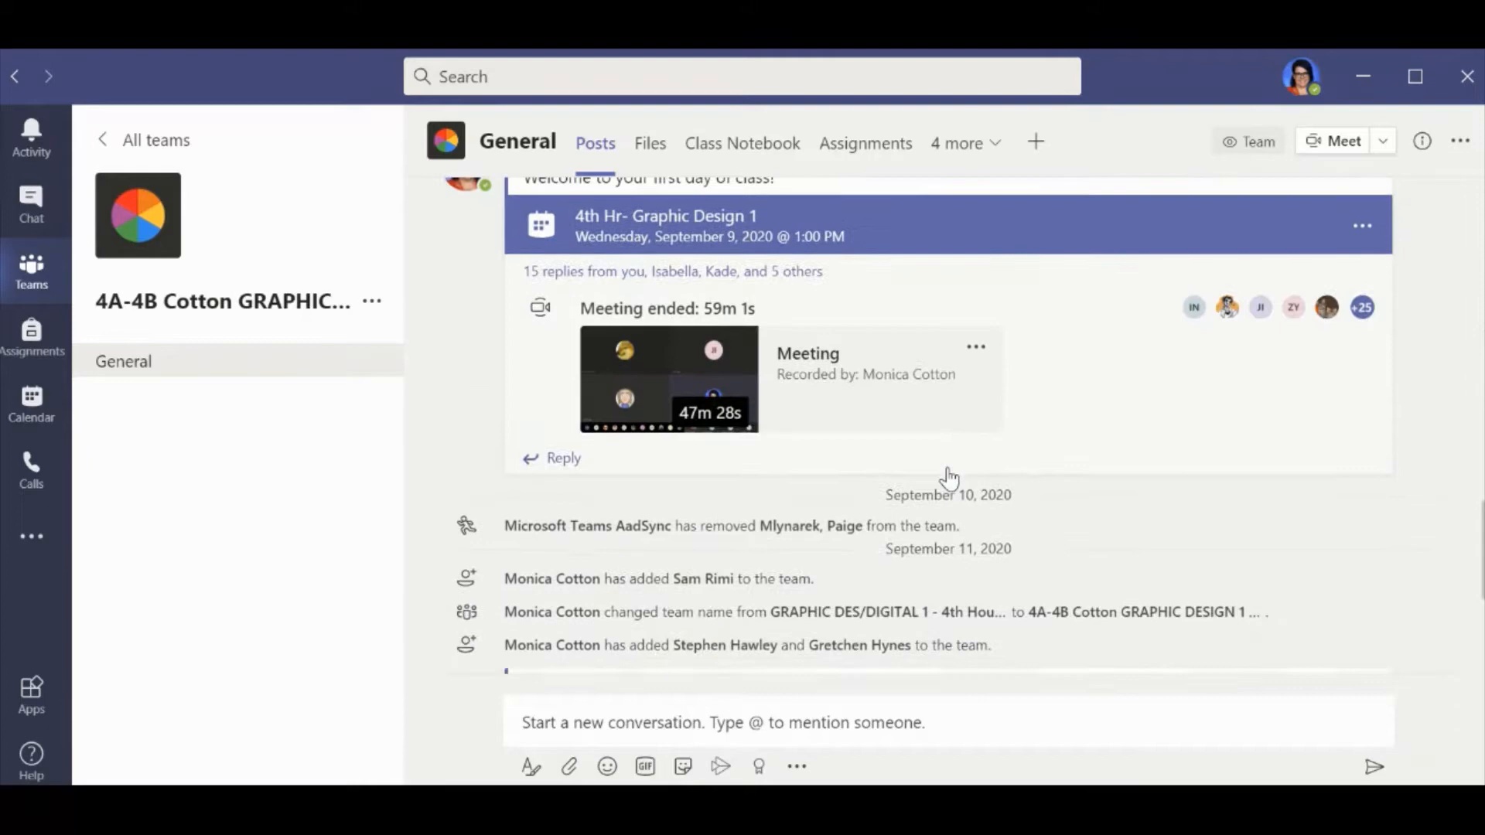
{"action": "mouse_move", "coordinate": [594, 142]}
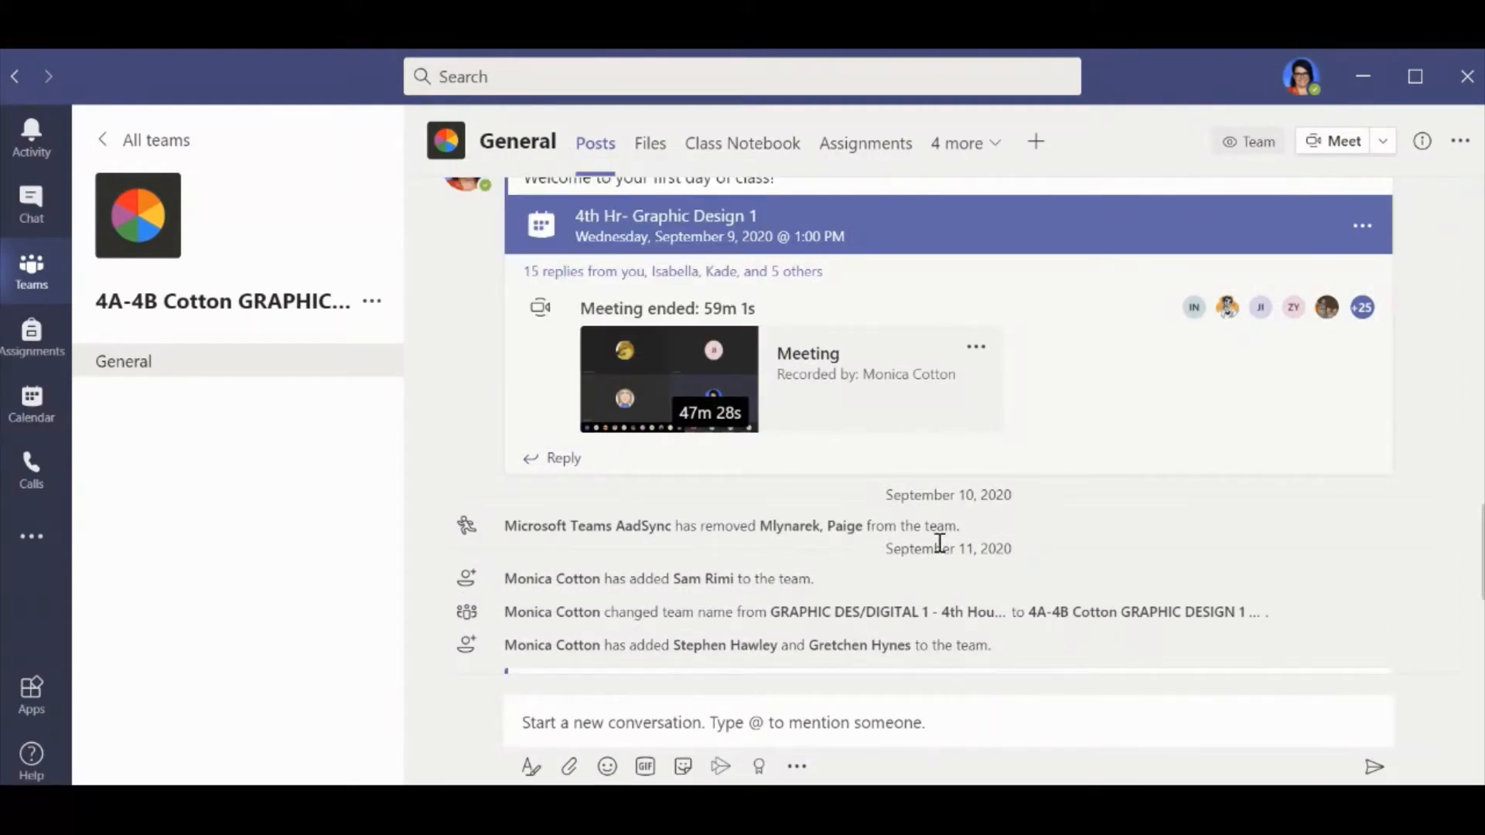
{"action": "scroll", "scroll_direction": "up", "scroll_amount": 3}
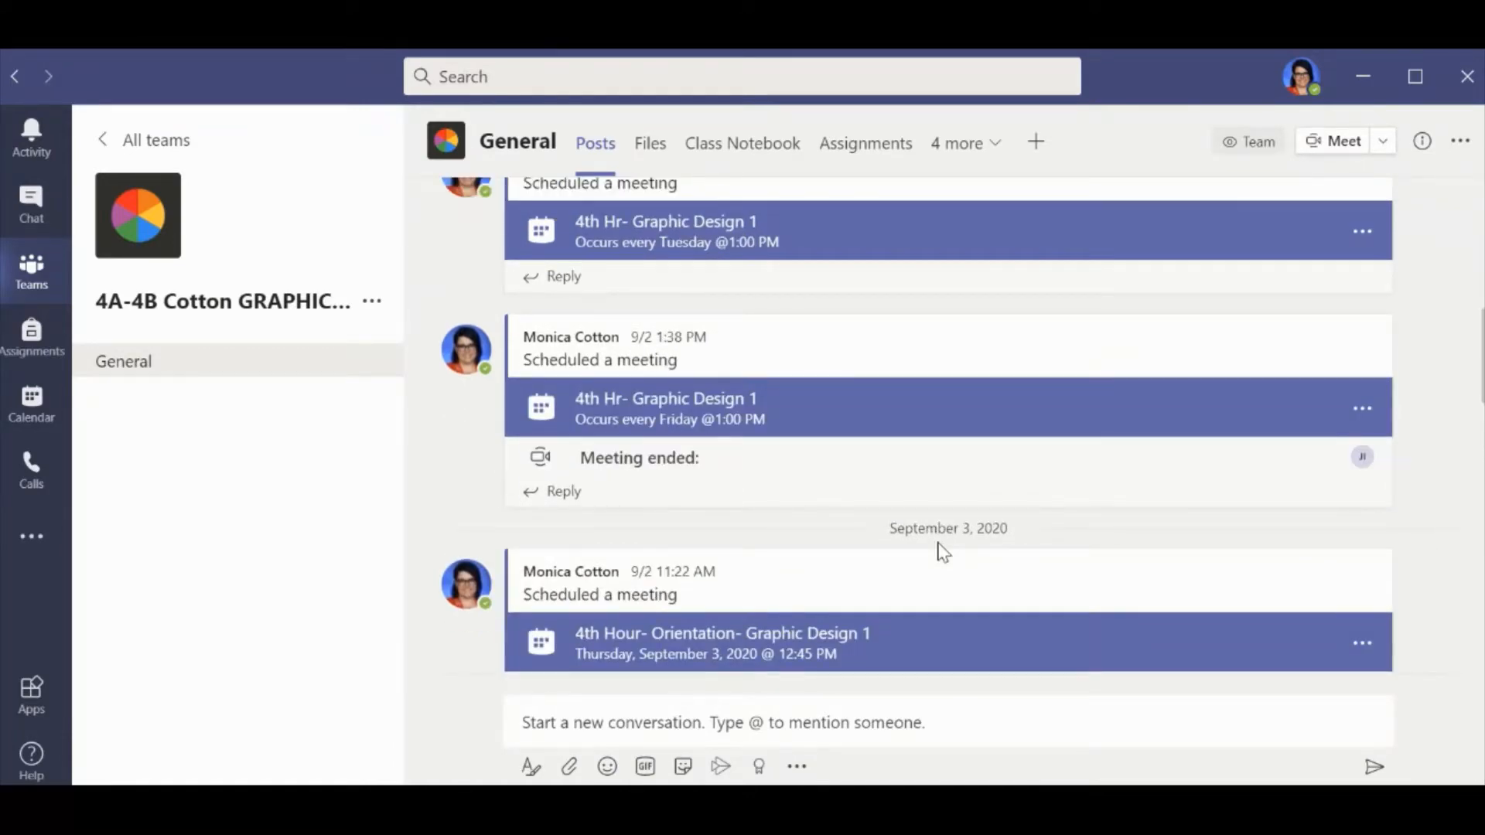
{"action": "scroll", "scroll_direction": "up", "scroll_amount": 3}
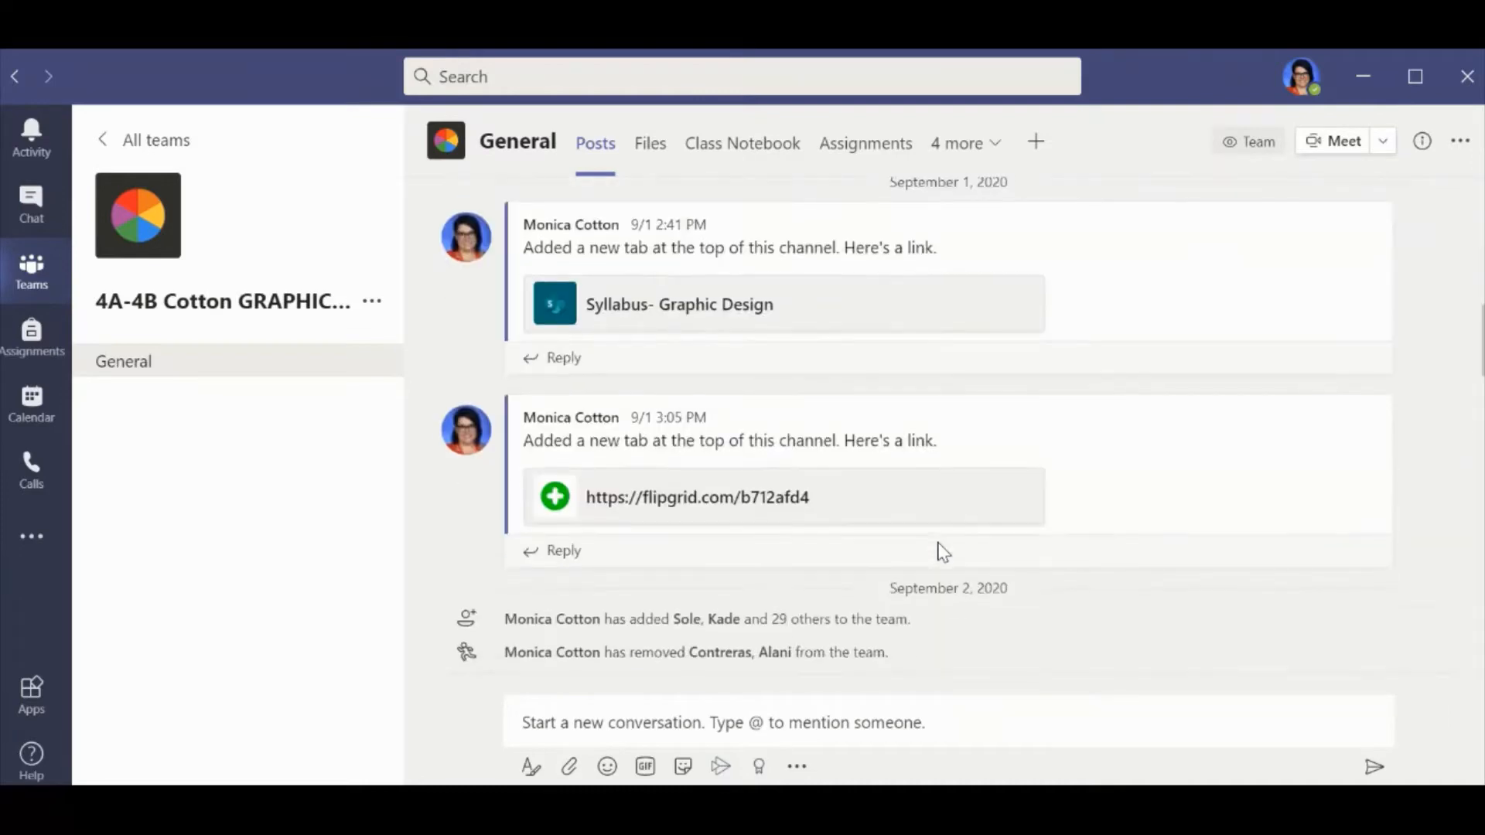
{"action": "scroll", "scroll_direction": "down", "scroll_amount": 3}
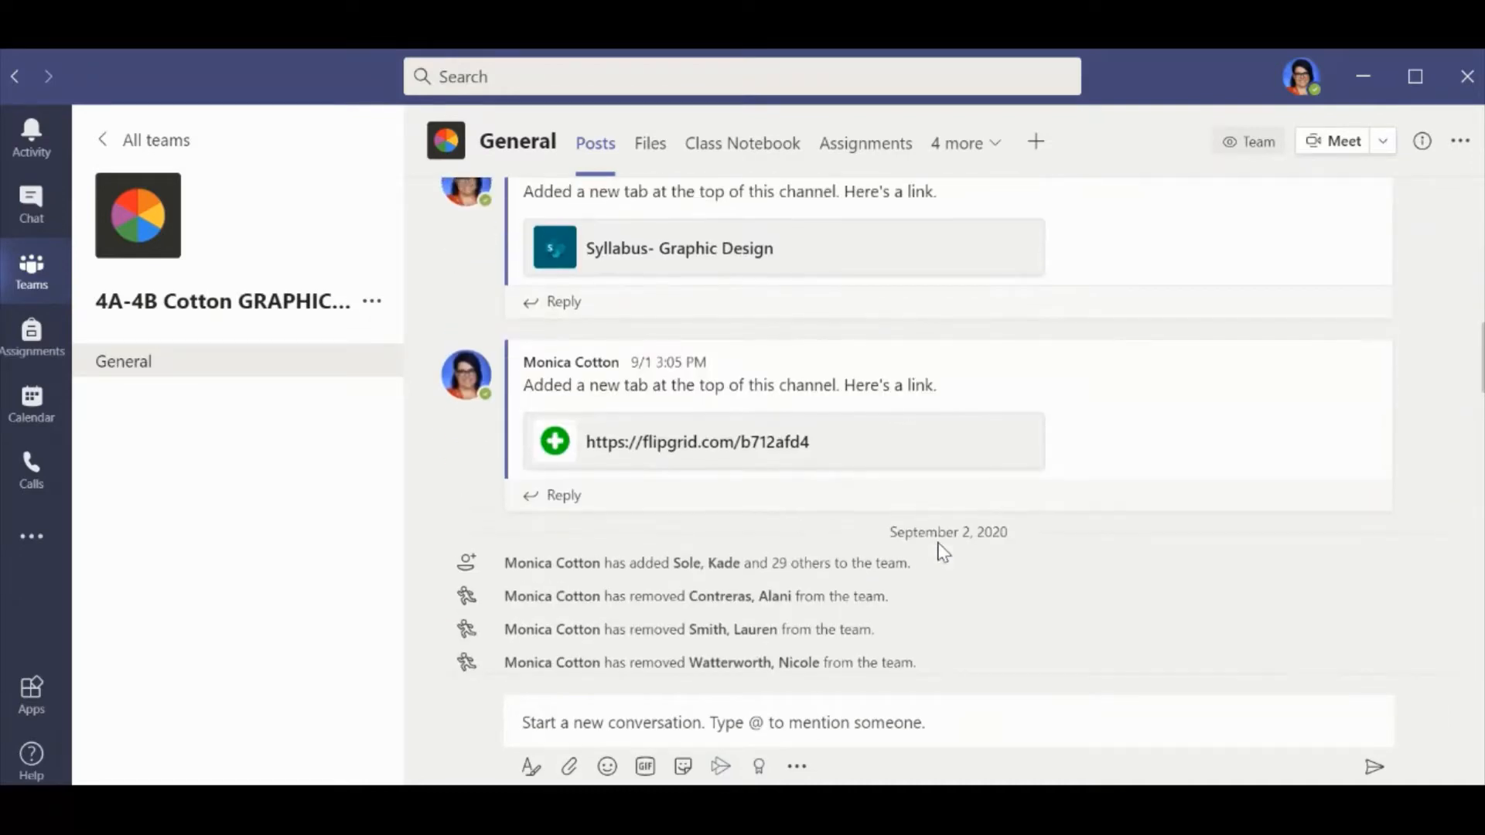
{"action": "scroll", "scroll_direction": "down", "scroll_amount": 3}
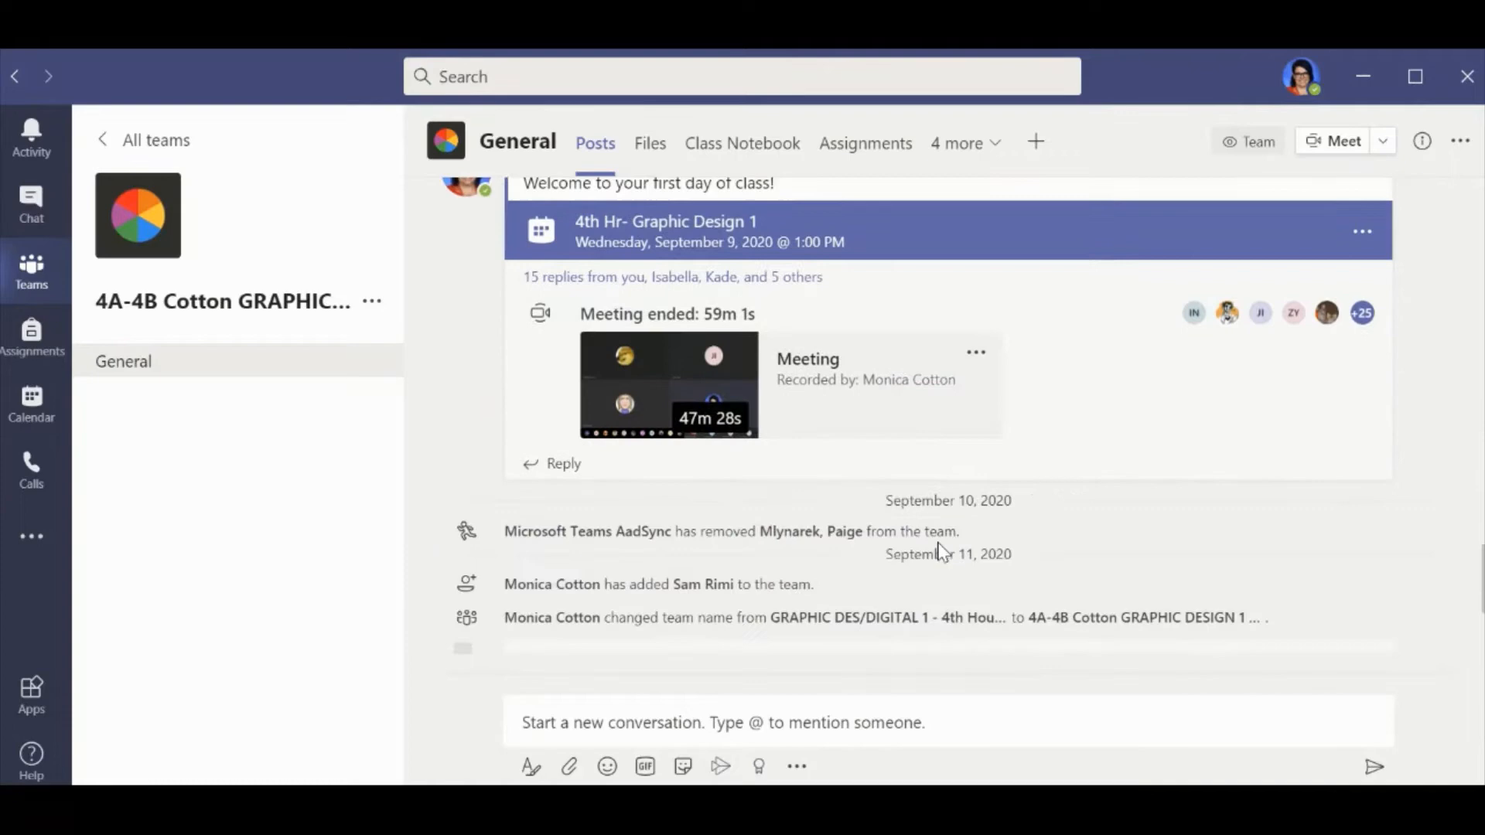
{"action": "scroll", "scroll_direction": "down", "scroll_amount": 3}
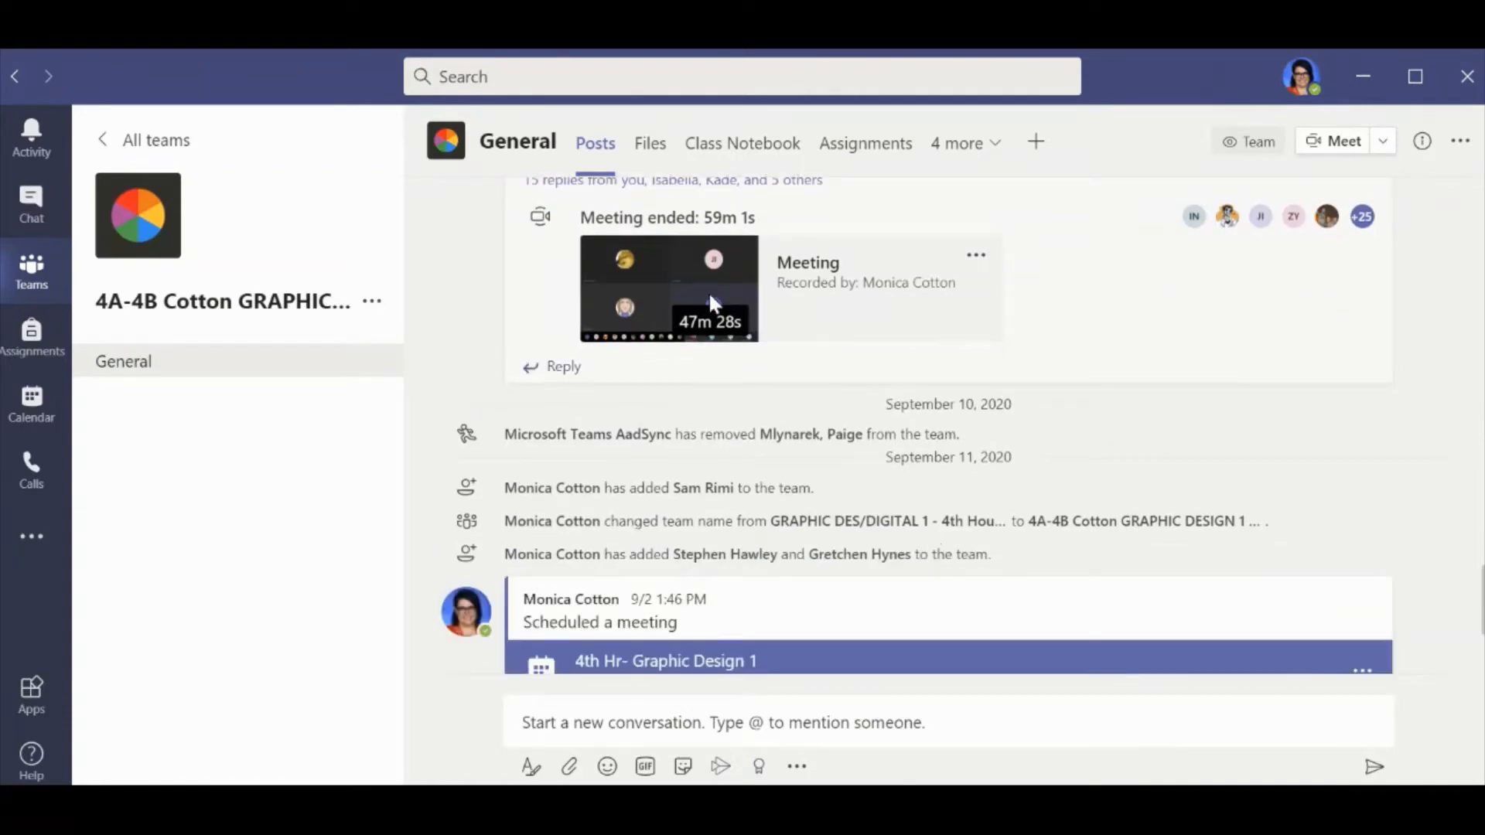
{"action": "mouse_move", "coordinate": [642, 723]}
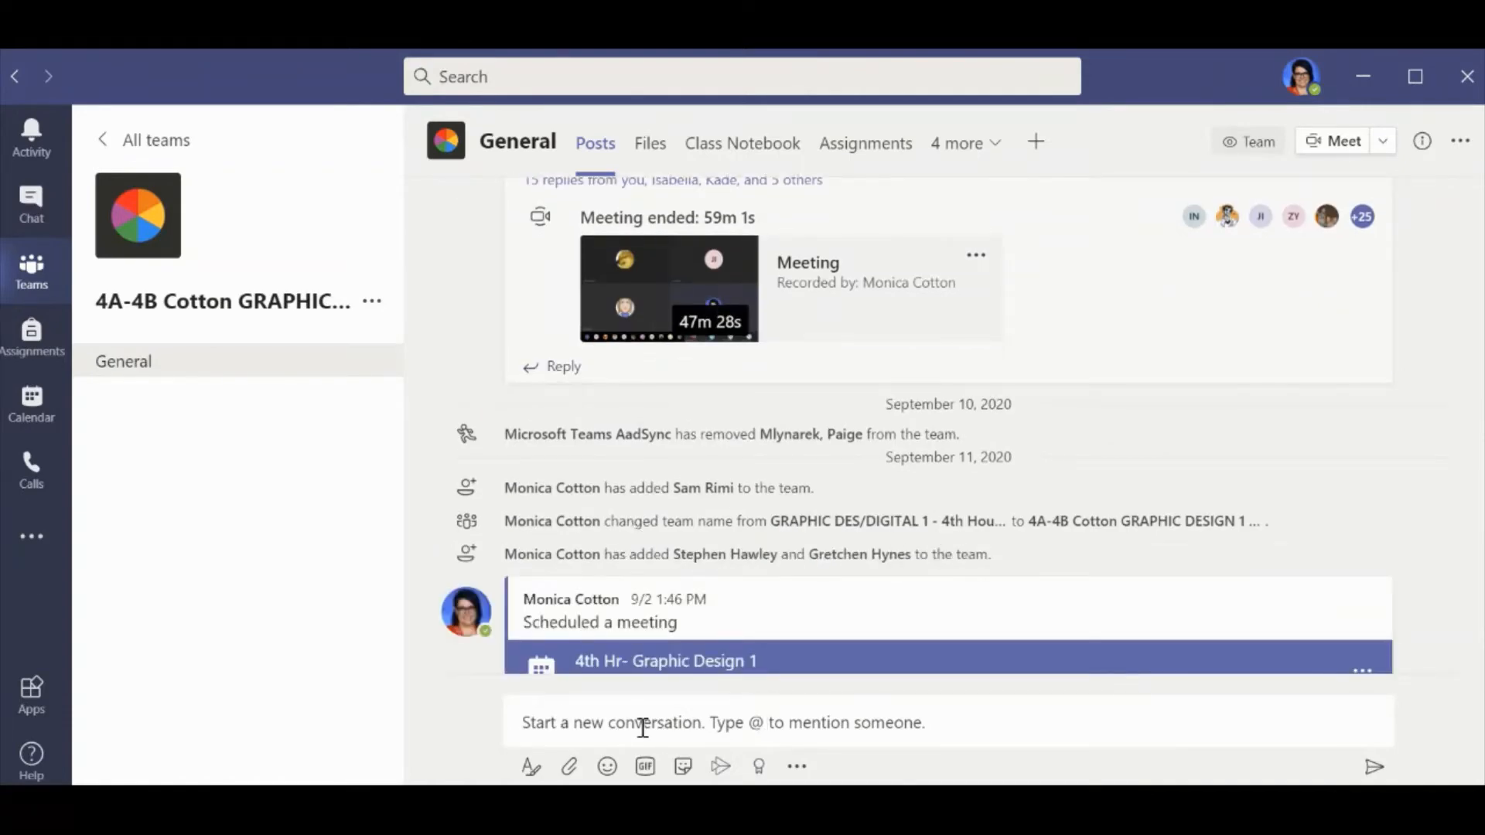
{"action": "mouse_move", "coordinate": [31, 204]}
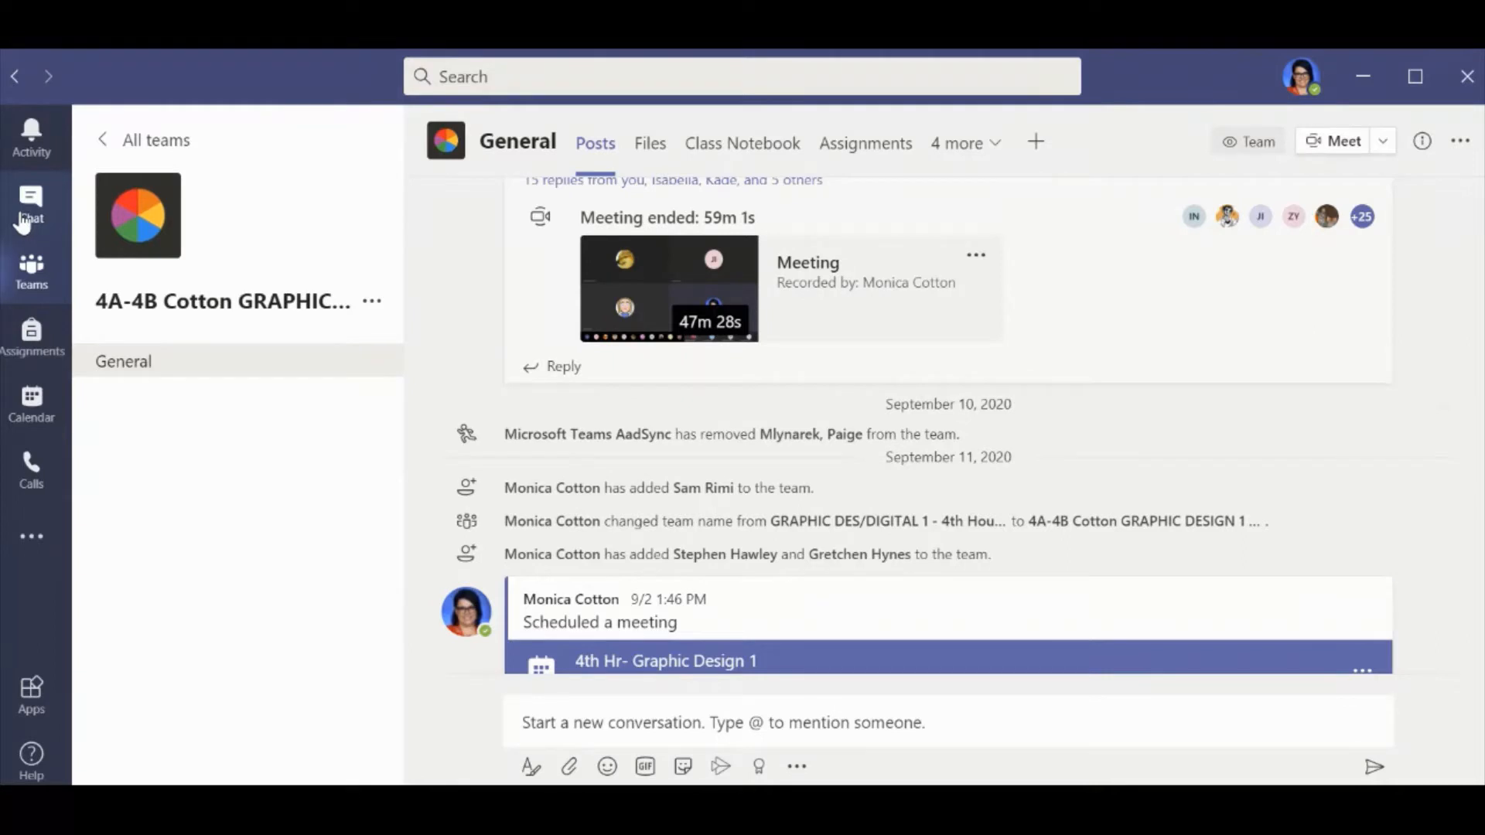
{"action": "scroll", "scroll_direction": "down", "scroll_amount": 3}
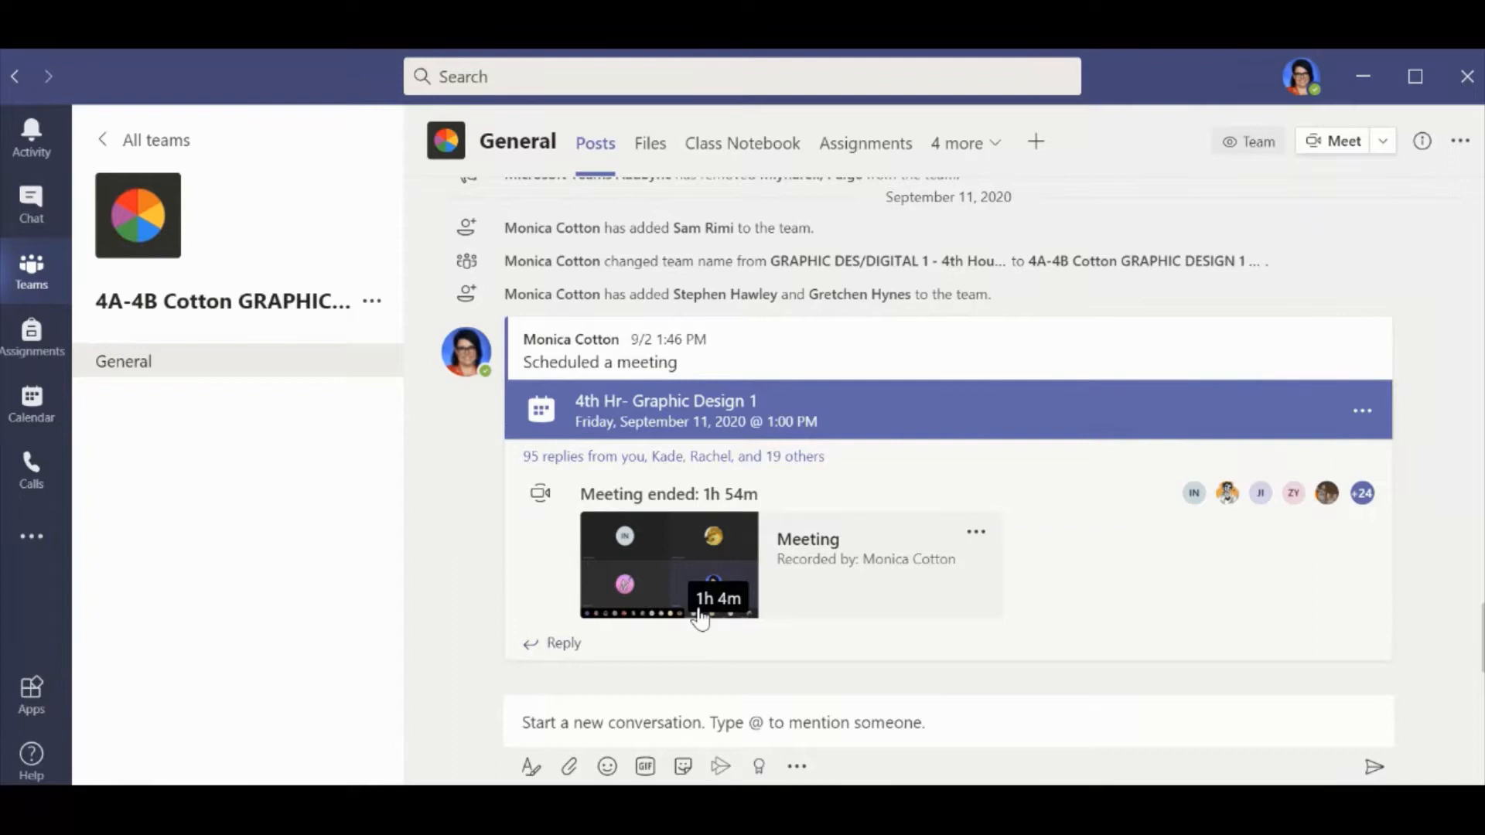
{"action": "mouse_move", "coordinate": [841, 681]}
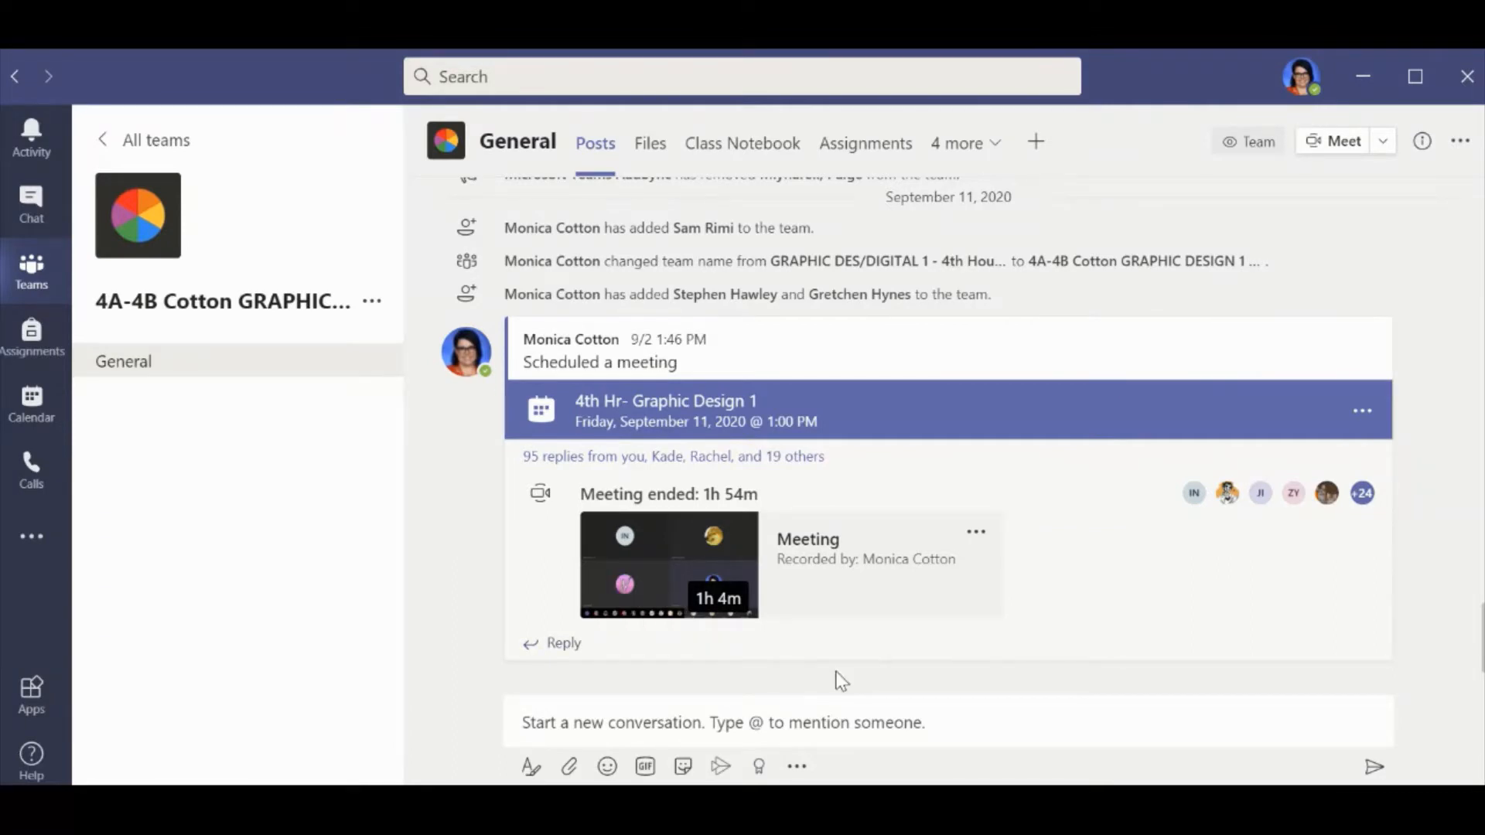
{"action": "mouse_move", "coordinate": [563, 548]}
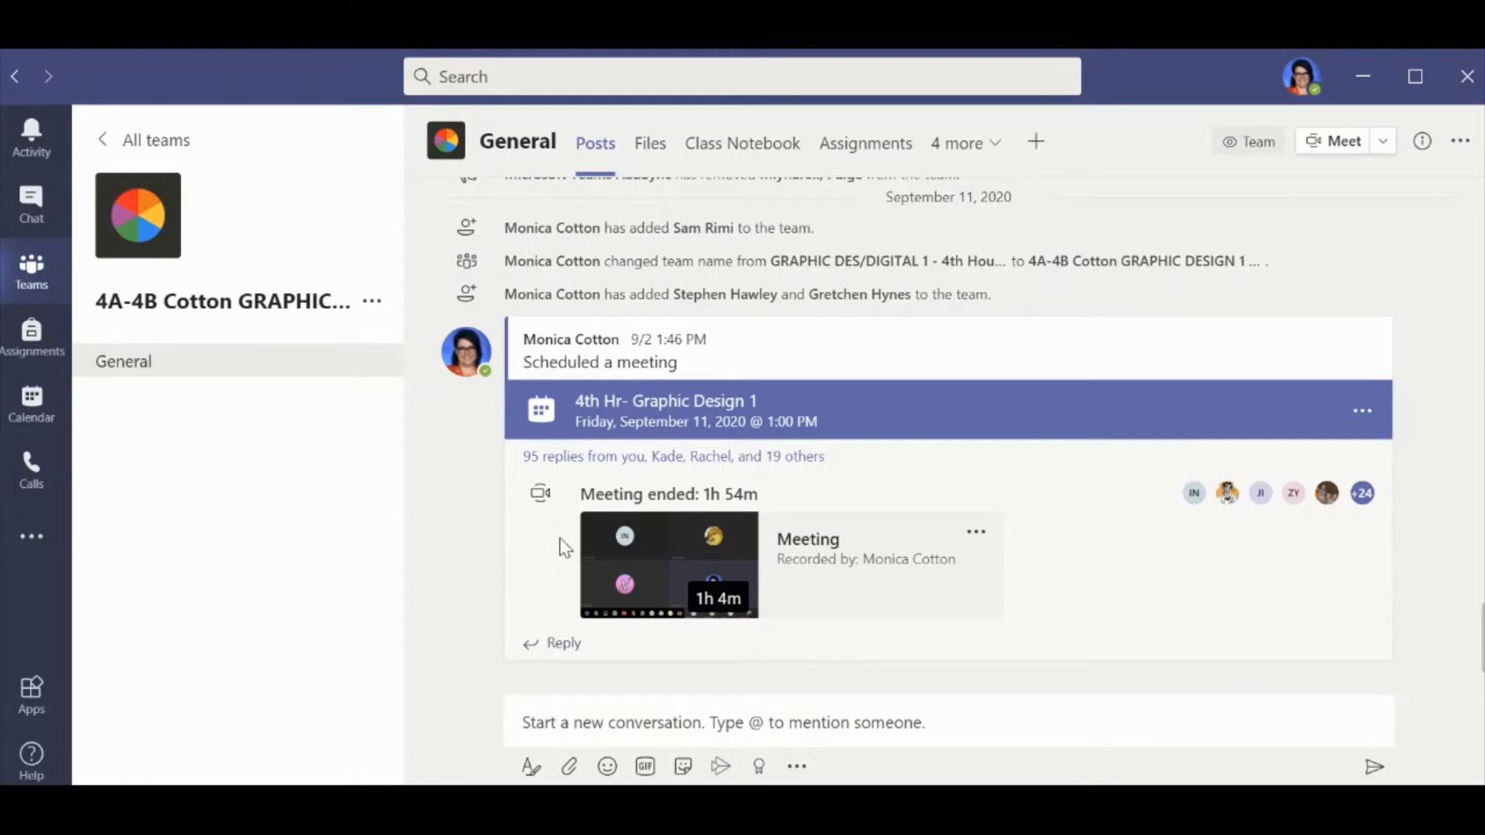
{"action": "mouse_move", "coordinate": [681, 433]}
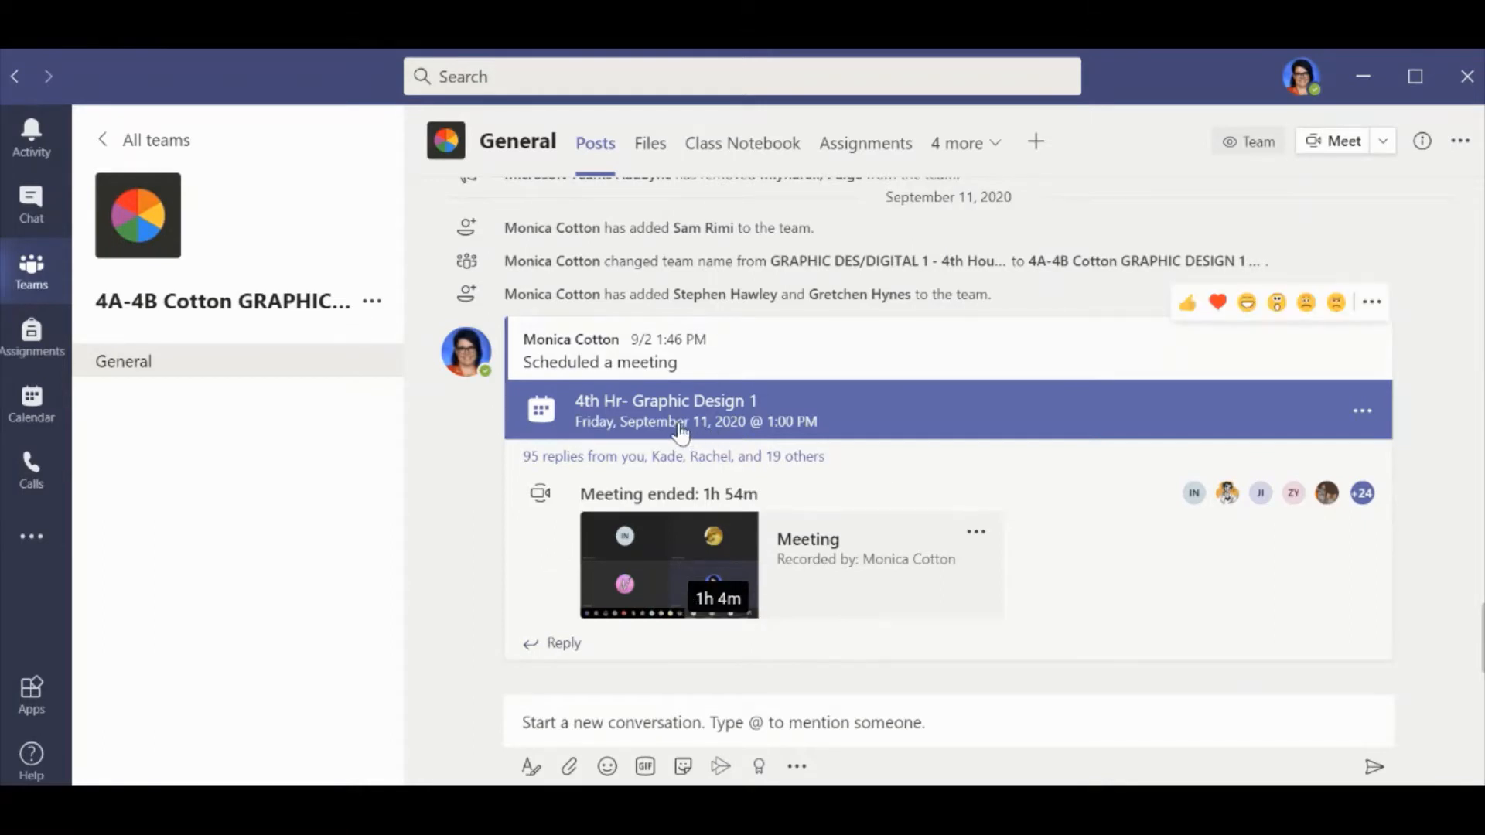
{"action": "mouse_move", "coordinate": [670, 605]}
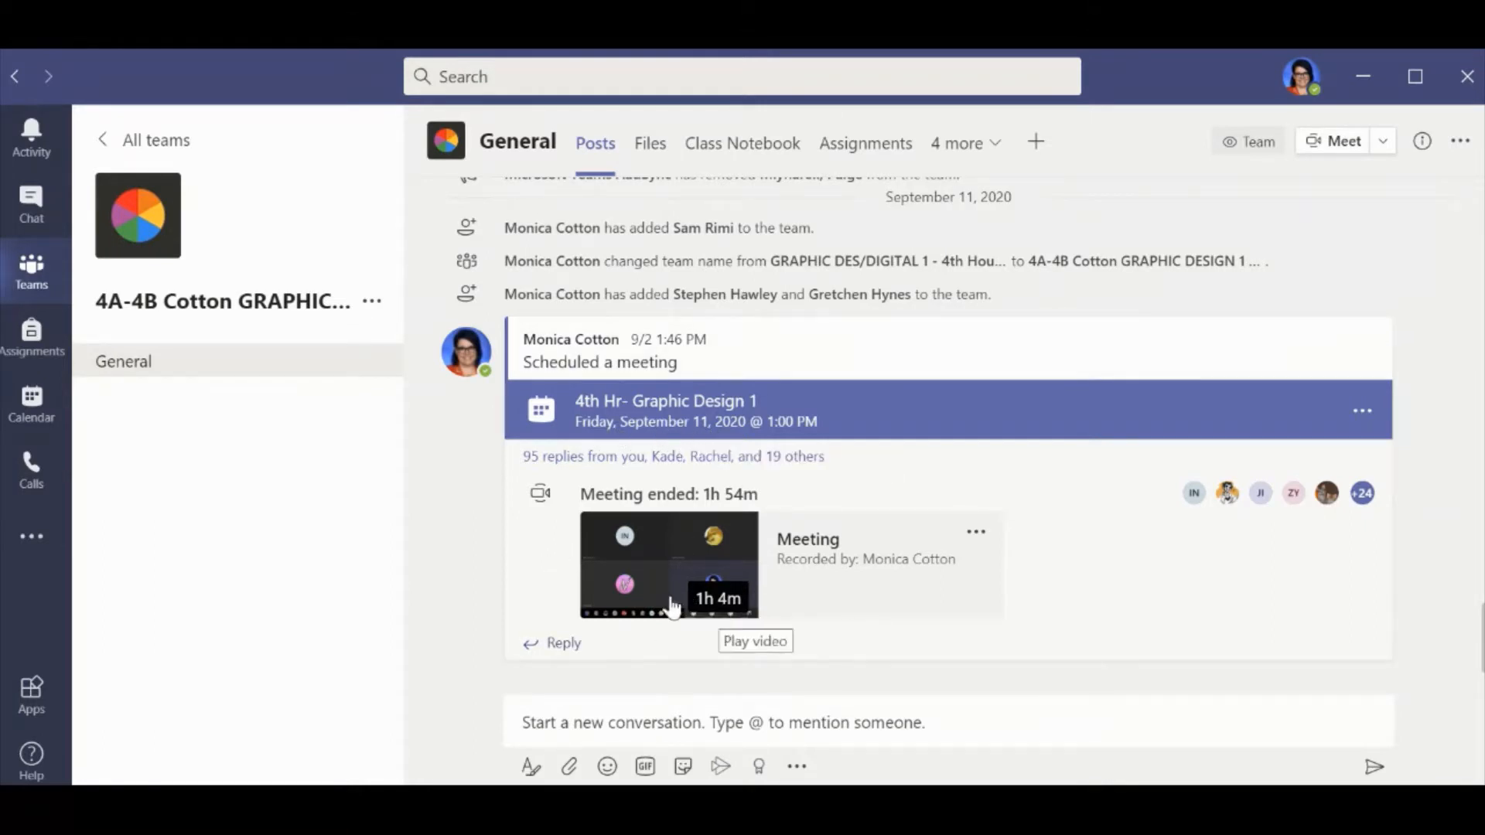
{"action": "mouse_move", "coordinate": [670, 581]}
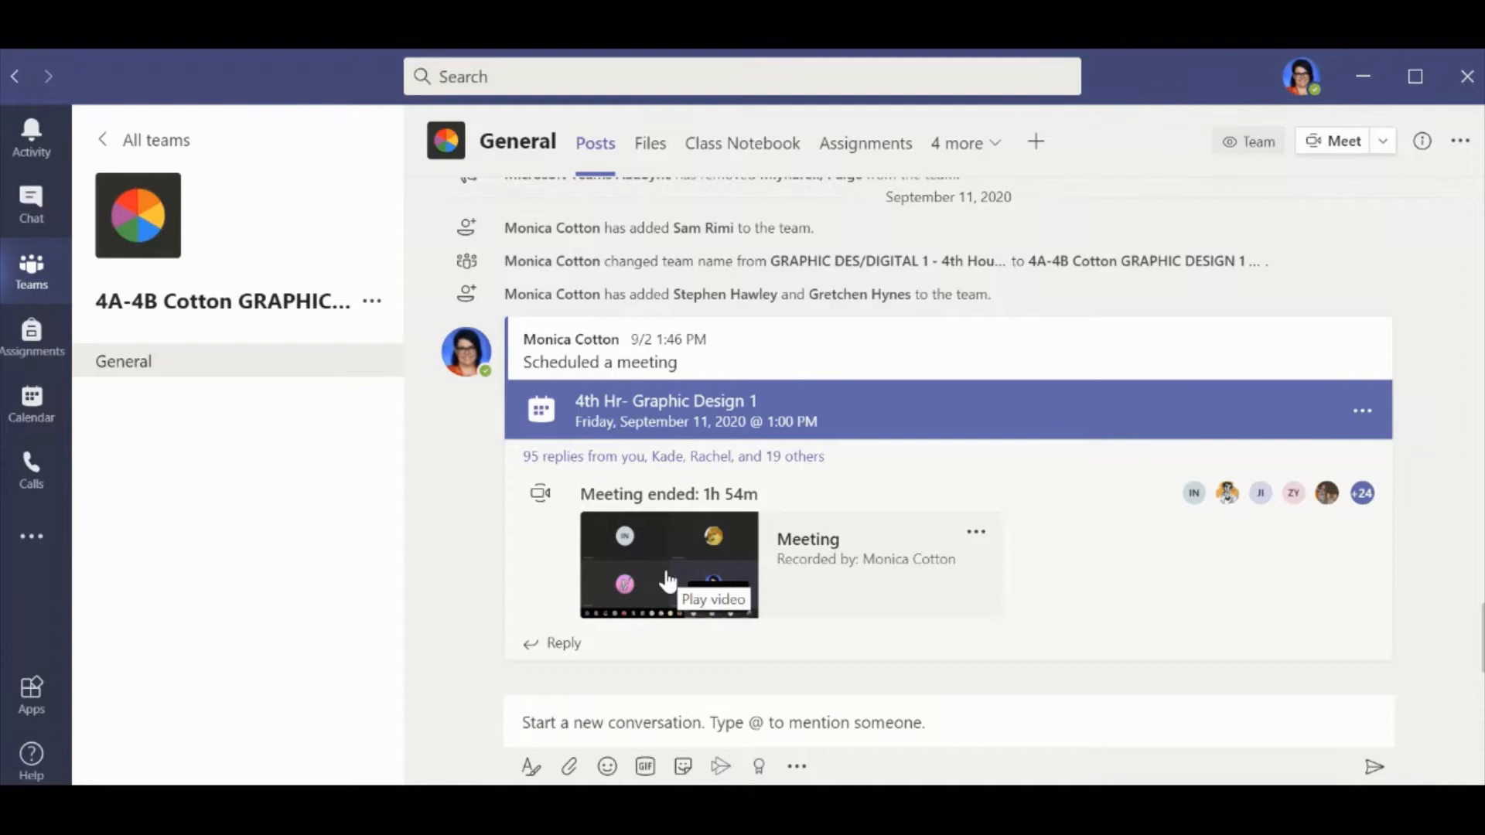
{"action": "mouse_move", "coordinate": [621, 143]}
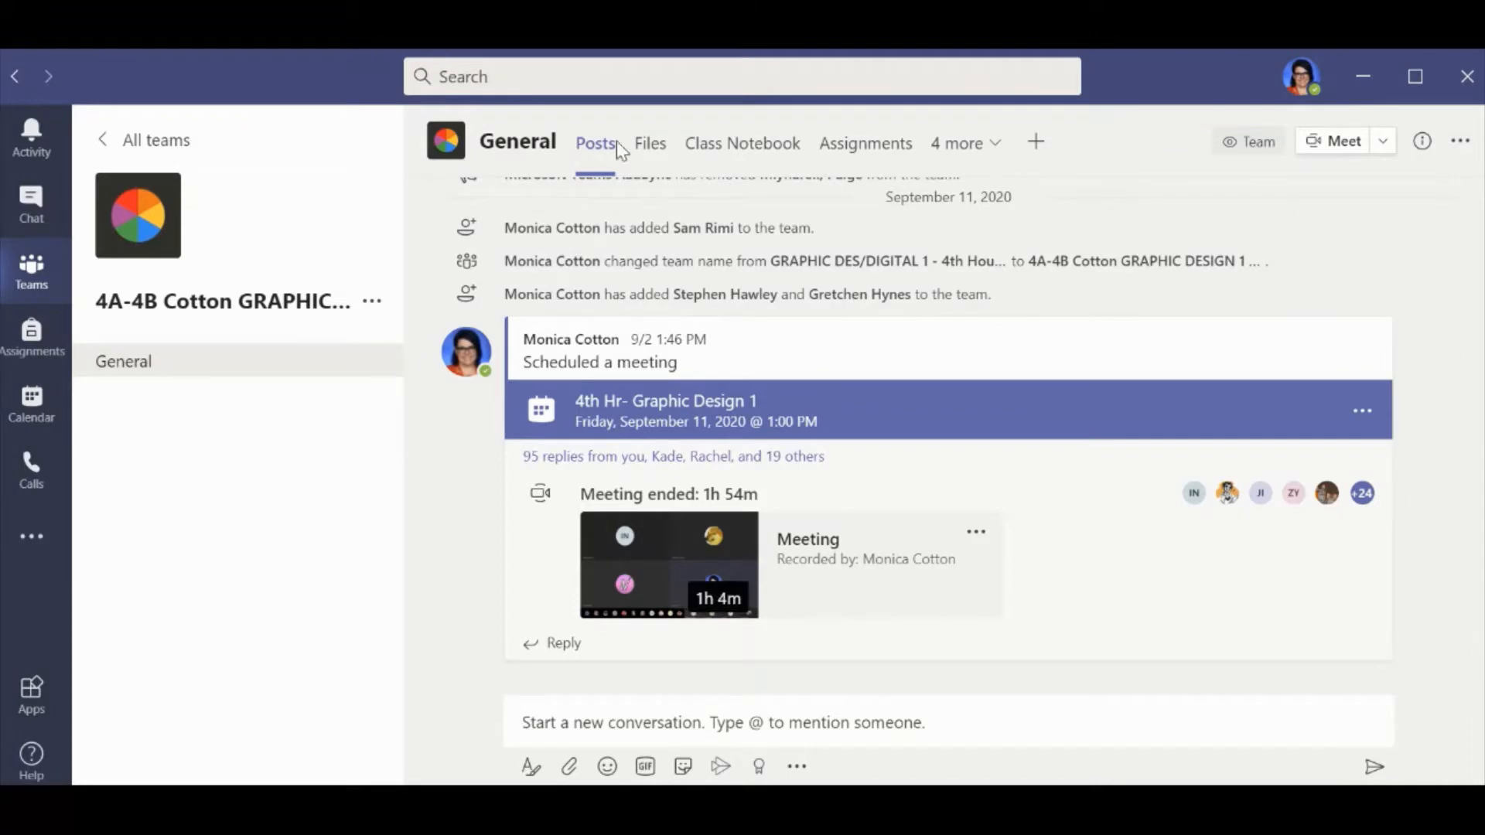
- View the class Files tab with its Class Materials folder
{"action": "left_click", "coordinate": [650, 142]}
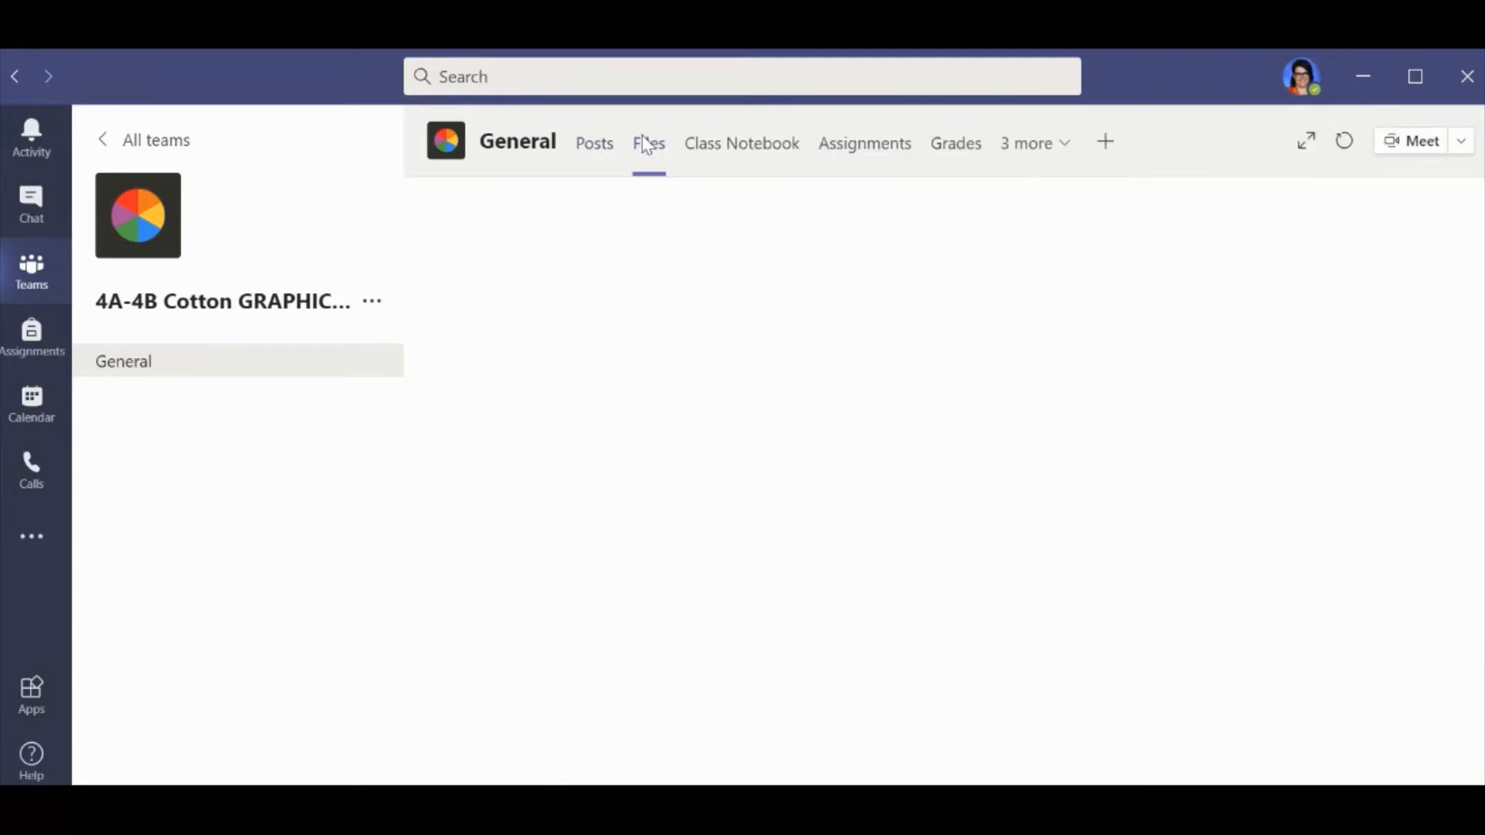
{"action": "left_click", "coordinate": [648, 142]}
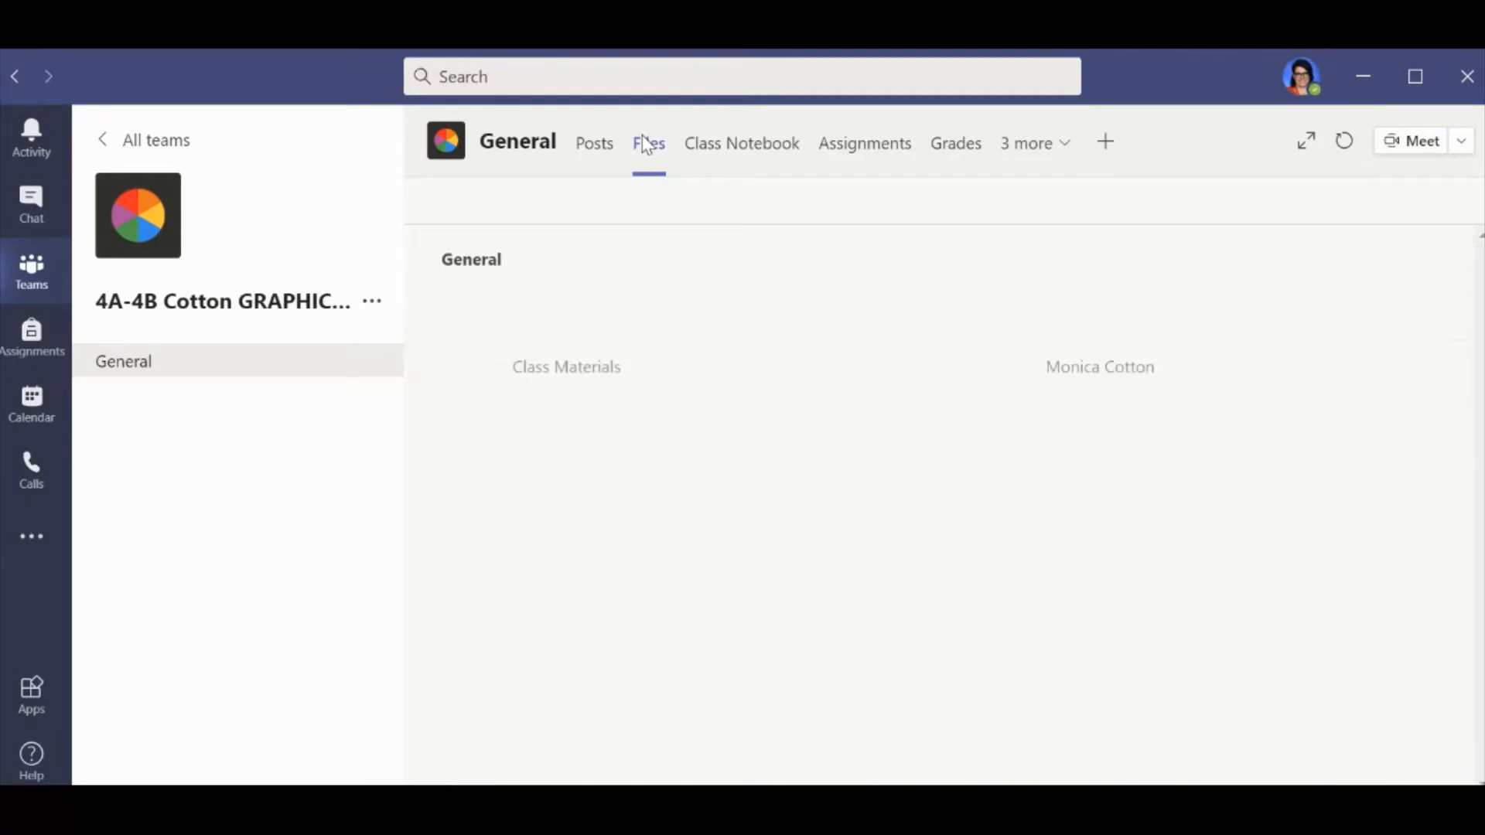
{"action": "left_click", "coordinate": [648, 142]}
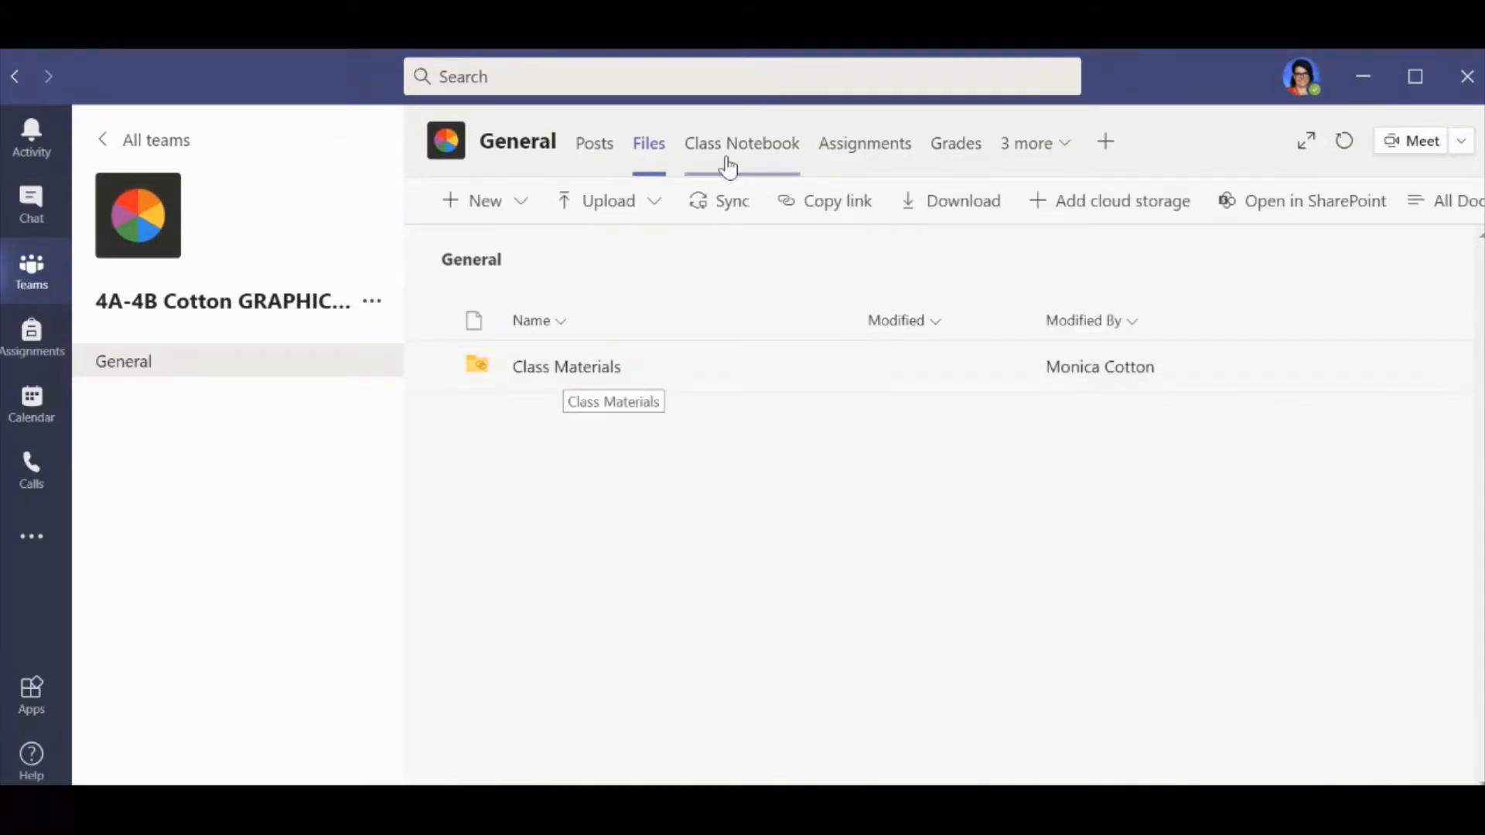
- View the Class Notebook welcome page, then move on to Assignments
{"action": "left_click", "coordinate": [741, 142]}
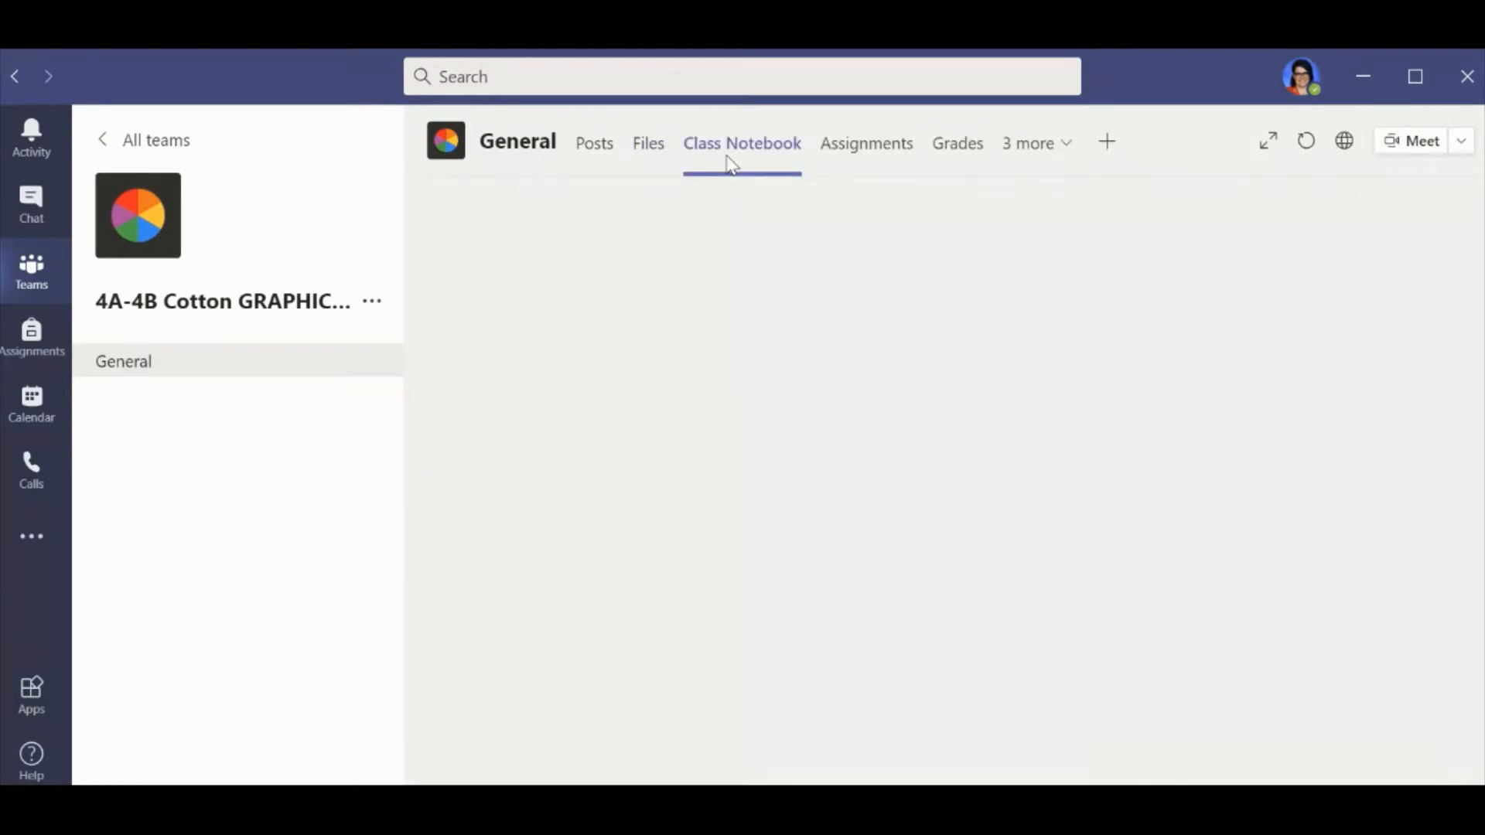
{"action": "left_click", "coordinate": [741, 143]}
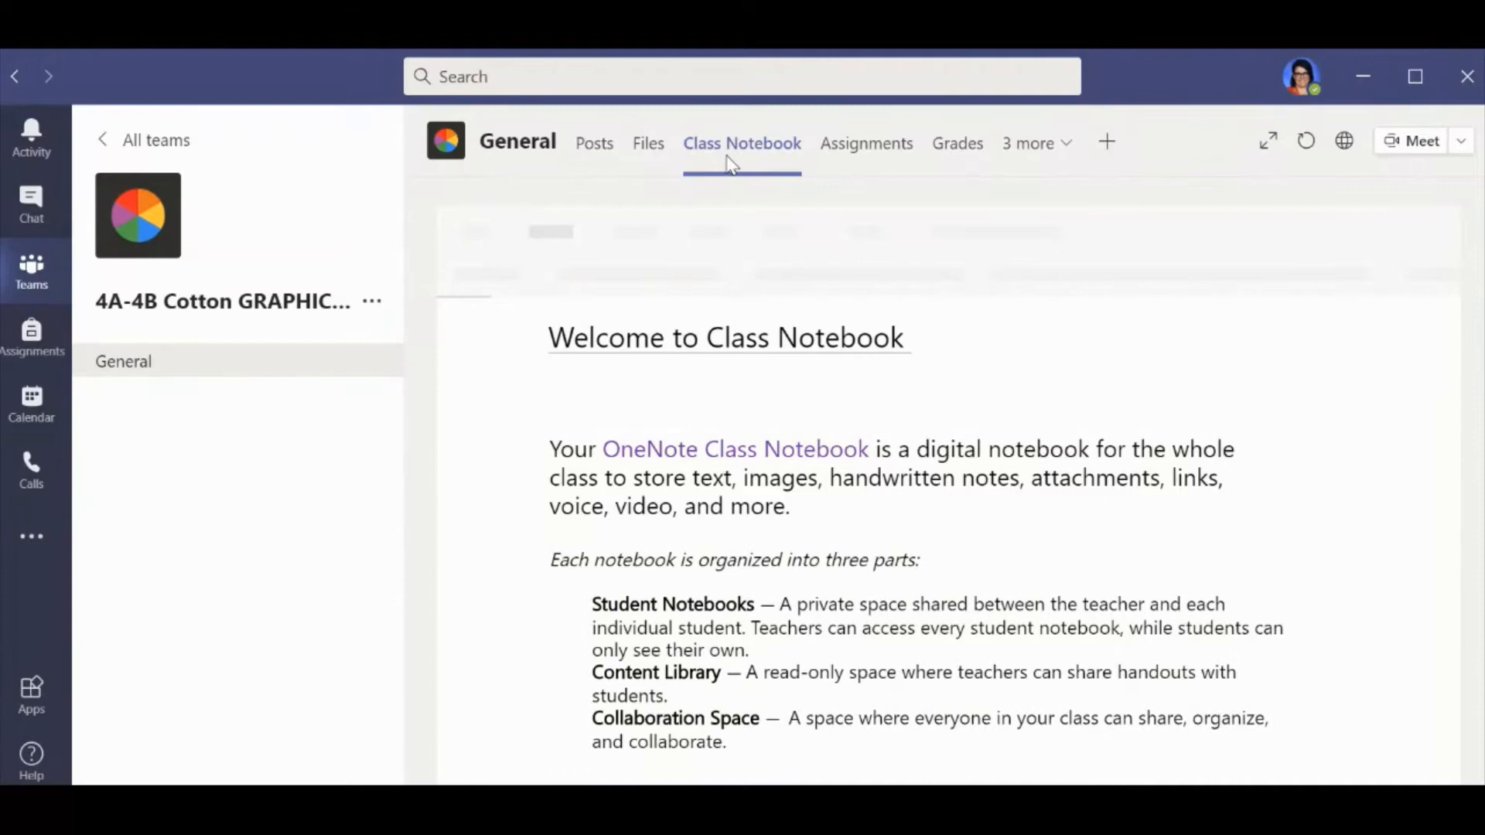
{"action": "left_click", "coordinate": [864, 142]}
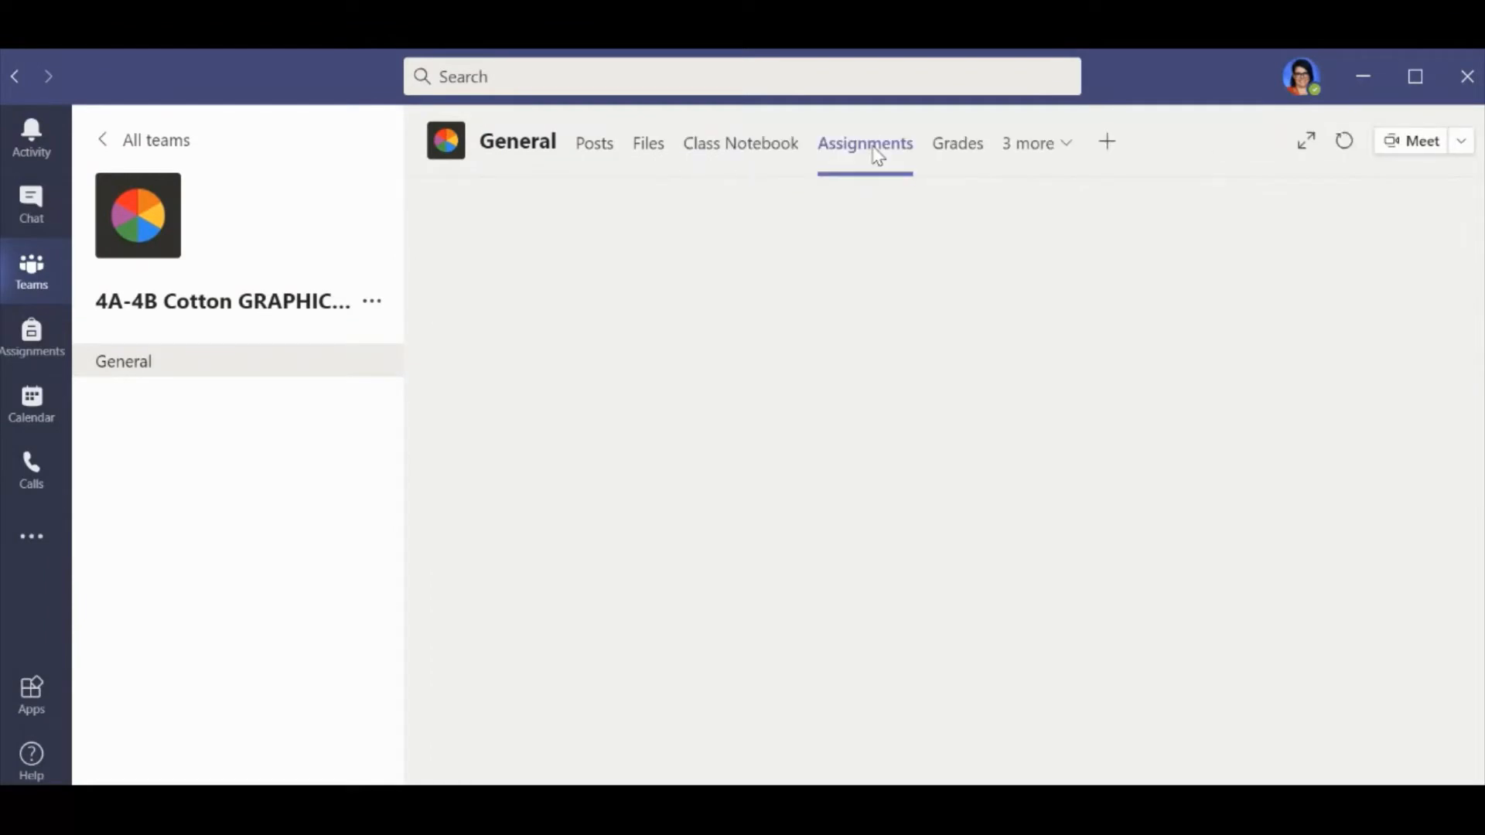
- Load the Assignments page listing the Syllabus Quiz, due September 11, 26 of 33 turned in
{"action": "left_click", "coordinate": [863, 143]}
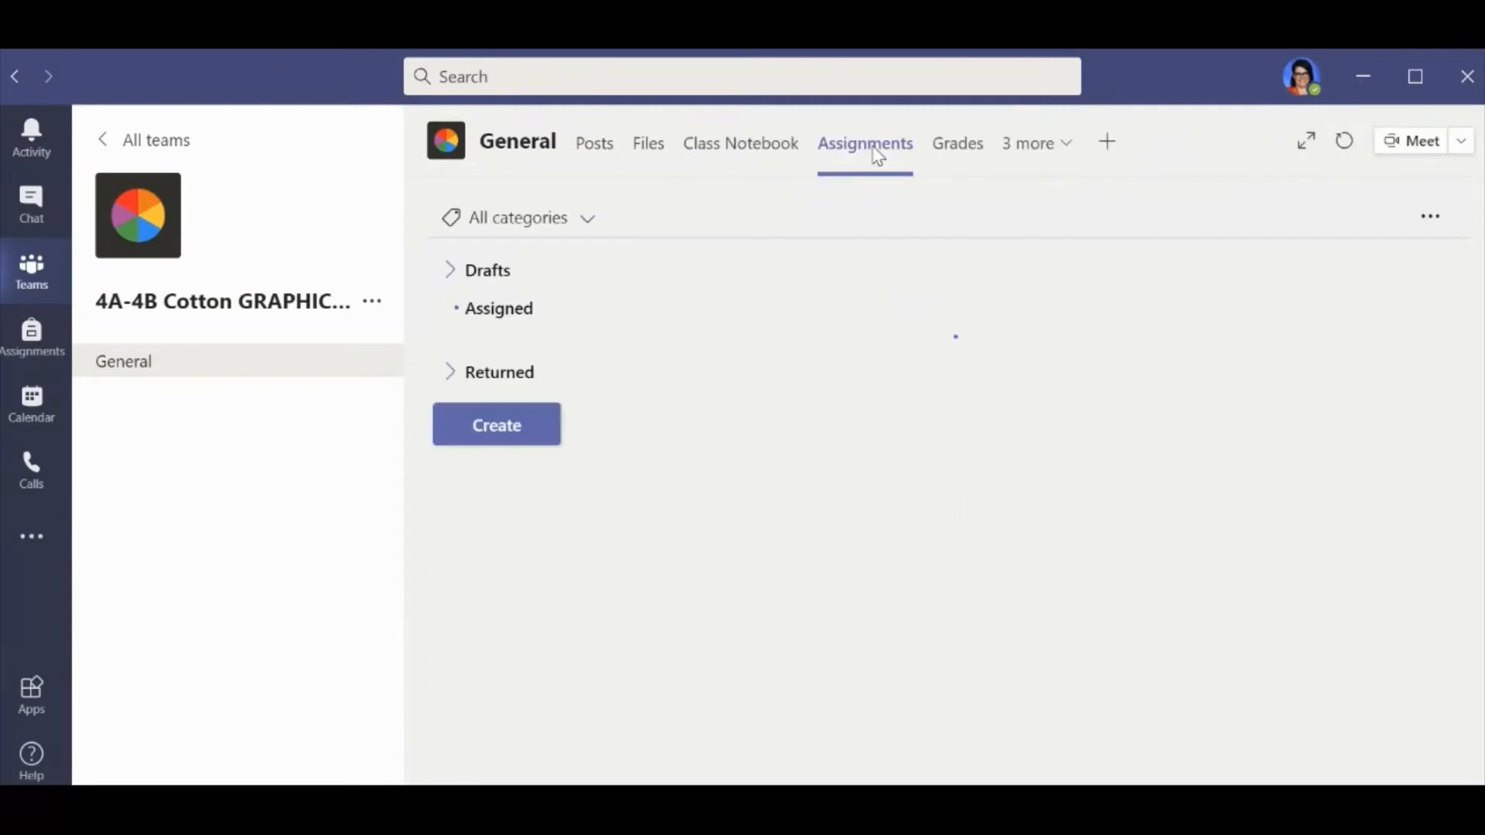
{"action": "left_click", "coordinate": [498, 307]}
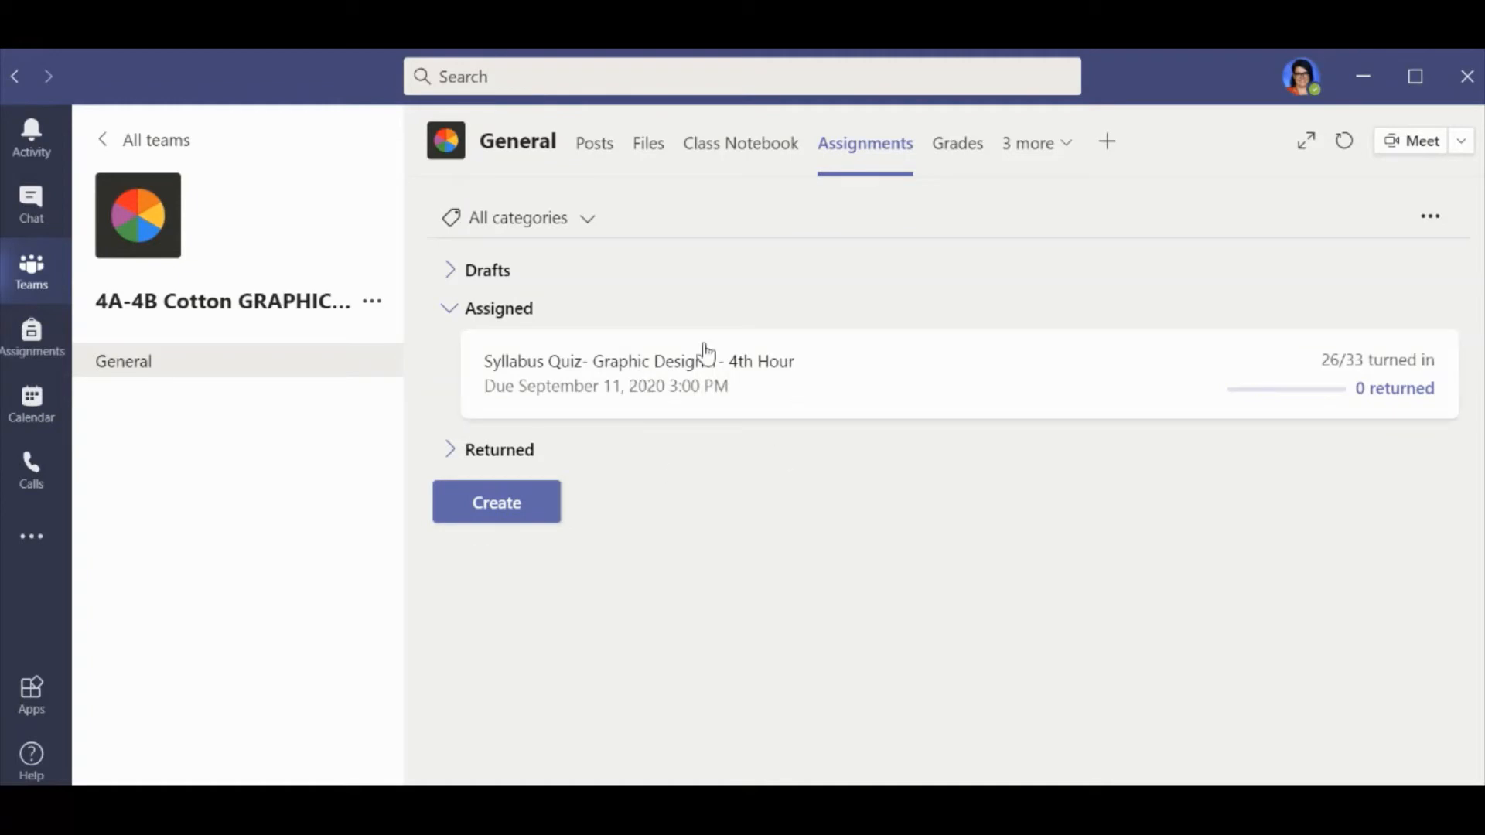
{"action": "mouse_move", "coordinate": [956, 142]}
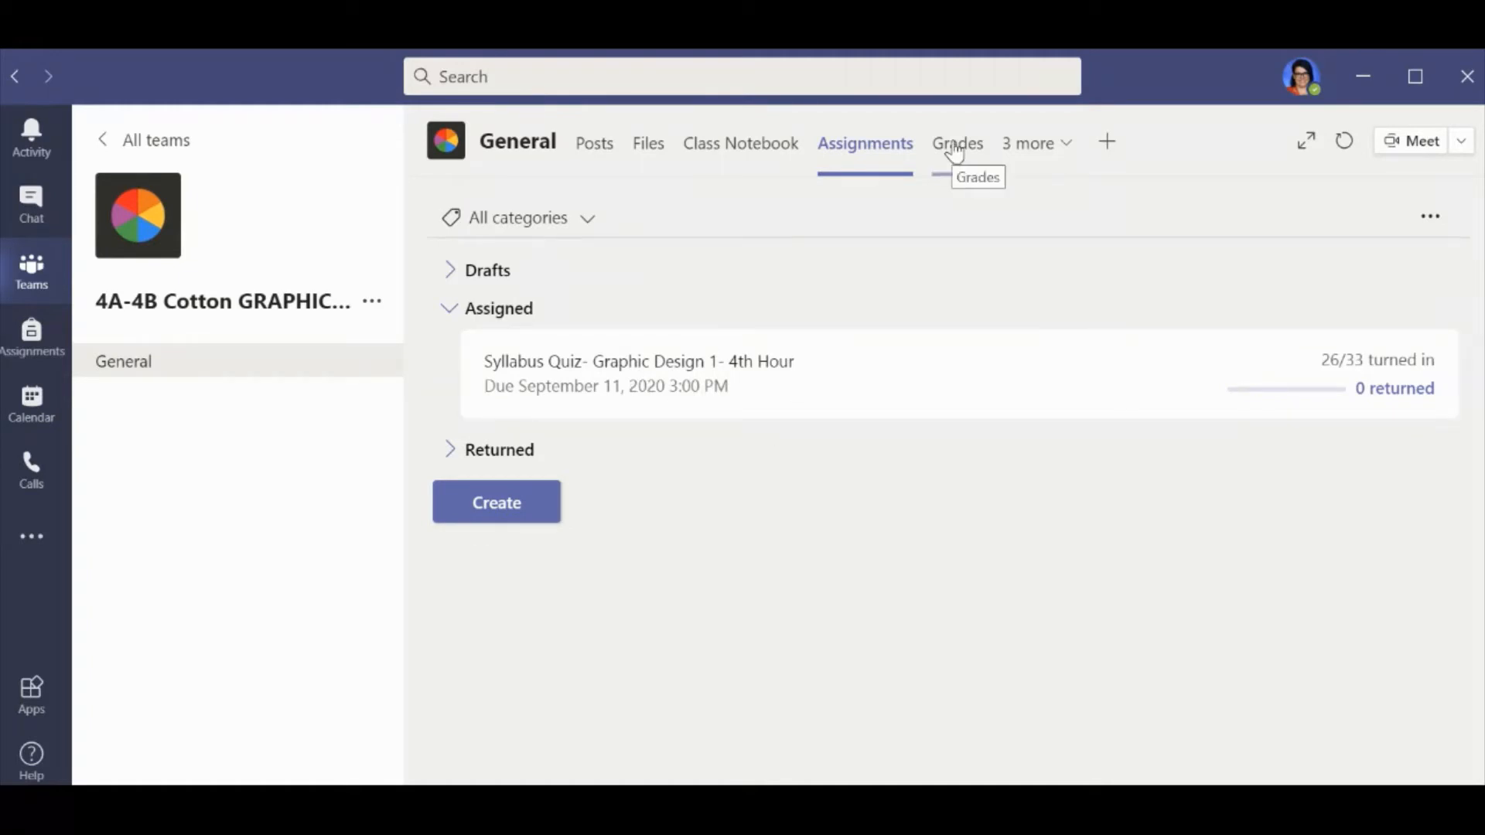
{"action": "mouse_move", "coordinate": [1028, 147]}
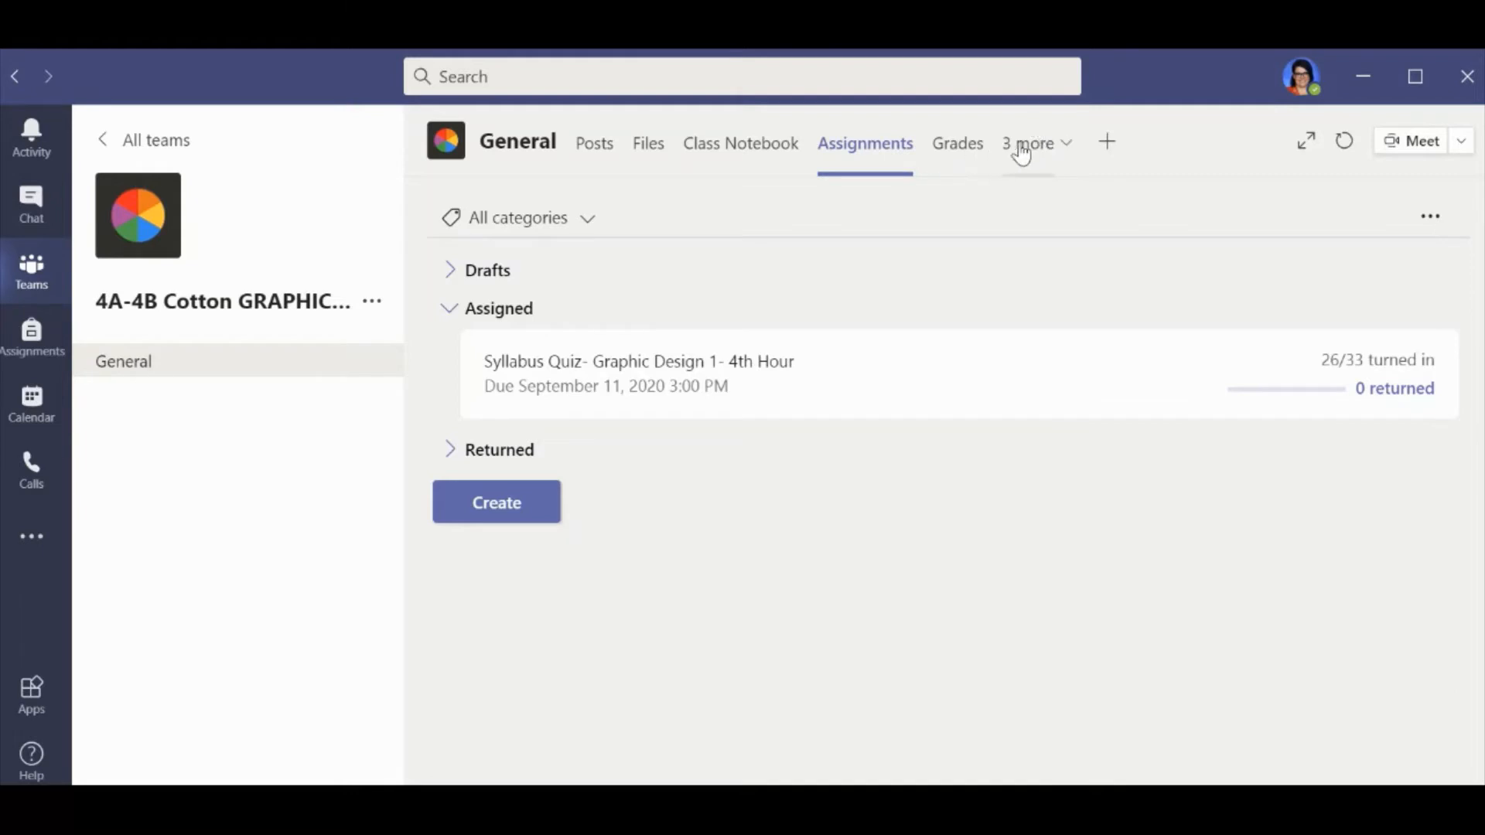
- Open the Daily Agenda page from the '3 more' tabs list alongside Syllabus and FlipGrid
{"action": "left_click", "coordinate": [1032, 143]}
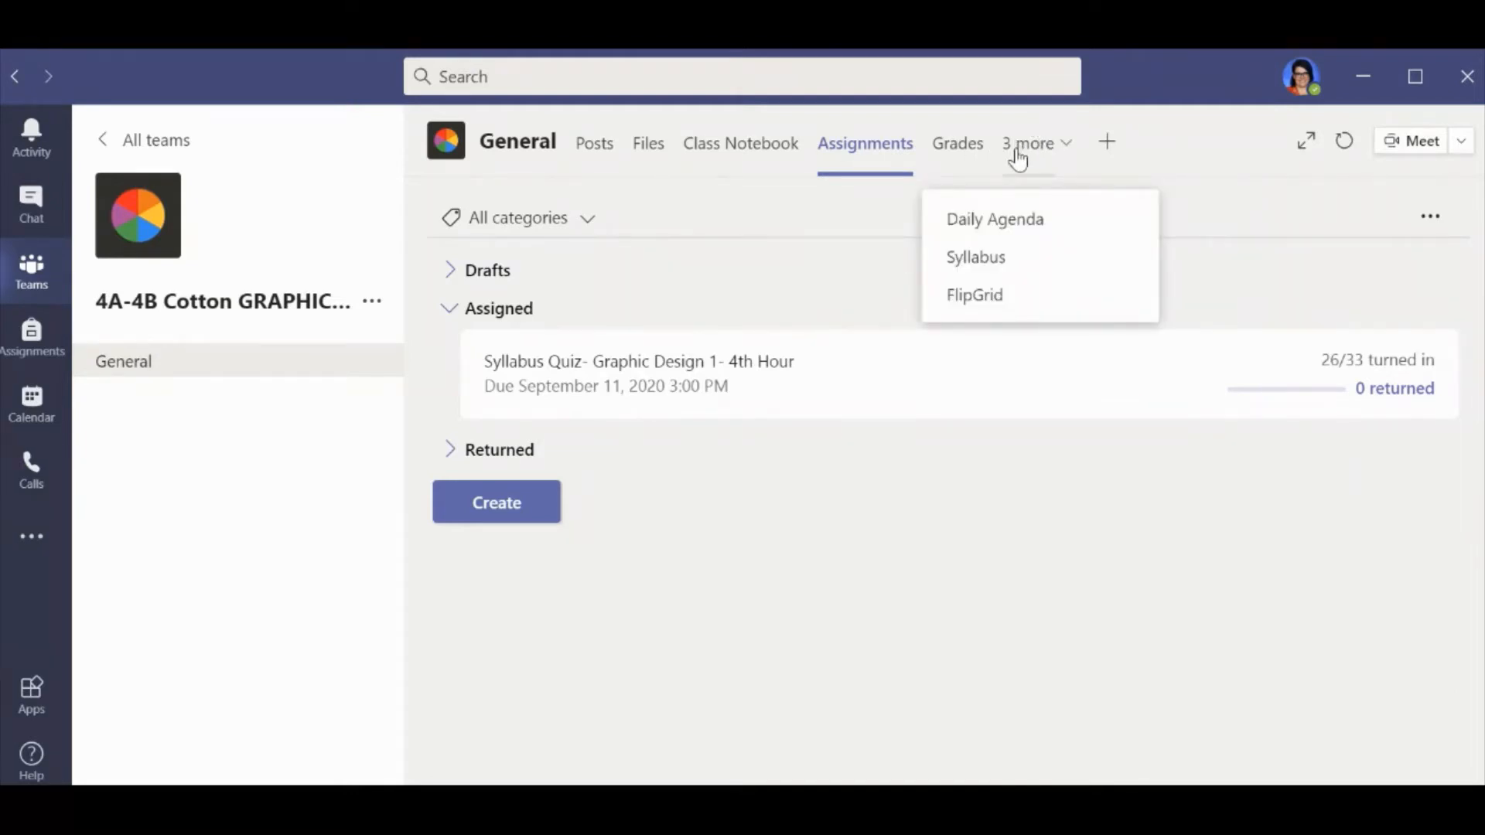
{"action": "mouse_move", "coordinate": [977, 294]}
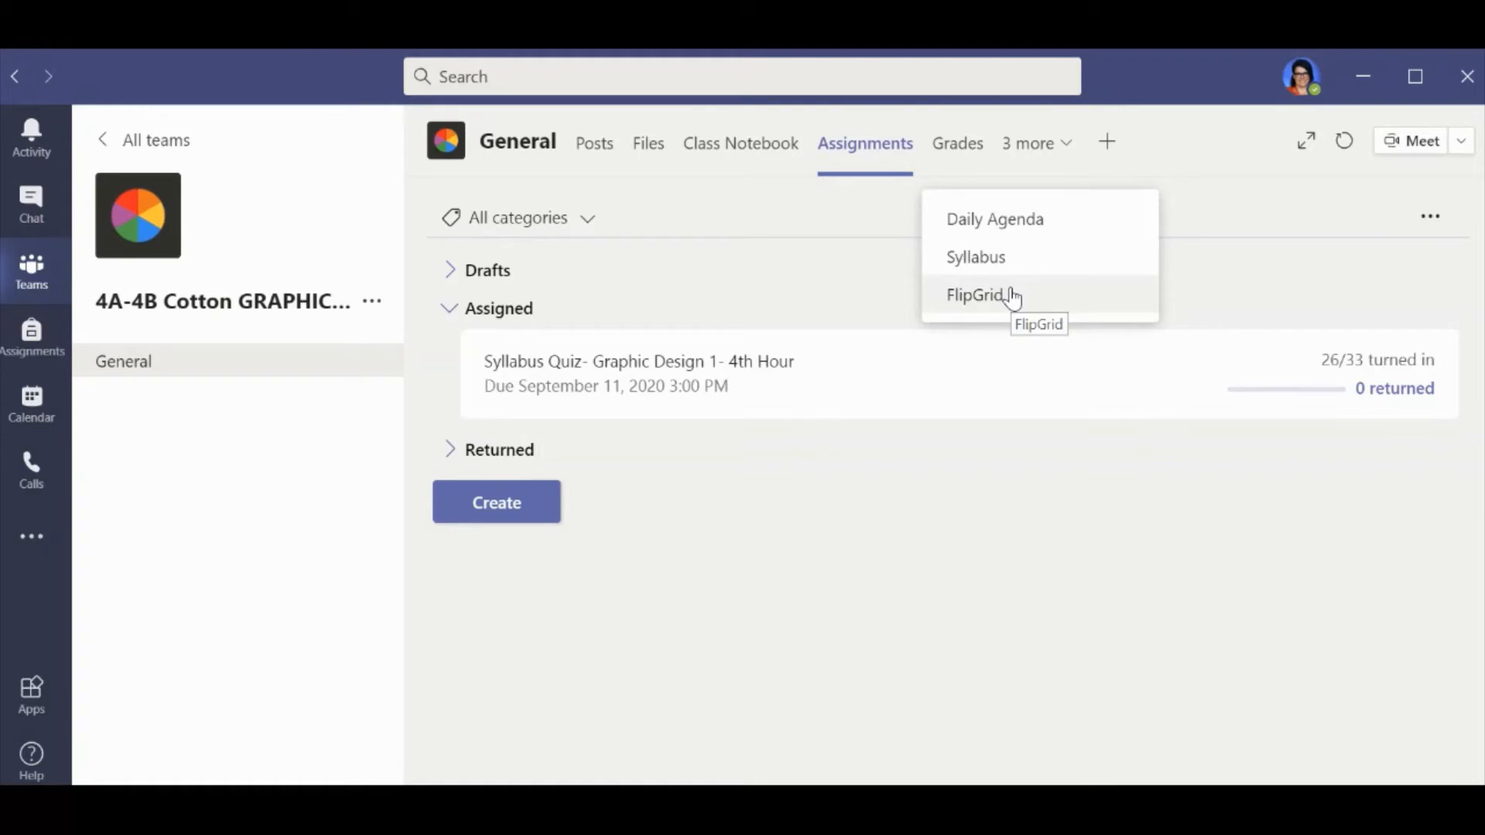
{"action": "mouse_move", "coordinate": [995, 218]}
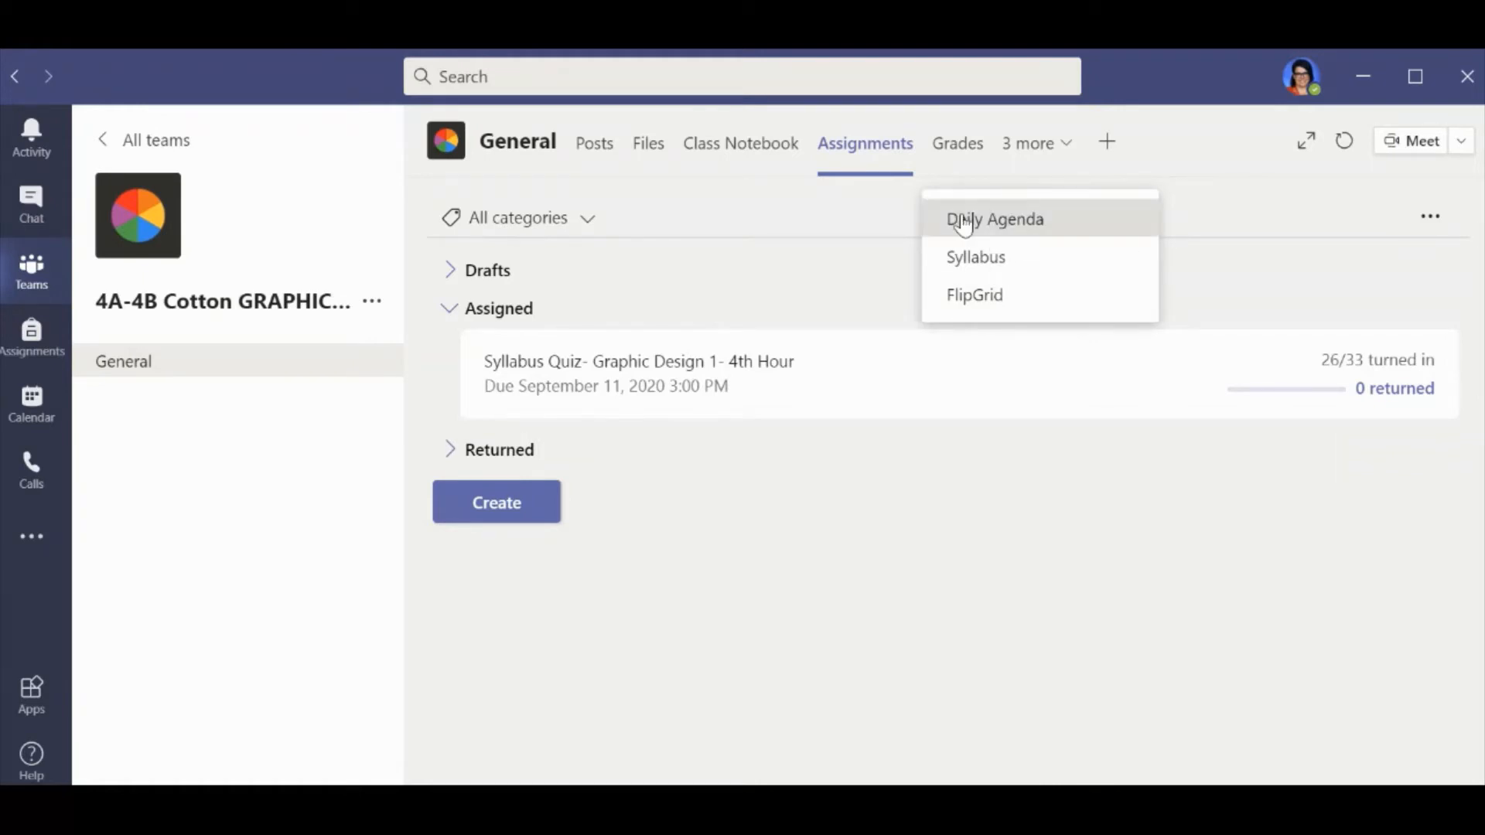
{"action": "left_click", "coordinate": [995, 218]}
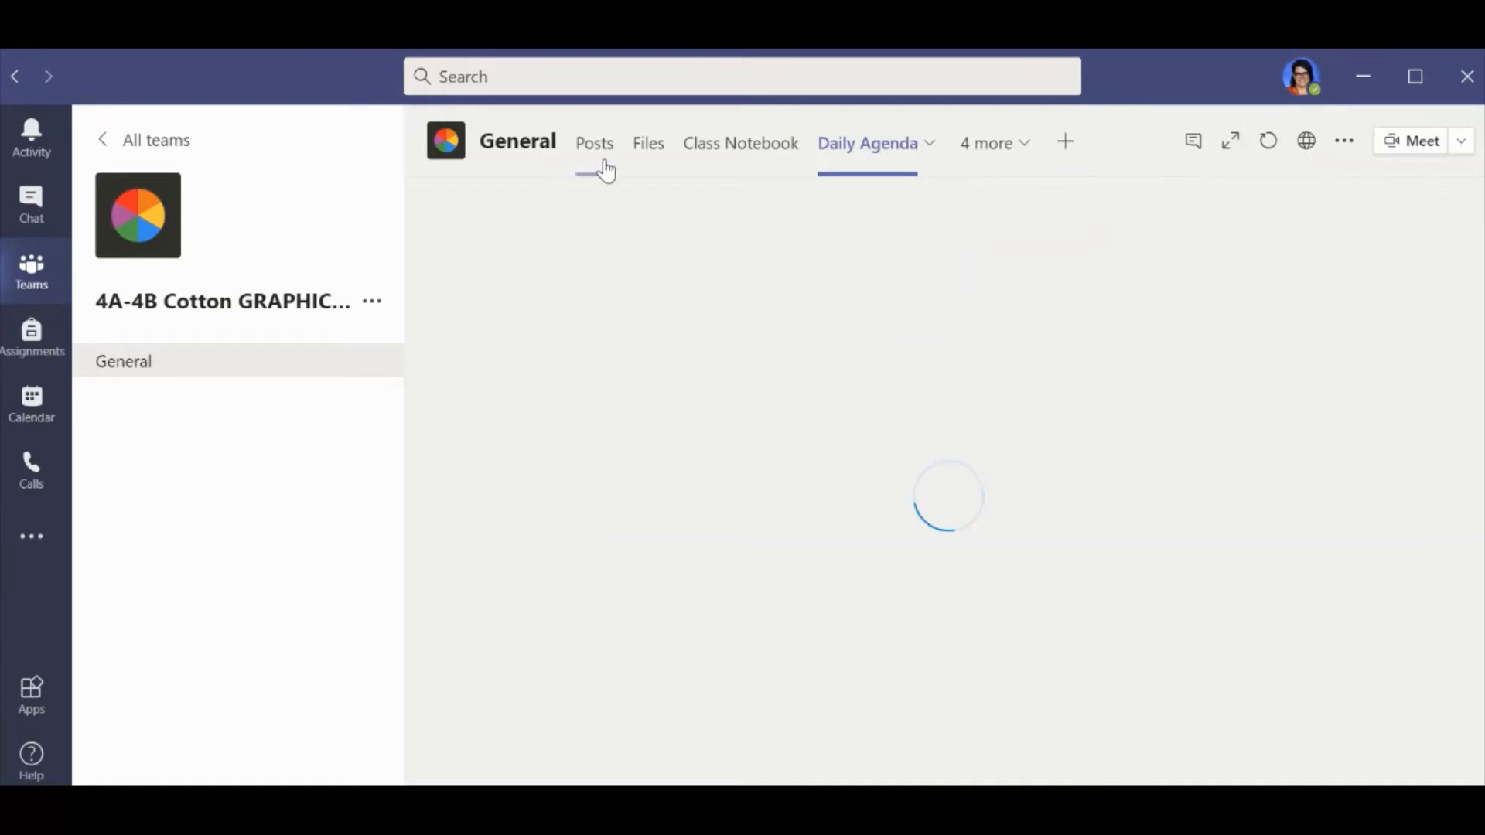
{"action": "left_click", "coordinate": [867, 143]}
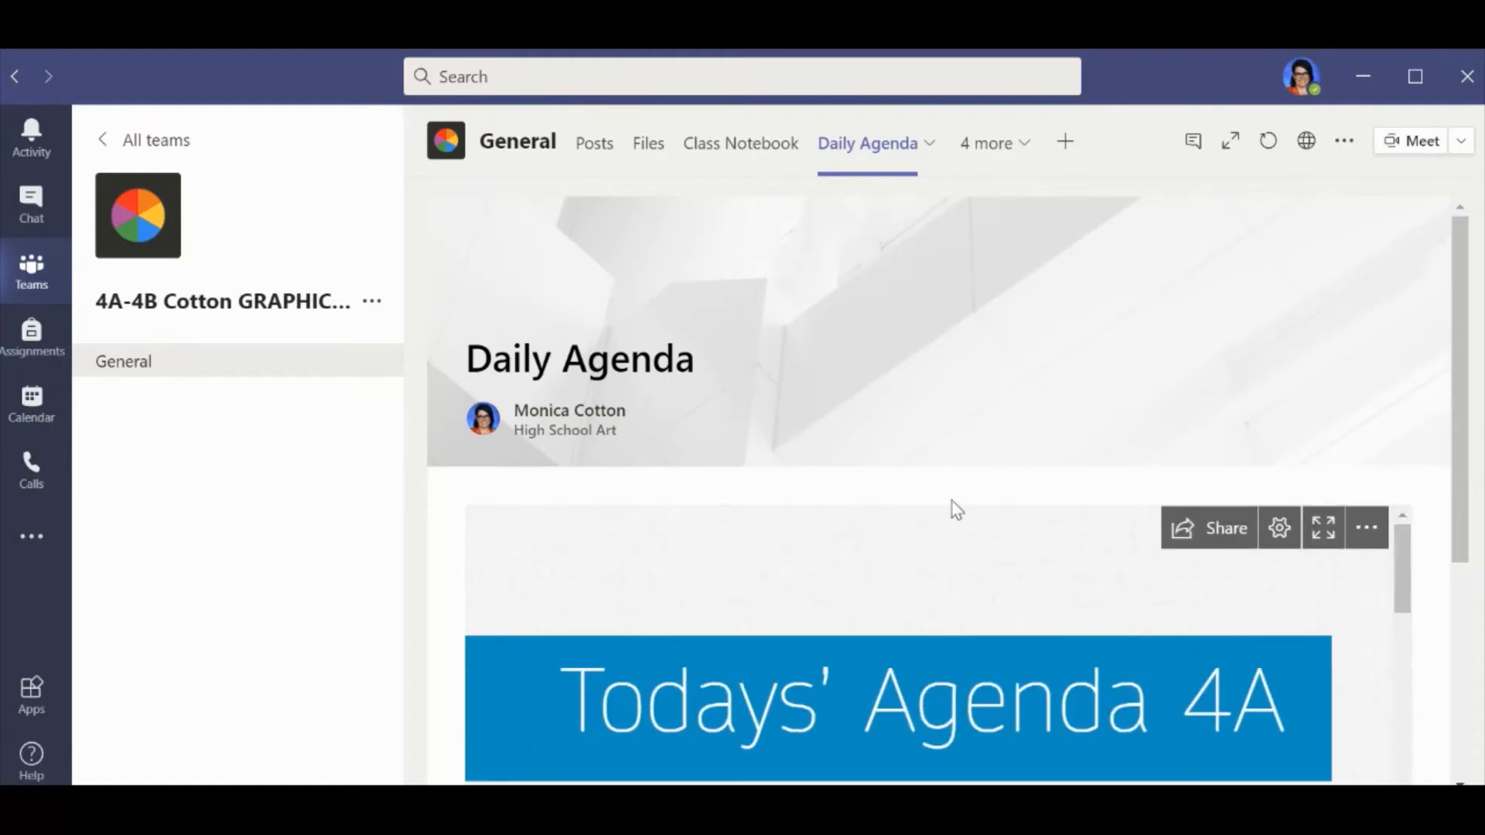
{"action": "scroll", "scroll_direction": "down", "scroll_amount": 3}
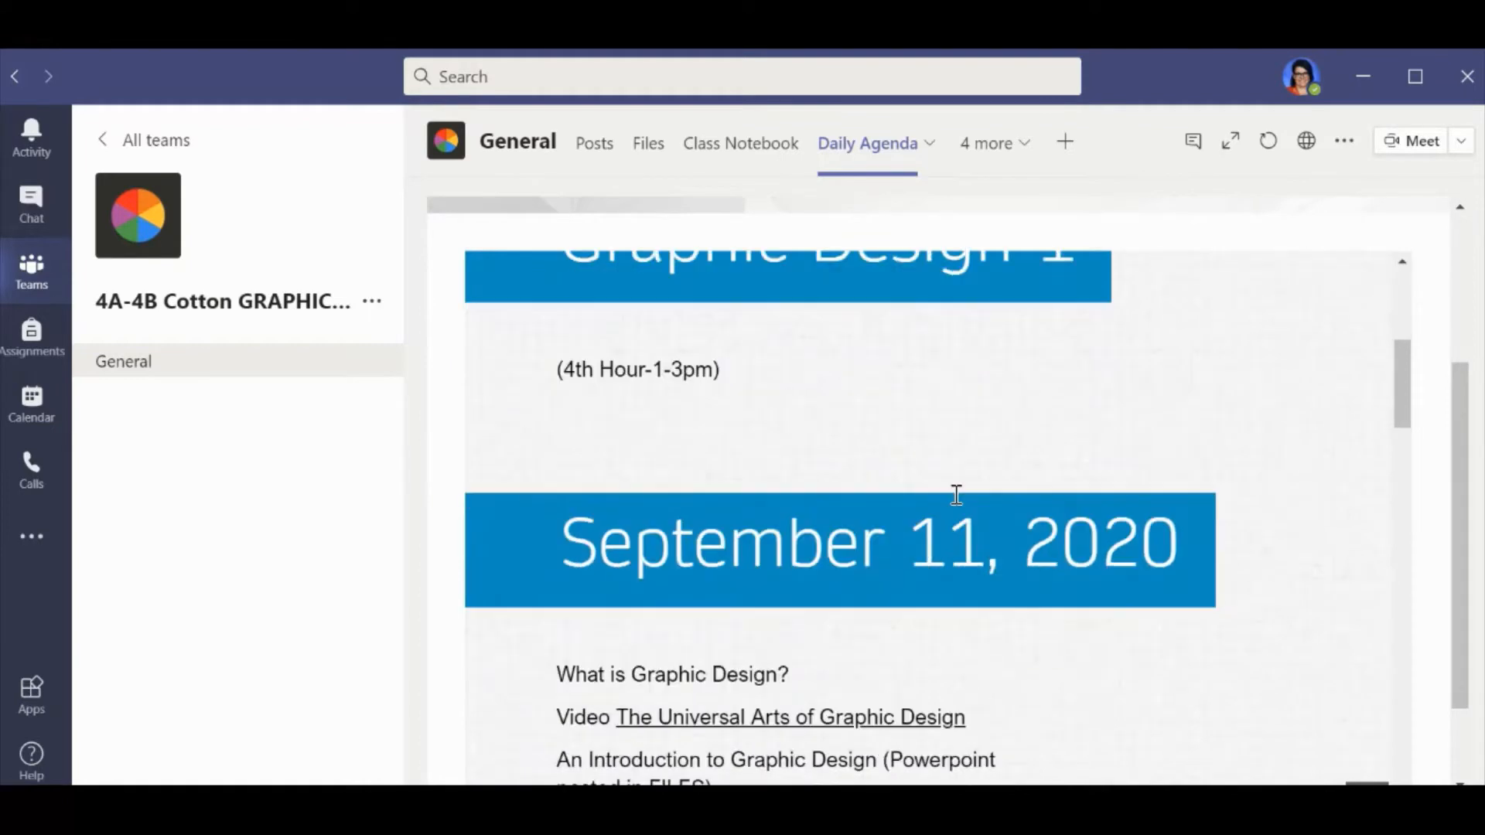
{"action": "scroll", "scroll_direction": "down", "scroll_amount": 3}
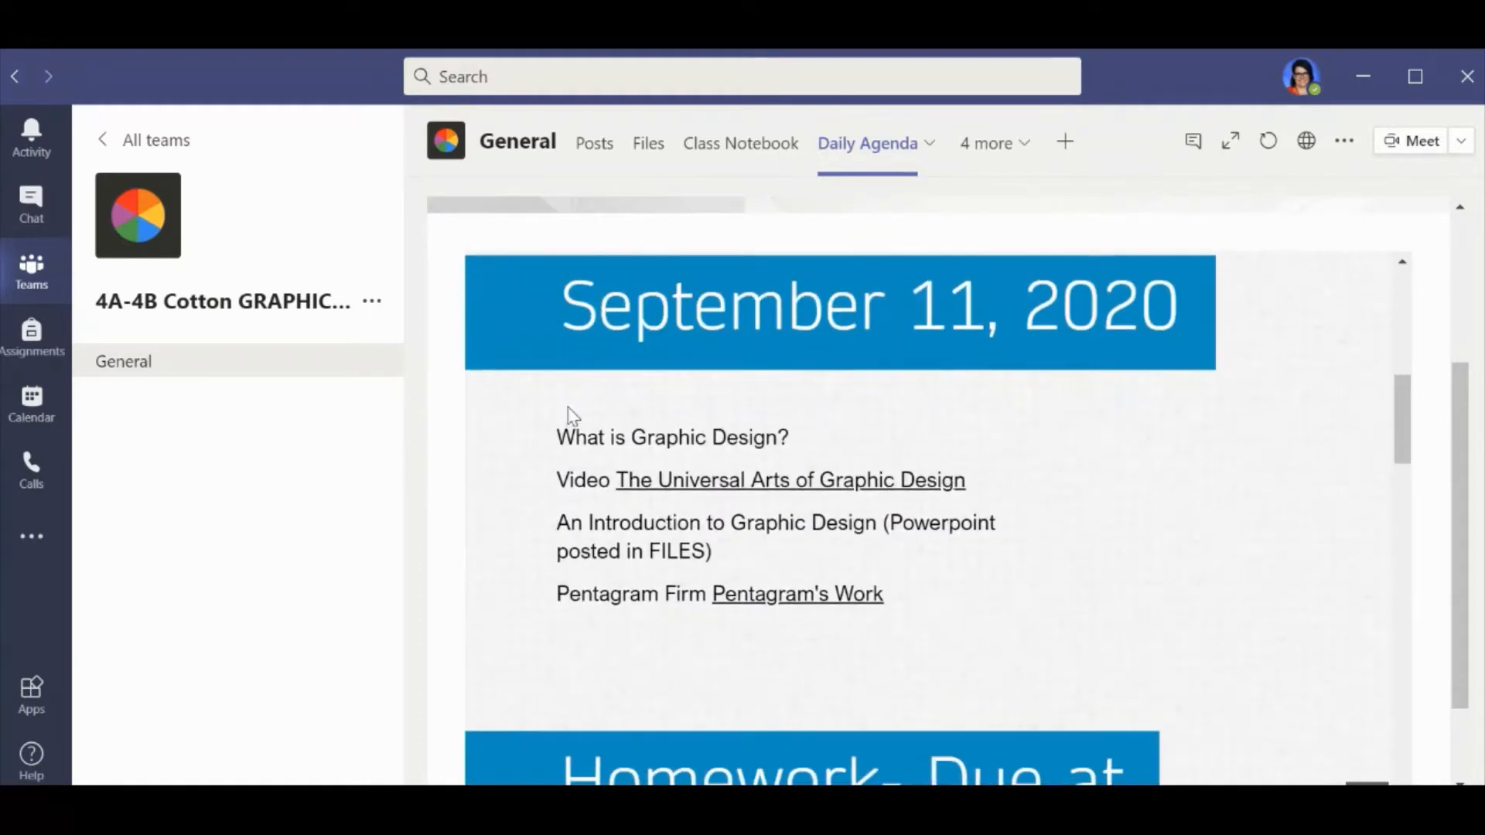
{"action": "mouse_move", "coordinate": [687, 445]}
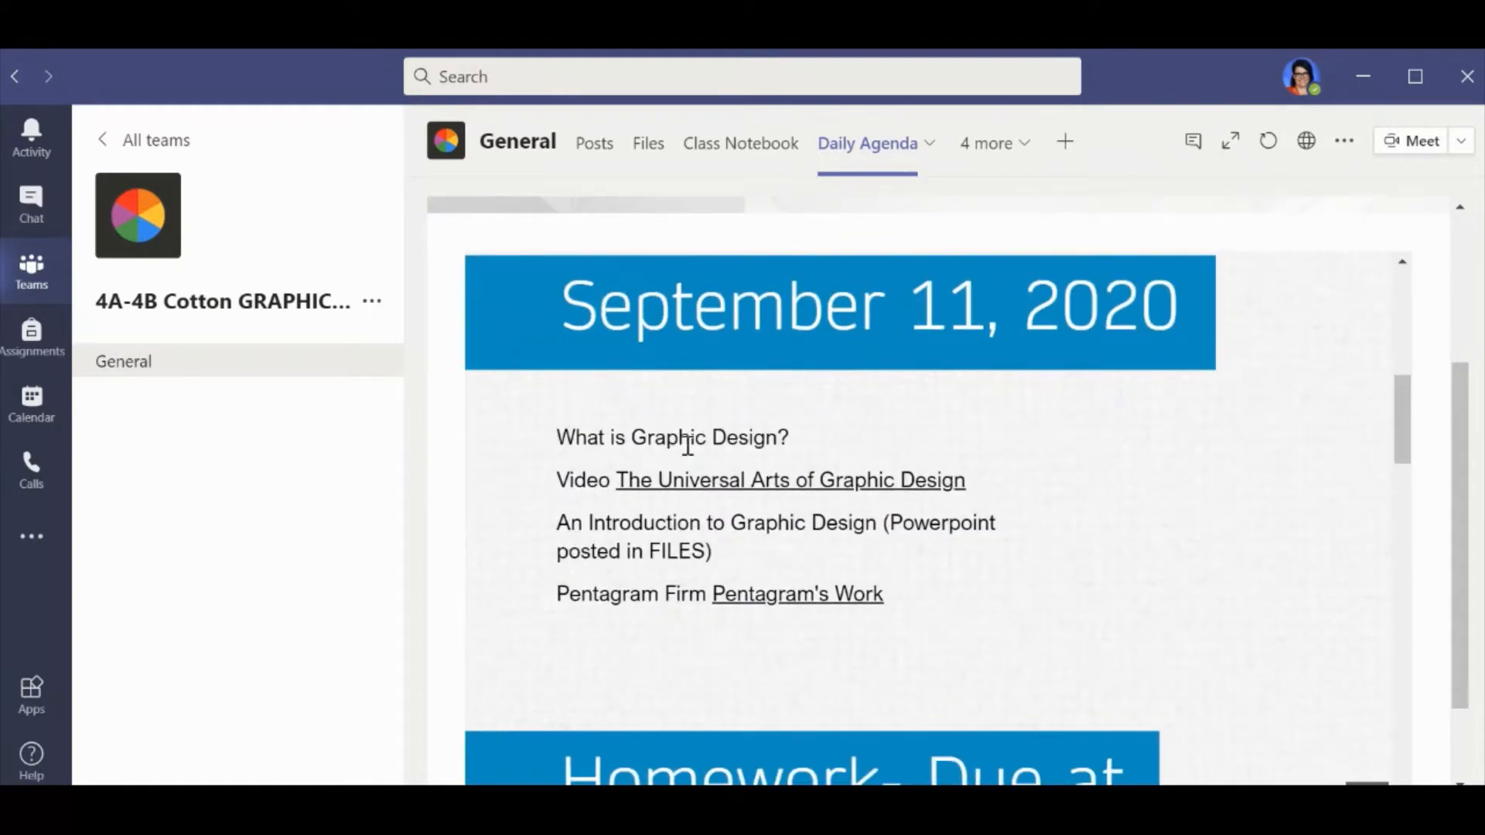
{"action": "mouse_move", "coordinate": [815, 602]}
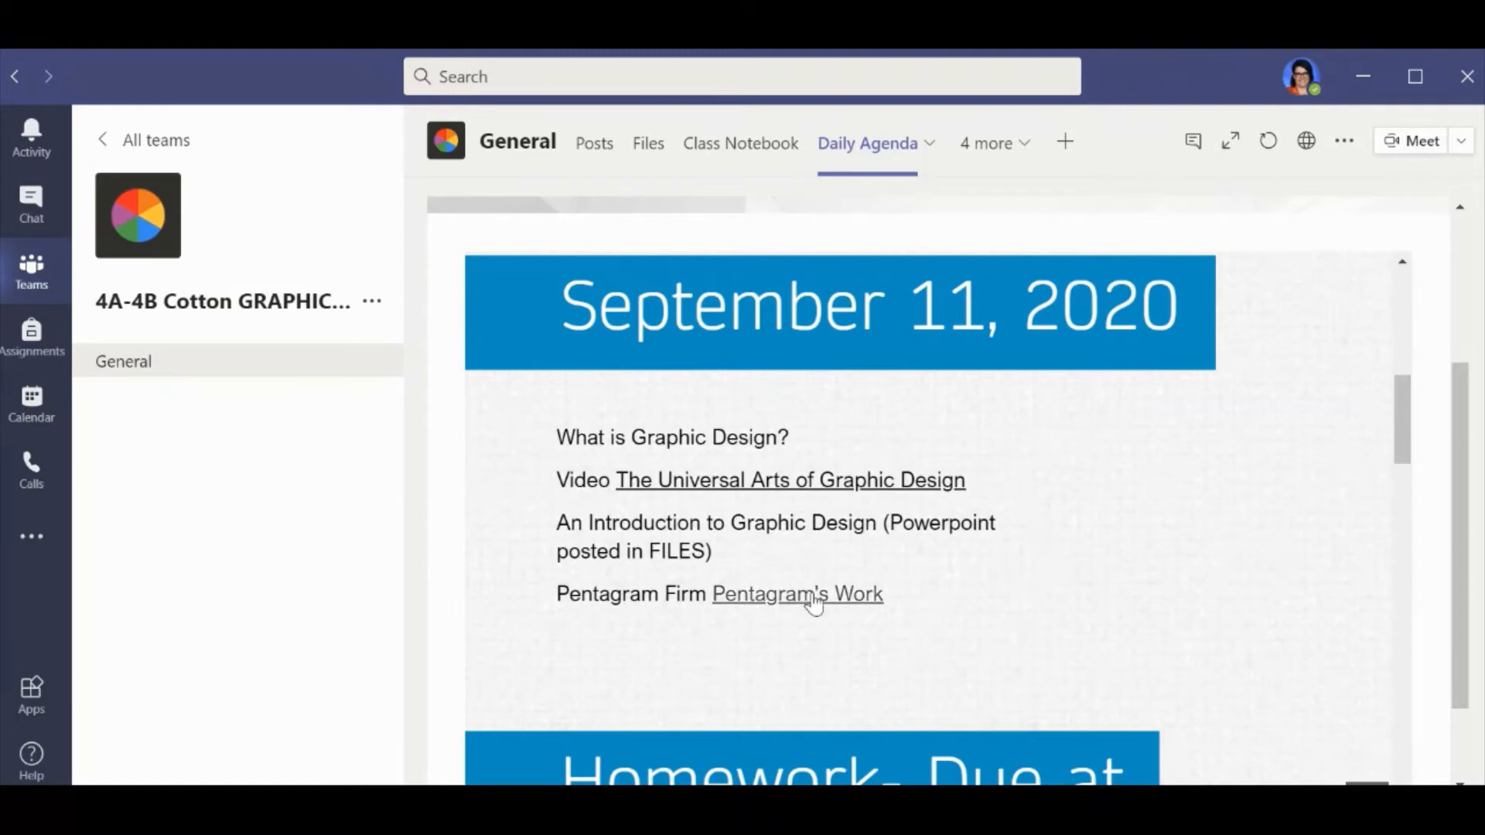
{"action": "mouse_move", "coordinate": [791, 577]}
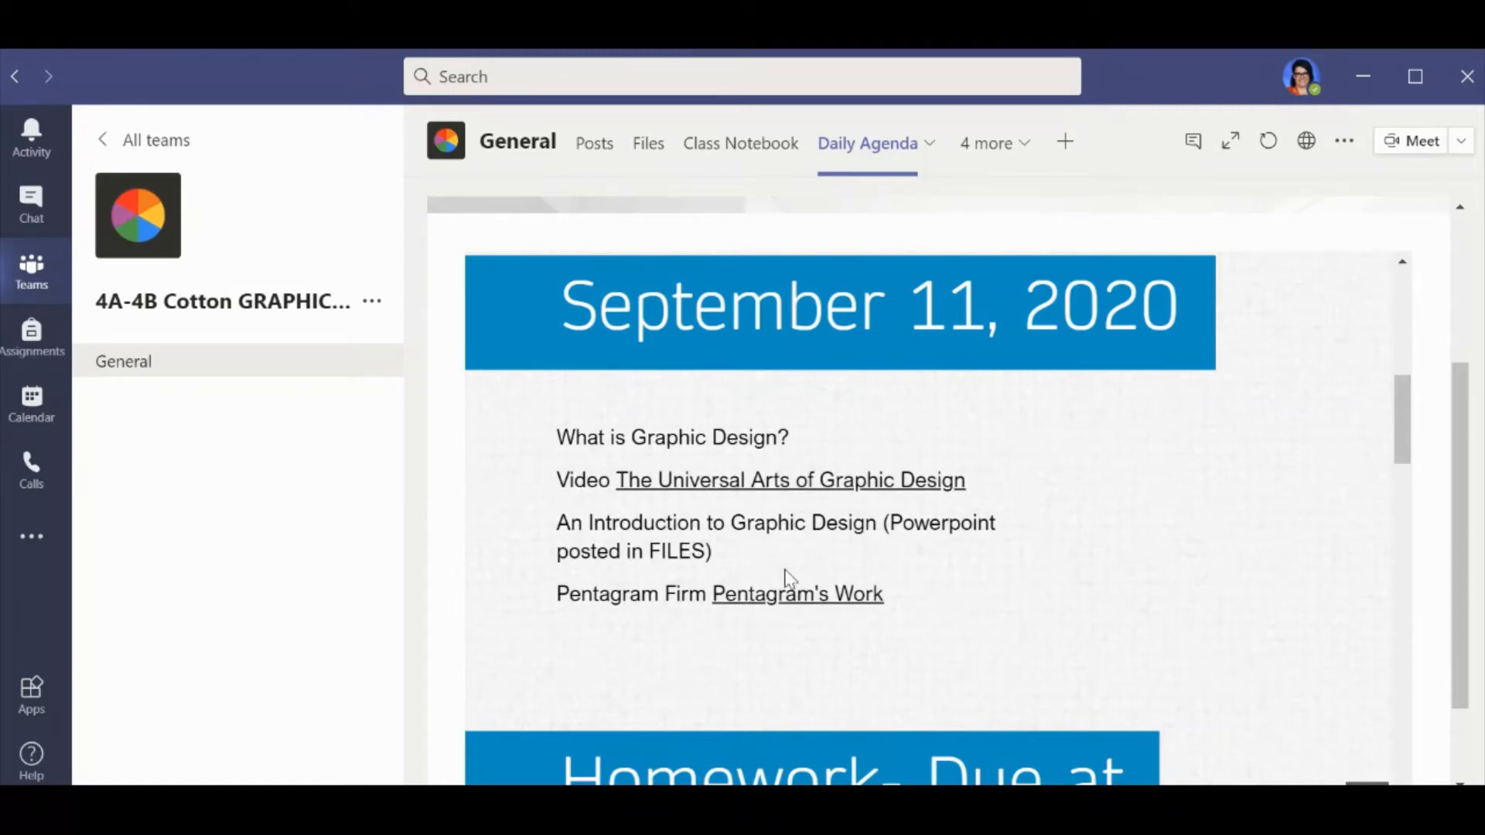
{"action": "scroll", "scroll_direction": "down", "scroll_amount": 3}
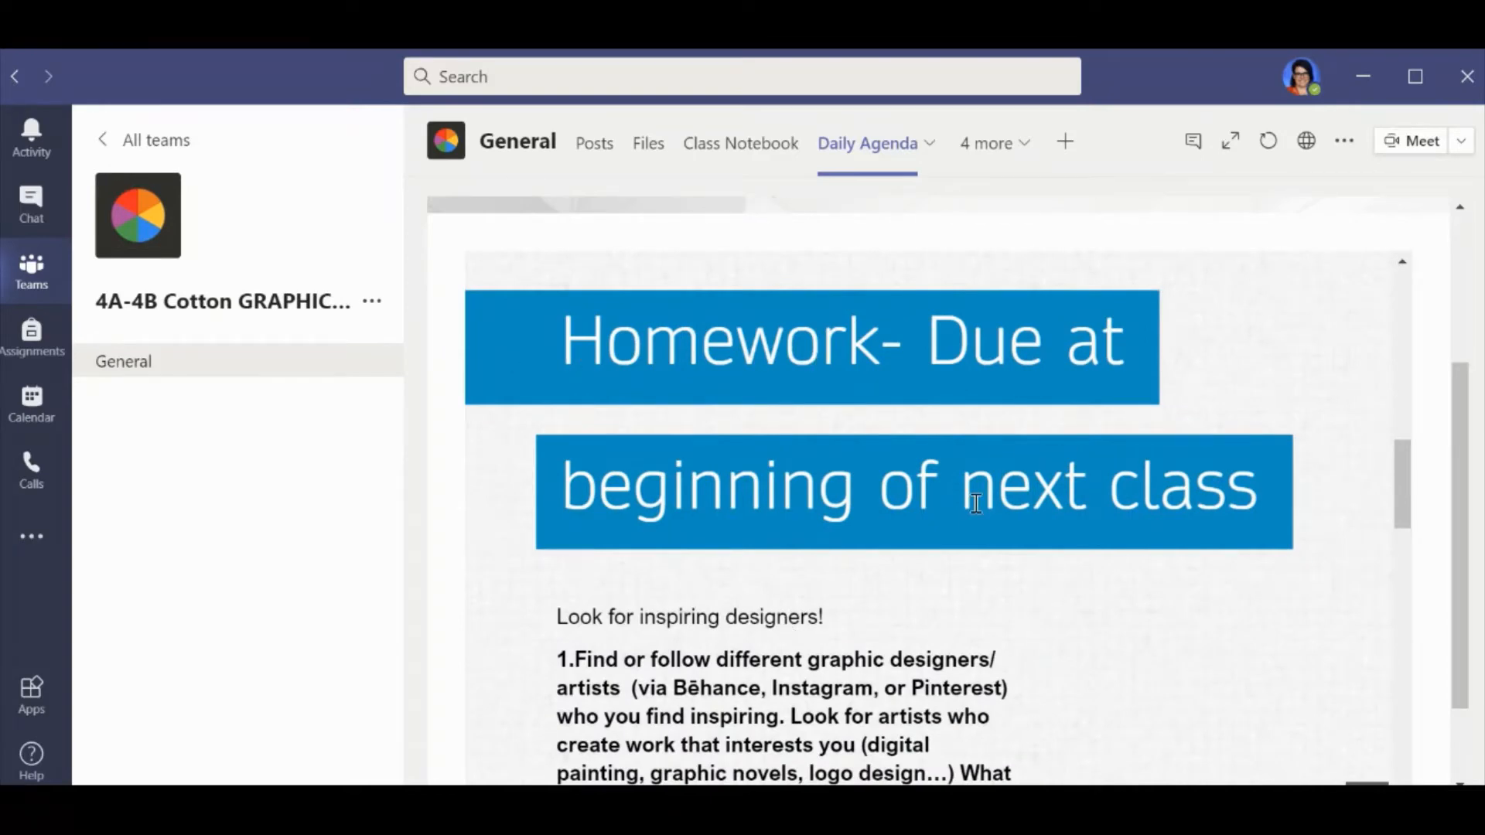
{"action": "mouse_move", "coordinate": [740, 470]}
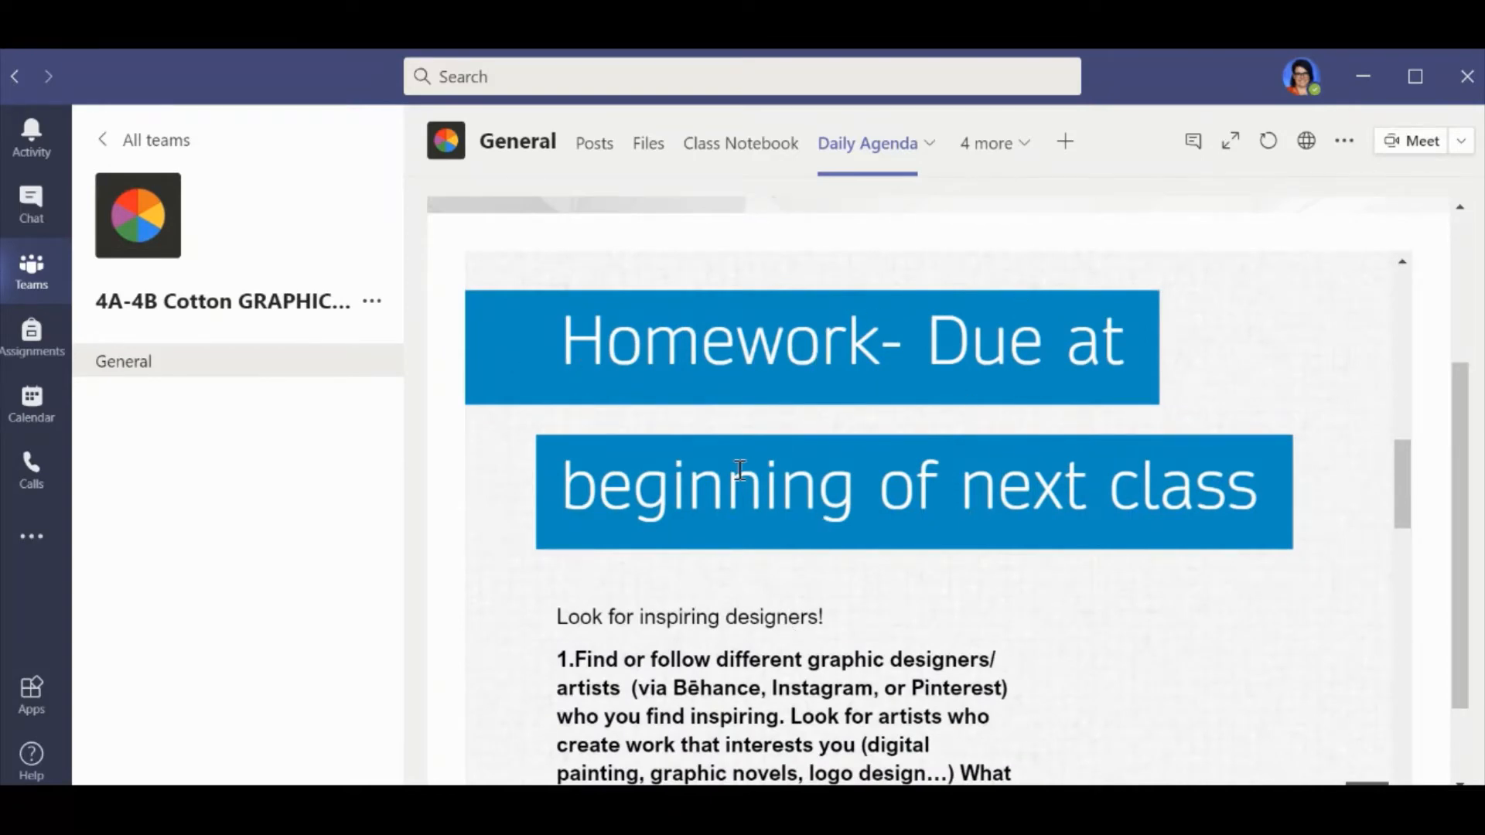
{"action": "mouse_move", "coordinate": [1142, 602]}
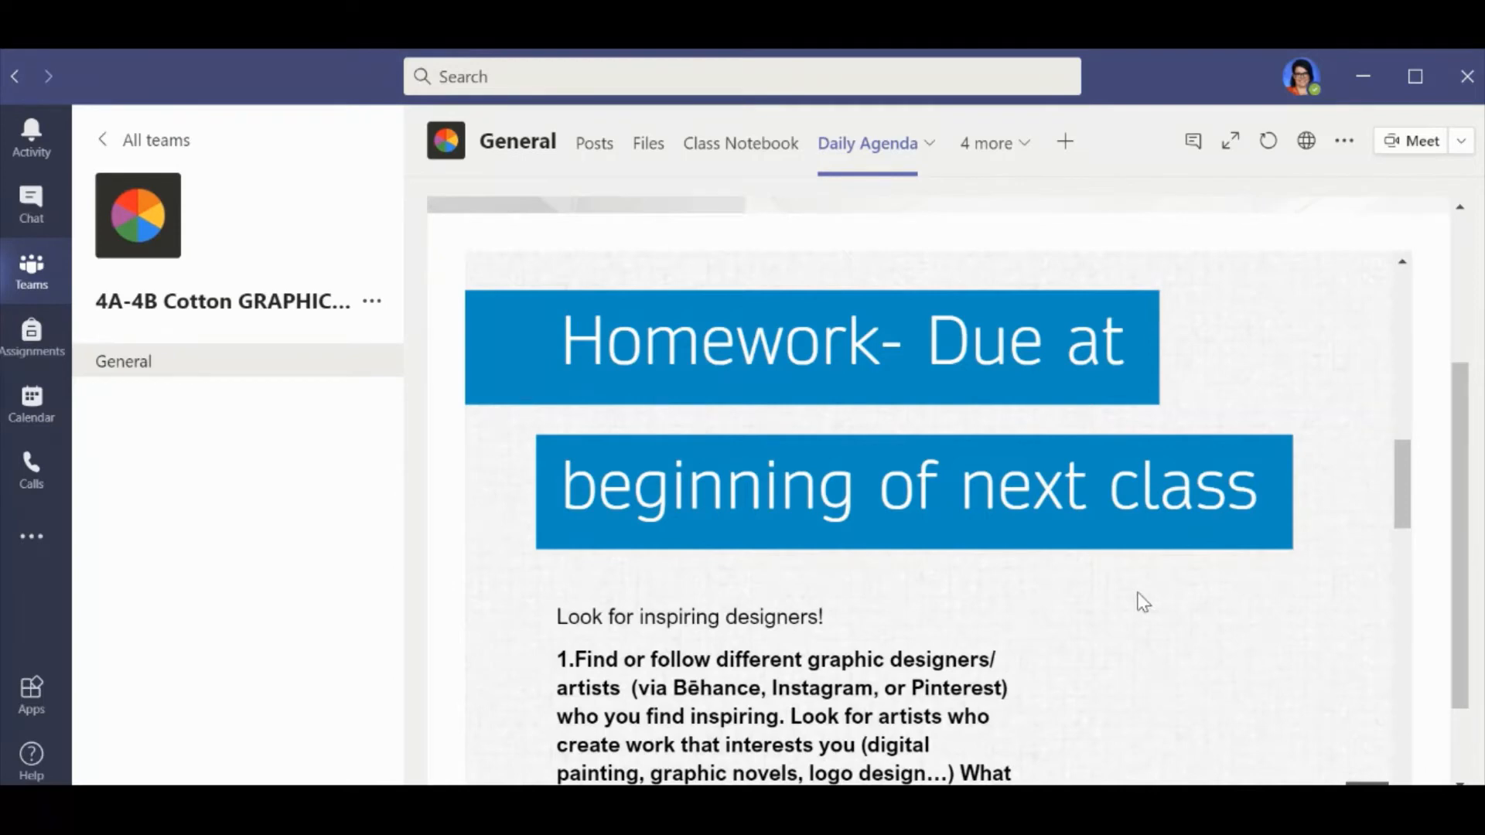
{"action": "scroll", "scroll_direction": "down", "scroll_amount": 3}
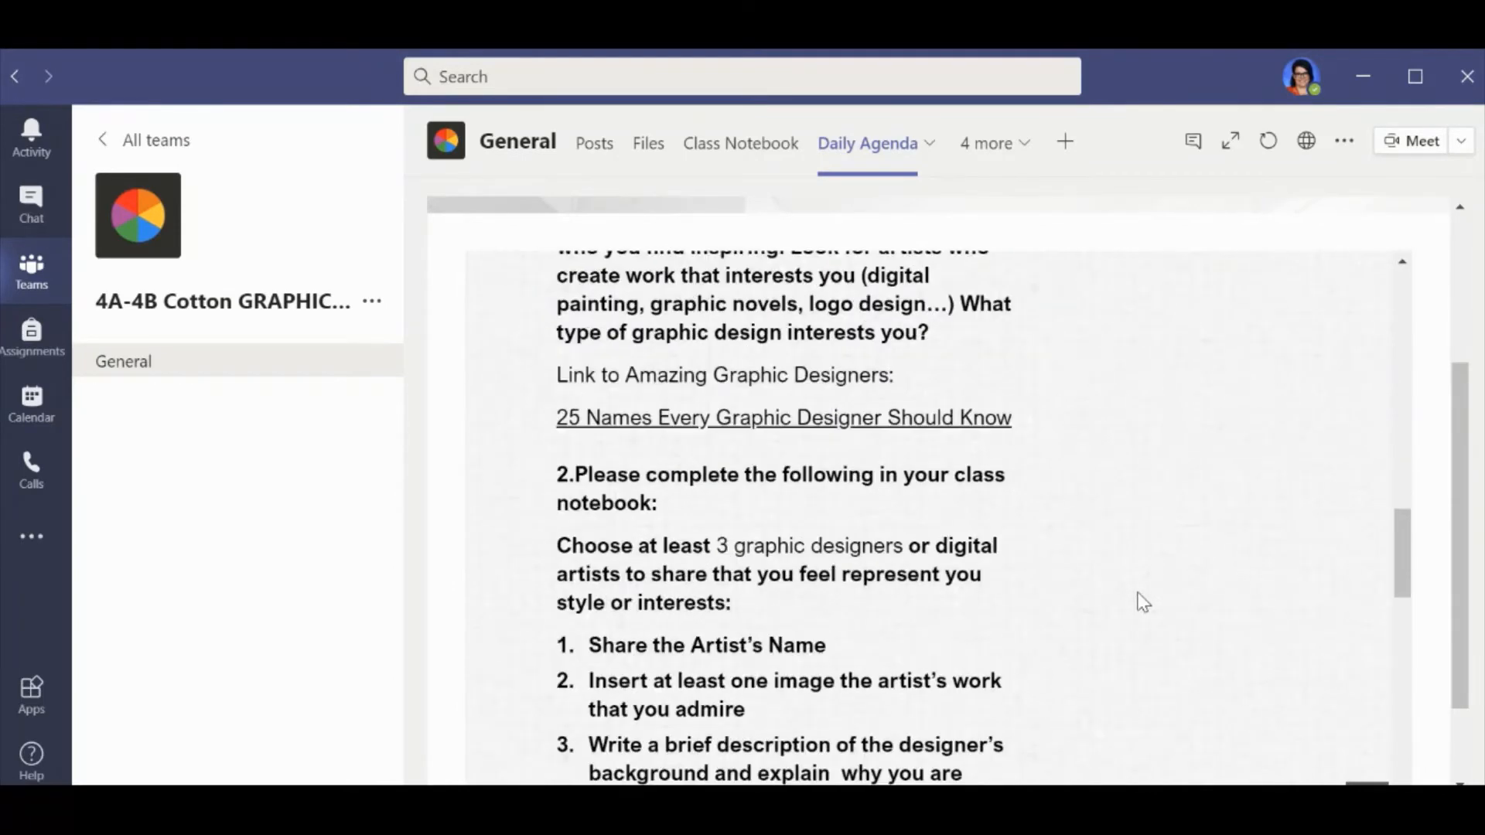
{"action": "scroll", "scroll_direction": "down", "scroll_amount": 3}
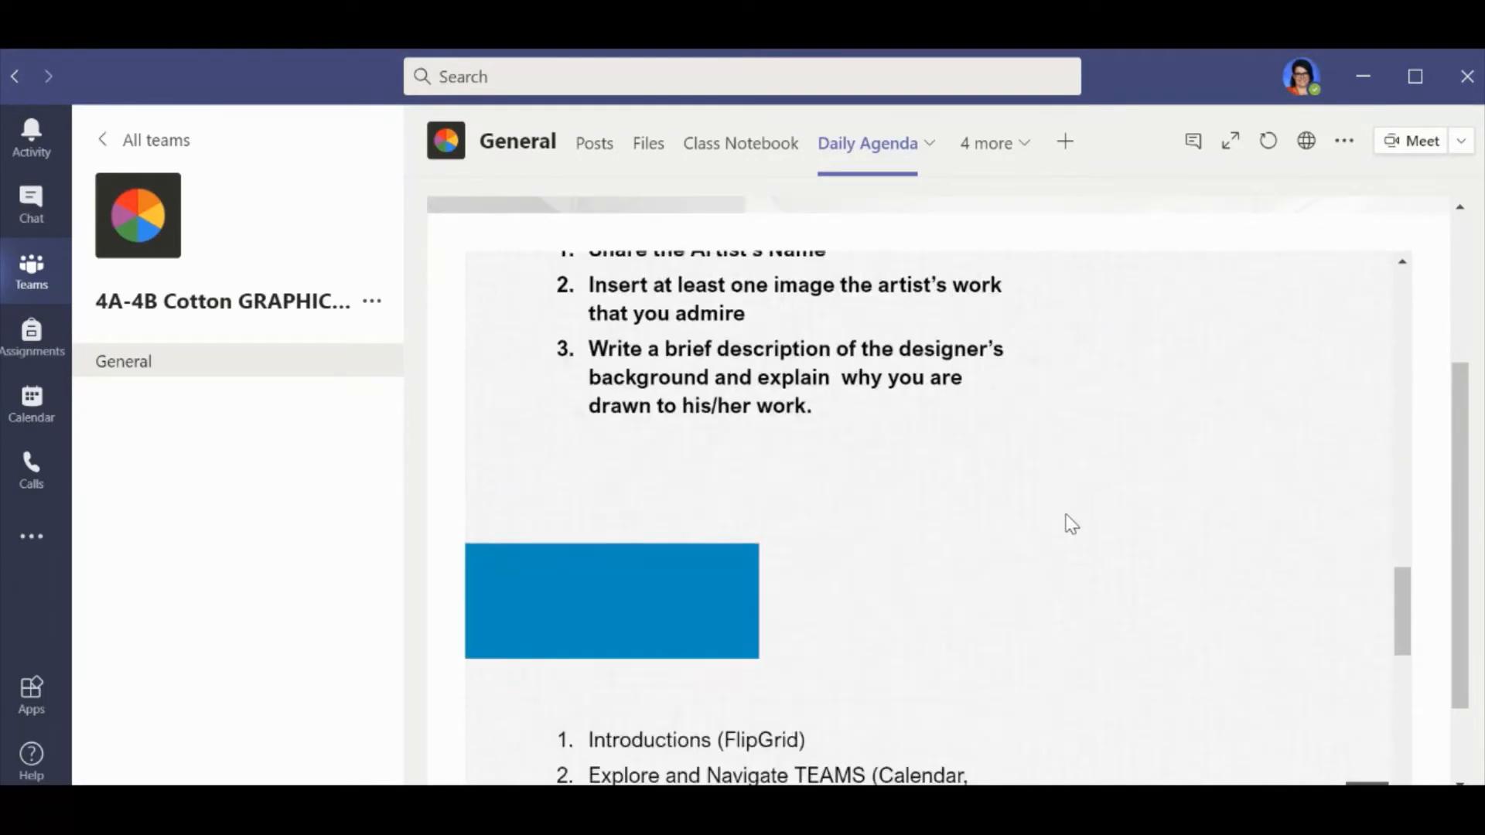
{"action": "scroll", "scroll_direction": "down", "scroll_amount": 3}
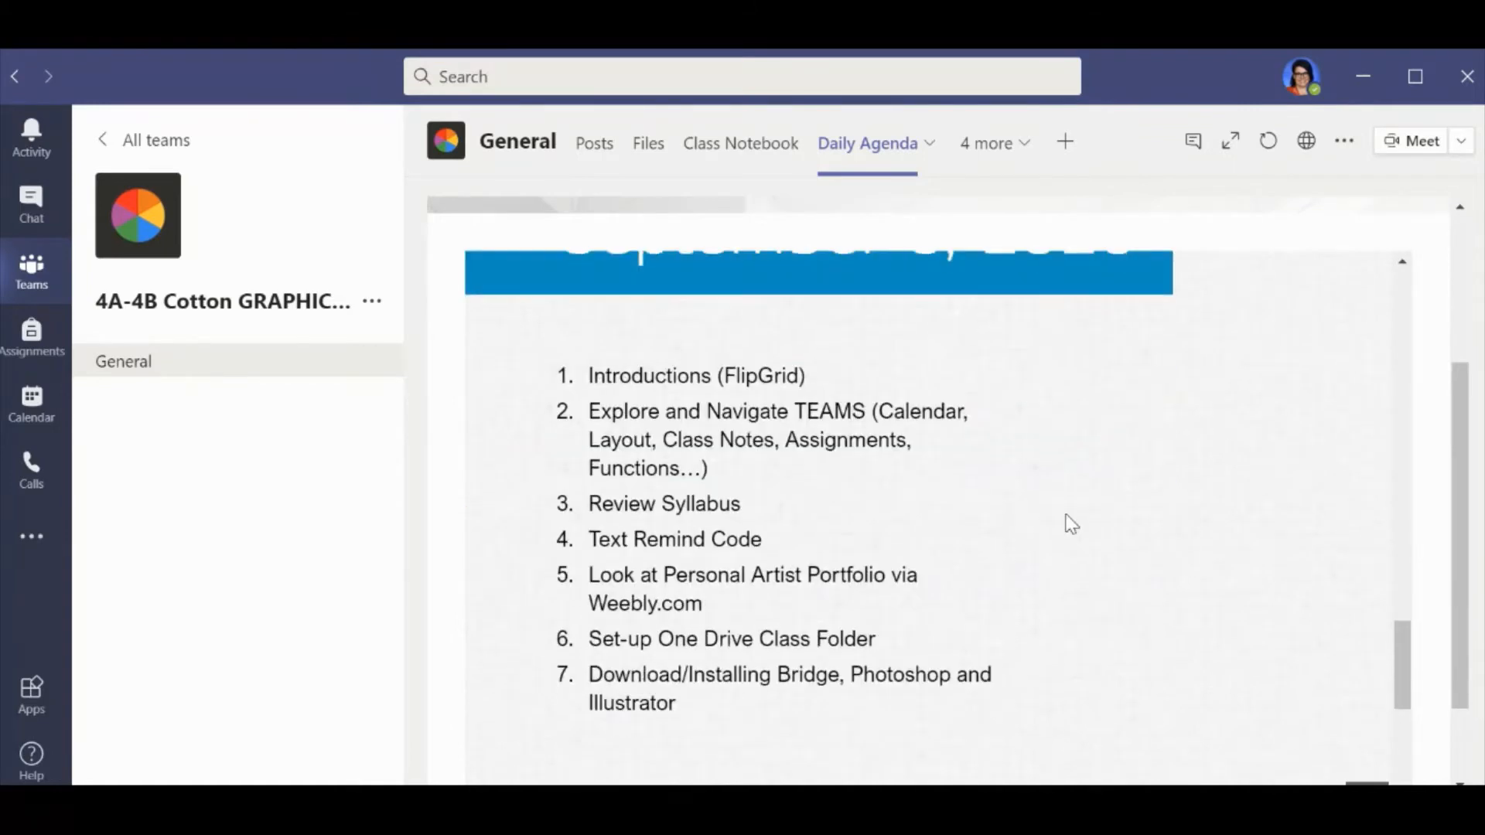
{"action": "scroll", "scroll_direction": "down", "scroll_amount": 3}
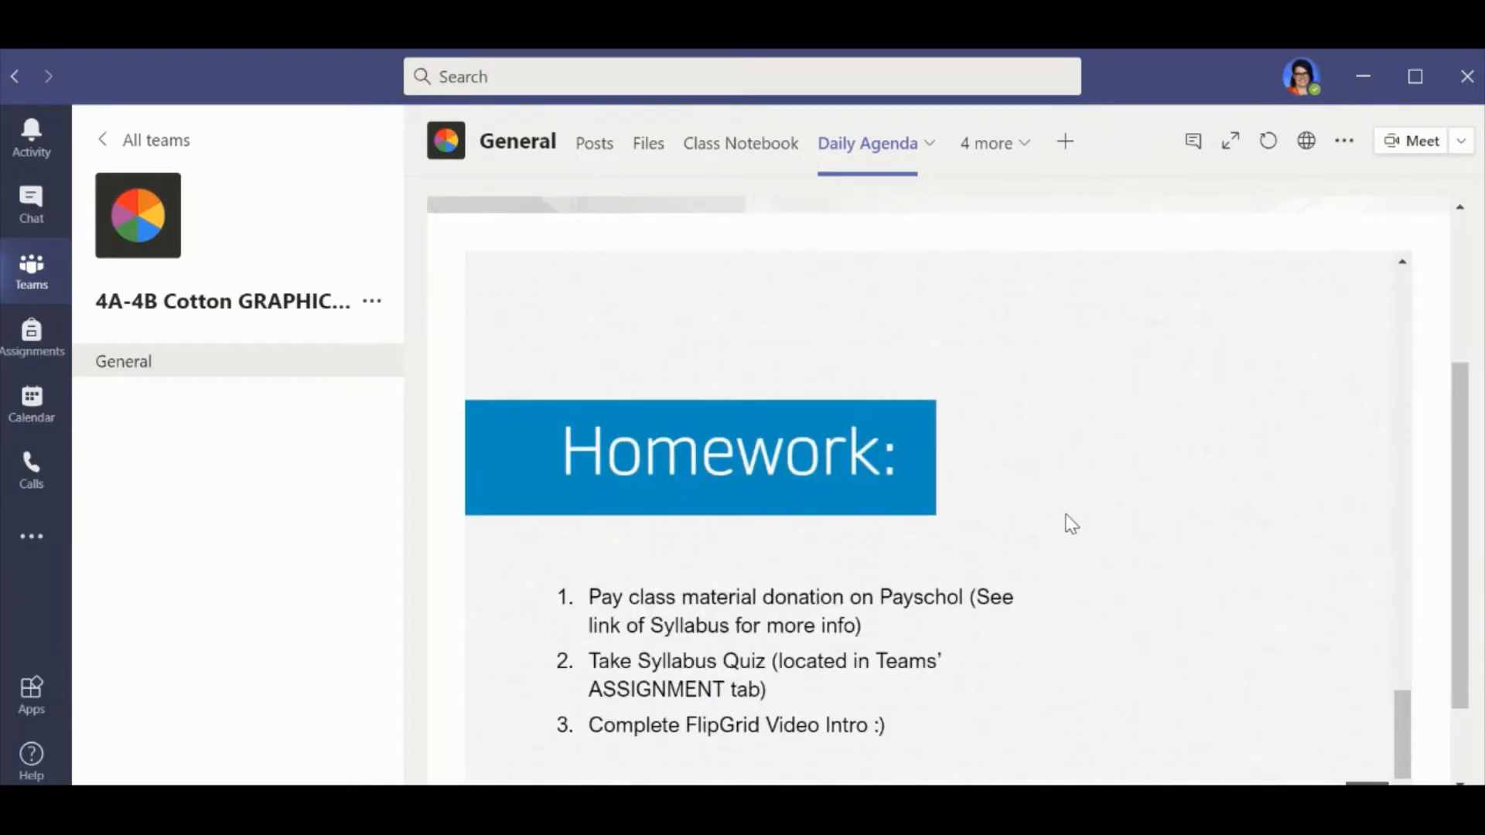
{"action": "scroll", "scroll_direction": "down", "scroll_amount": 3}
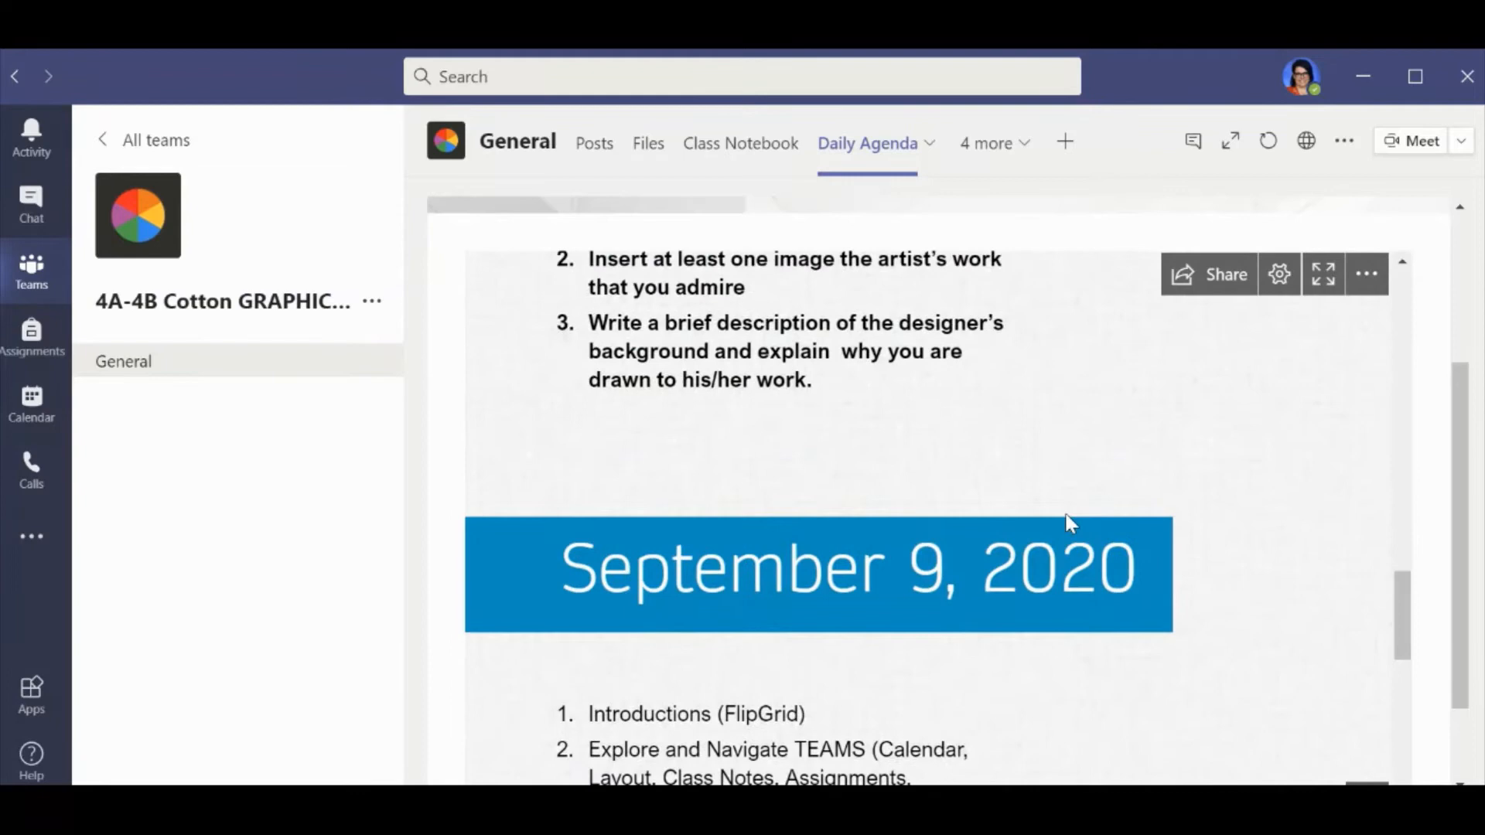
{"action": "scroll", "scroll_direction": "down", "scroll_amount": 3}
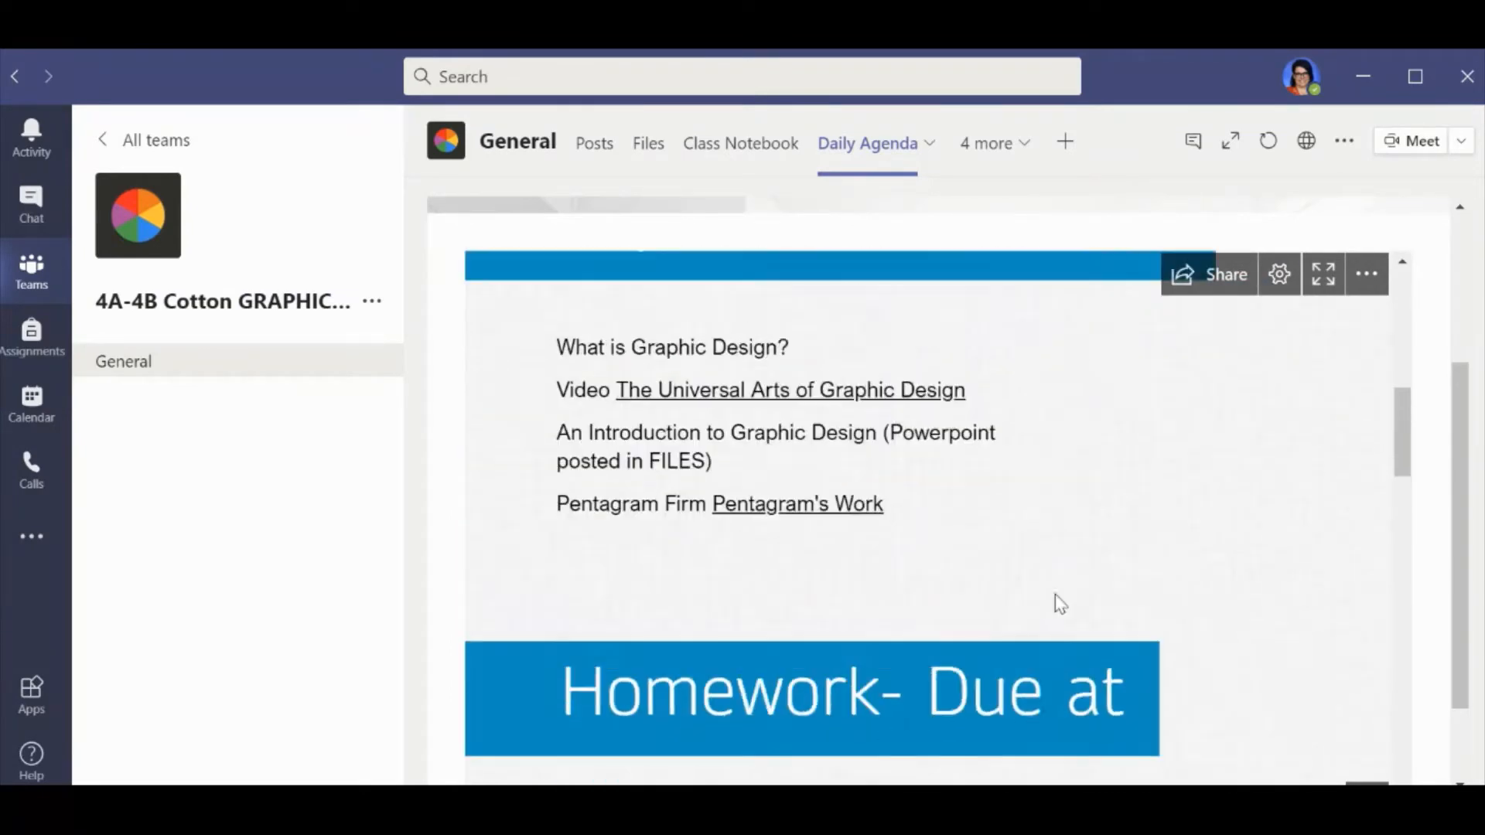
{"action": "scroll", "scroll_direction": "up", "scroll_amount": 3}
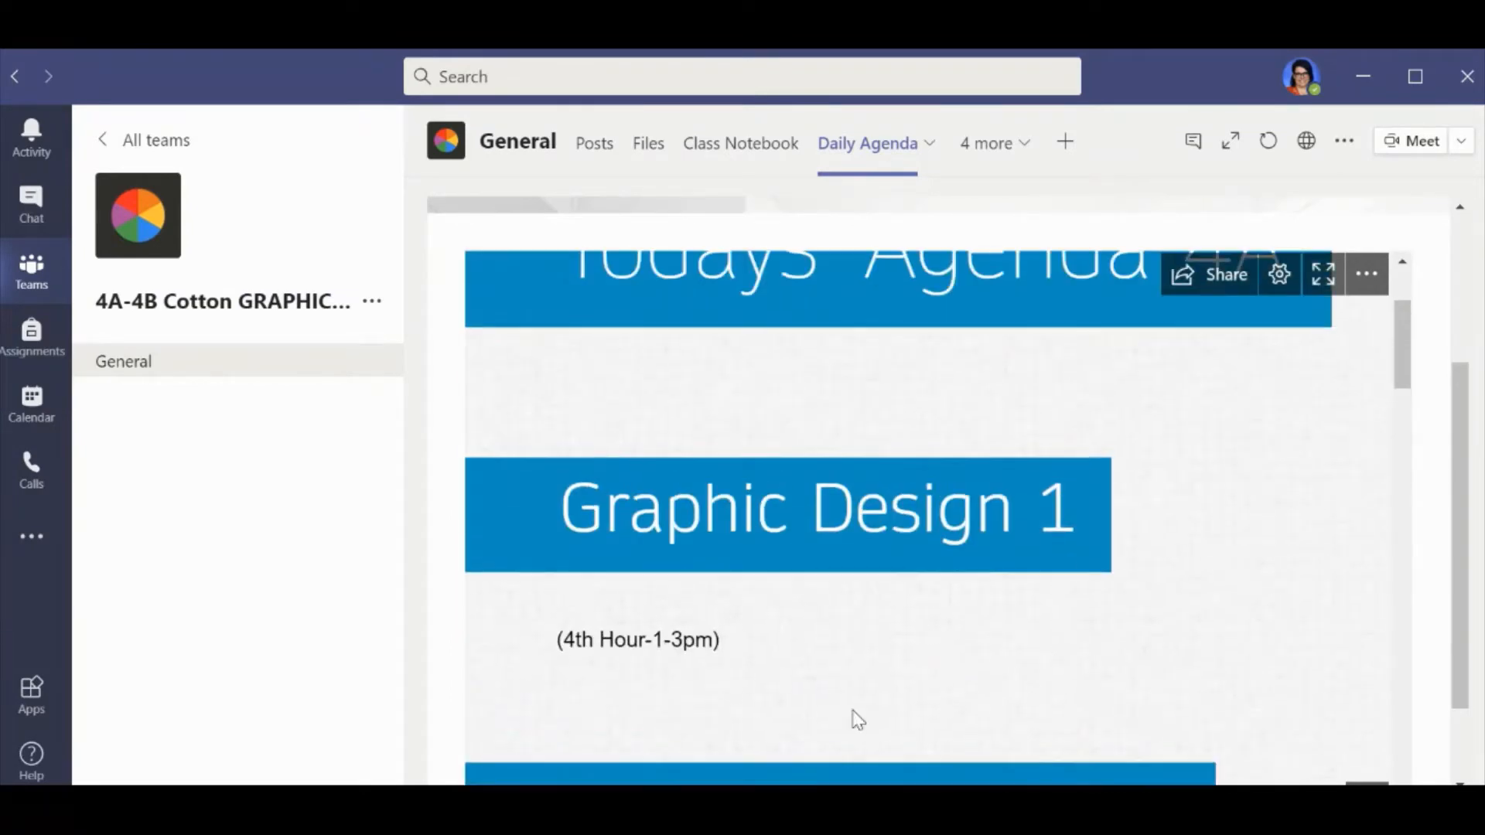
{"action": "mouse_move", "coordinate": [866, 142]}
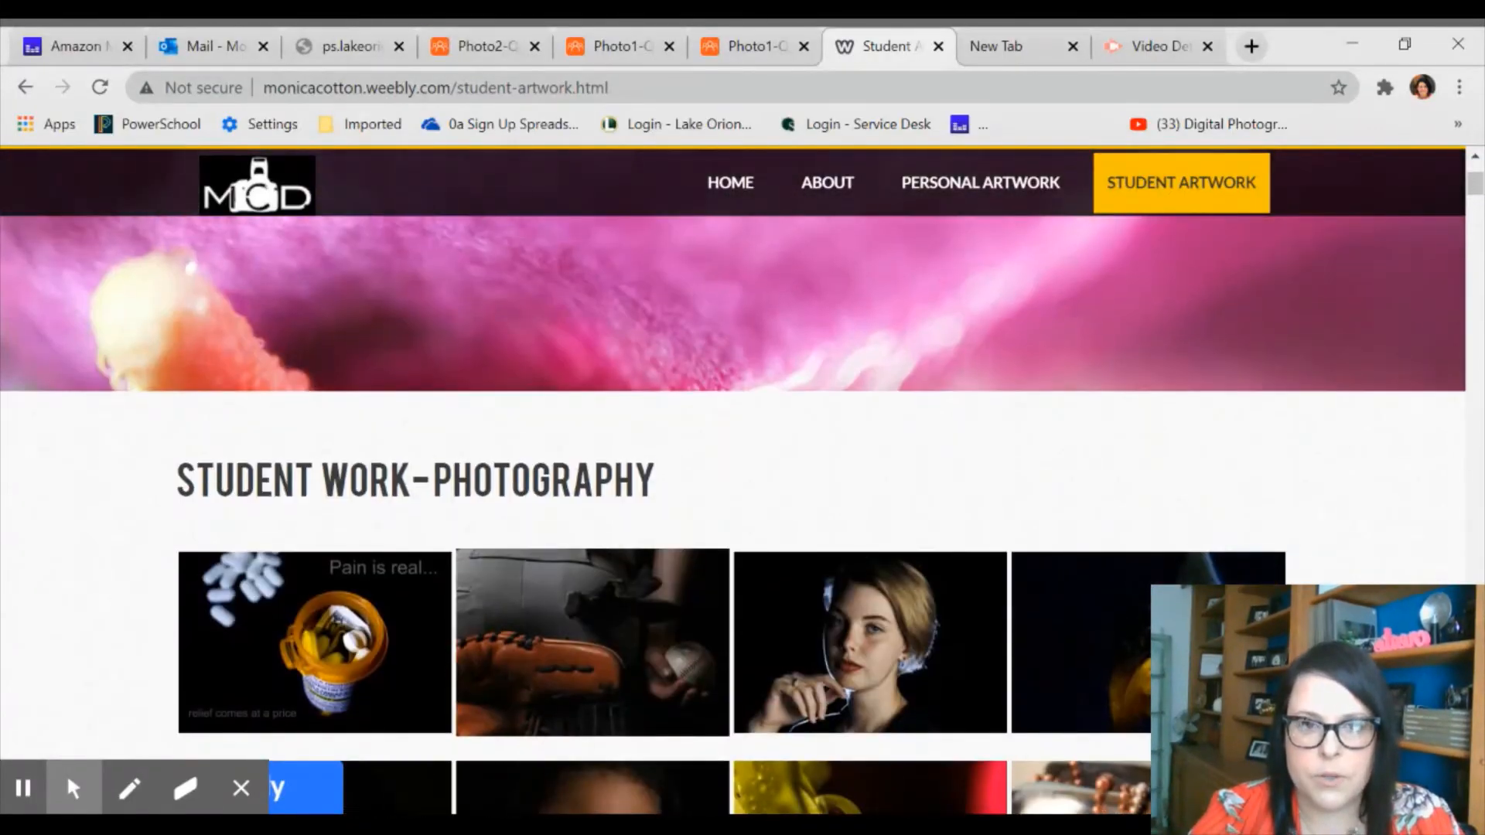
{"action": "mouse_move", "coordinate": [653, 486]}
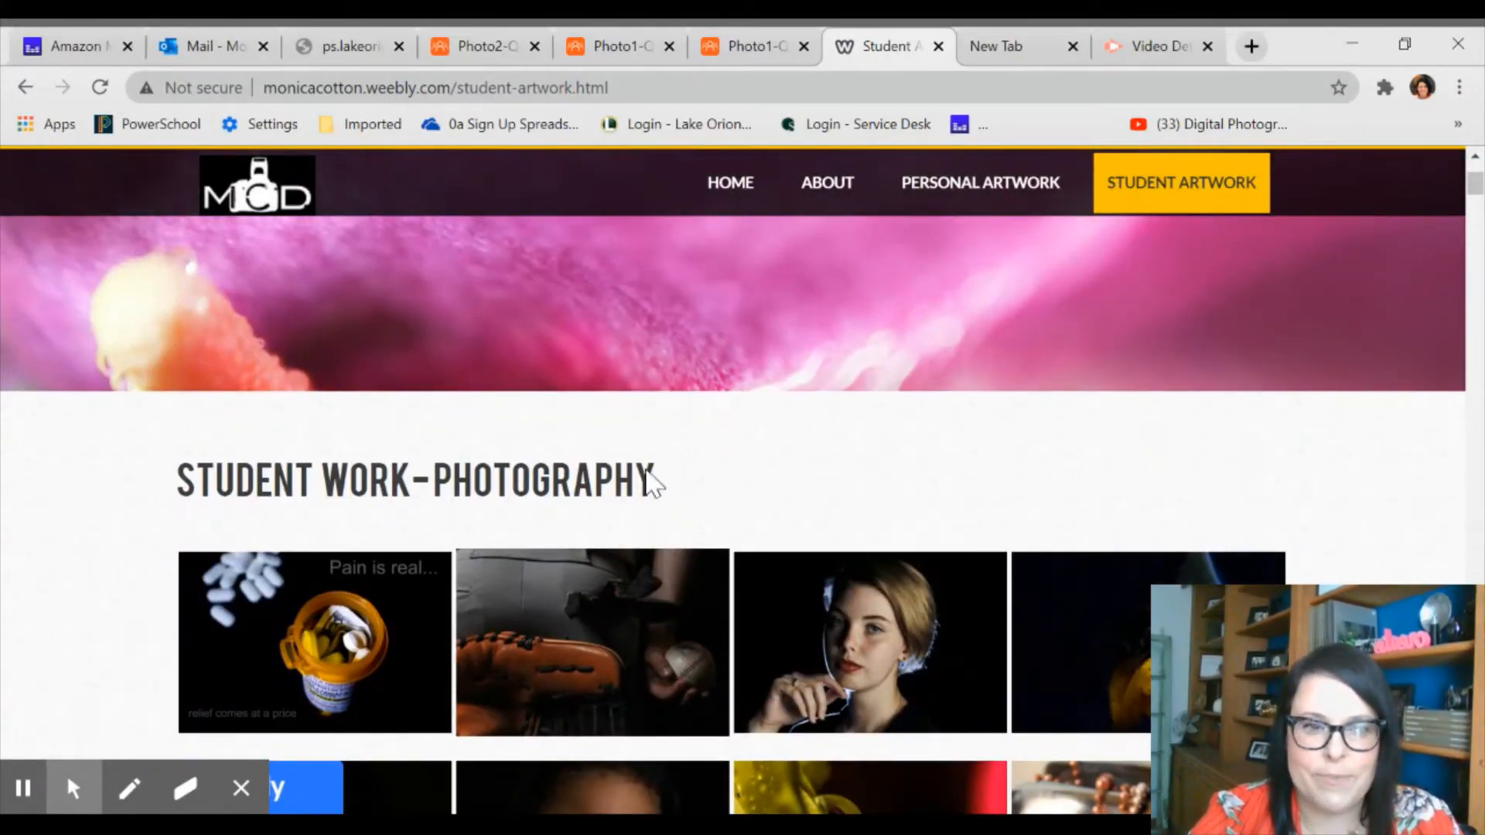
{"action": "mouse_move", "coordinate": [708, 527]}
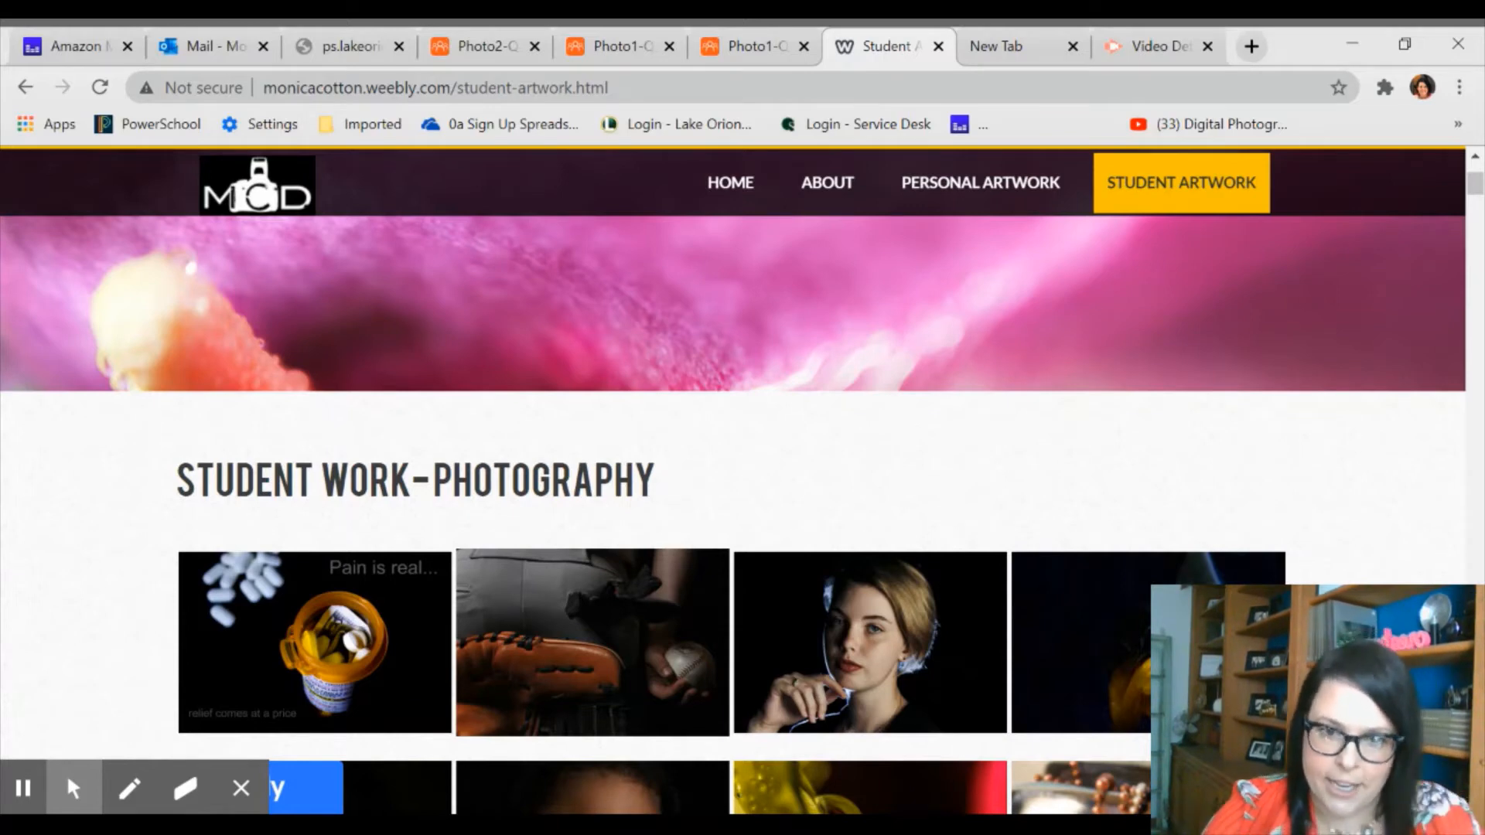
{"action": "scroll", "scroll_direction": "down", "scroll_amount": 3}
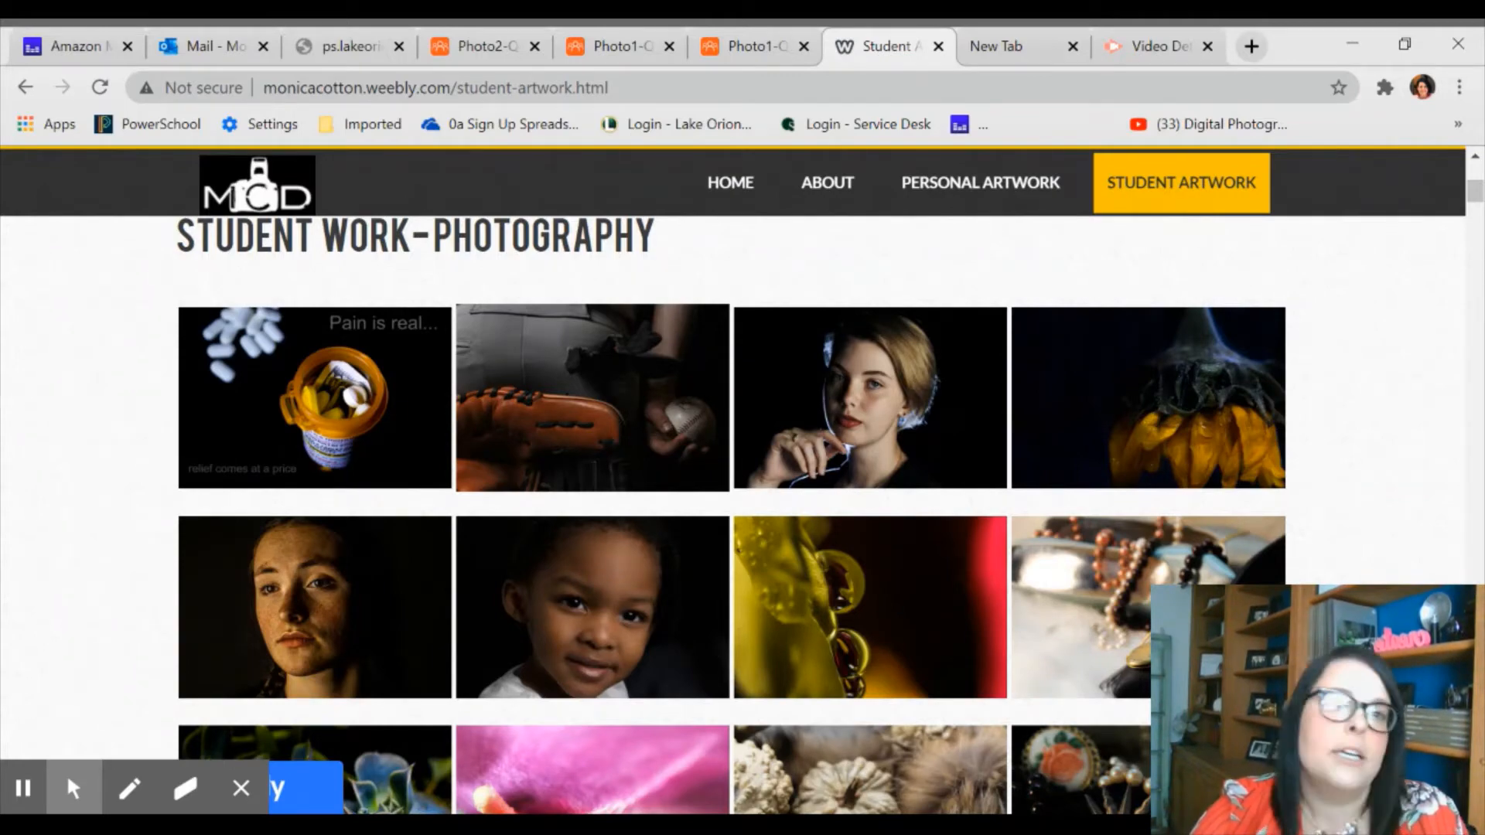
- Scroll through the first half of the student photography thumbnails on the Student Artwork page
{"action": "scroll", "scroll_direction": "down", "scroll_amount": 3}
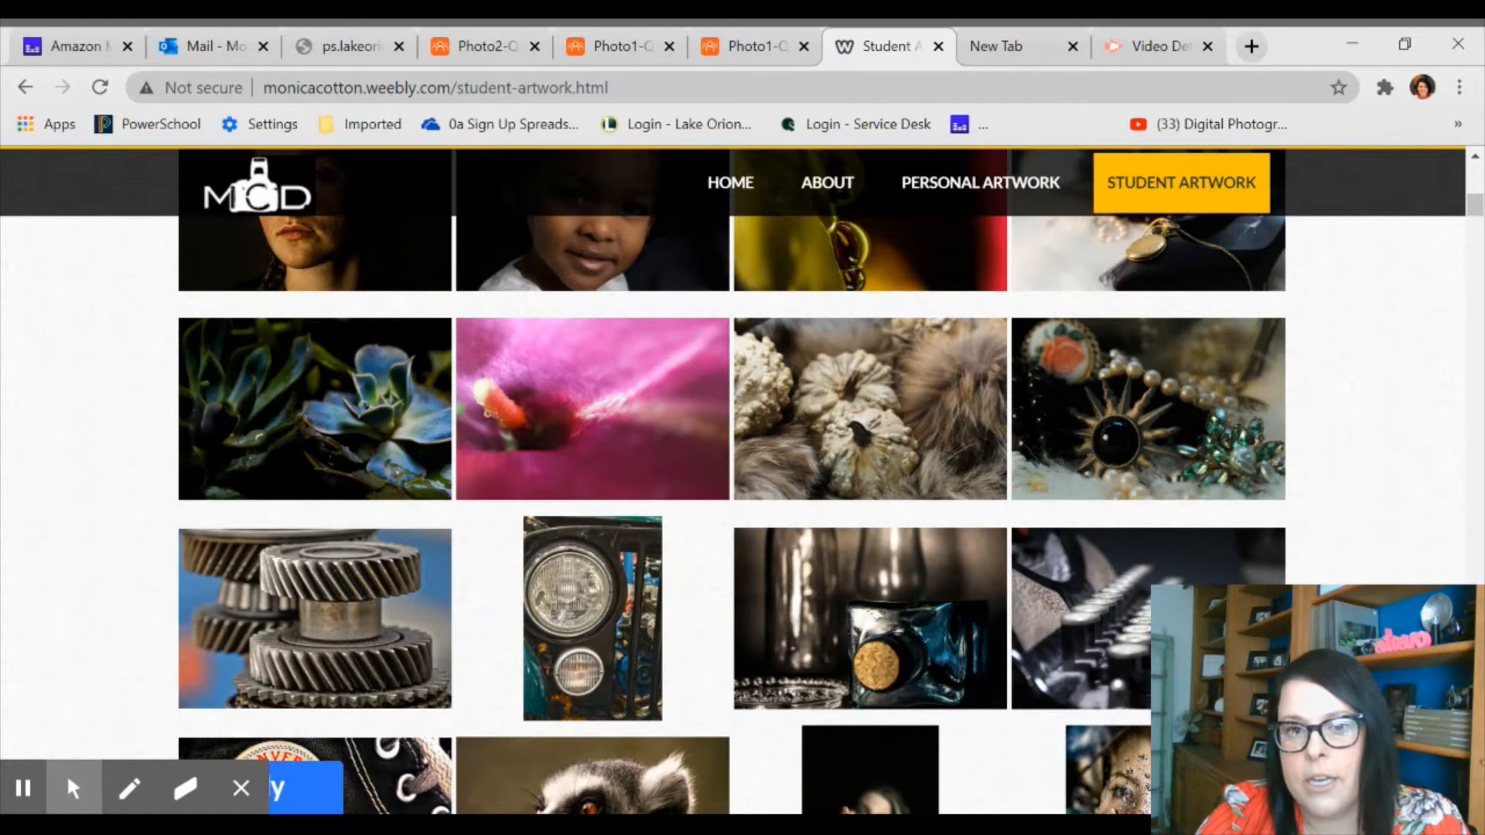
{"action": "scroll", "scroll_direction": "down", "scroll_amount": 3}
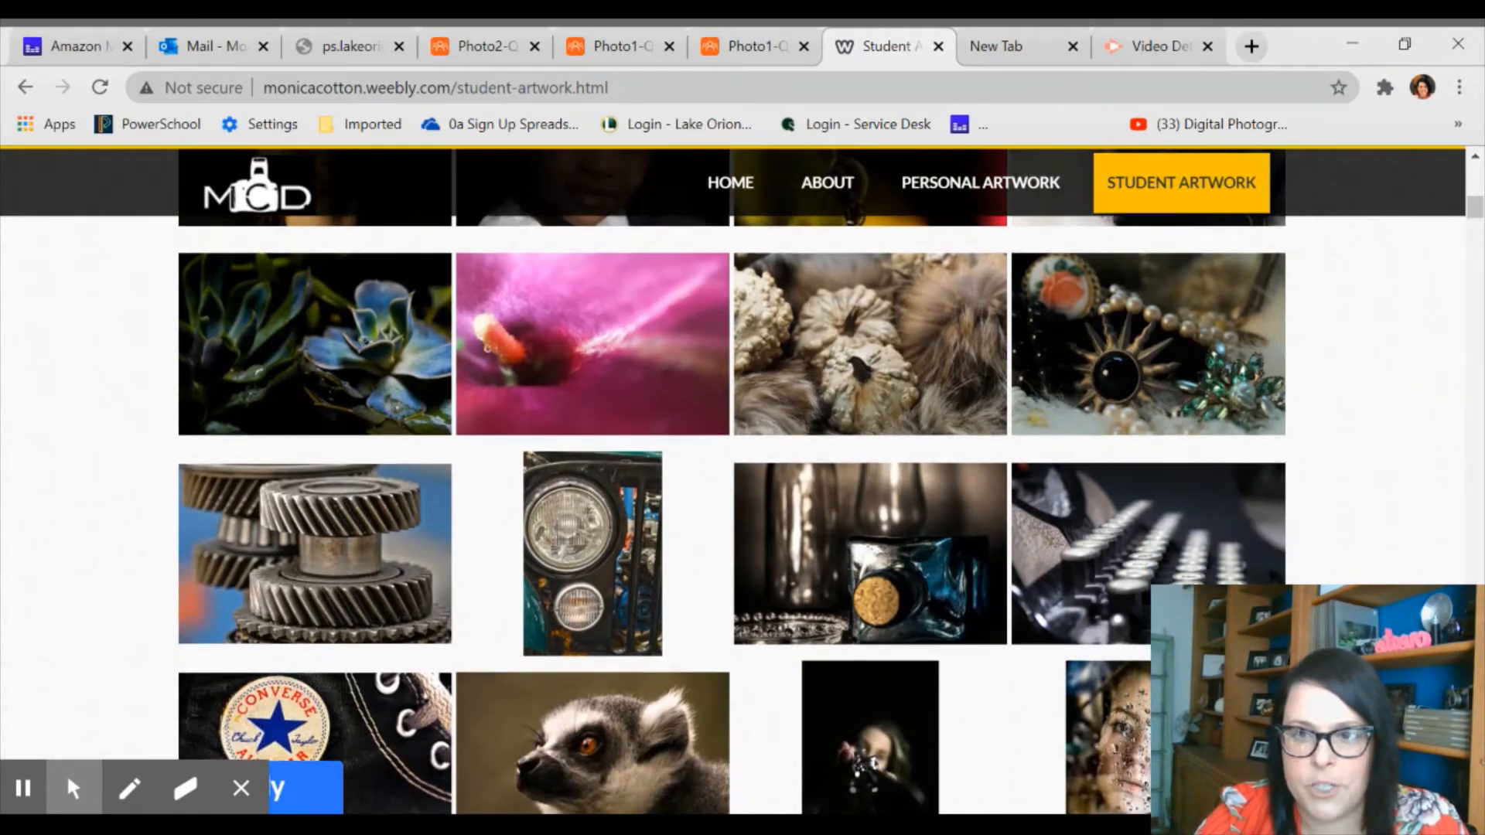
{"action": "scroll", "scroll_direction": "down", "scroll_amount": 3}
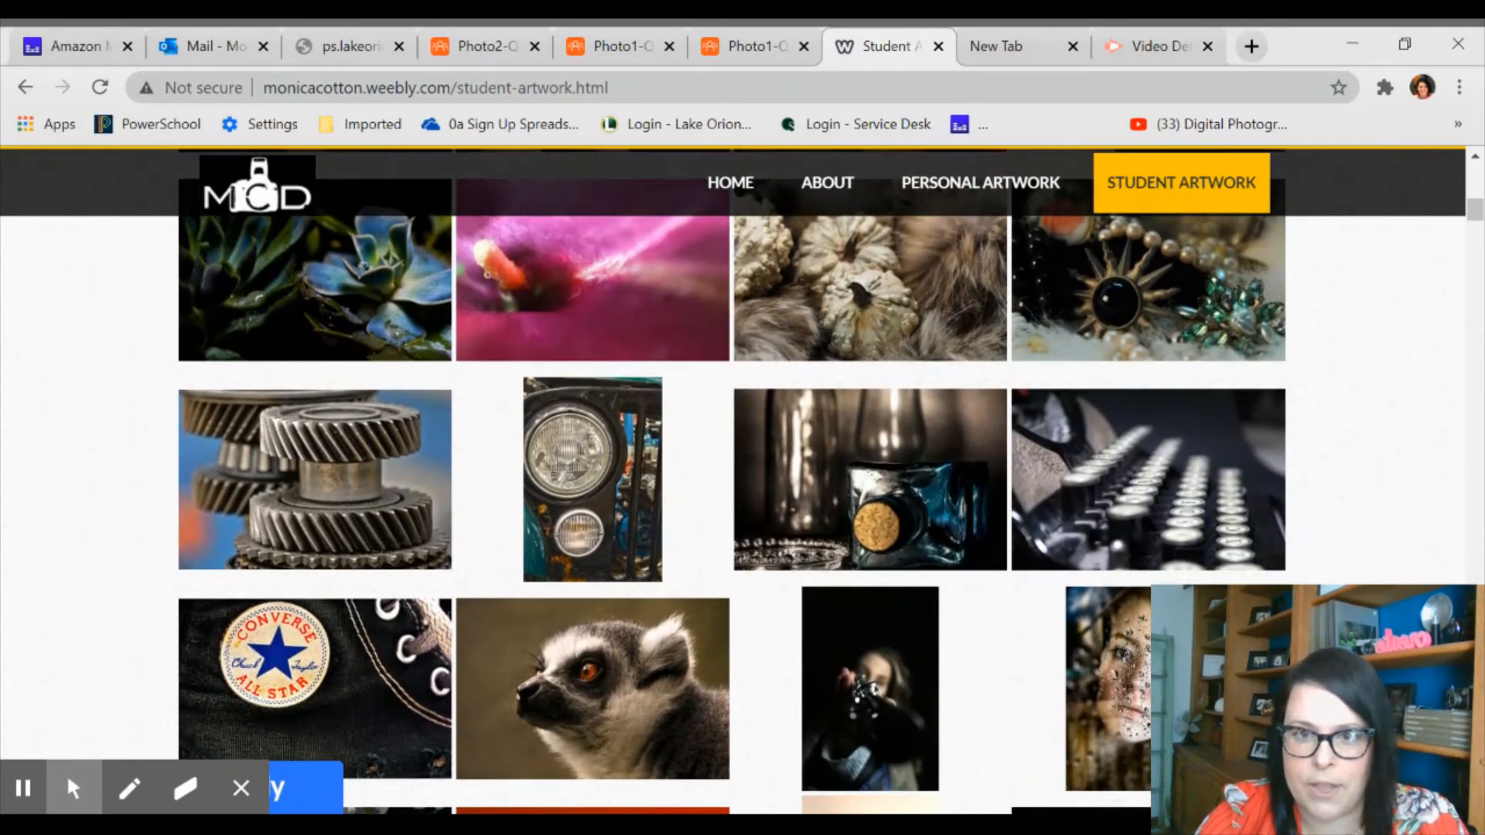
{"action": "scroll", "scroll_direction": "down", "scroll_amount": 3}
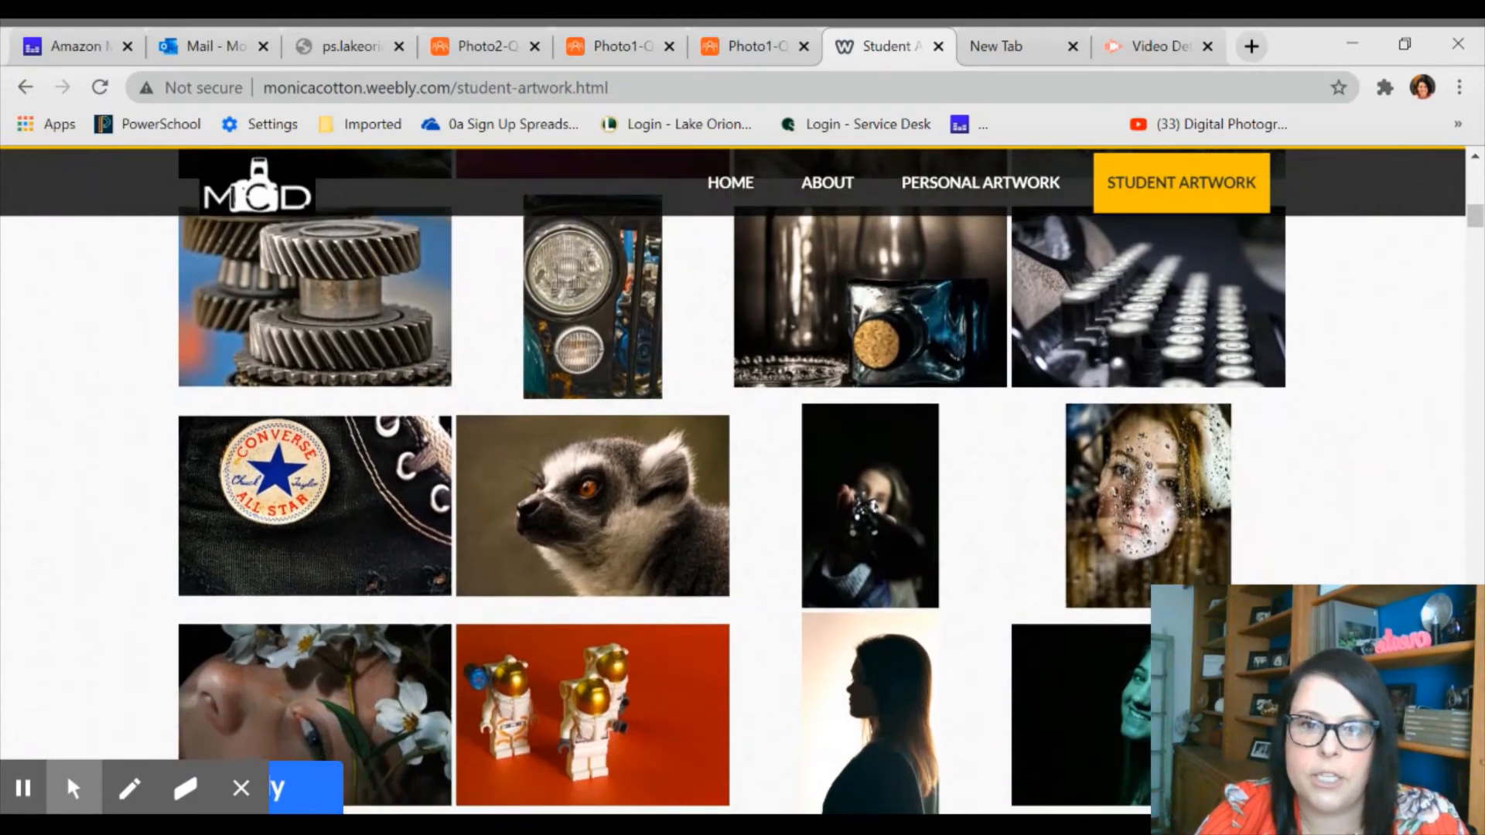
{"action": "scroll", "scroll_direction": "down", "scroll_amount": 3}
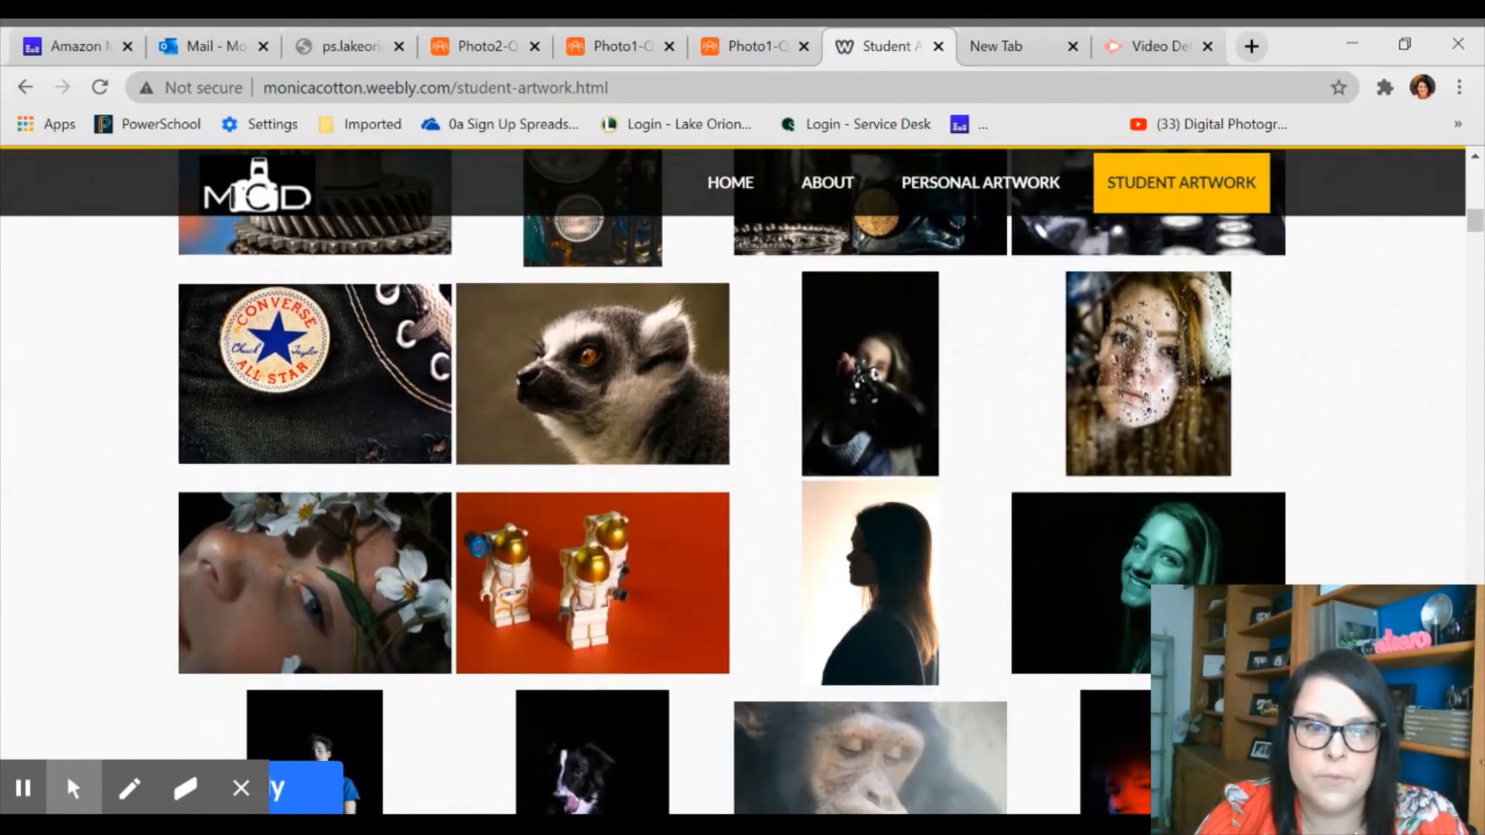
{"action": "scroll", "scroll_direction": "down", "scroll_amount": 3}
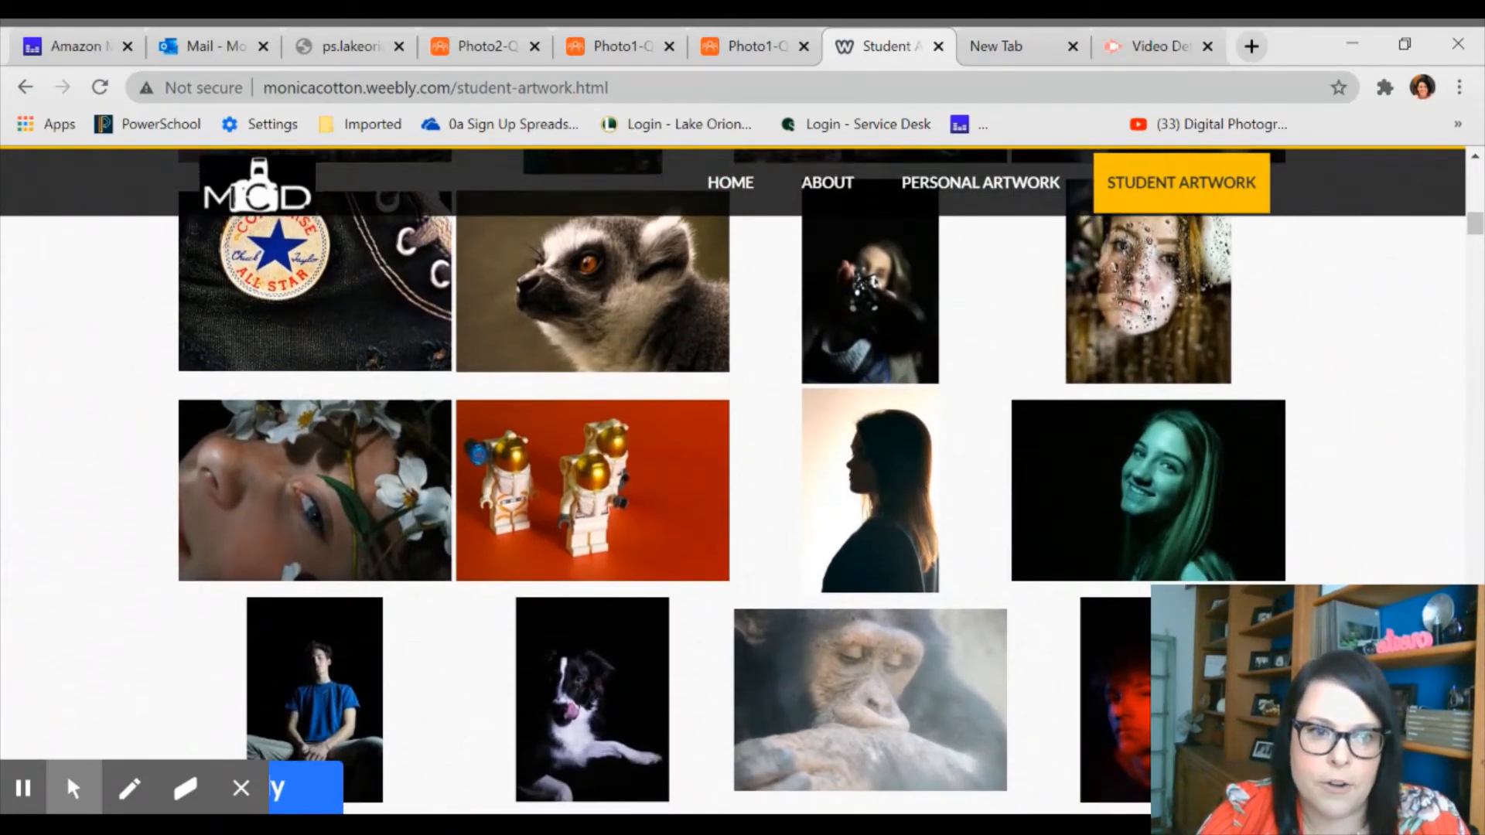
{"action": "scroll", "scroll_direction": "down", "scroll_amount": 3}
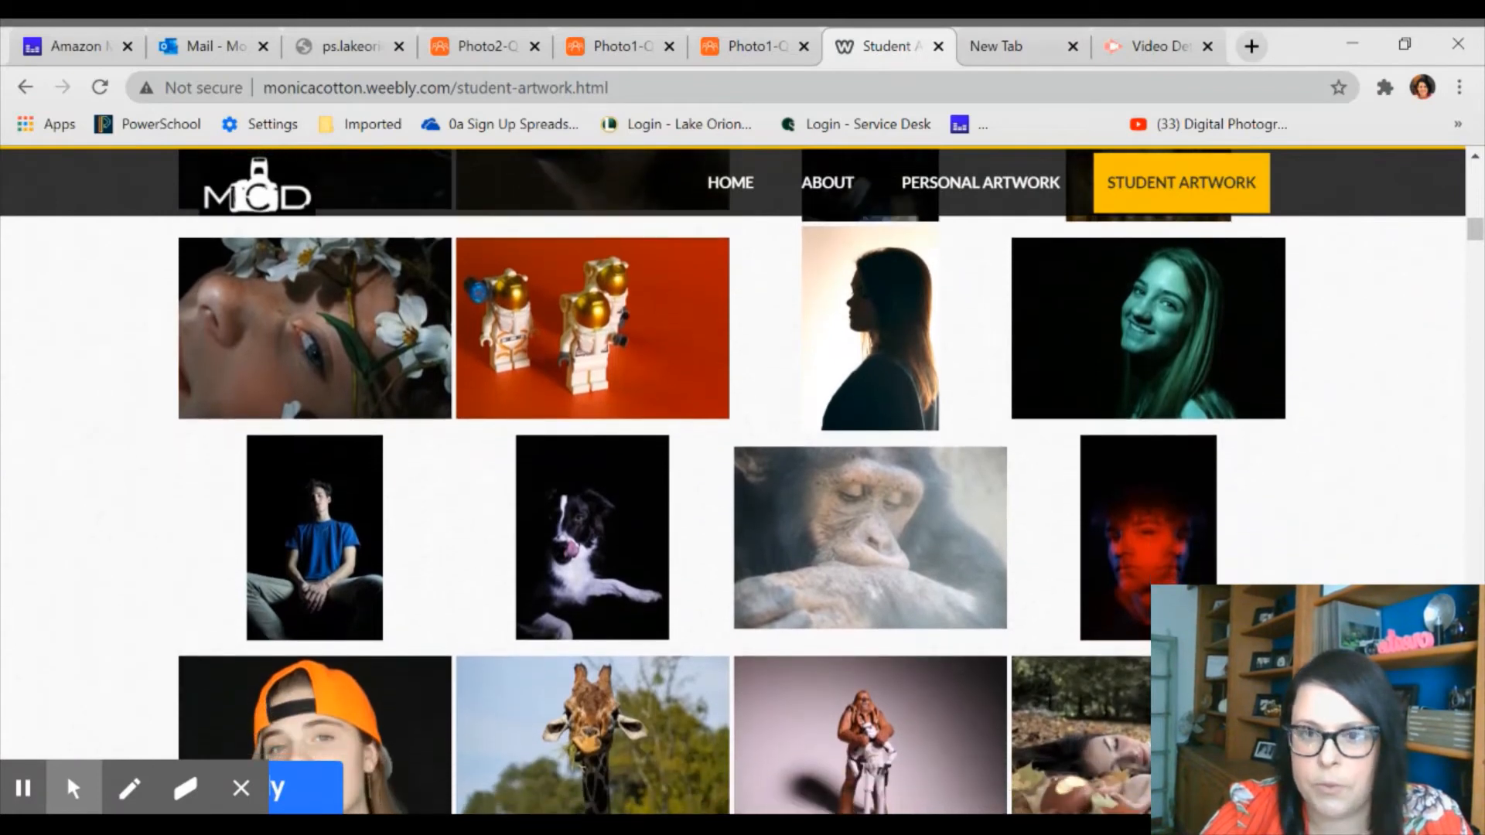
{"action": "scroll", "scroll_direction": "up", "scroll_amount": 3}
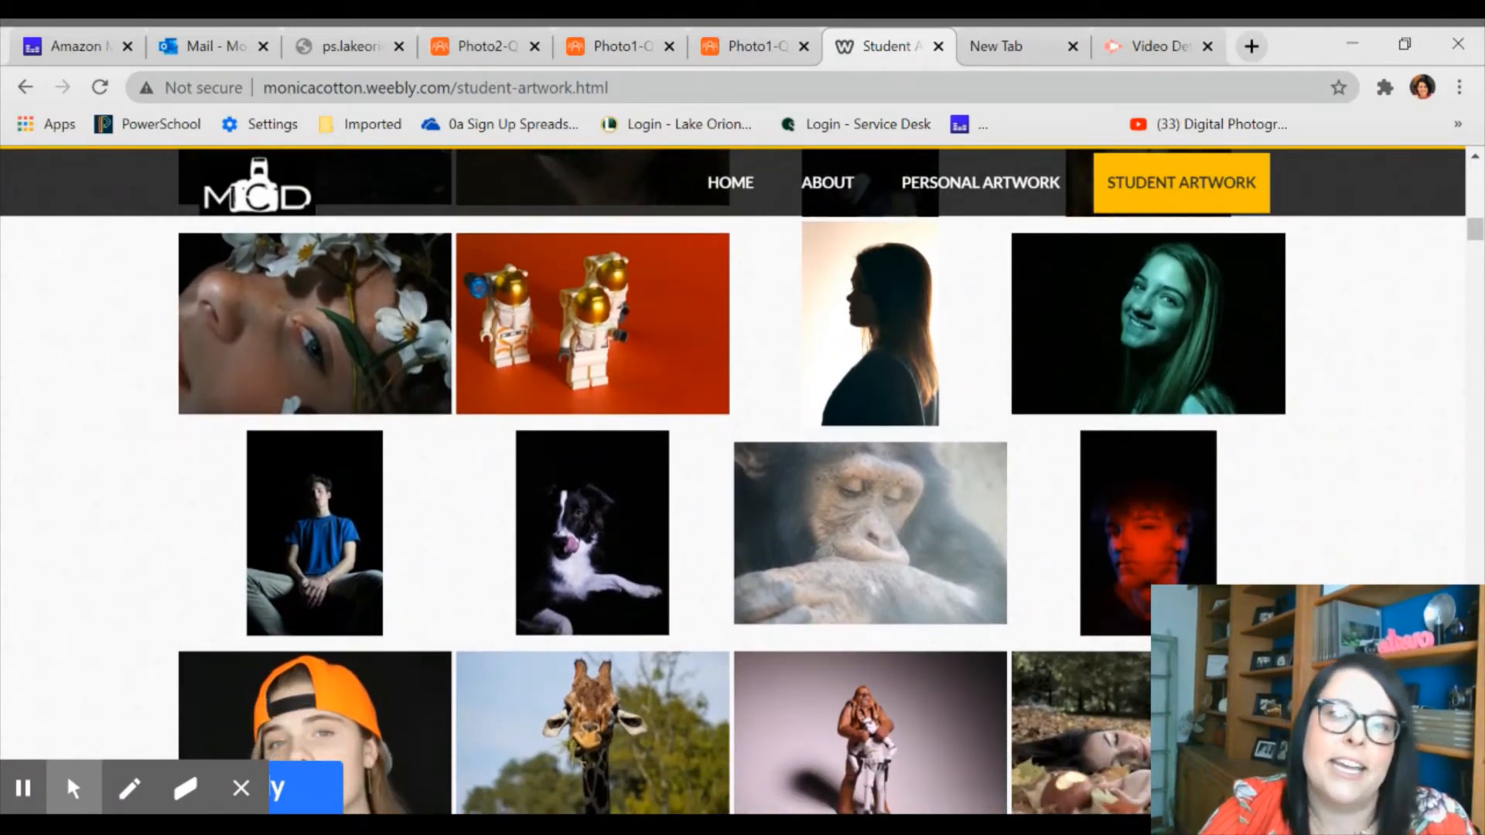
{"action": "scroll", "scroll_direction": "down", "scroll_amount": 3}
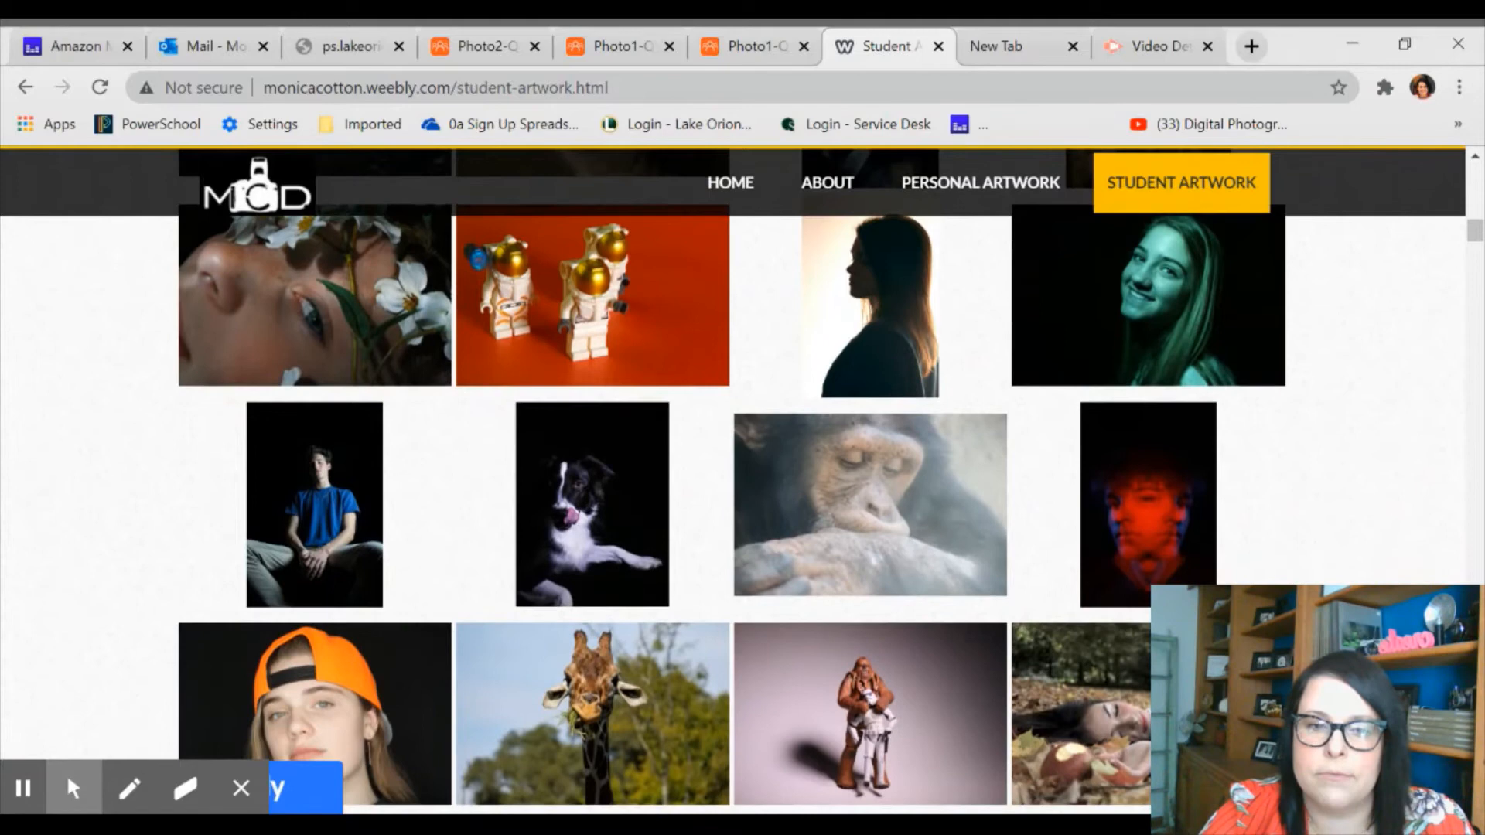
- Continue past the remaining photography to the Student Portfolio Websites section with four student links
{"action": "scroll", "scroll_direction": "down", "scroll_amount": 3}
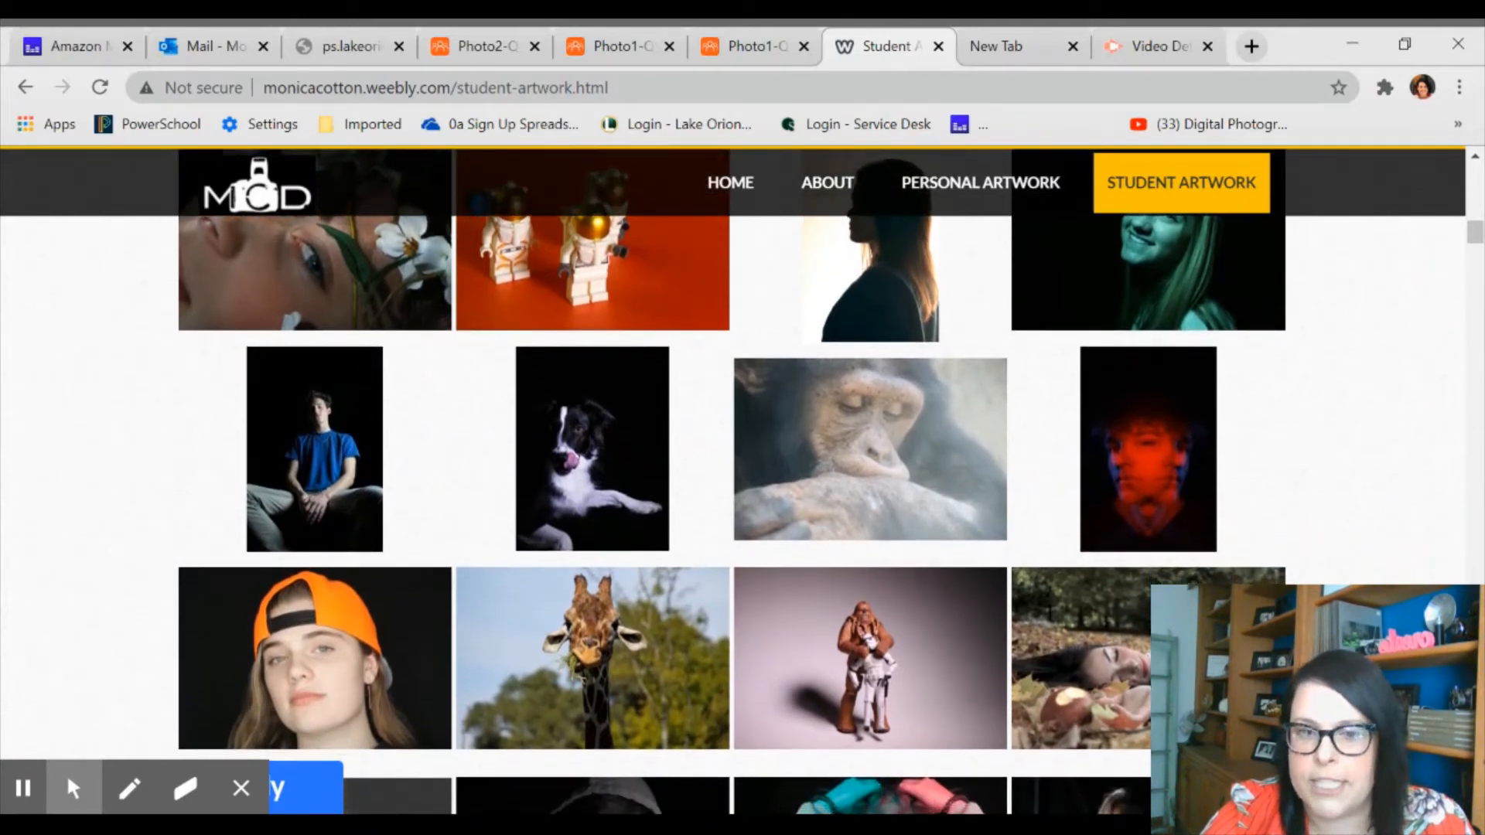
{"action": "scroll", "scroll_direction": "down", "scroll_amount": 3}
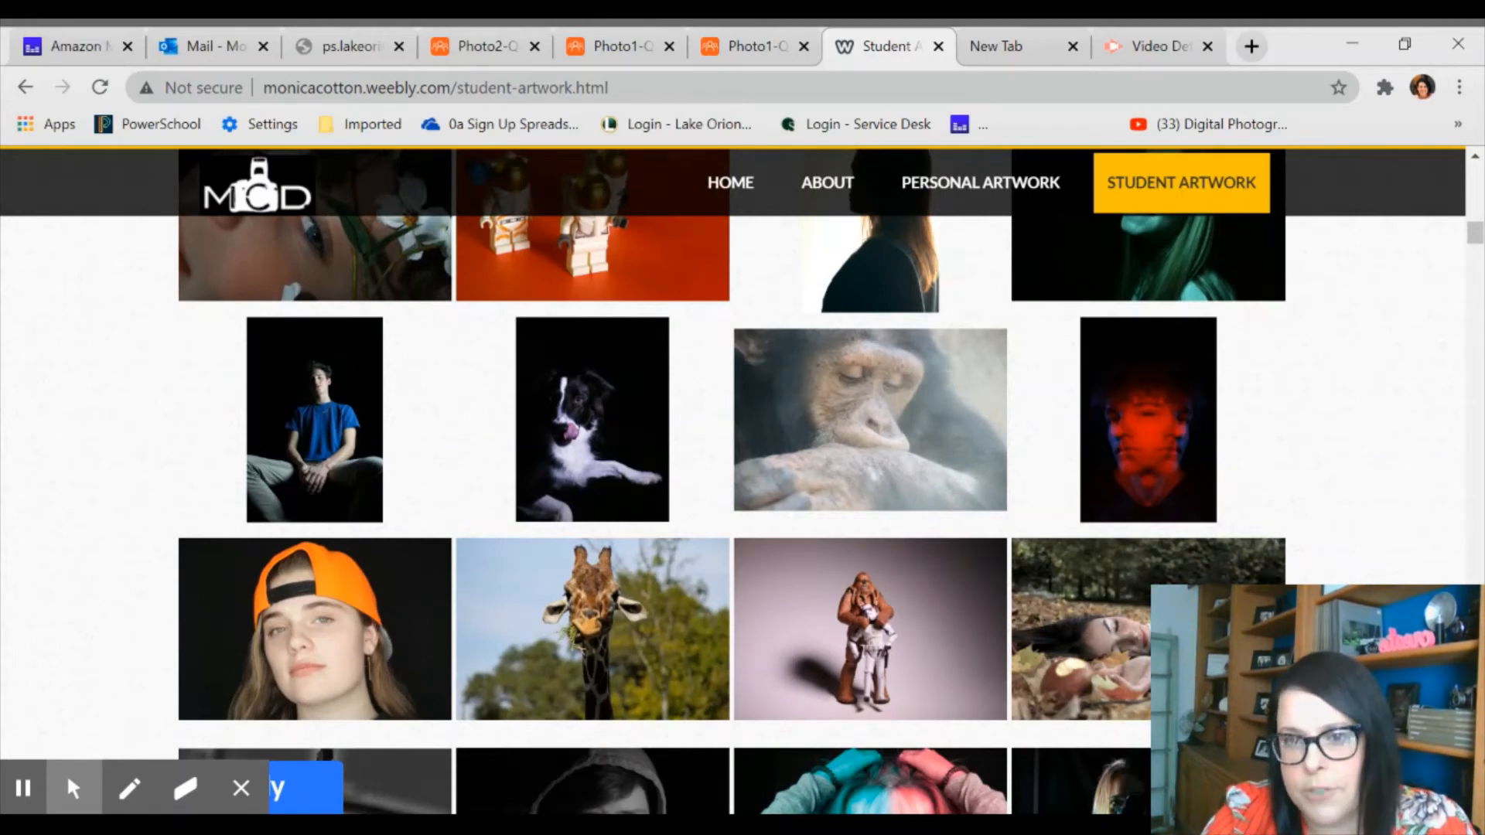
{"action": "scroll", "scroll_direction": "down", "scroll_amount": 3}
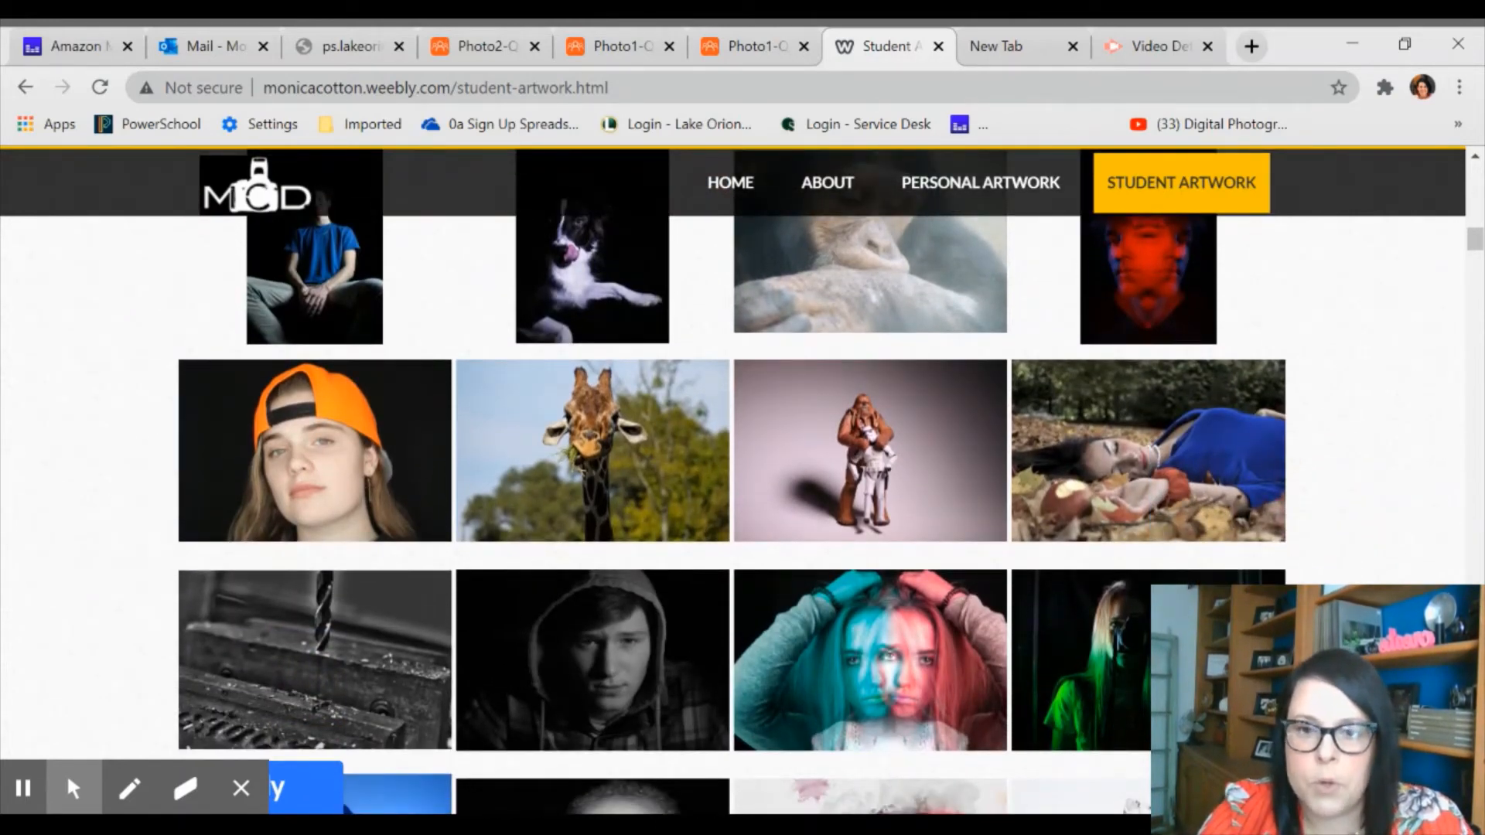
{"action": "scroll", "scroll_direction": "down", "scroll_amount": 3}
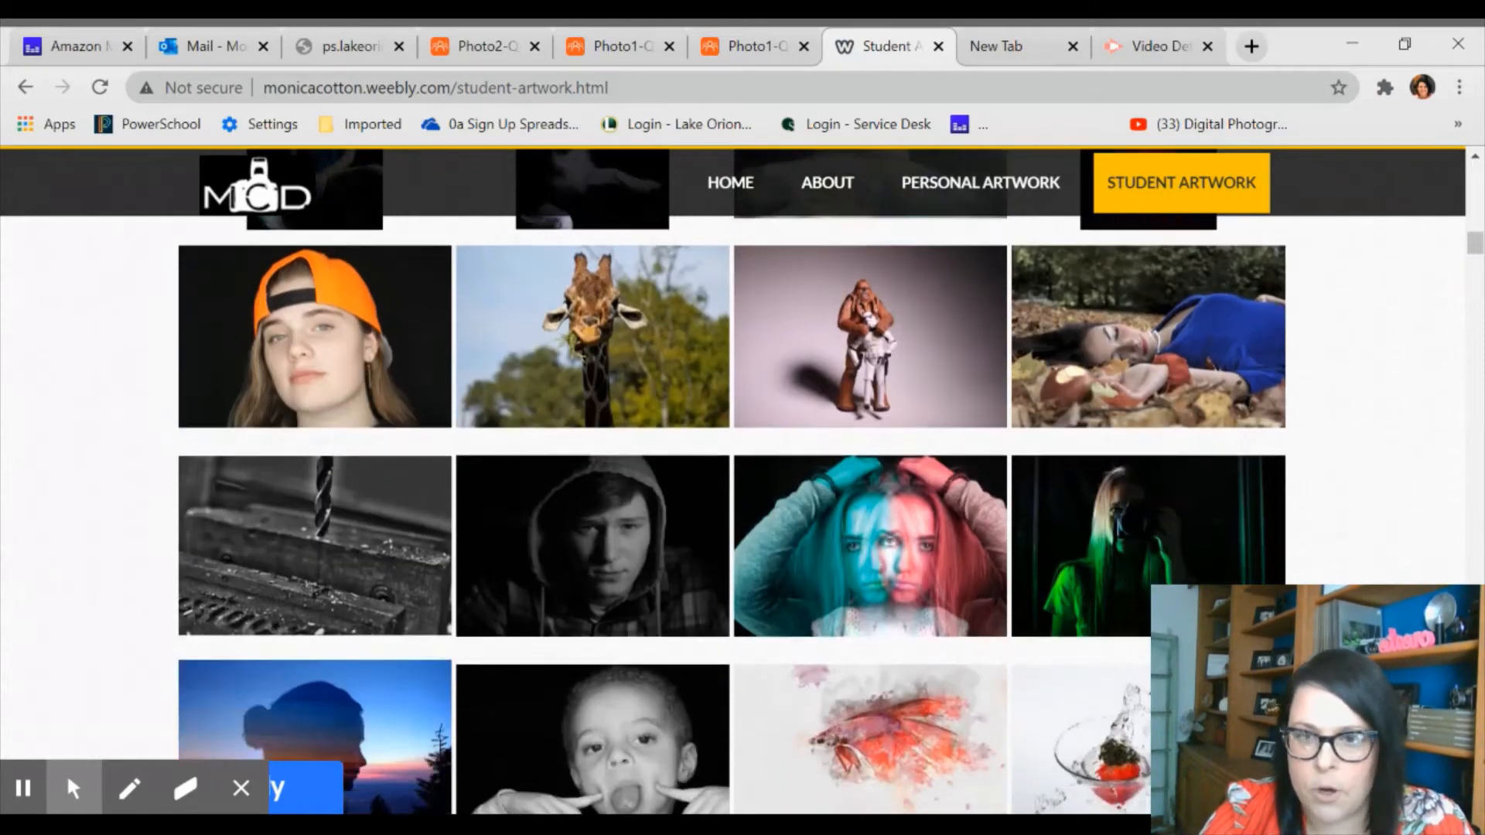
{"action": "scroll", "scroll_direction": "down", "scroll_amount": 3}
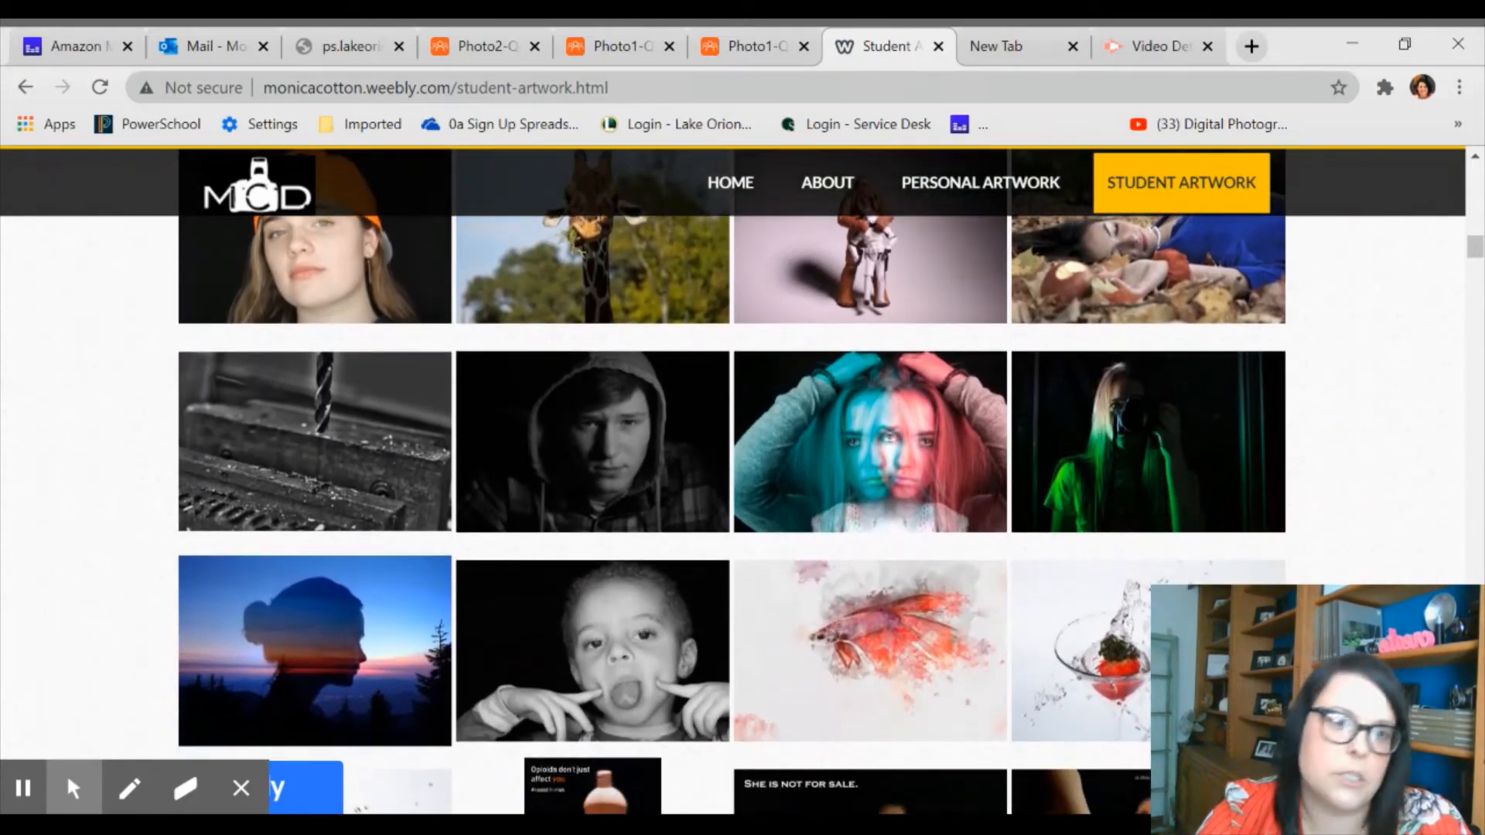
{"action": "scroll", "scroll_direction": "down", "scroll_amount": 3}
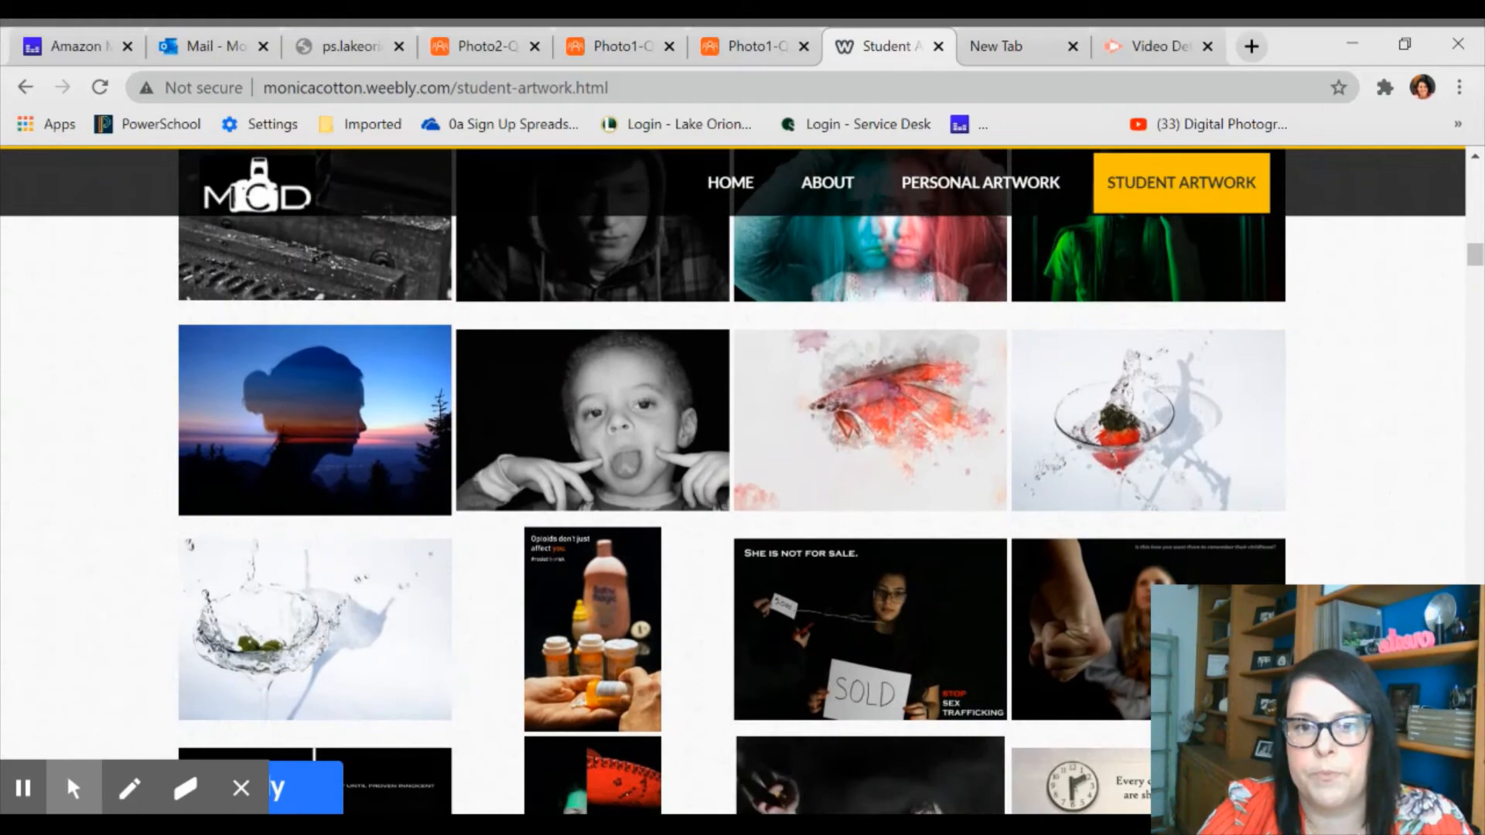
{"action": "scroll", "scroll_direction": "down", "scroll_amount": 3}
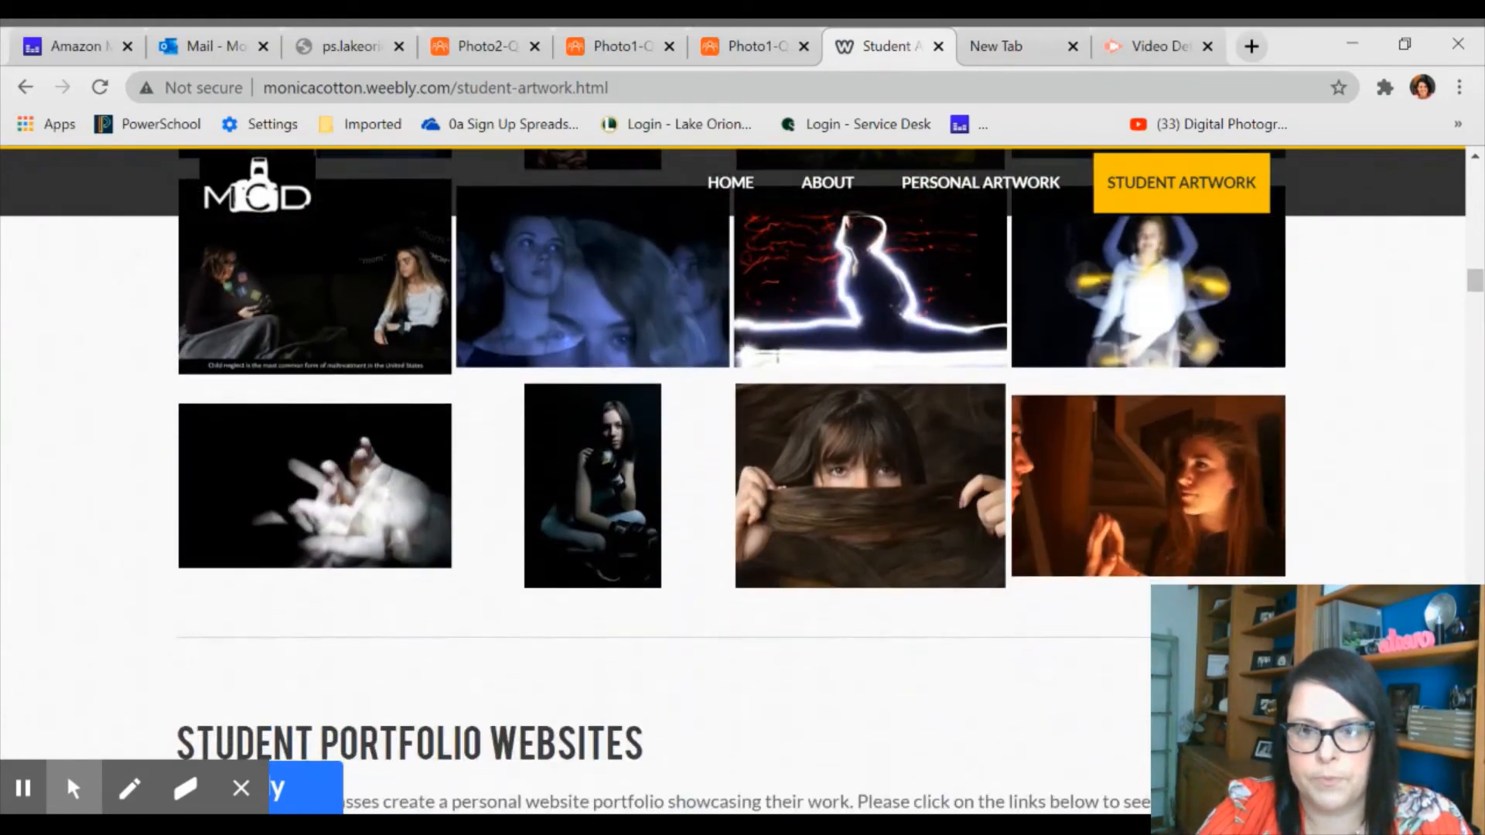
{"action": "scroll", "scroll_direction": "down", "scroll_amount": 3}
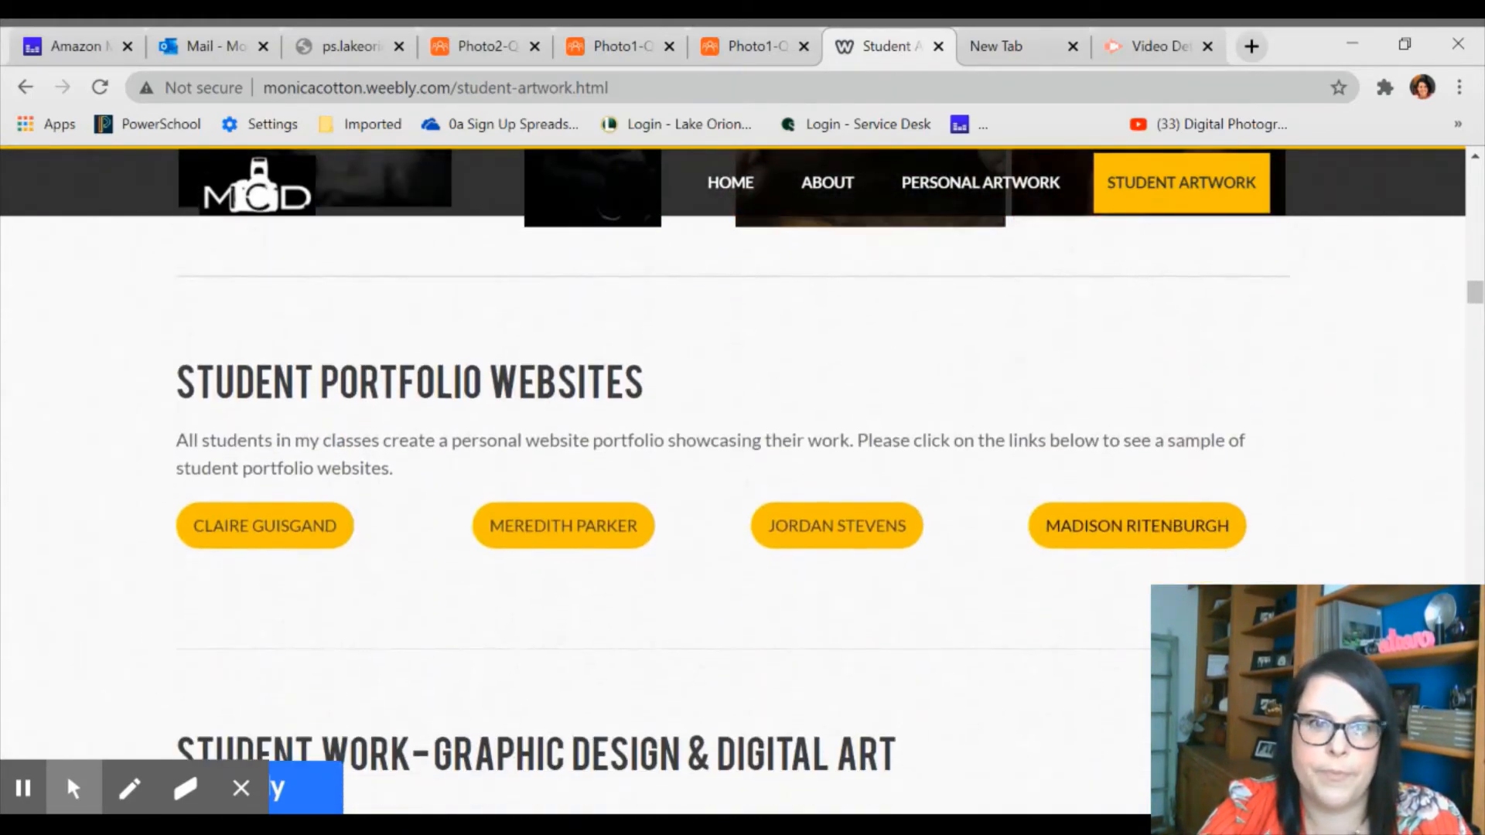
- Scroll from the Learning Center logos past the voting stickers and We the People poster
{"action": "scroll", "scroll_direction": "down", "scroll_amount": 3}
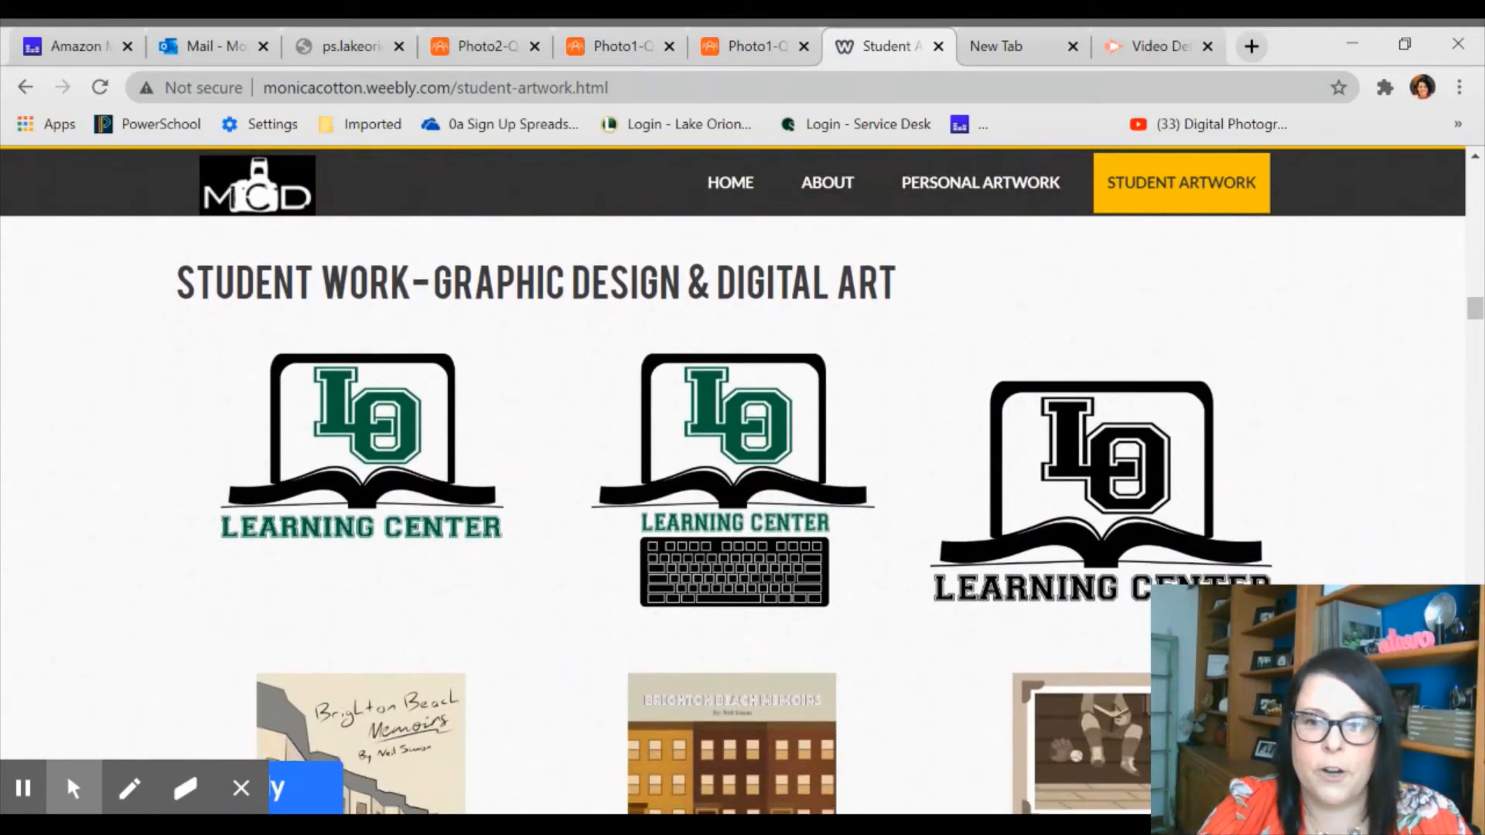
{"action": "scroll", "scroll_direction": "down", "scroll_amount": 3}
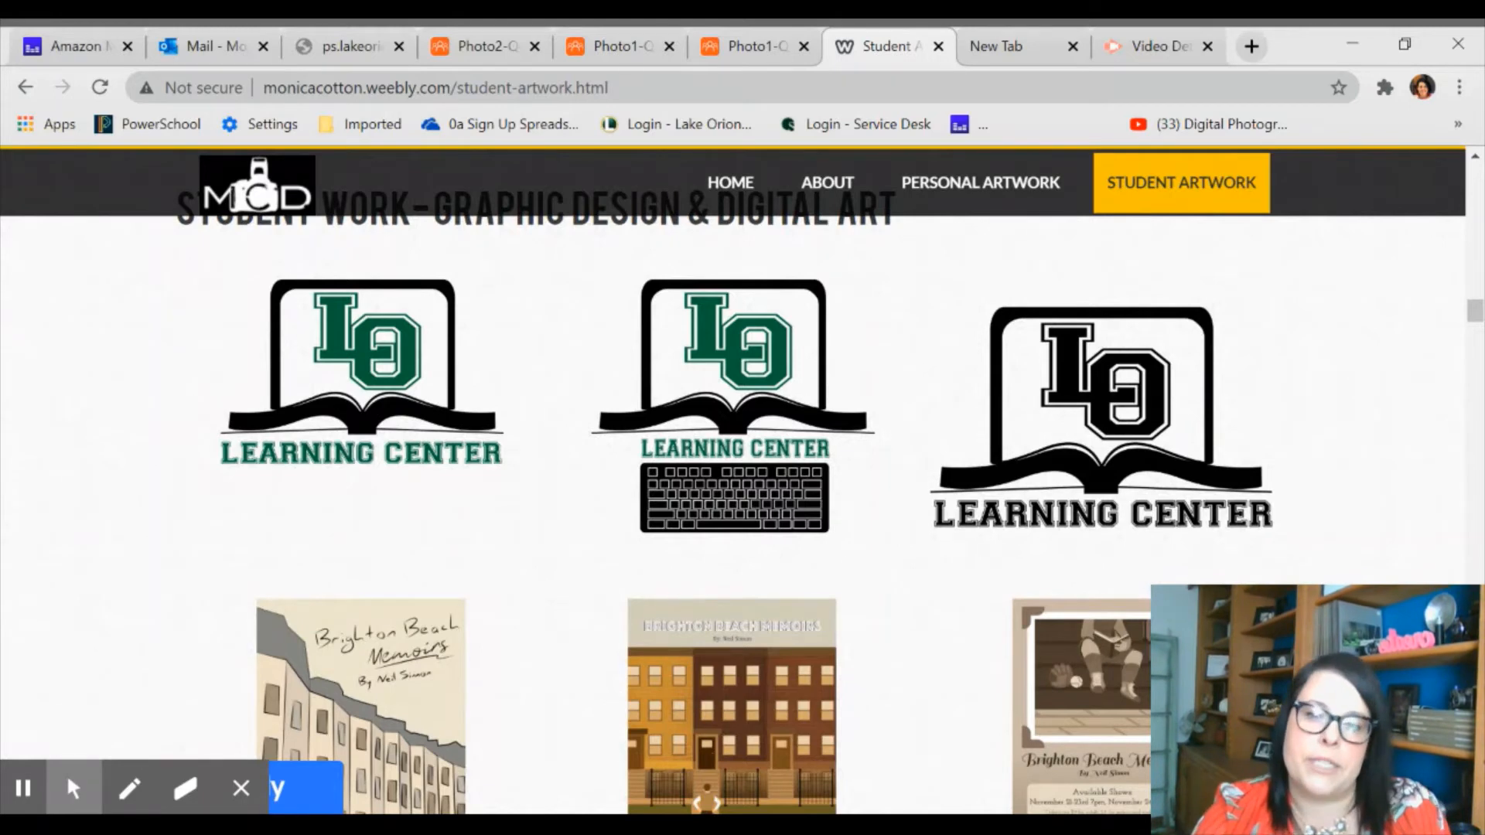
{"action": "scroll", "scroll_direction": "down", "scroll_amount": 3}
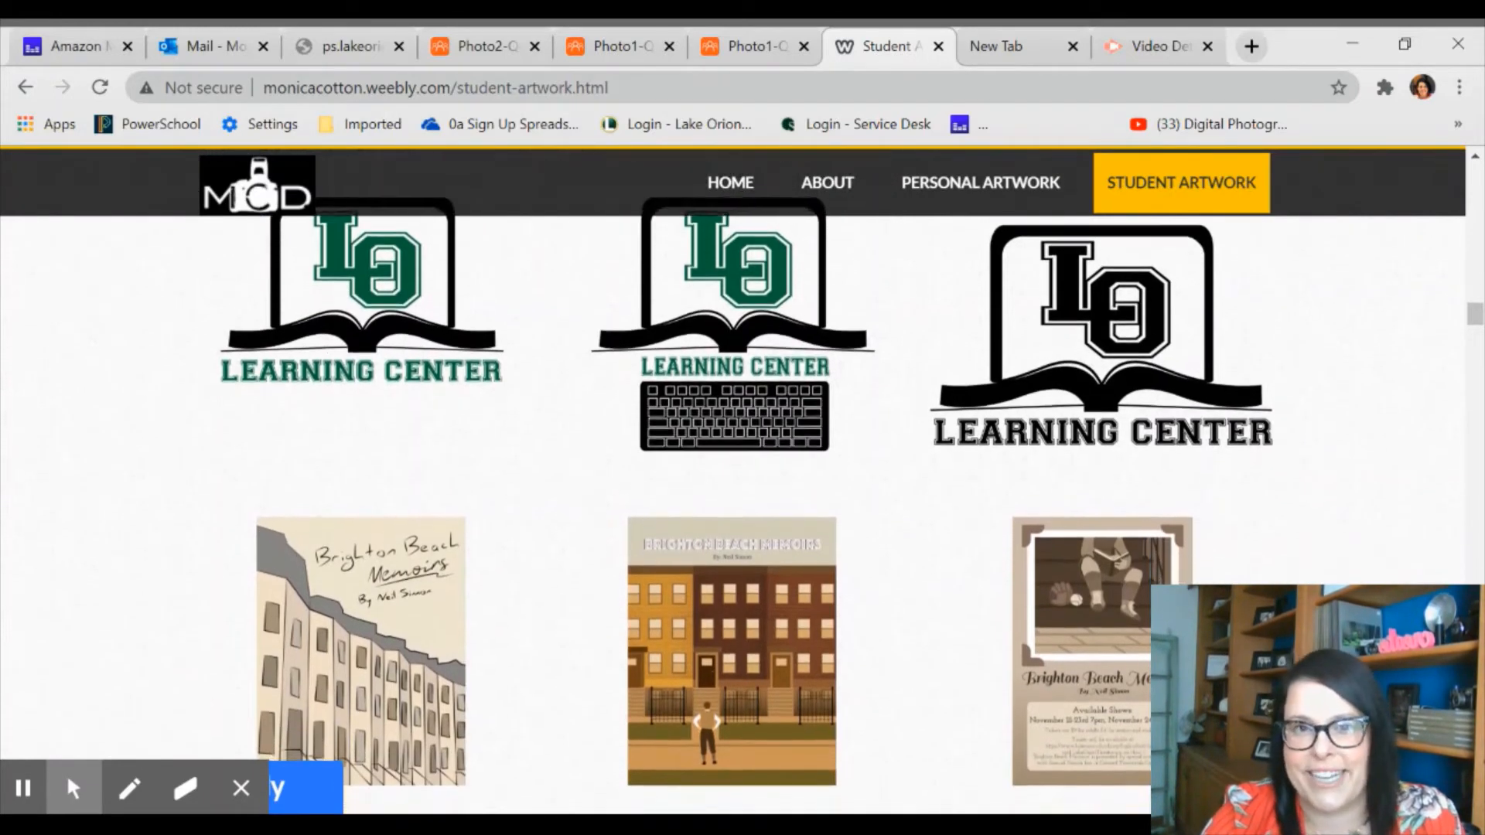
{"action": "scroll", "scroll_direction": "down", "scroll_amount": 3}
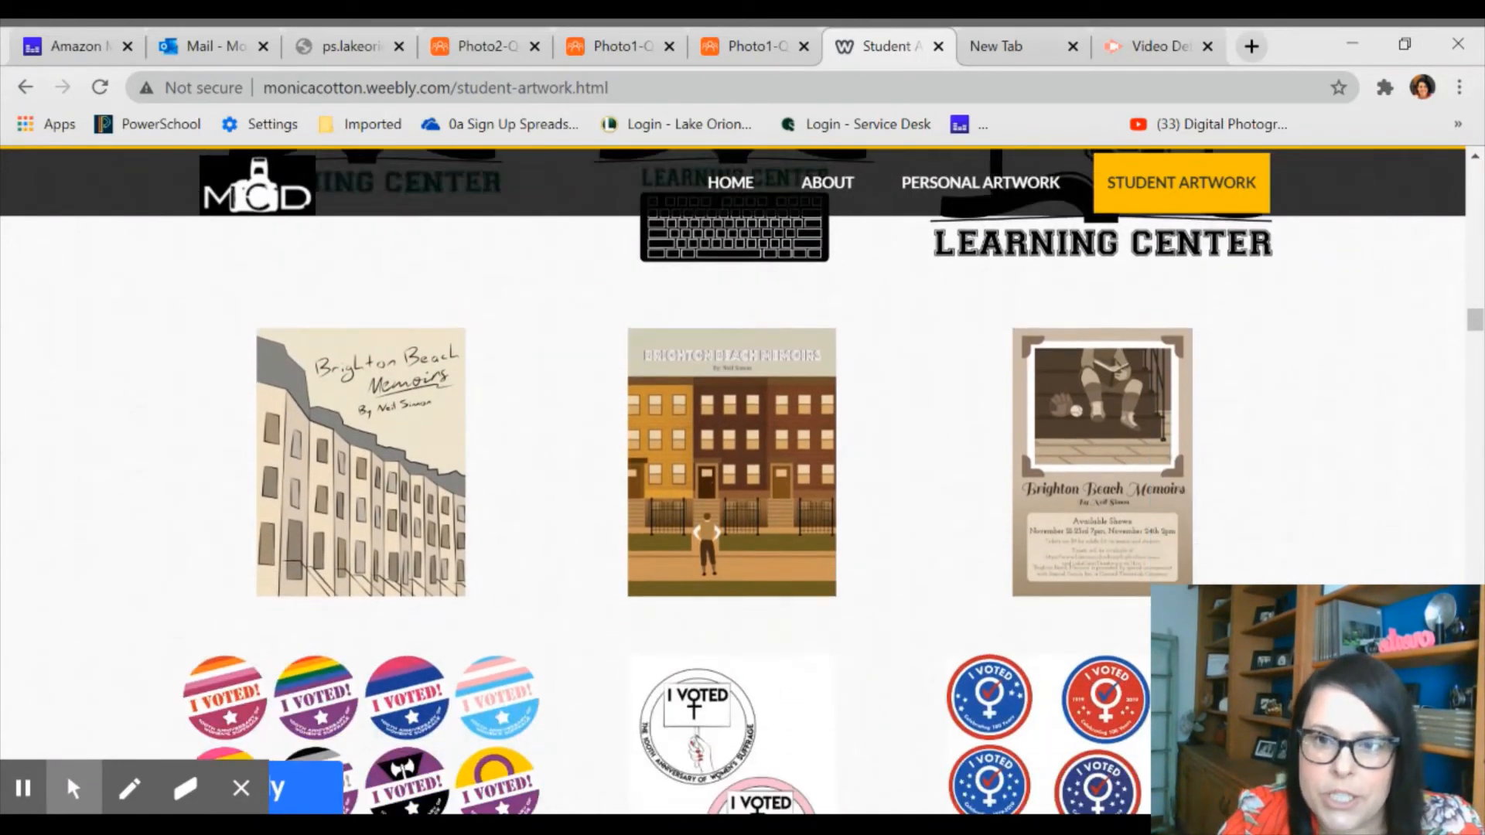
{"action": "scroll", "scroll_direction": "down", "scroll_amount": 3}
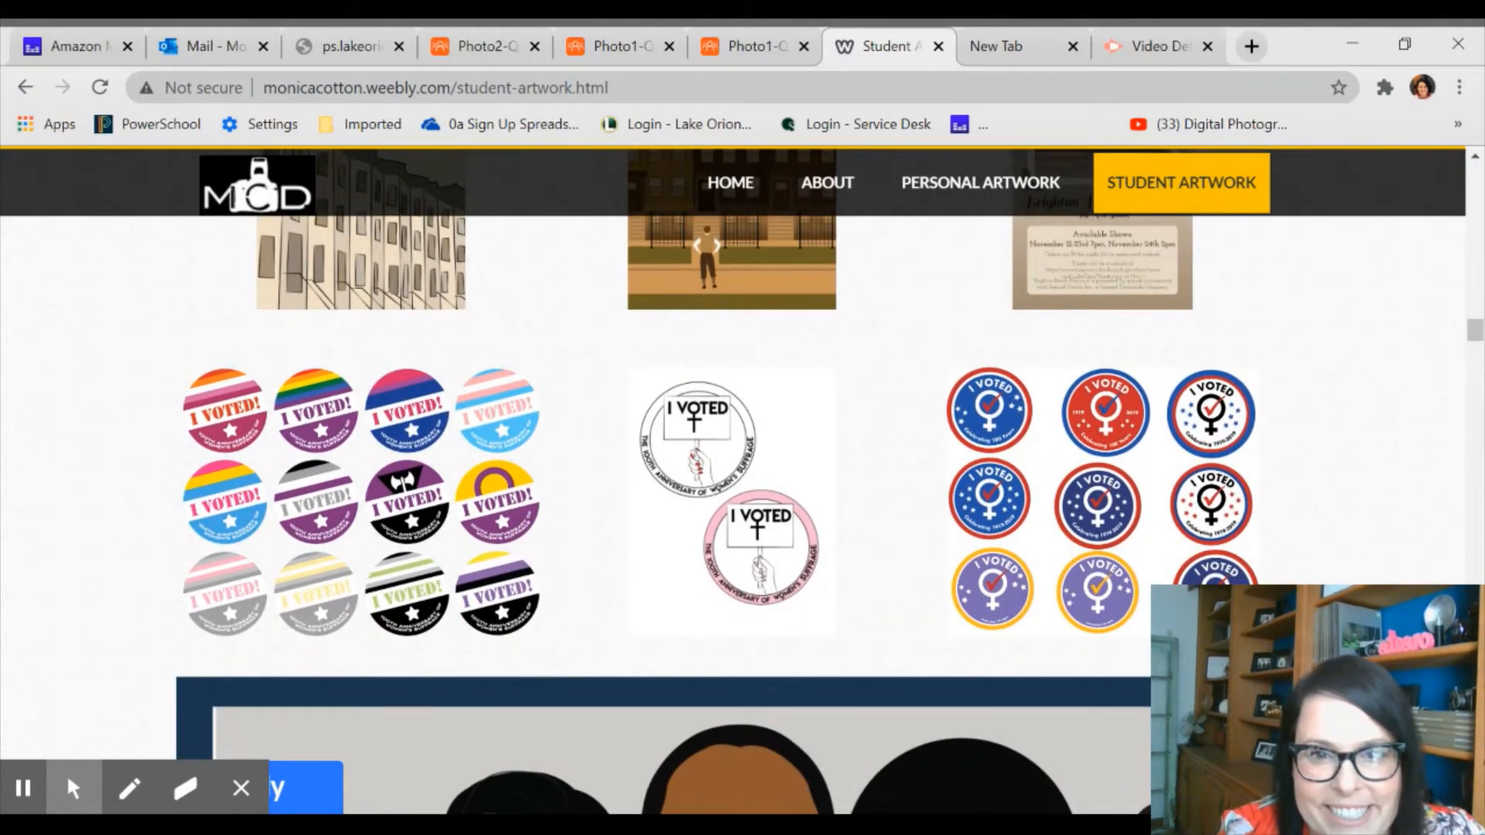
{"action": "scroll", "scroll_direction": "down", "scroll_amount": 3}
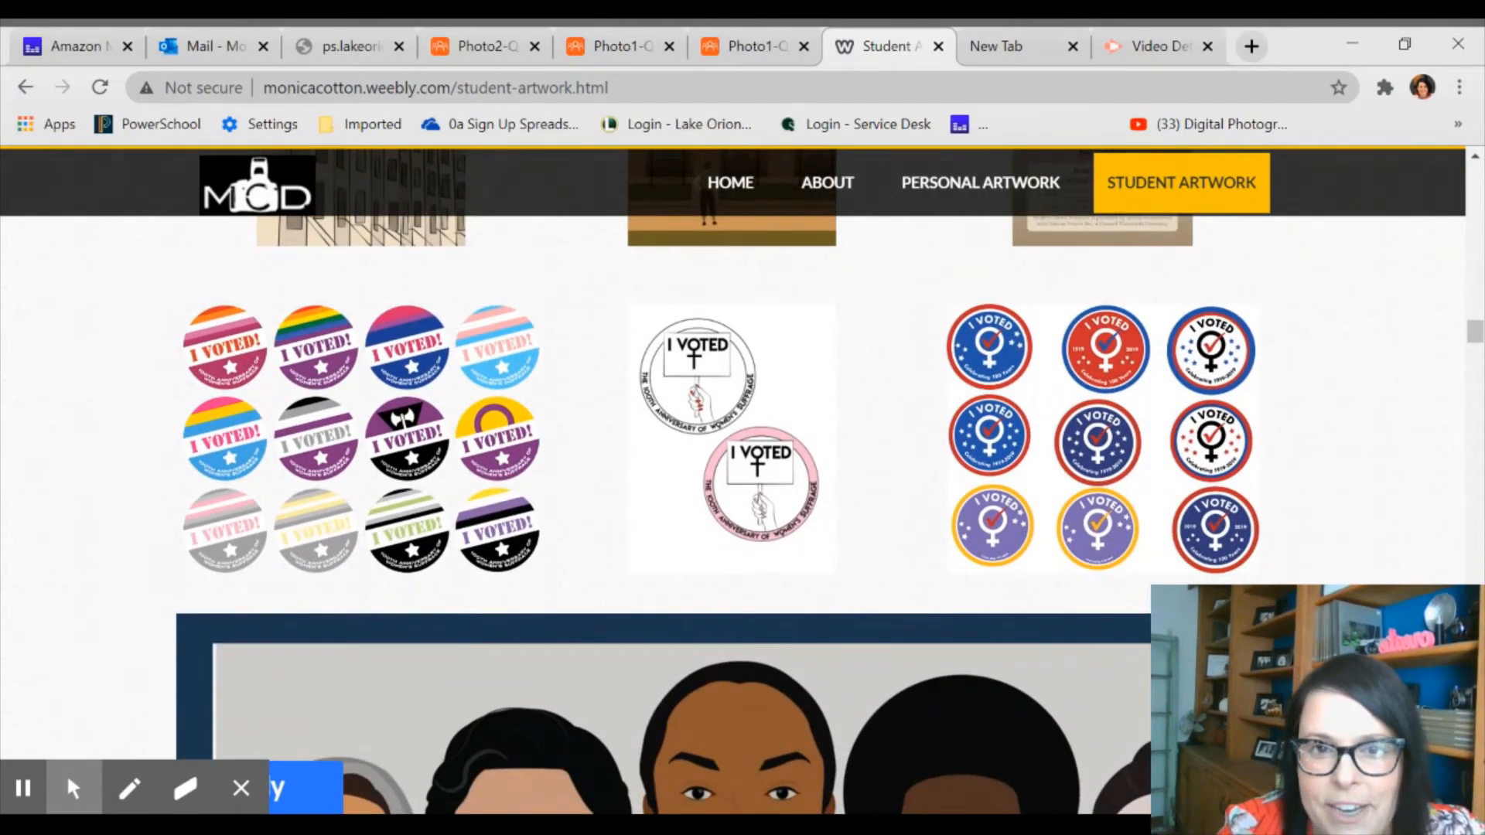
- Continue past the album packaging design down to the low-poly portrait row
{"action": "scroll", "scroll_direction": "down", "scroll_amount": 3}
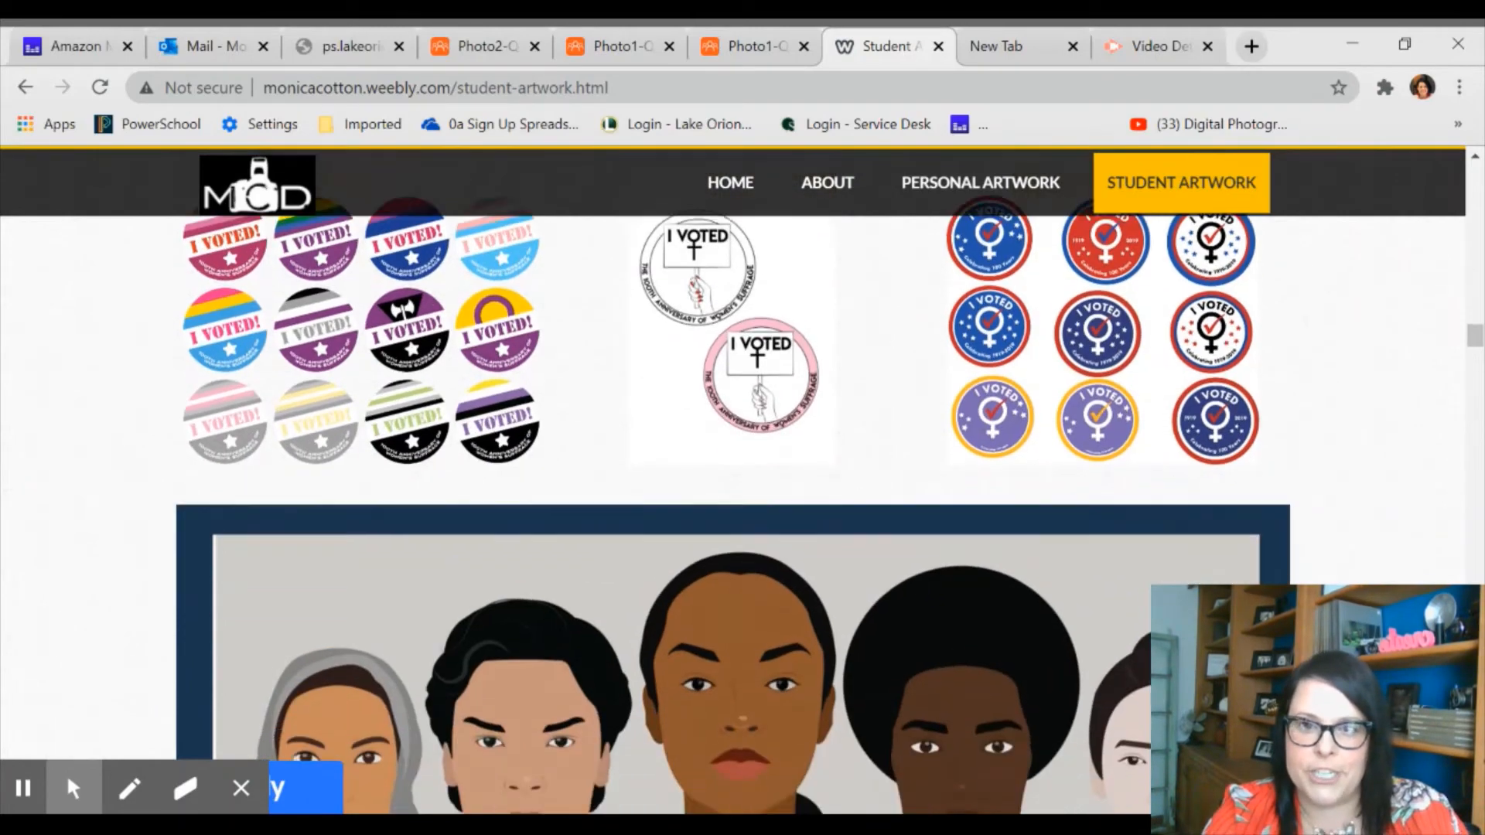
{"action": "scroll", "scroll_direction": "down", "scroll_amount": 3}
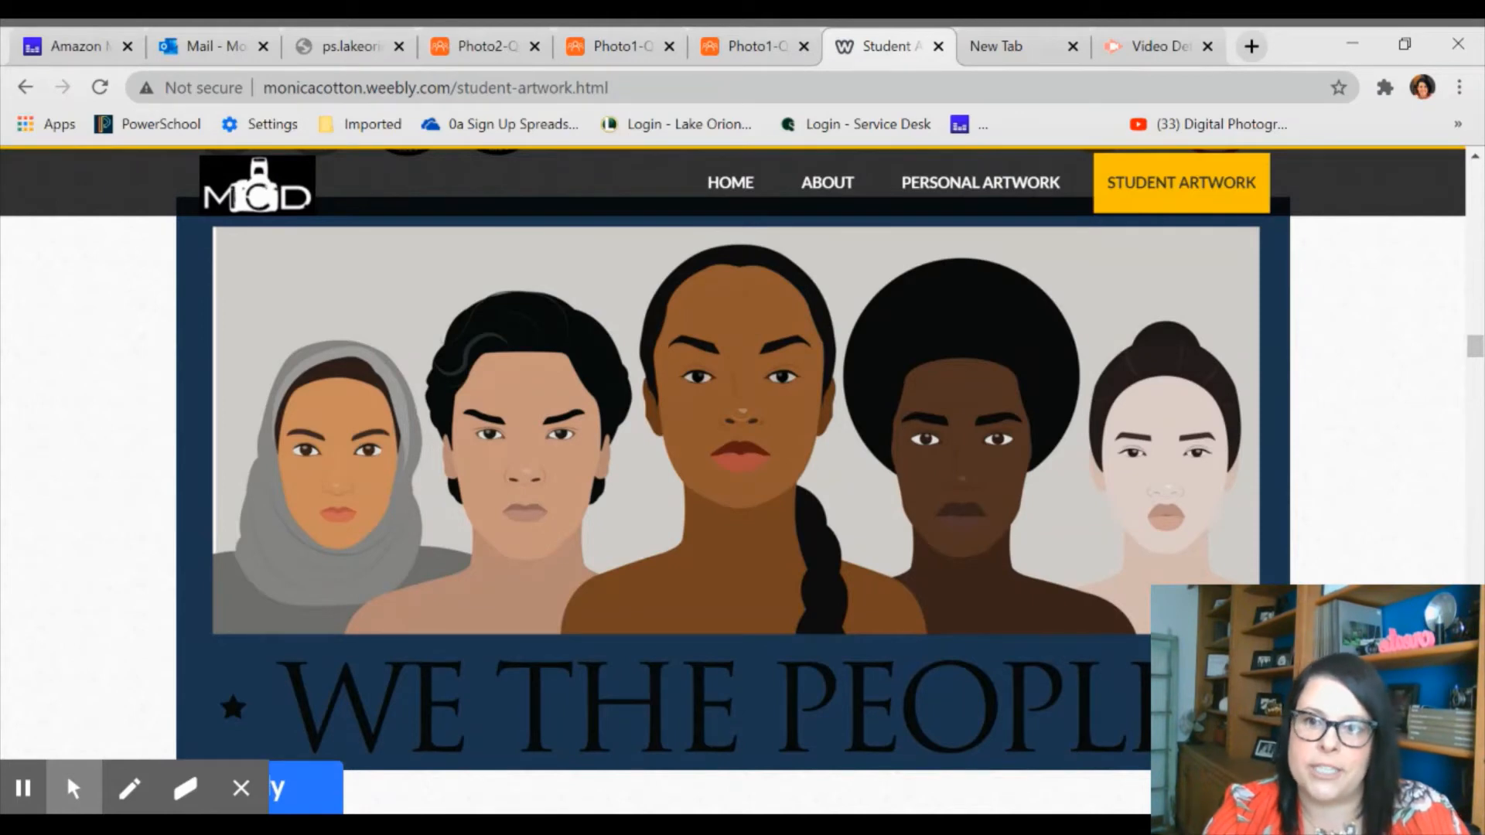
{"action": "scroll", "scroll_direction": "down", "scroll_amount": 3}
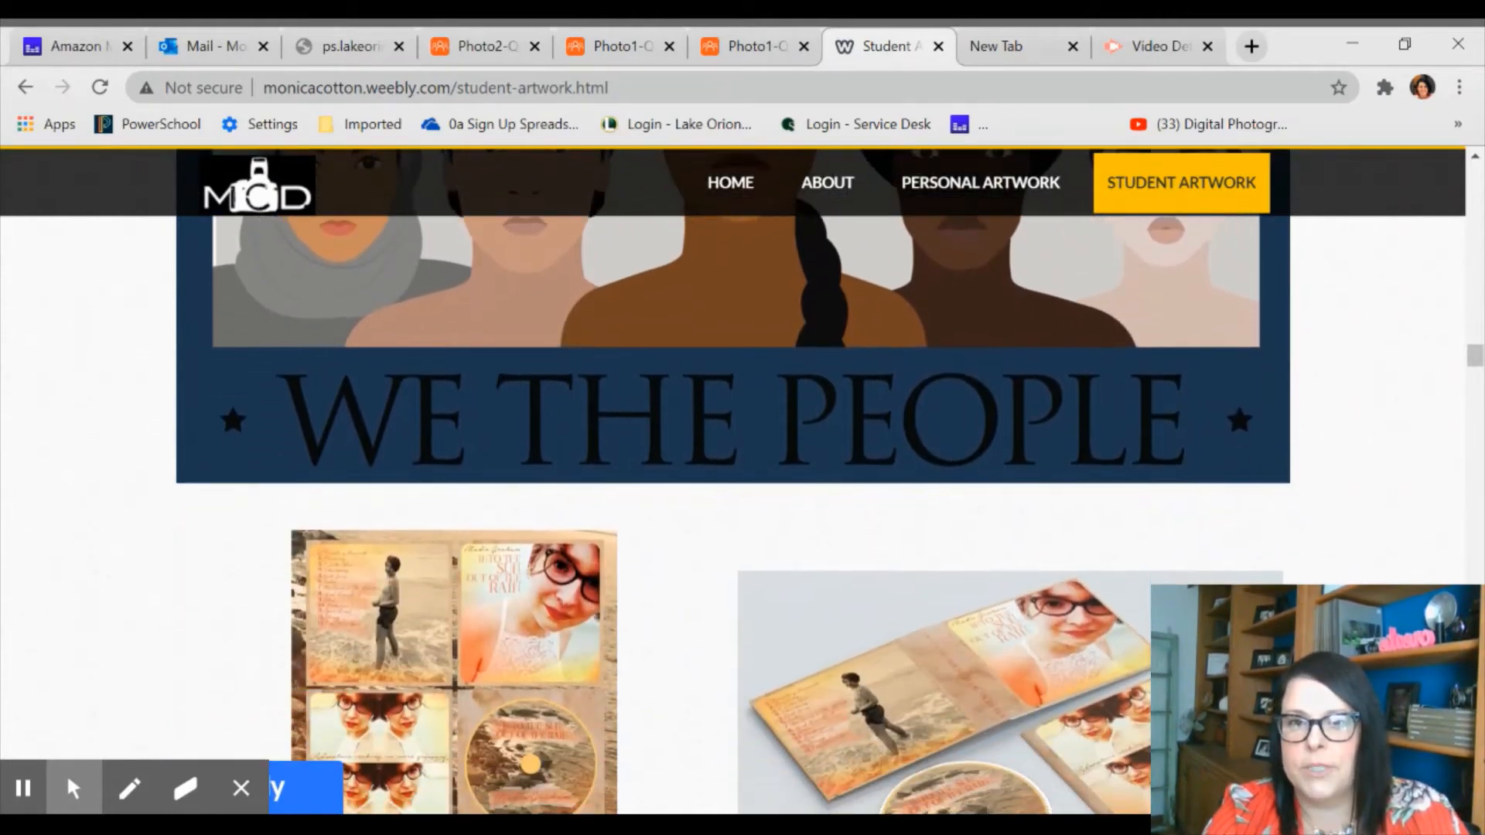
{"action": "scroll", "scroll_direction": "down", "scroll_amount": 3}
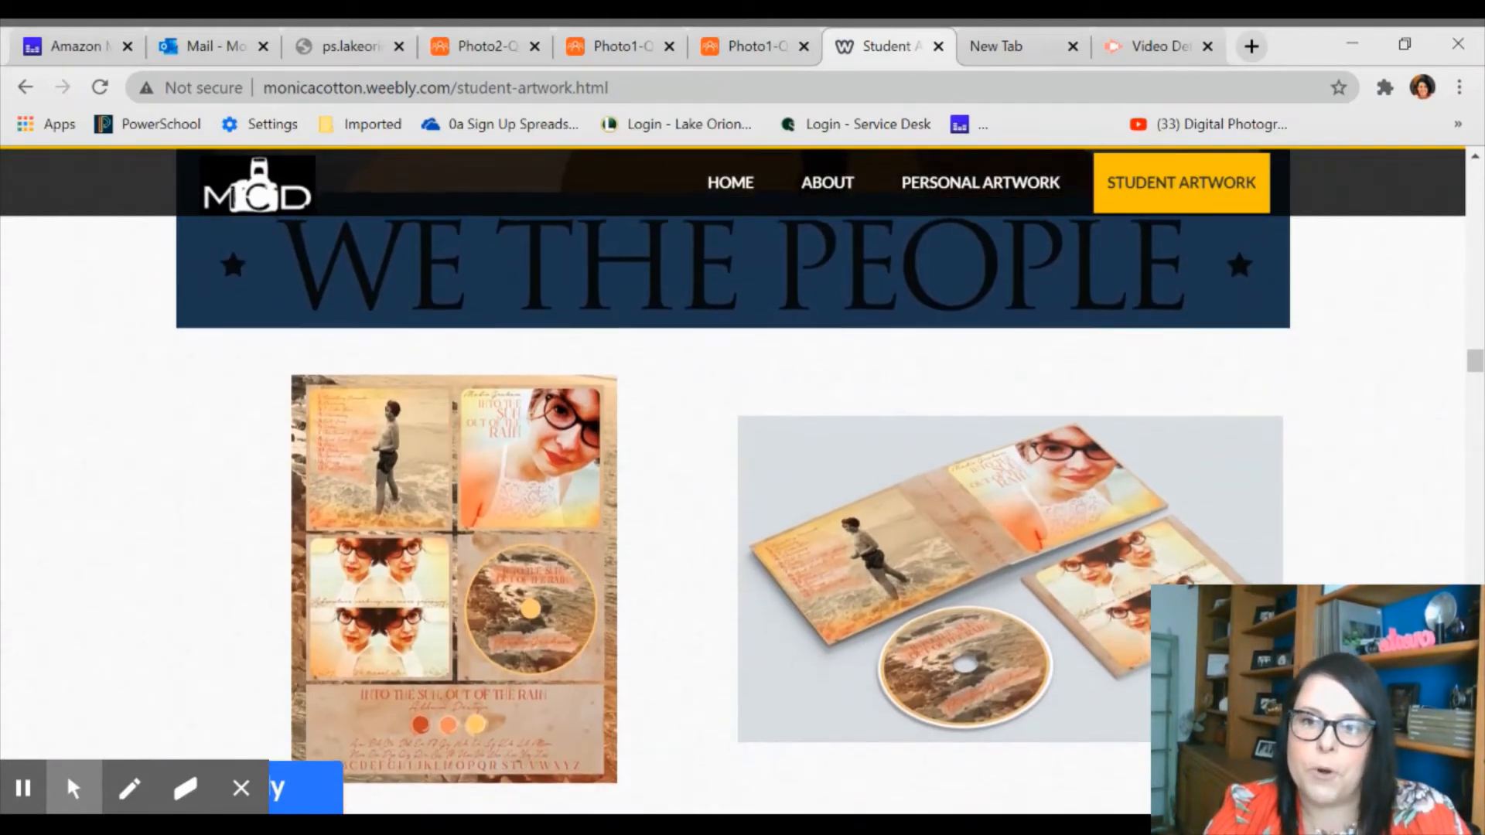
{"action": "scroll", "scroll_direction": "down", "scroll_amount": 3}
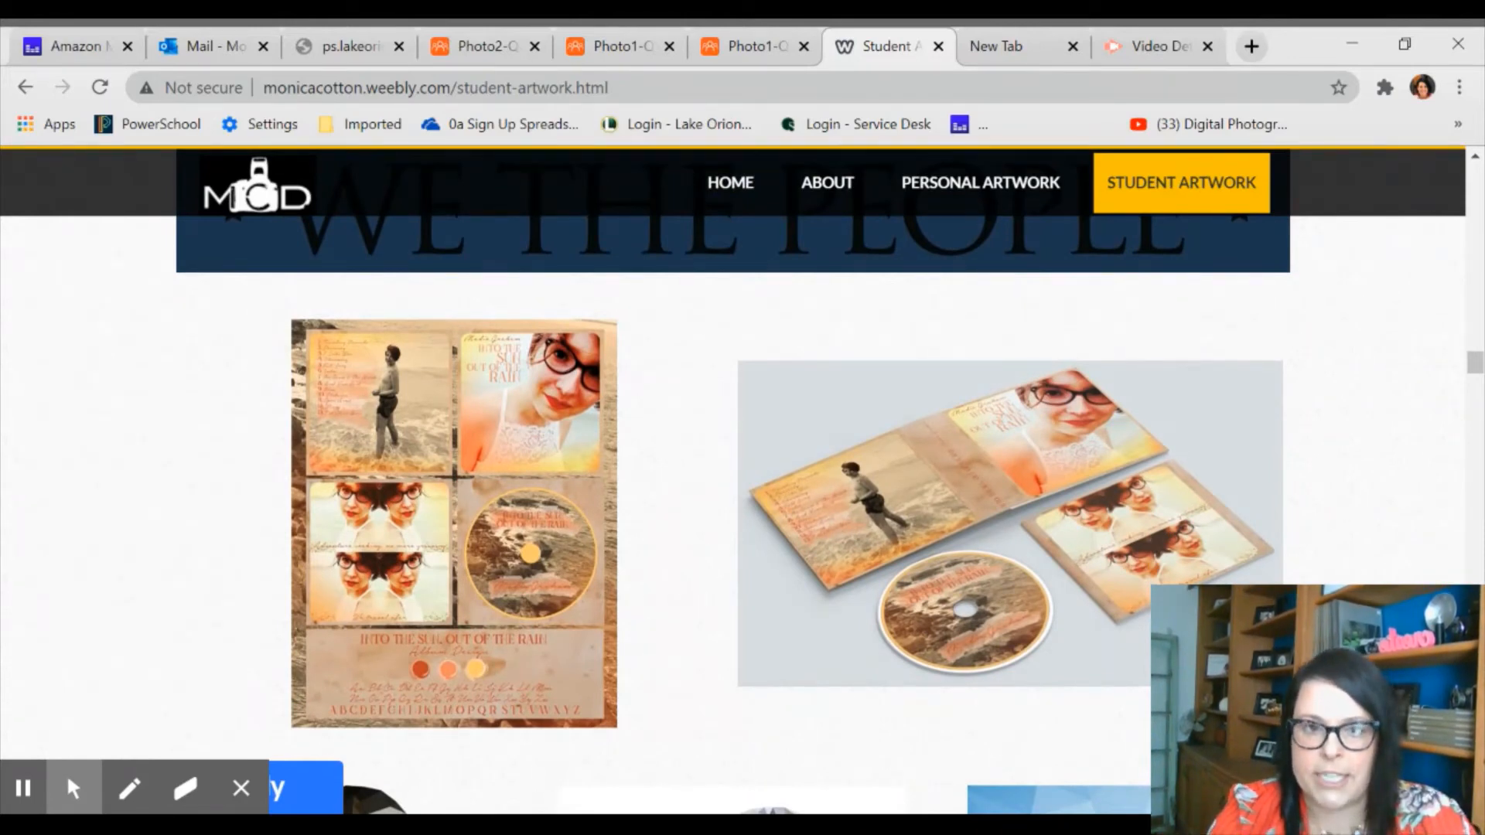
{"action": "scroll", "scroll_direction": "down", "scroll_amount": 3}
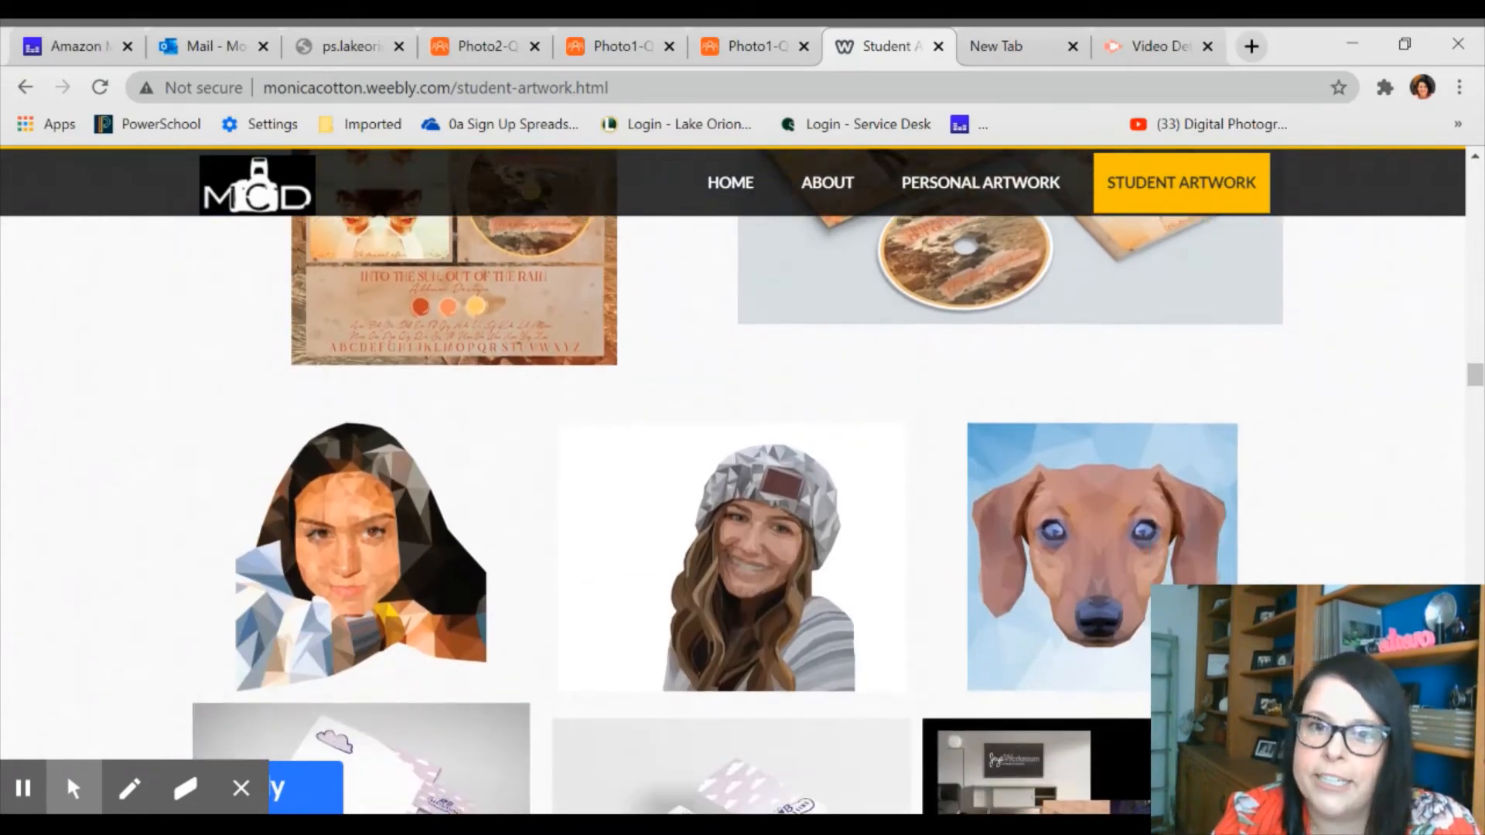
- Scroll past the stationery to the product mockups: phone case, box, leggings, apron, pillow
{"action": "scroll", "scroll_direction": "down", "scroll_amount": 3}
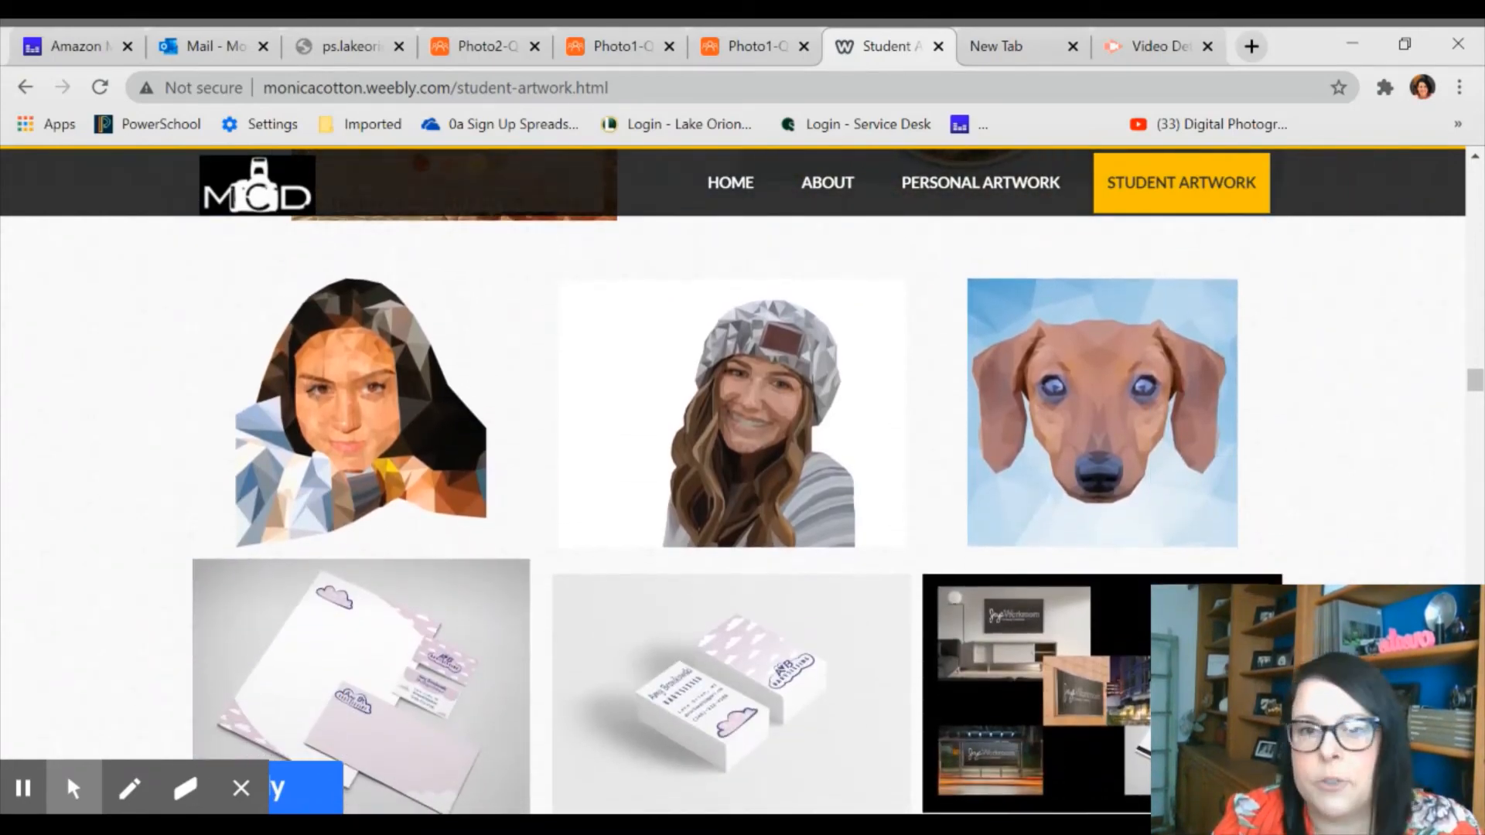
{"action": "scroll", "scroll_direction": "down", "scroll_amount": 3}
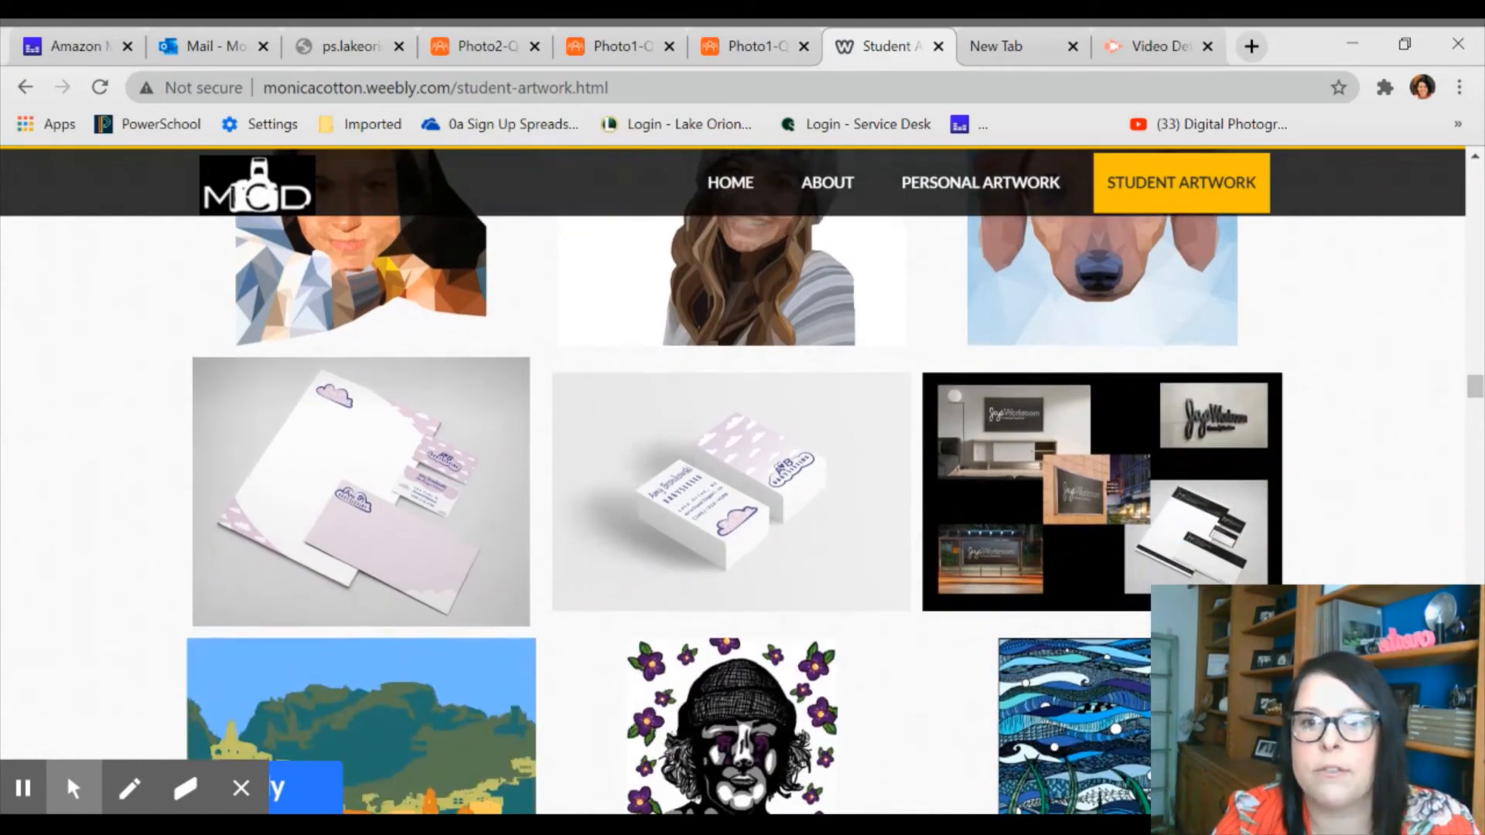
{"action": "scroll", "scroll_direction": "down", "scroll_amount": 3}
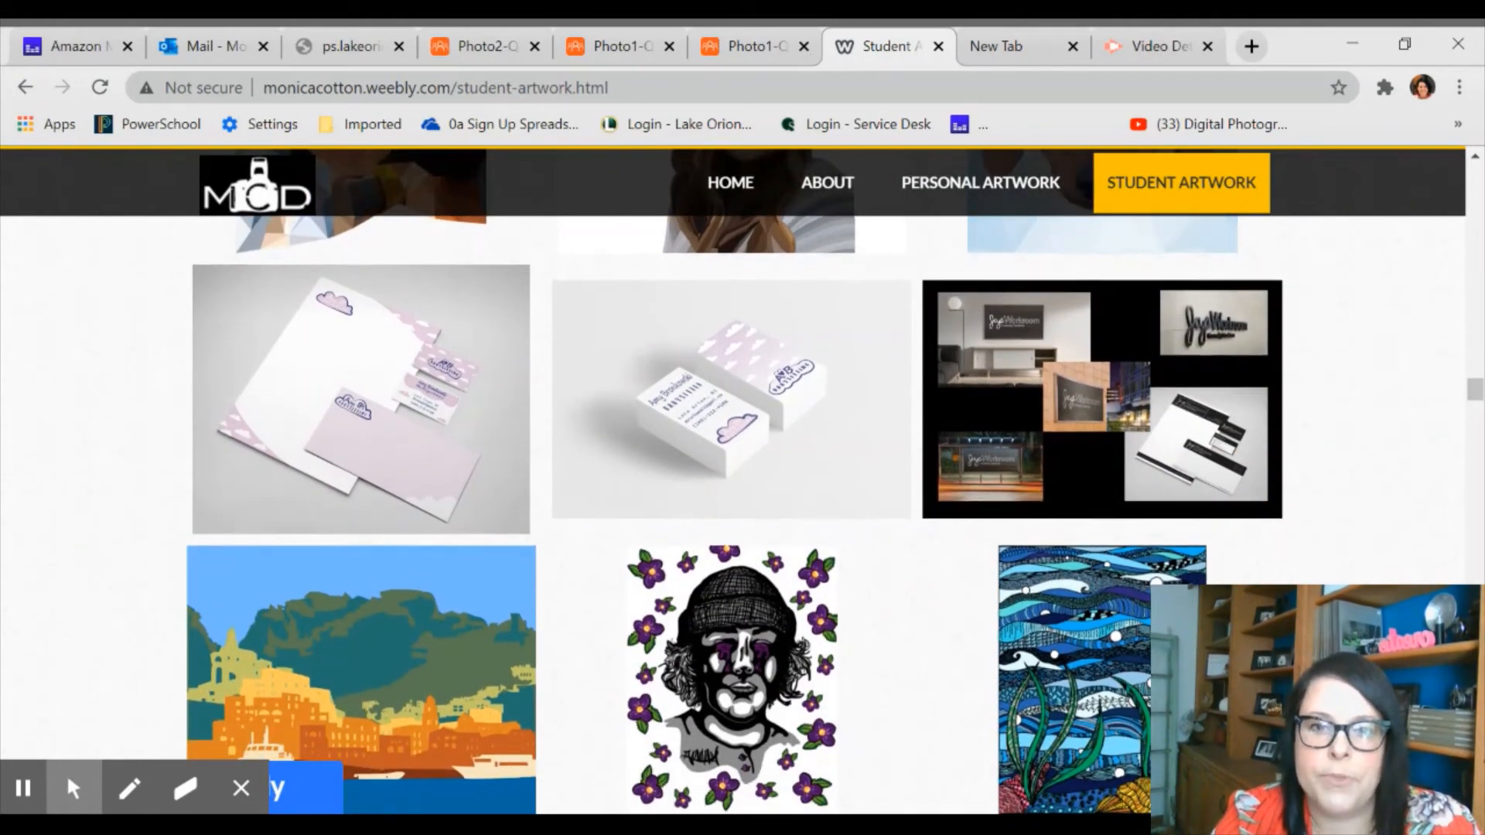
{"action": "scroll", "scroll_direction": "down", "scroll_amount": 3}
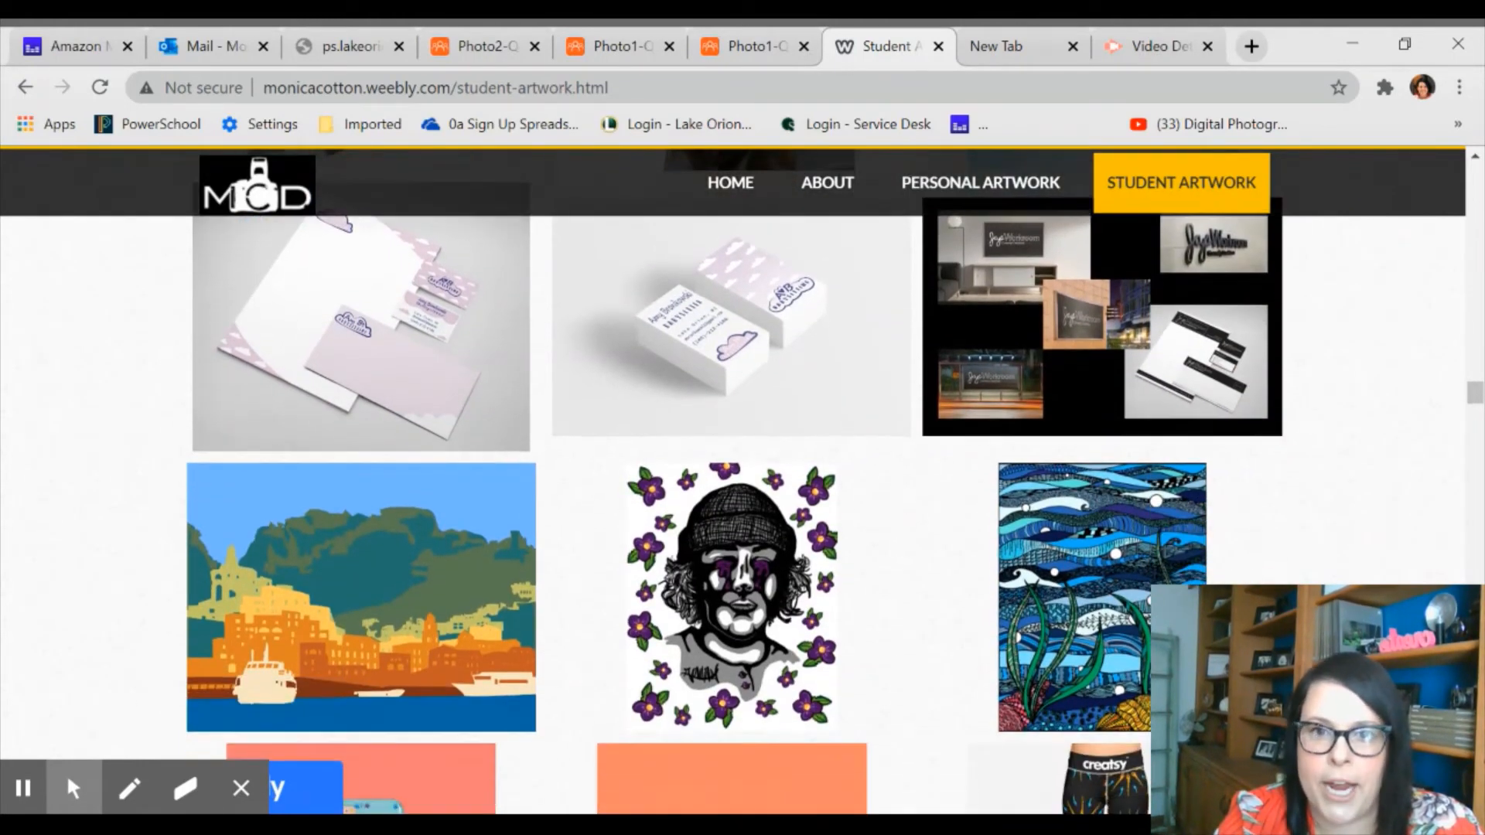
{"action": "scroll", "scroll_direction": "down", "scroll_amount": 3}
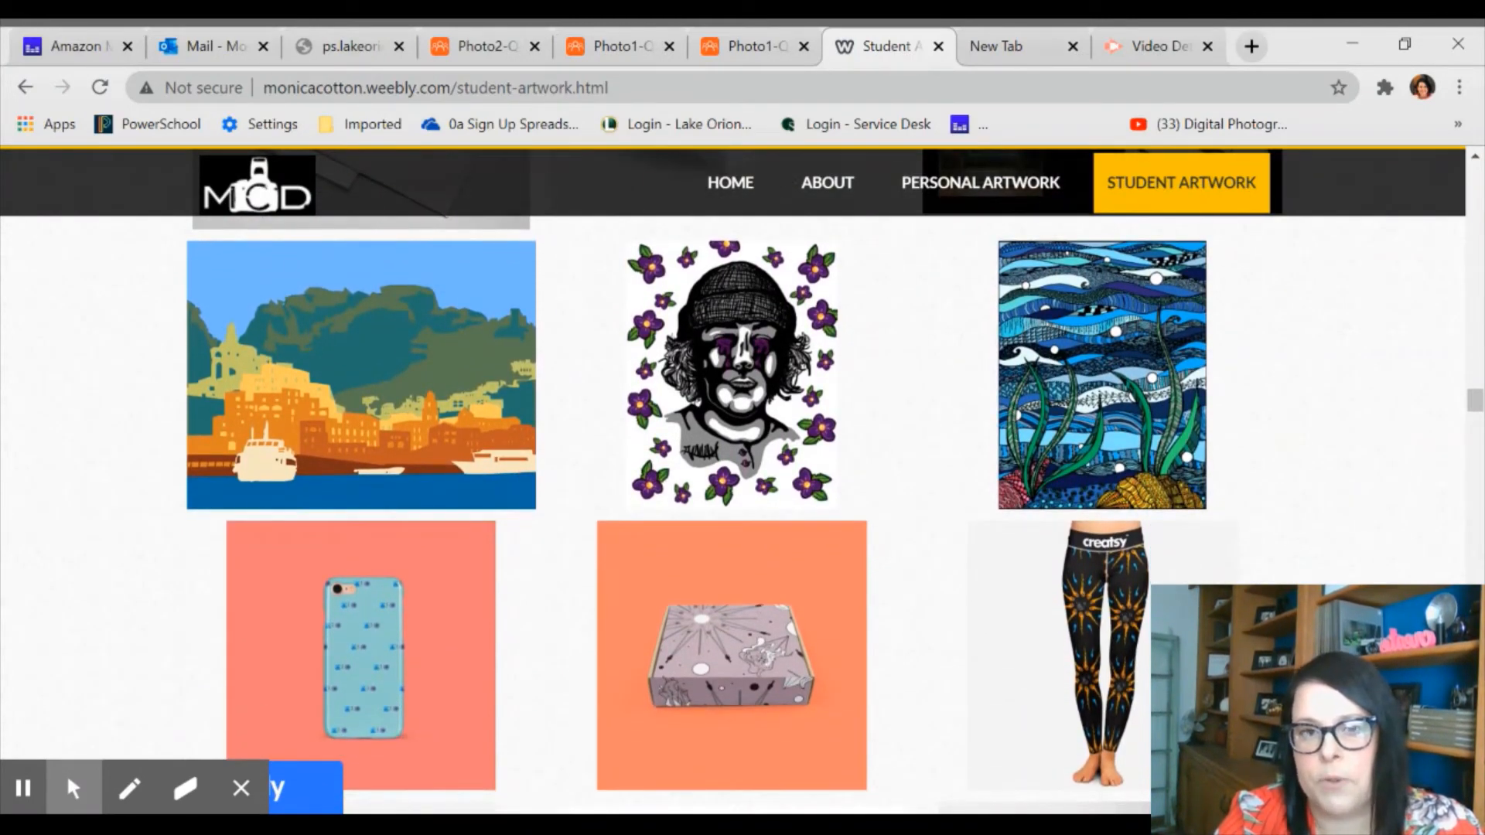
{"action": "scroll", "scroll_direction": "down", "scroll_amount": 3}
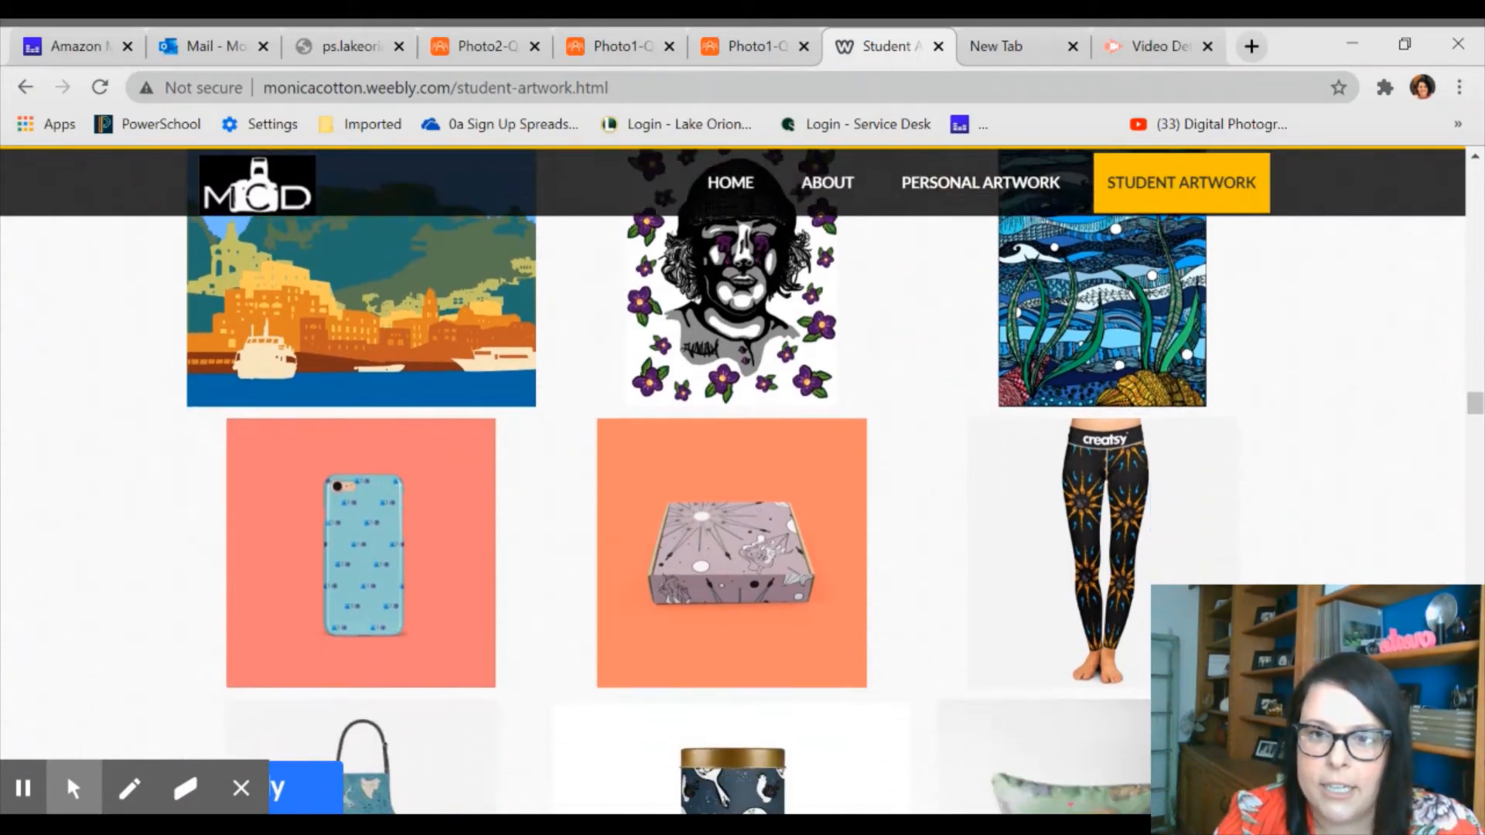
- Continue down to the grid of repeating pattern designs
{"action": "scroll", "scroll_direction": "down", "scroll_amount": 3}
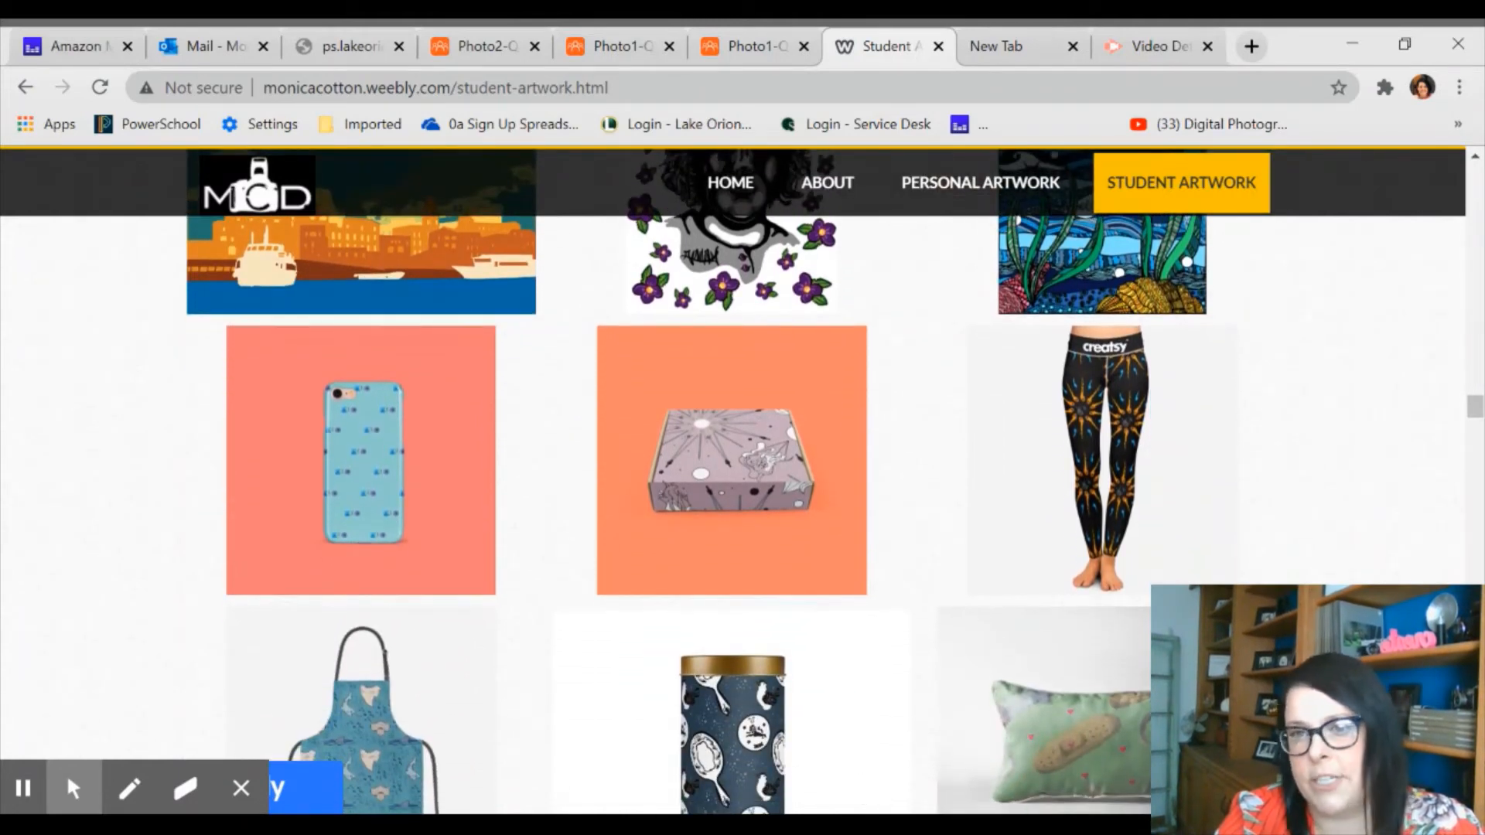
{"action": "mouse_move", "coordinate": [1326, 477]}
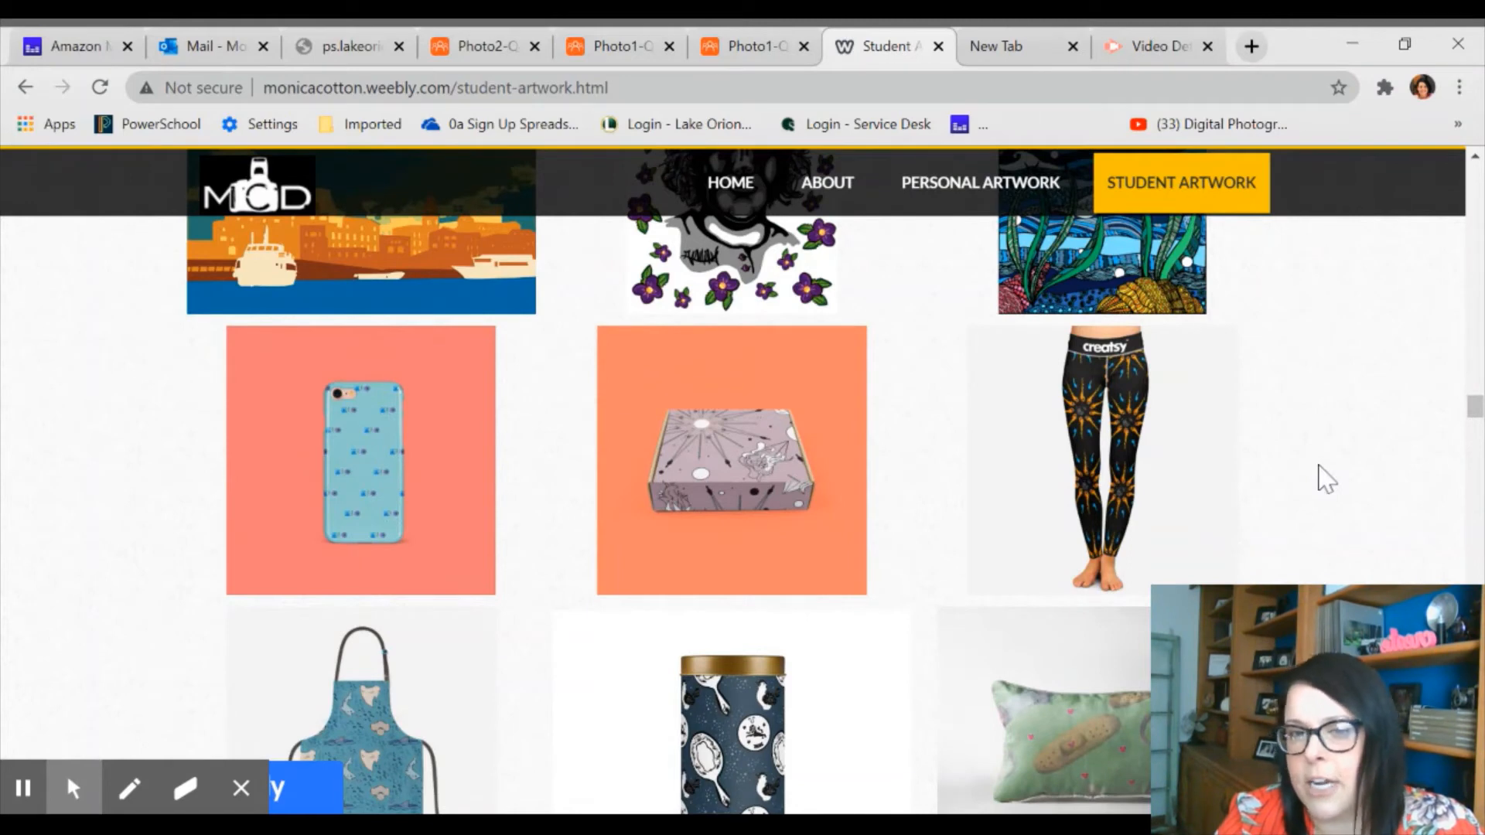
{"action": "scroll", "scroll_direction": "down", "scroll_amount": 3}
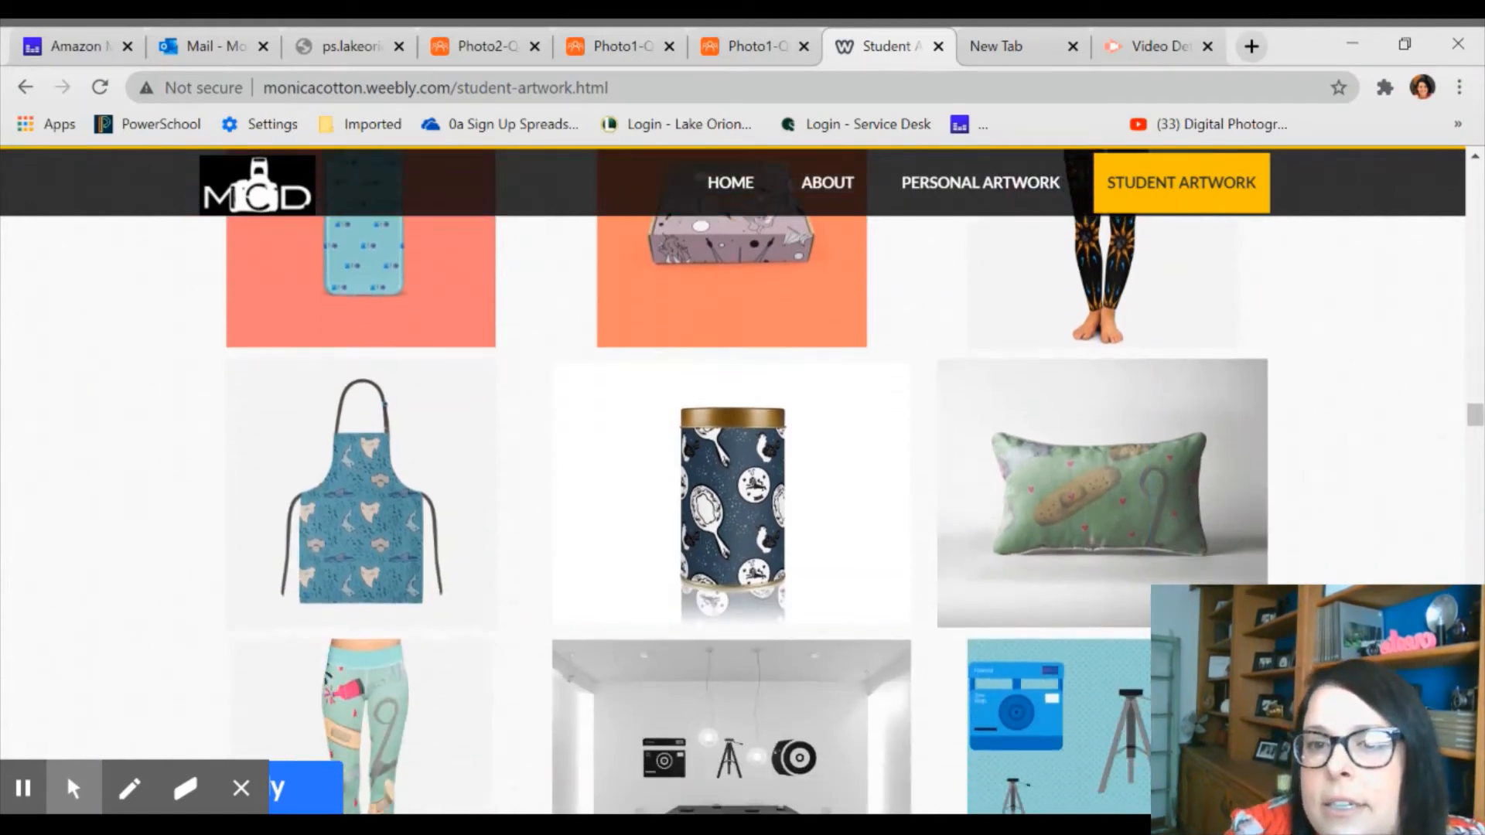
{"action": "scroll", "scroll_direction": "down", "scroll_amount": 3}
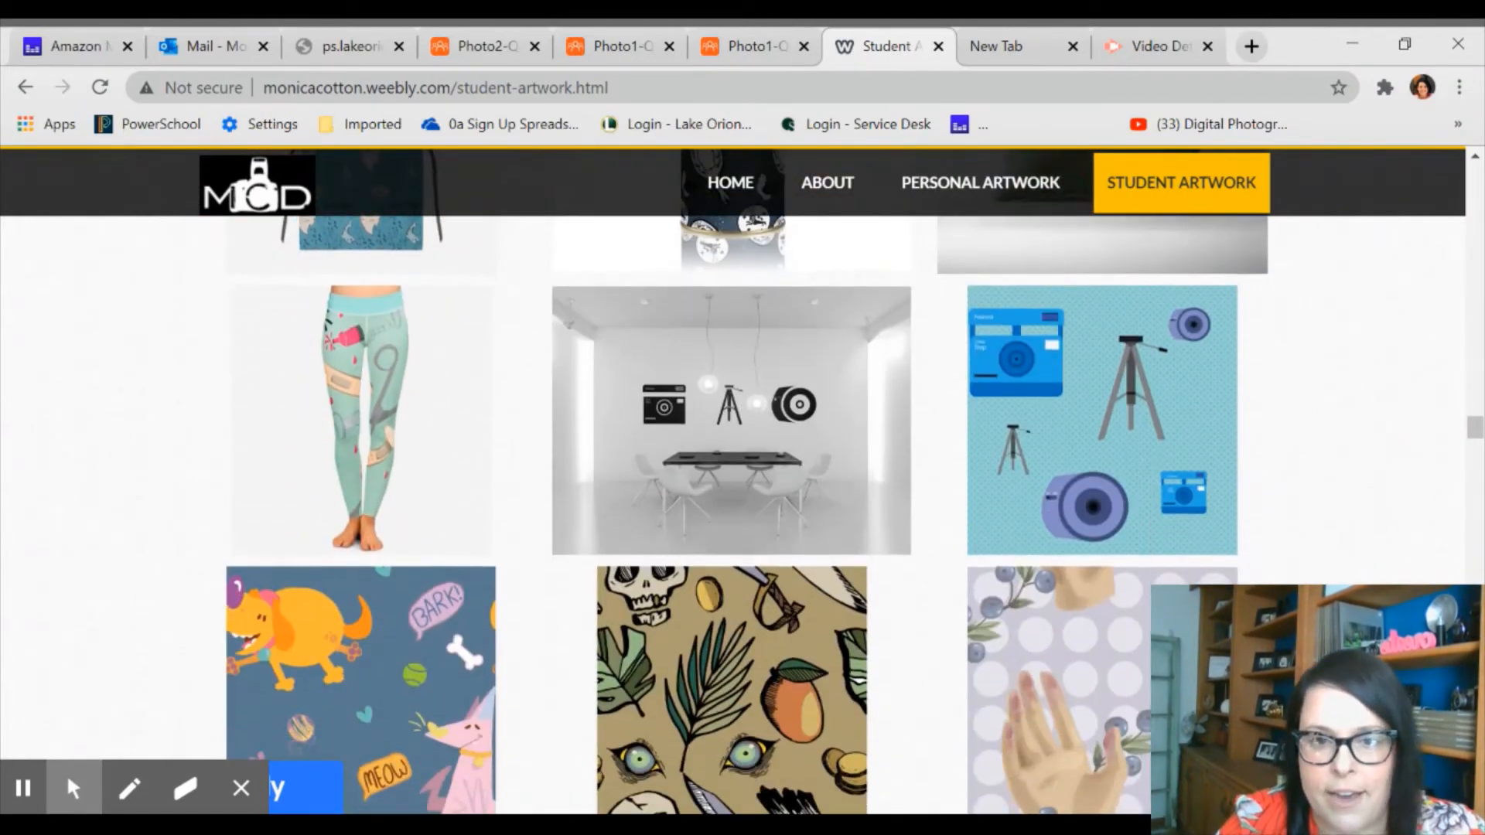
{"action": "scroll", "scroll_direction": "down", "scroll_amount": 3}
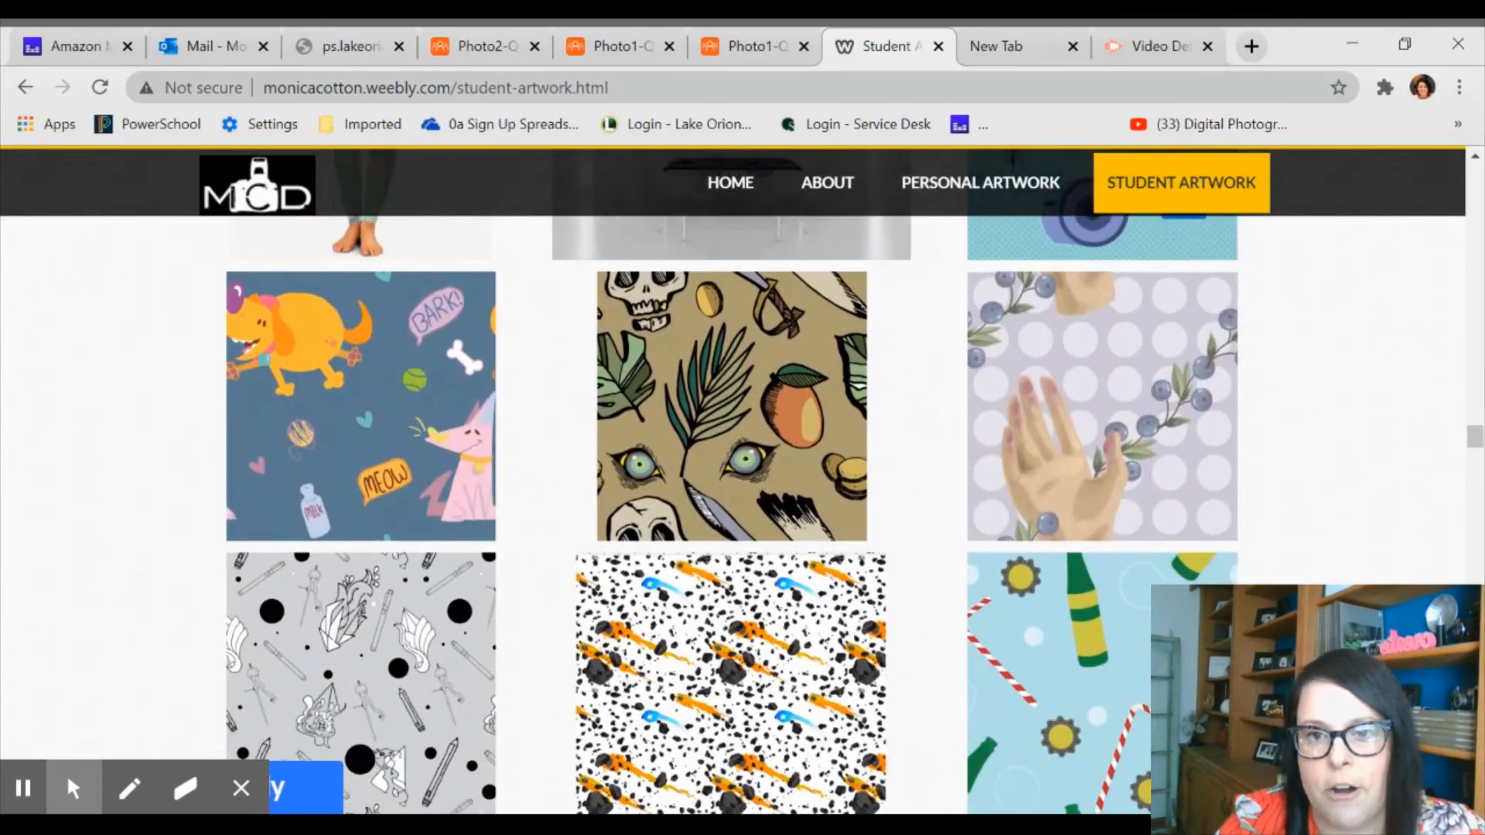
{"action": "scroll", "scroll_direction": "down", "scroll_amount": 3}
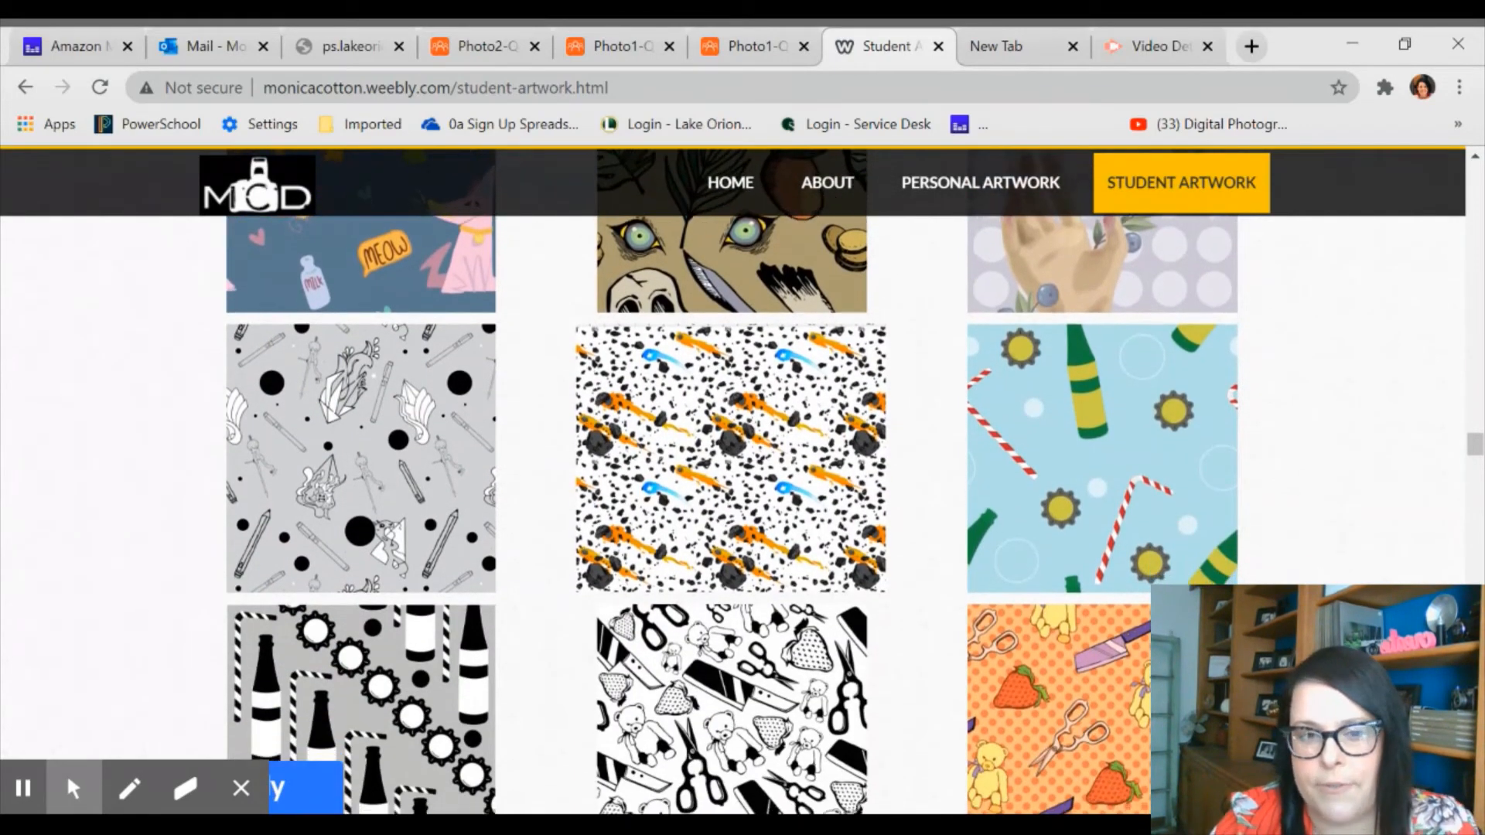
- Scroll past the Google logo redesigns, tote bags and Pippin posters to the infographic row
{"action": "scroll", "scroll_direction": "down", "scroll_amount": 3}
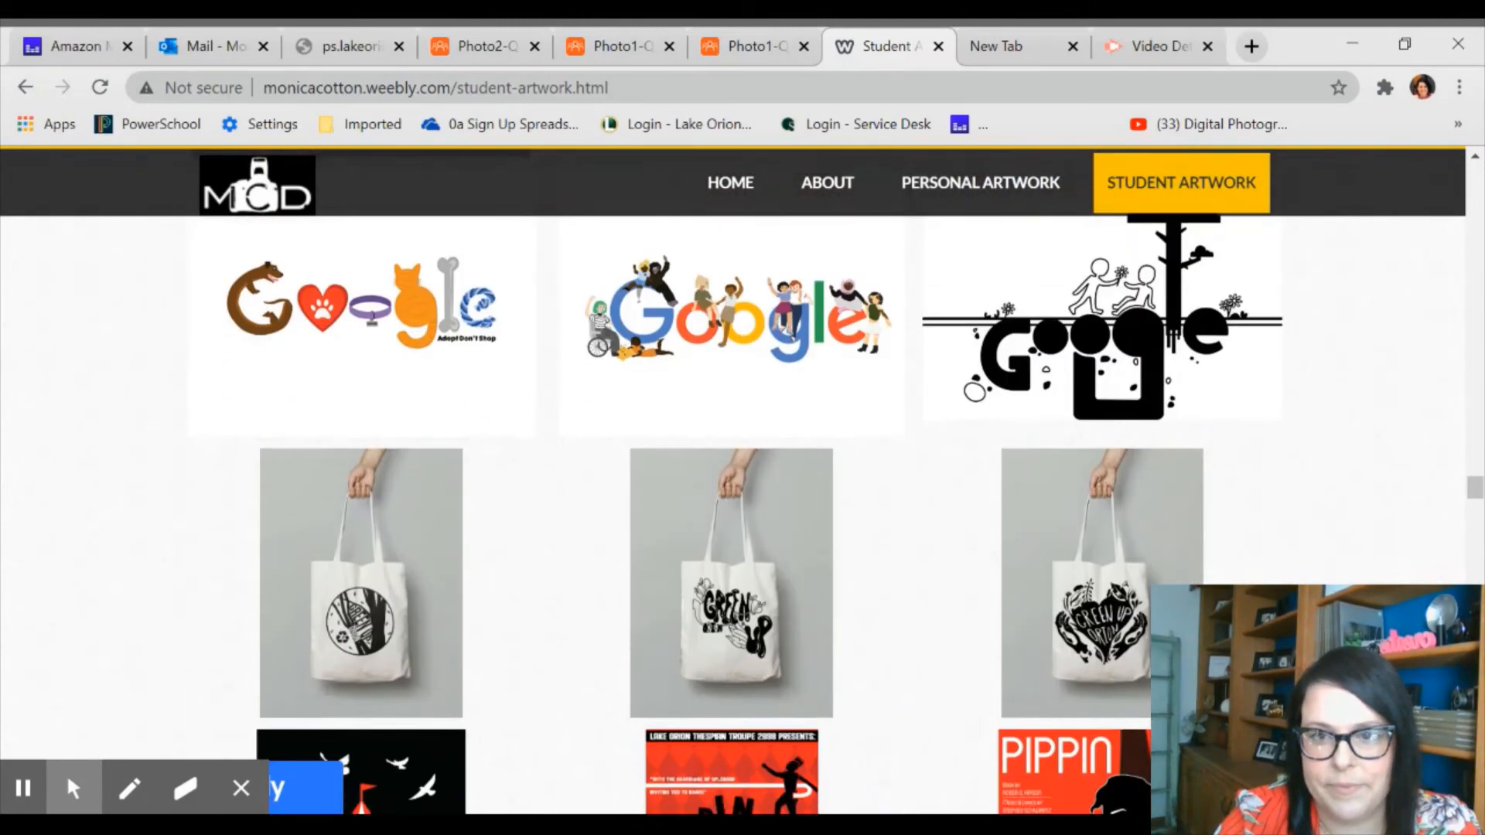
{"action": "scroll", "scroll_direction": "down", "scroll_amount": 3}
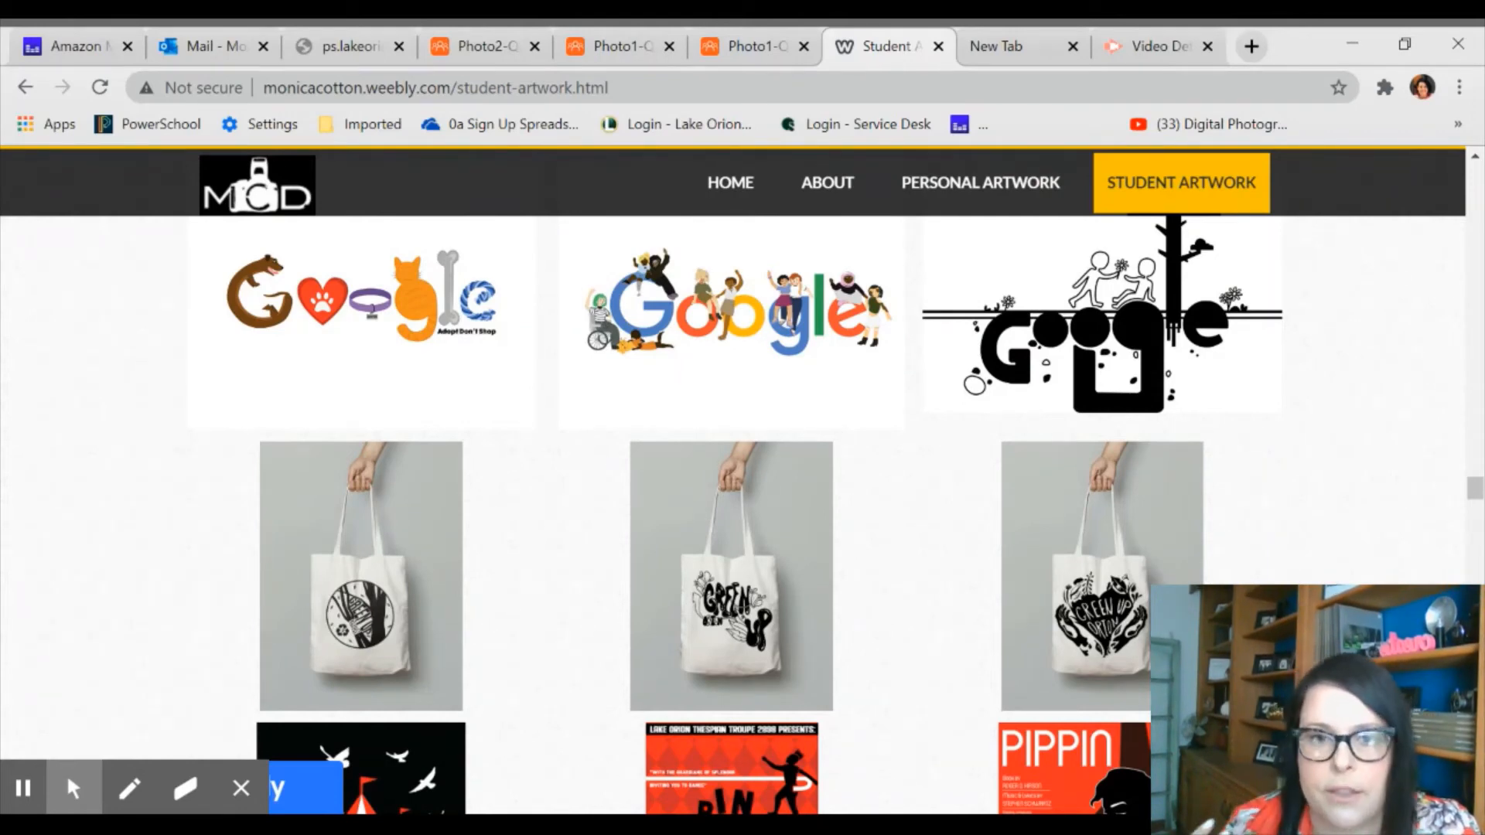
{"action": "mouse_move", "coordinate": [521, 429]}
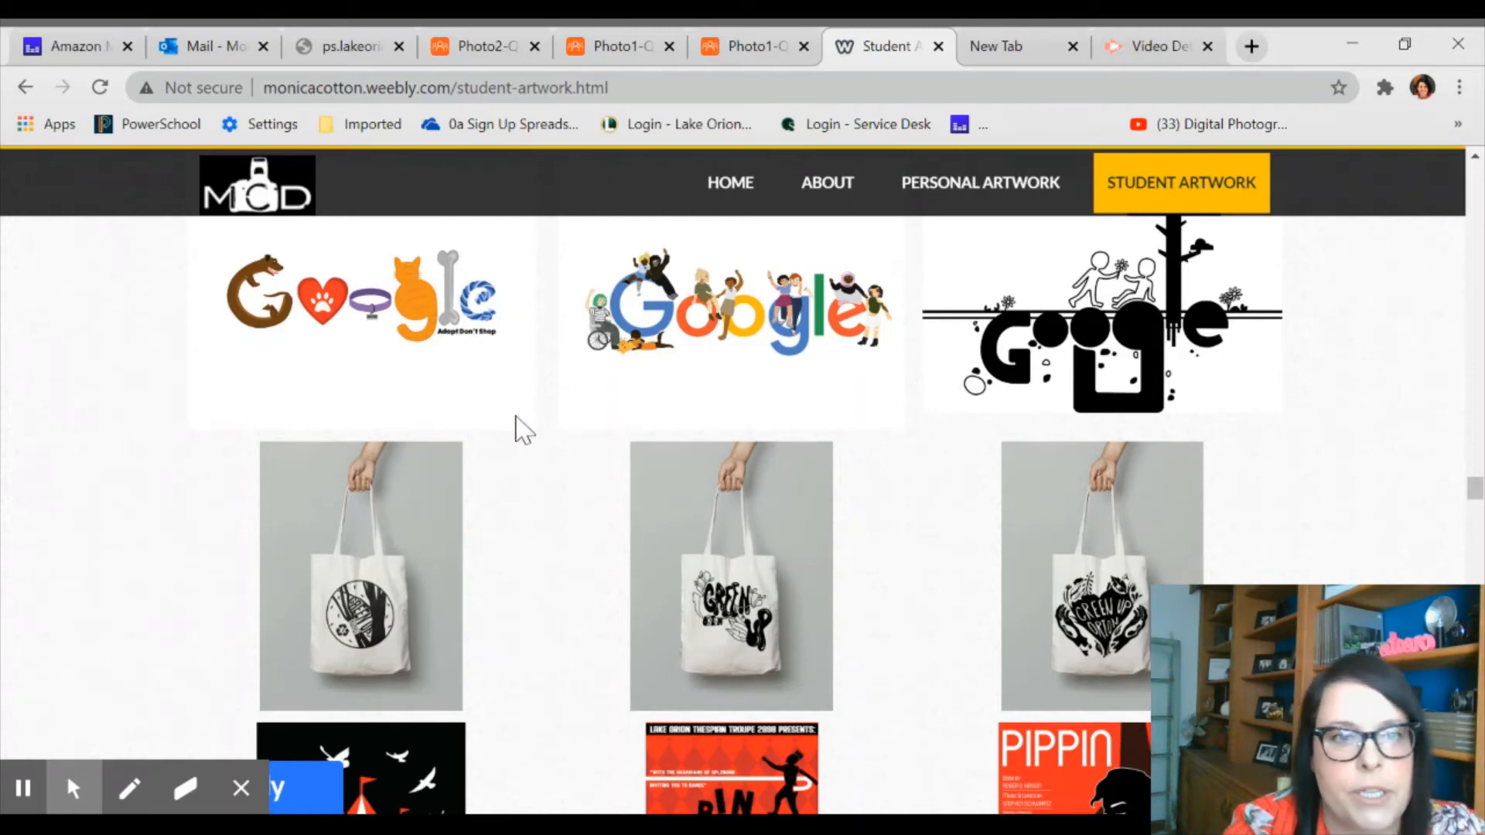
{"action": "mouse_move", "coordinate": [1331, 357]}
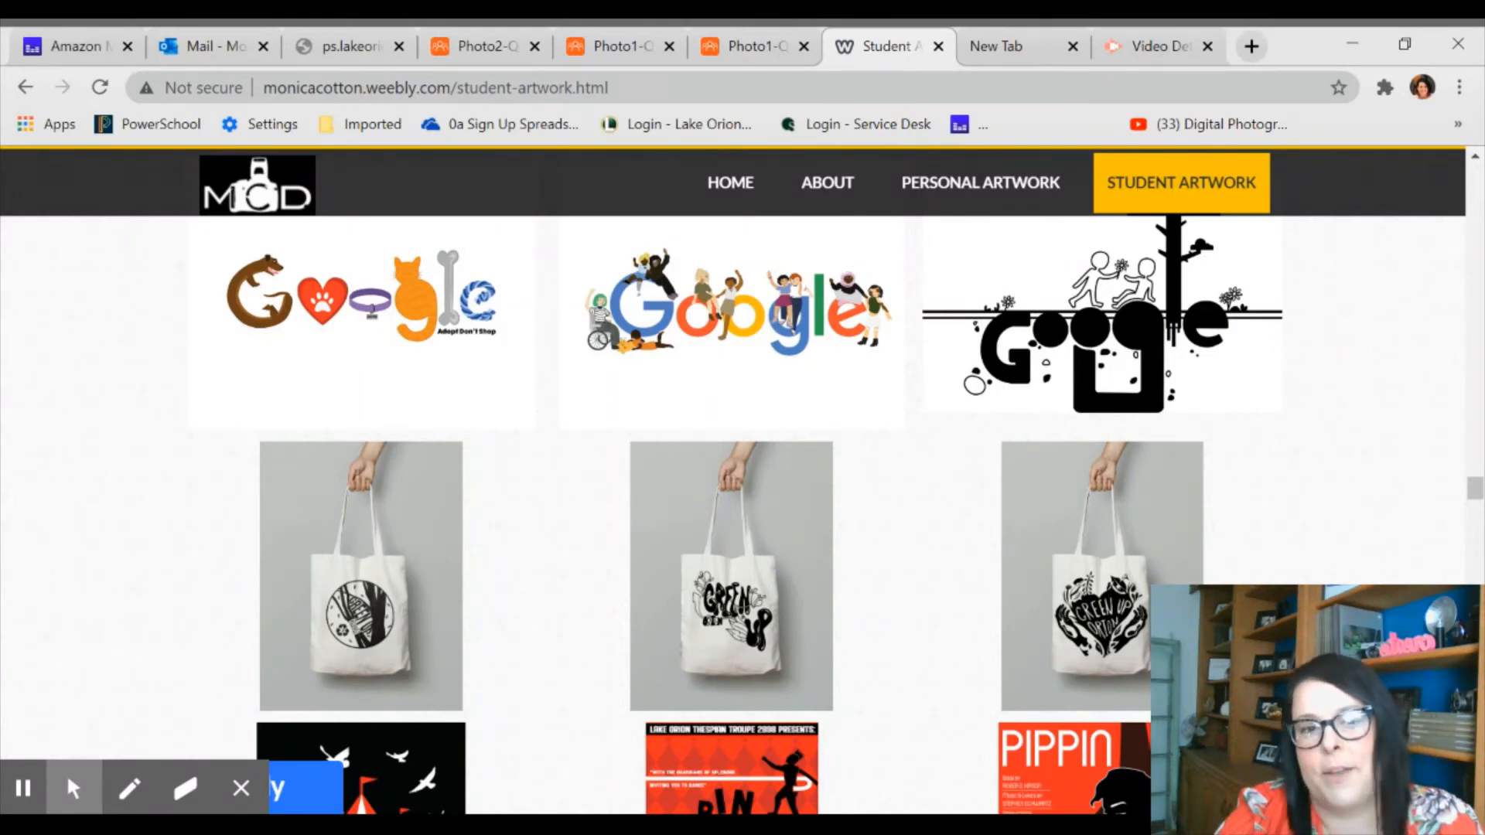
{"action": "mouse_move", "coordinate": [1113, 552]}
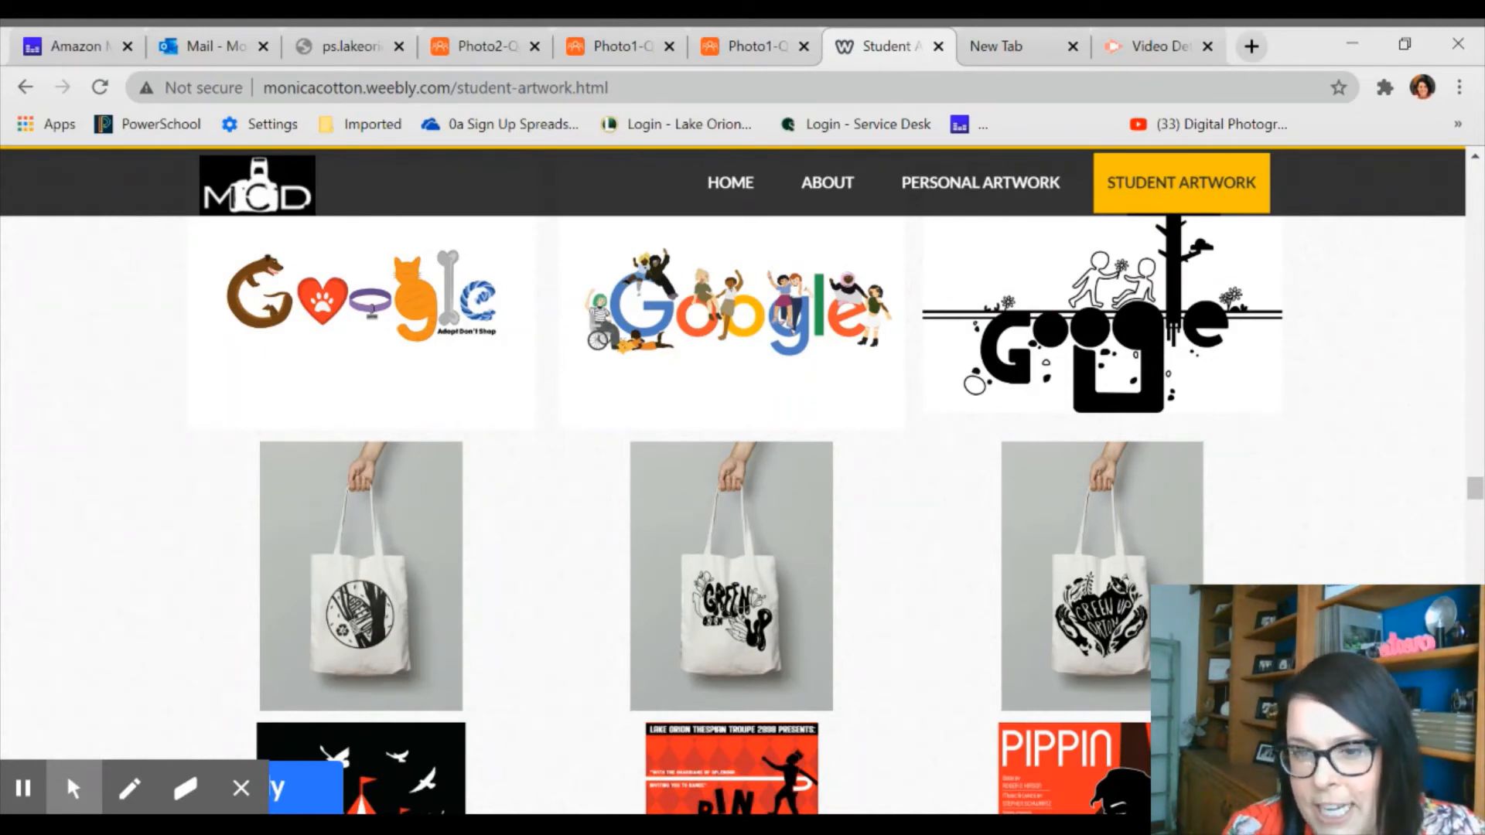
{"action": "scroll", "scroll_direction": "down", "scroll_amount": 3}
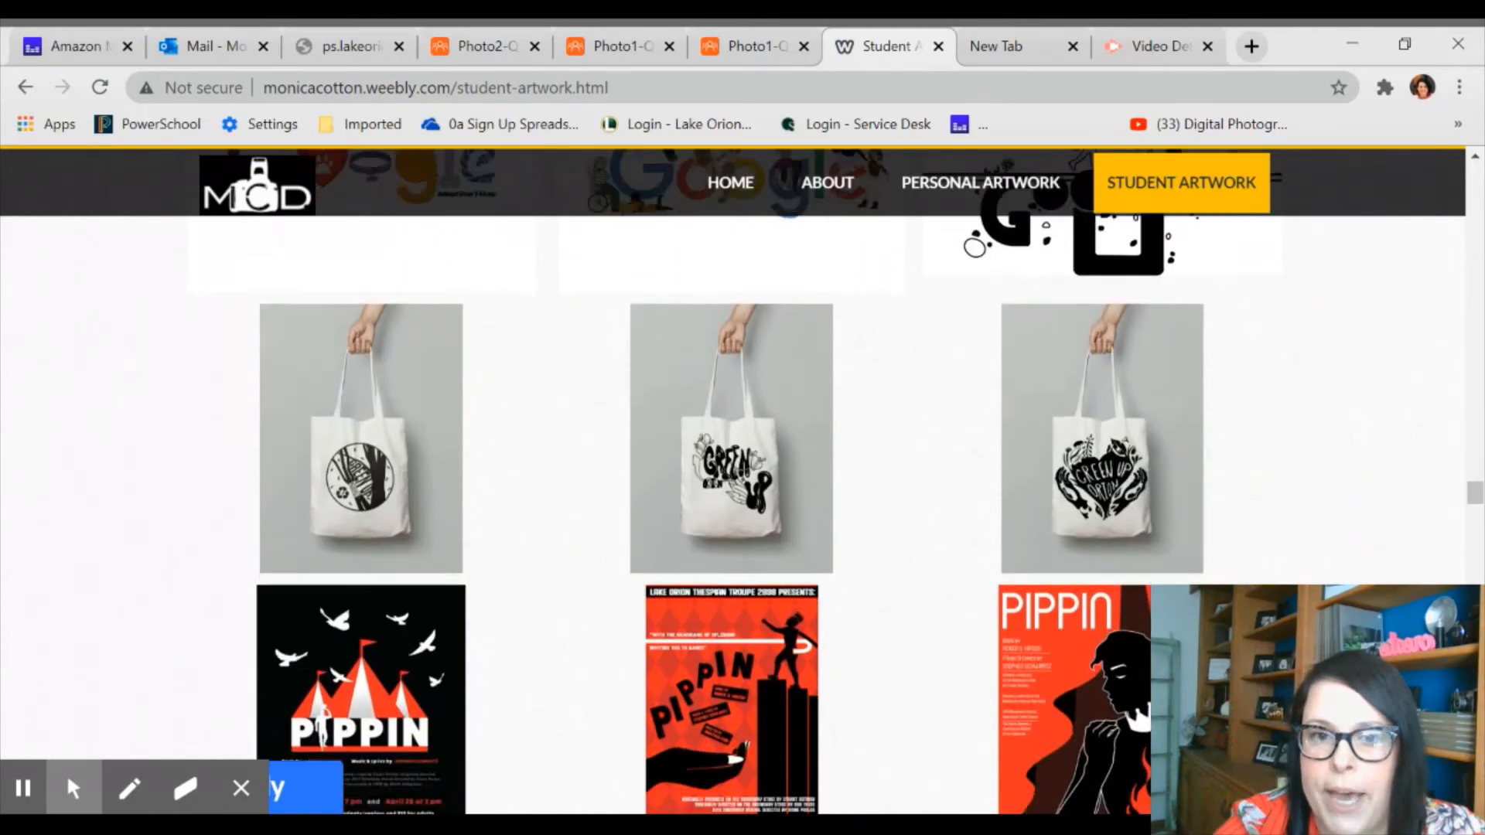
{"action": "scroll", "scroll_direction": "down", "scroll_amount": 3}
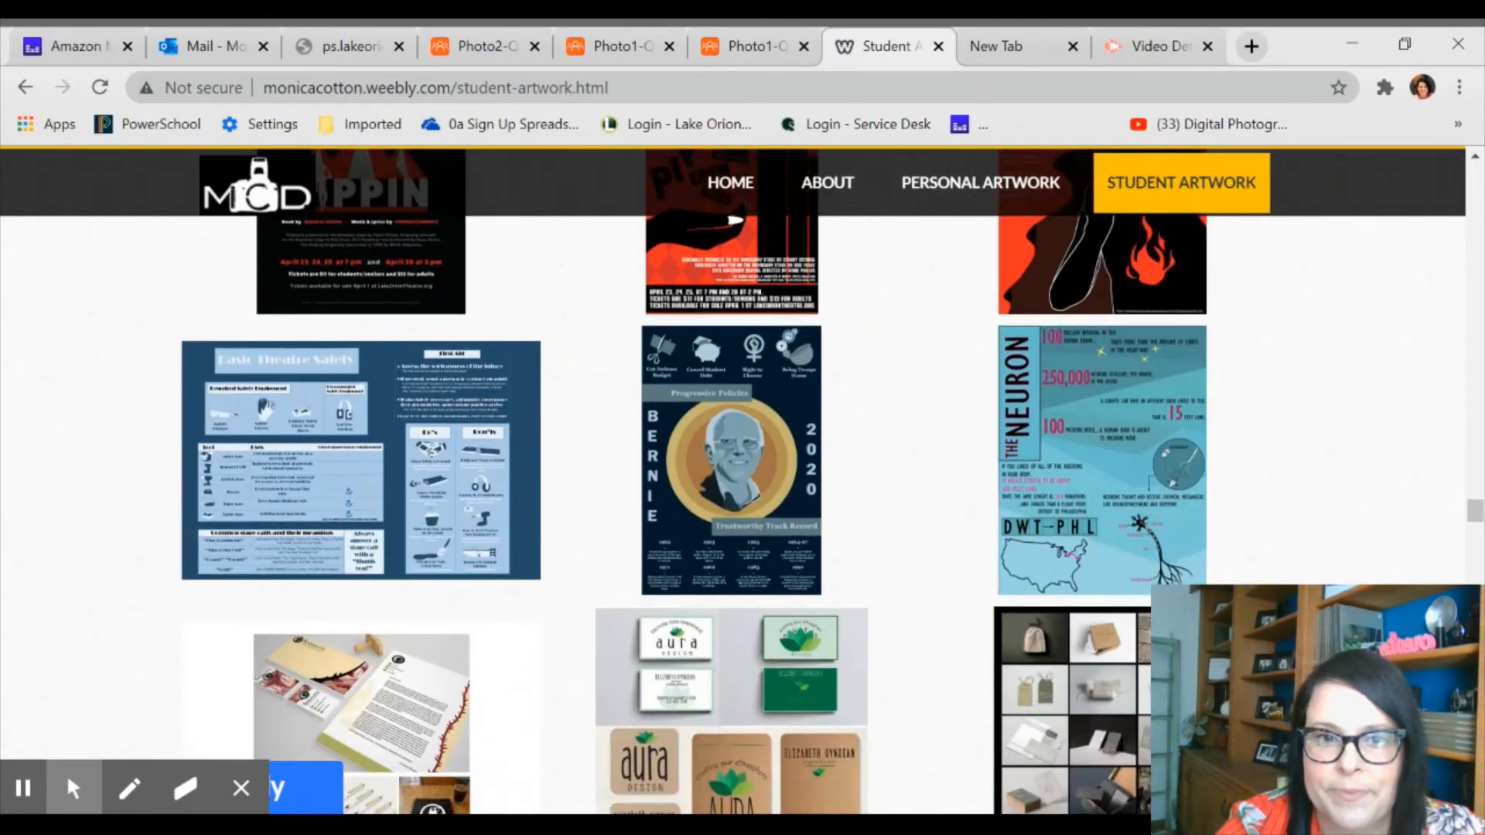